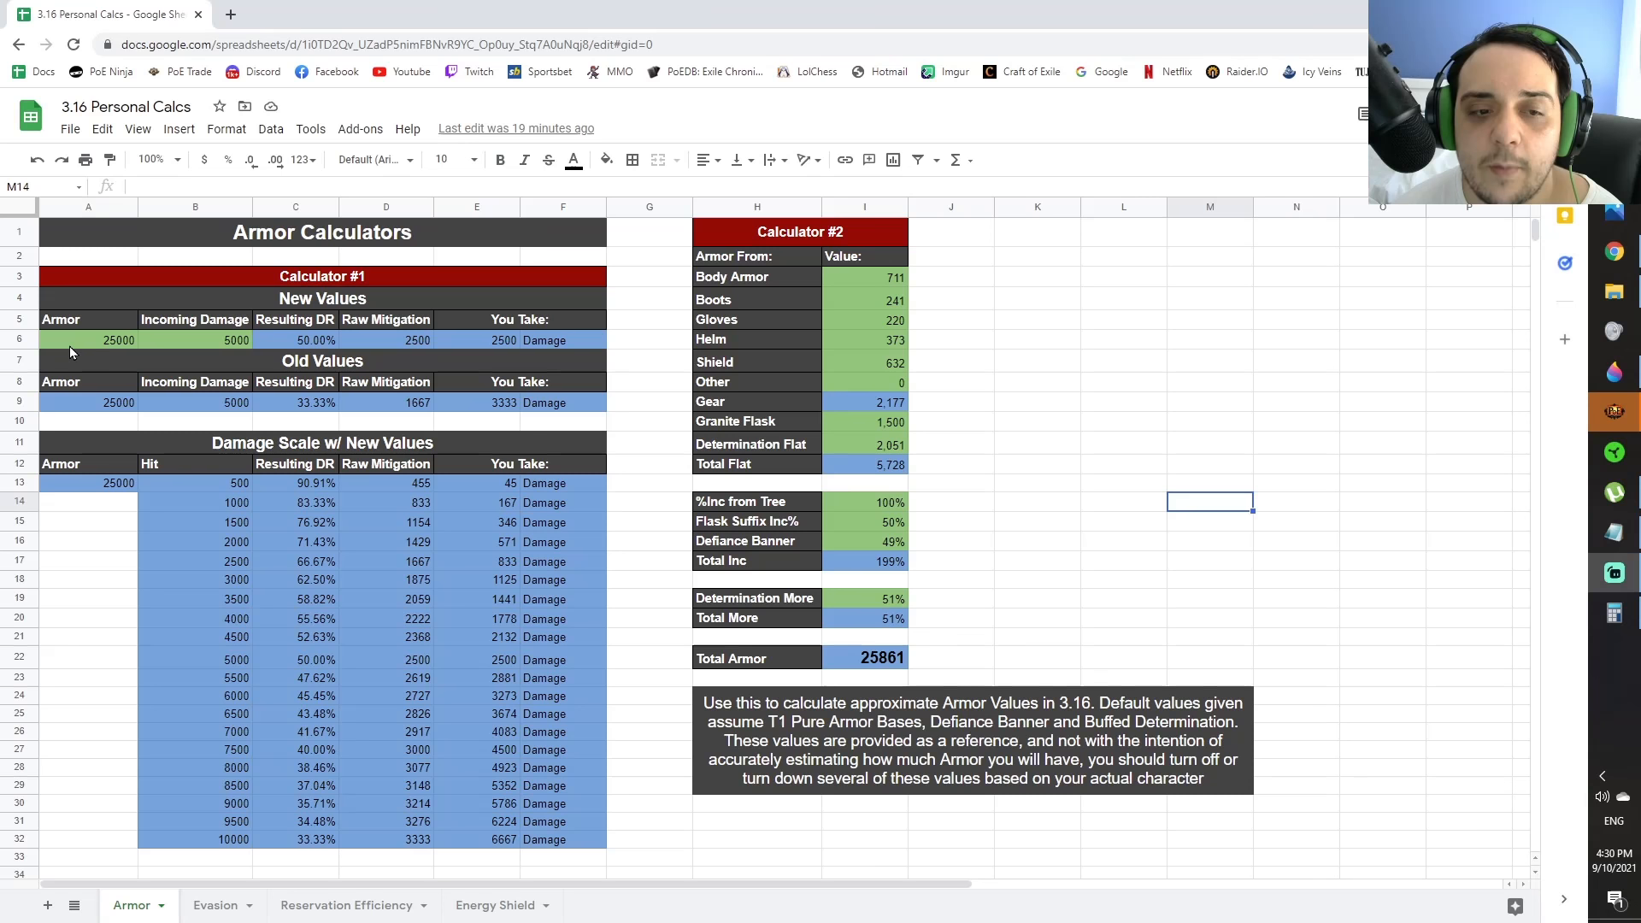
Review the original 25000 armor, incoming damage and raw mitigation formula in Calculator #1
left_click(88, 340)
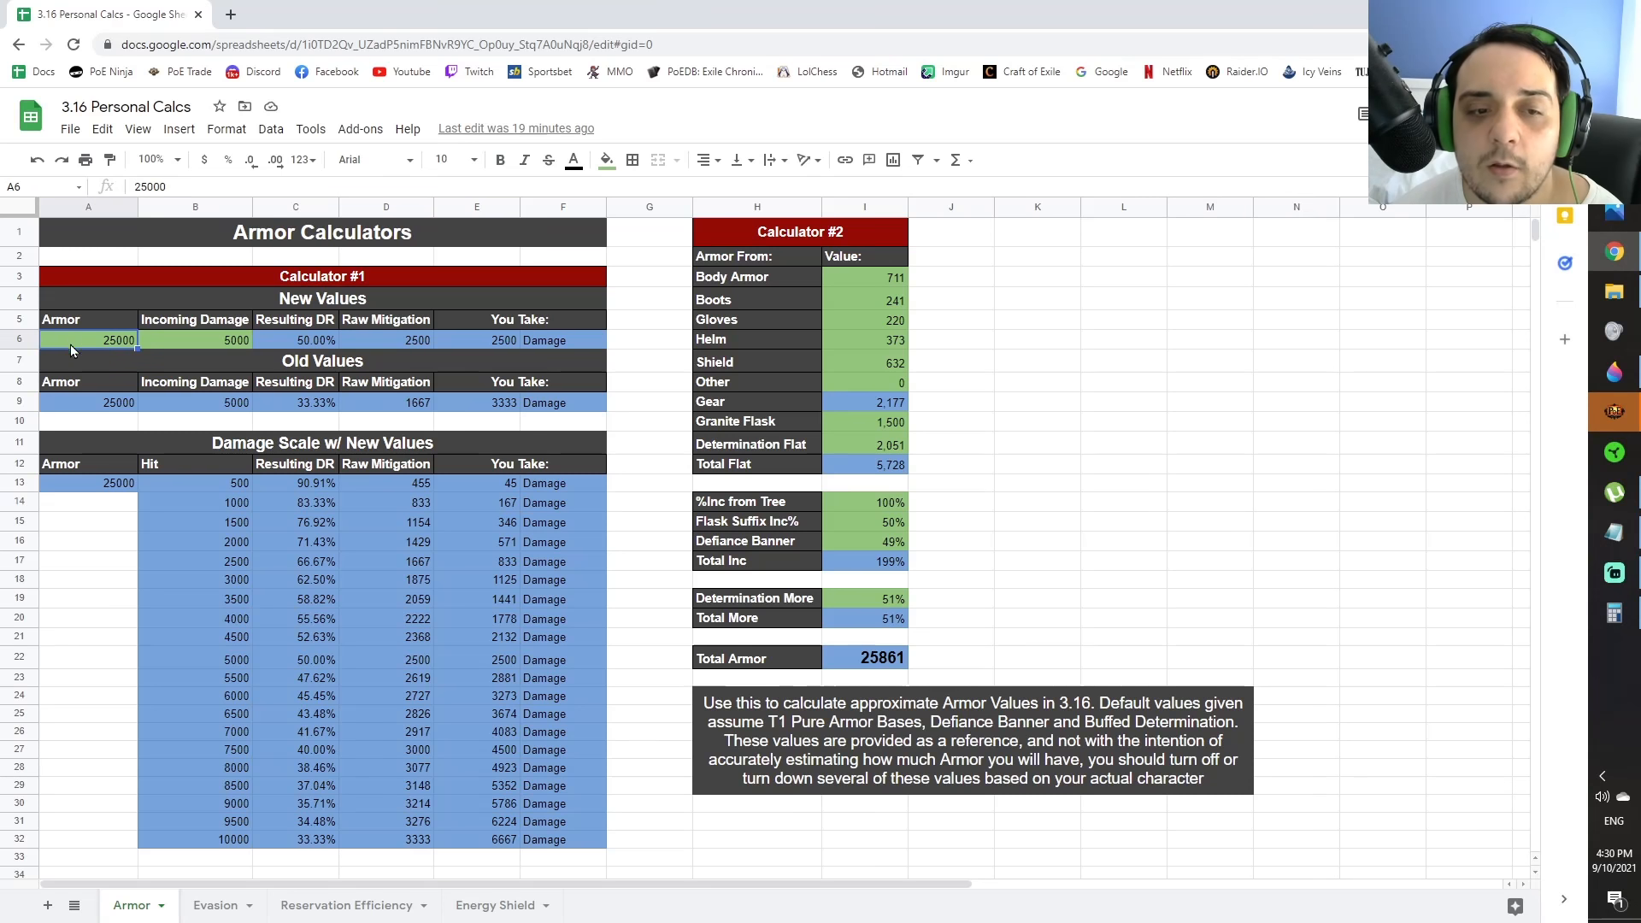
left_click(195, 340)
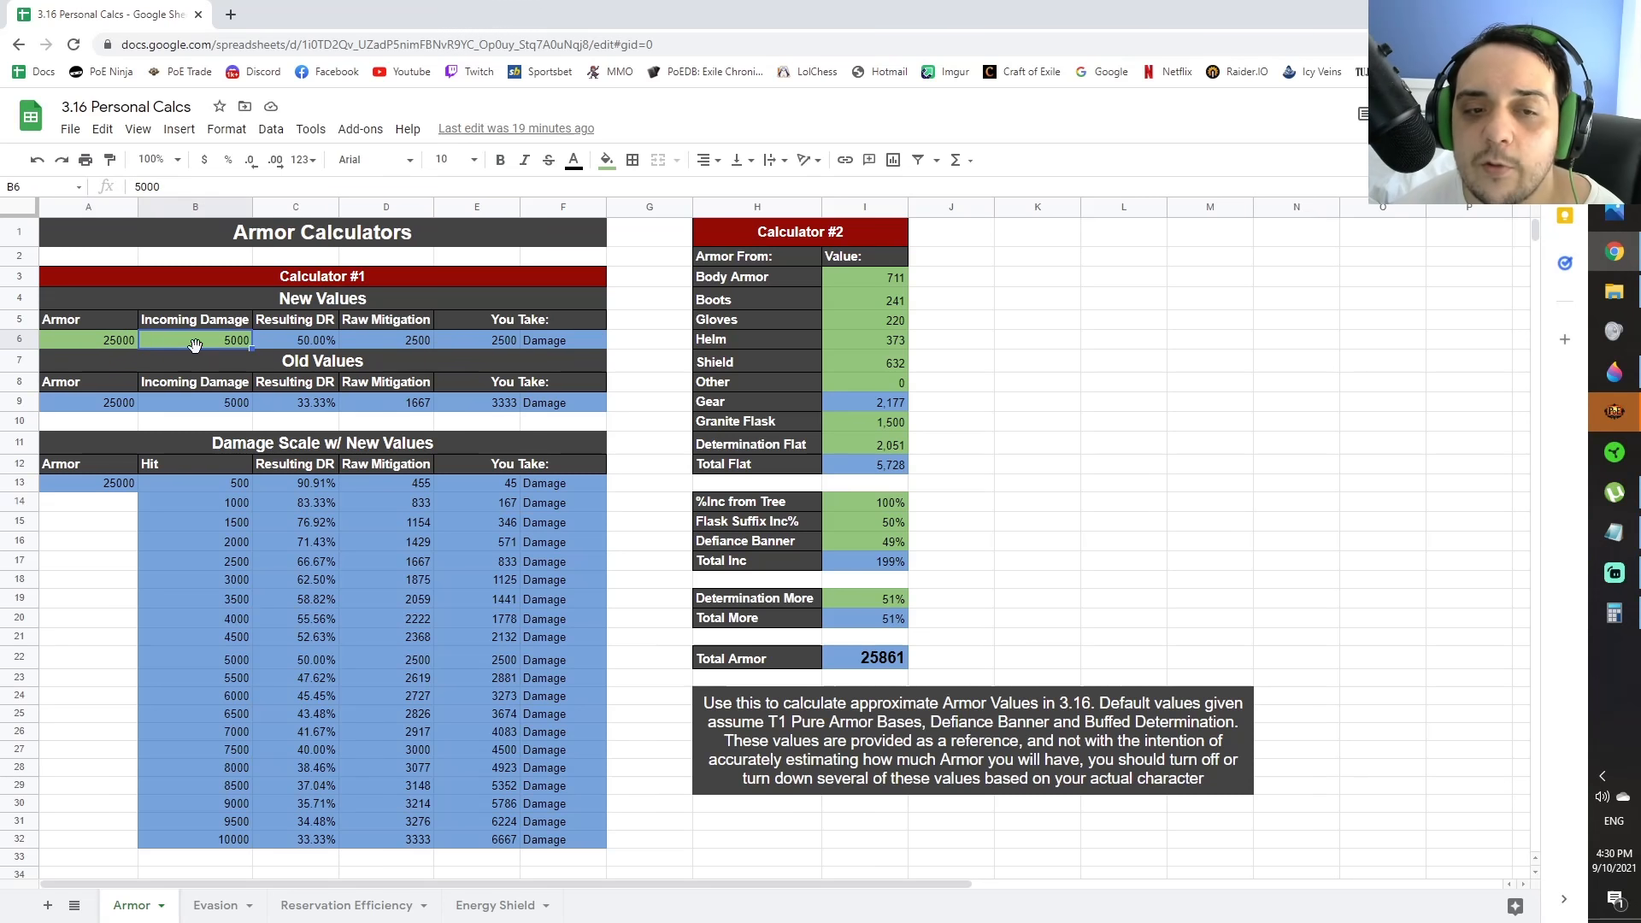
left_click(386, 340)
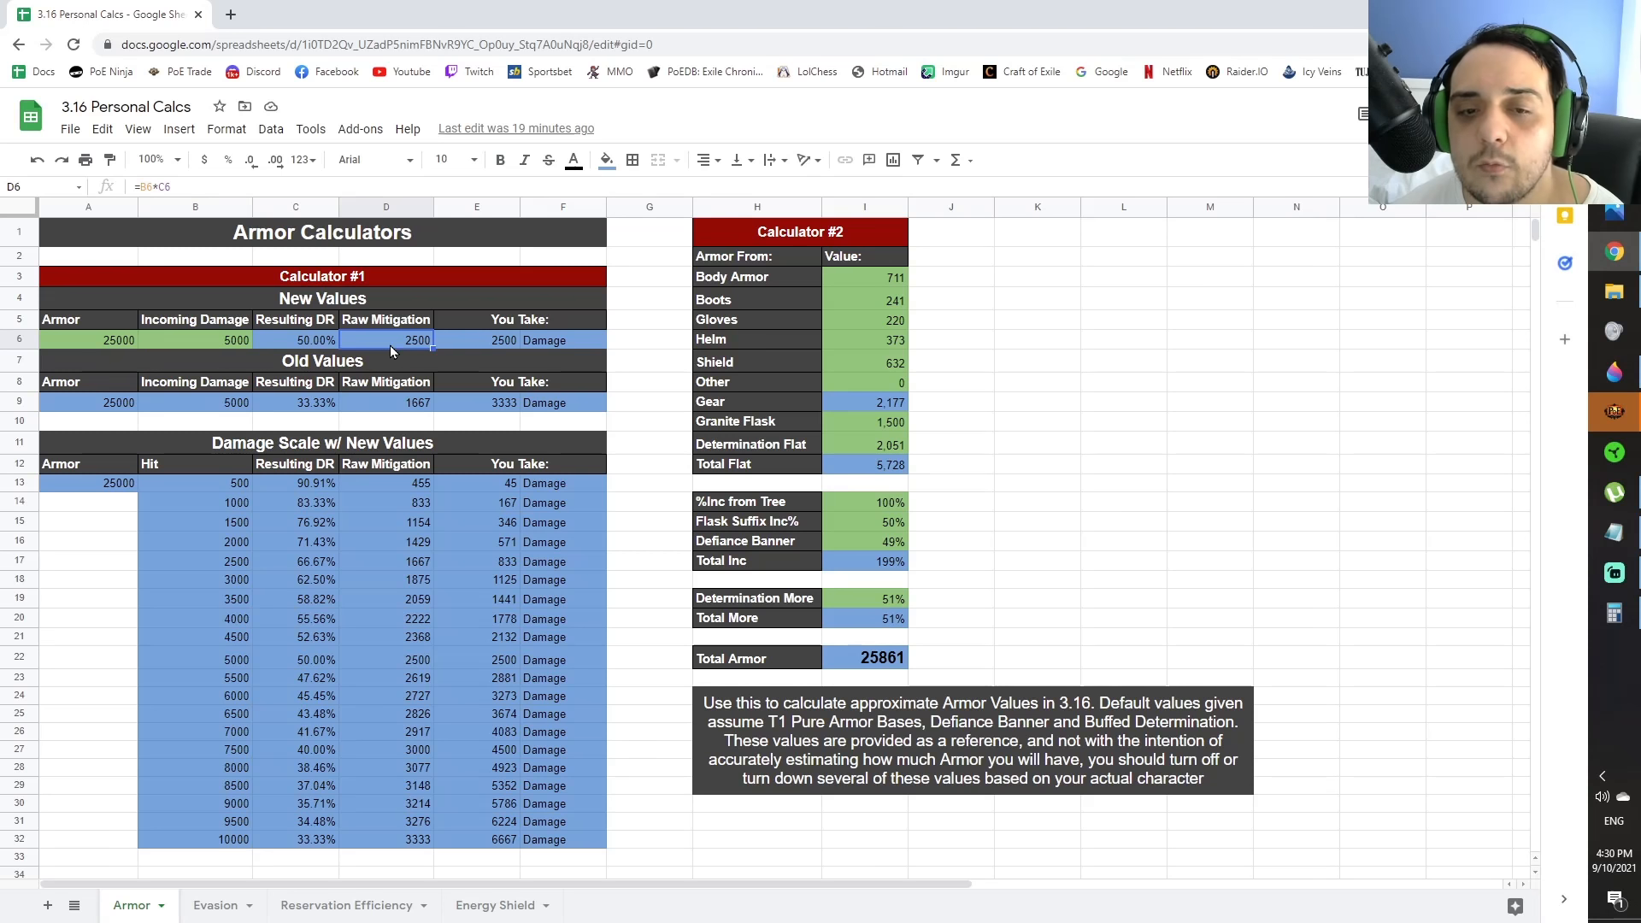
mouse_move(500, 347)
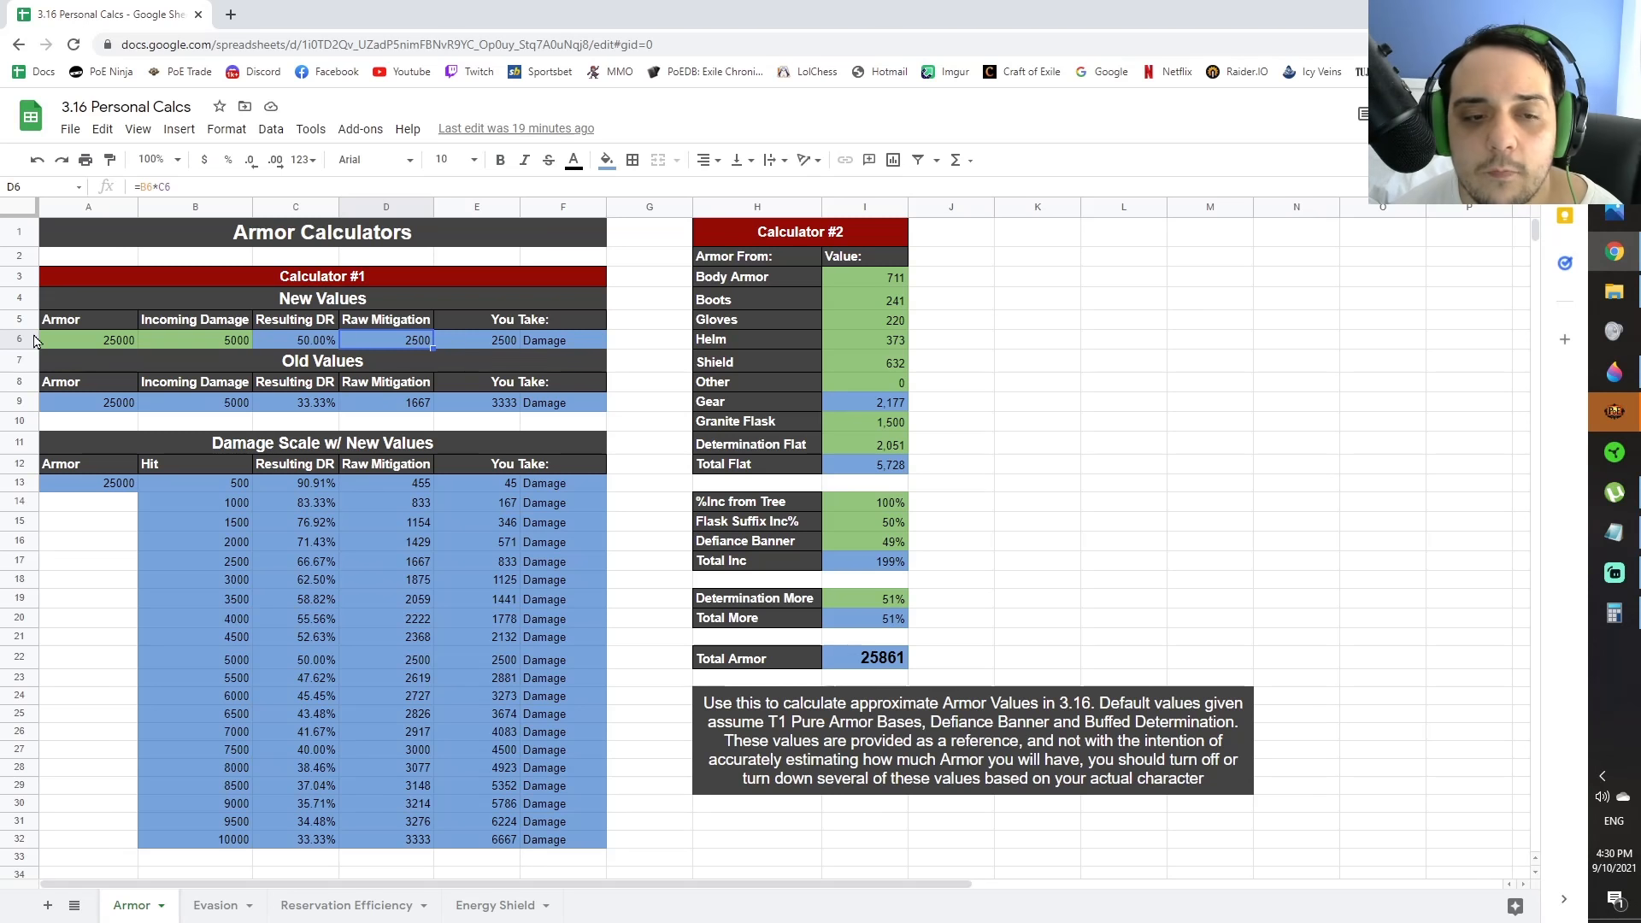
Enter 20000 armor and 4000 damage, then compare the DR and damage-taken results with the old values
left_click(88, 340)
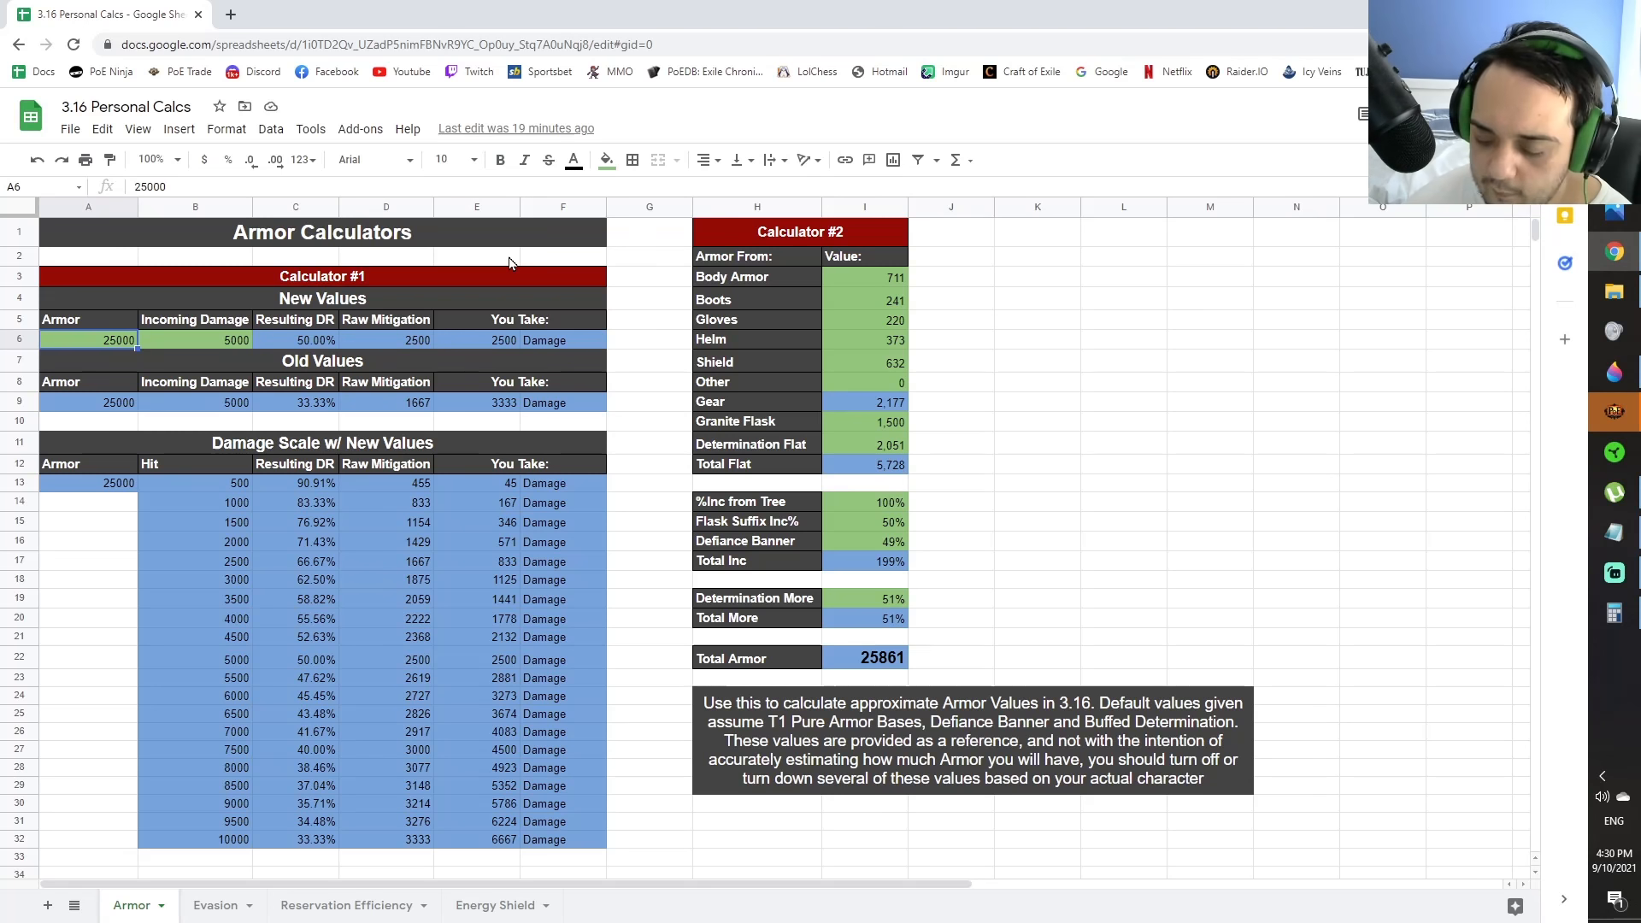
type("20000")
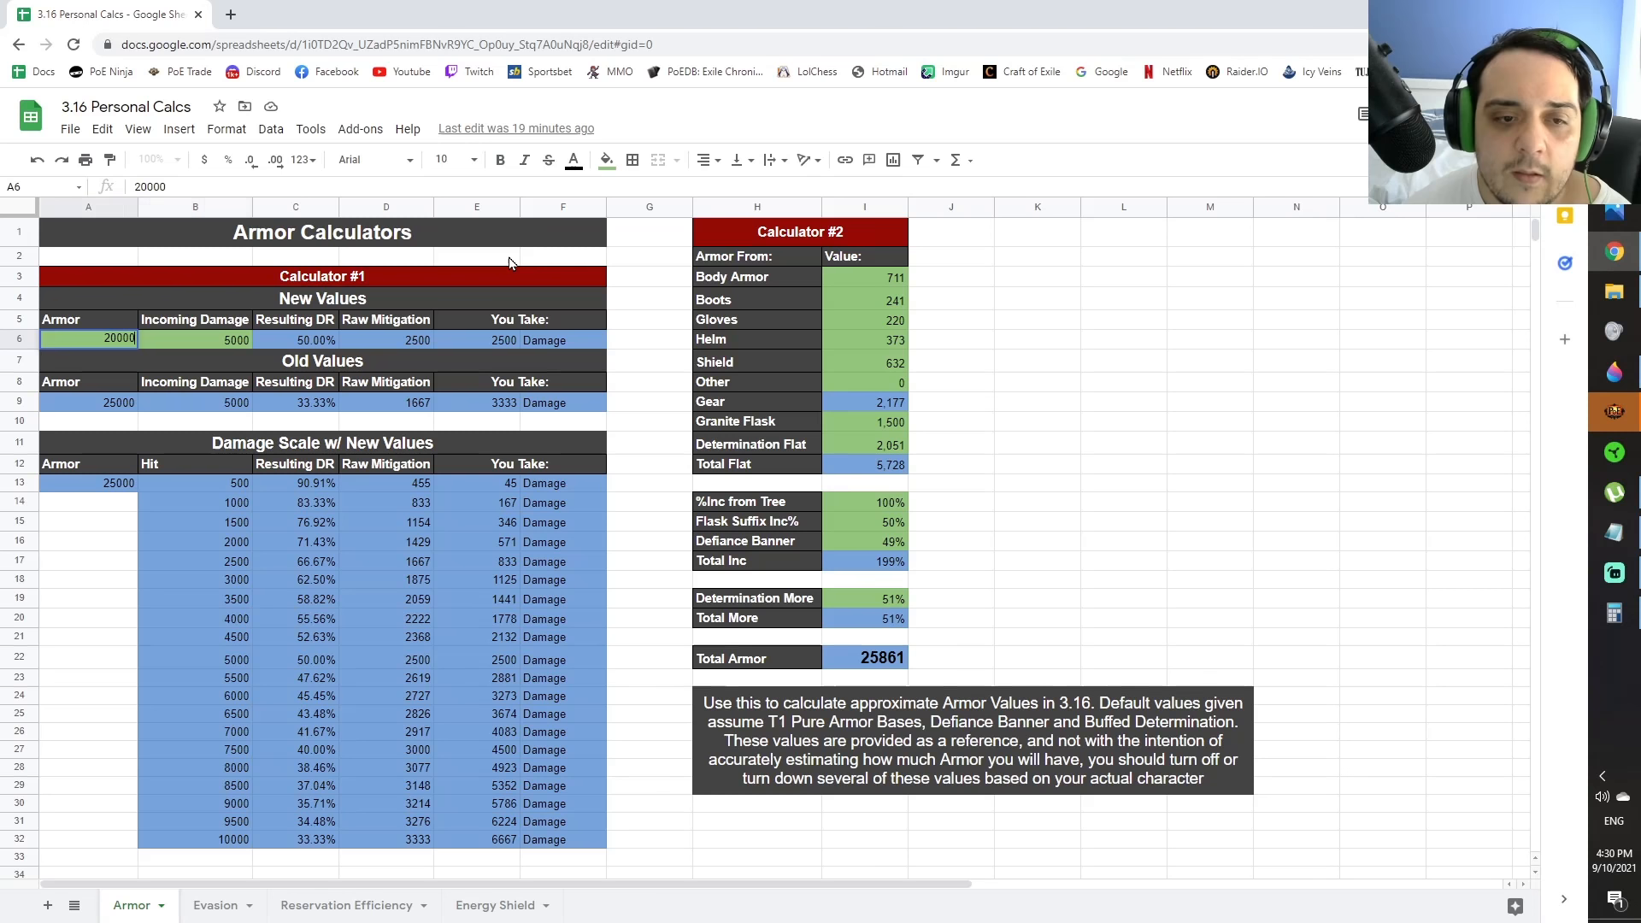
type("4000")
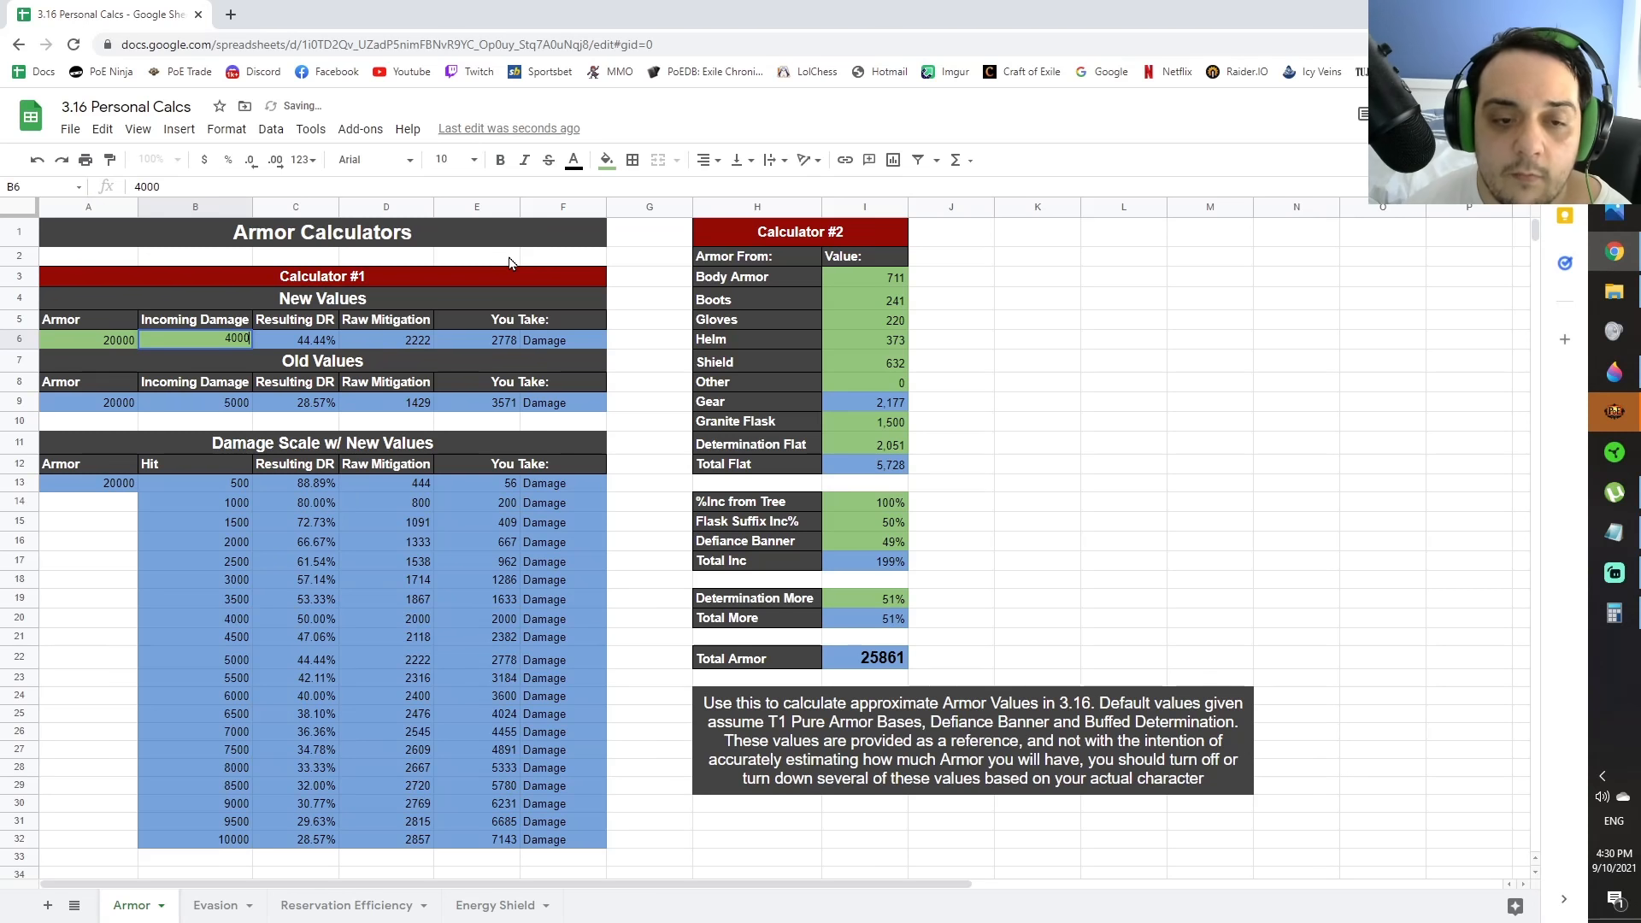
left_click(295, 339)
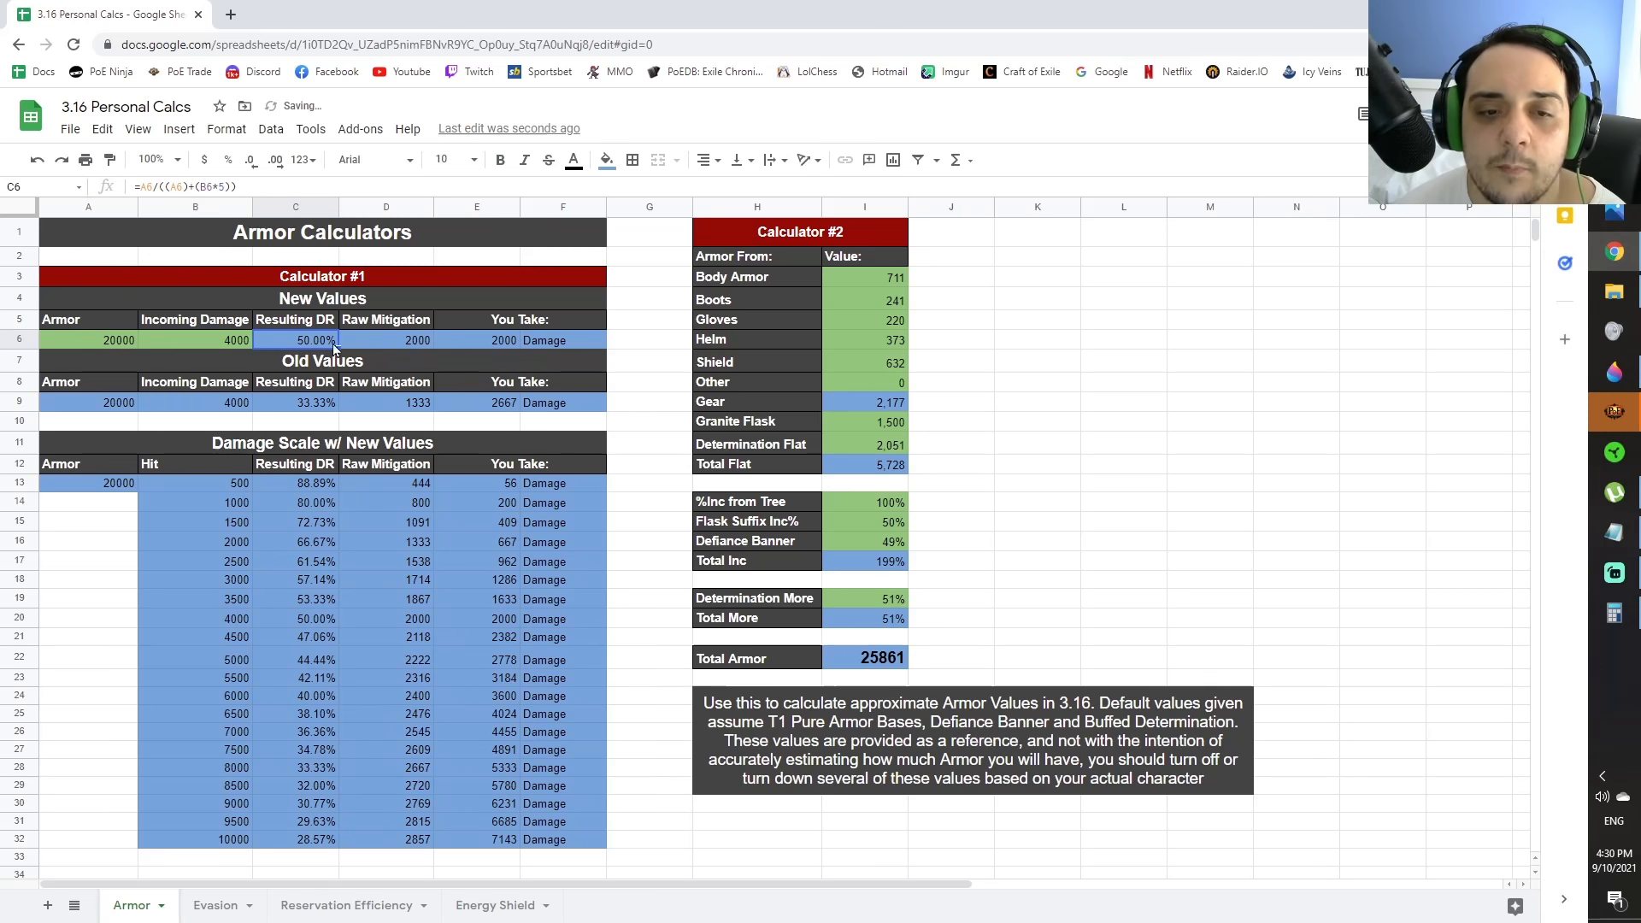
left_click(409, 340)
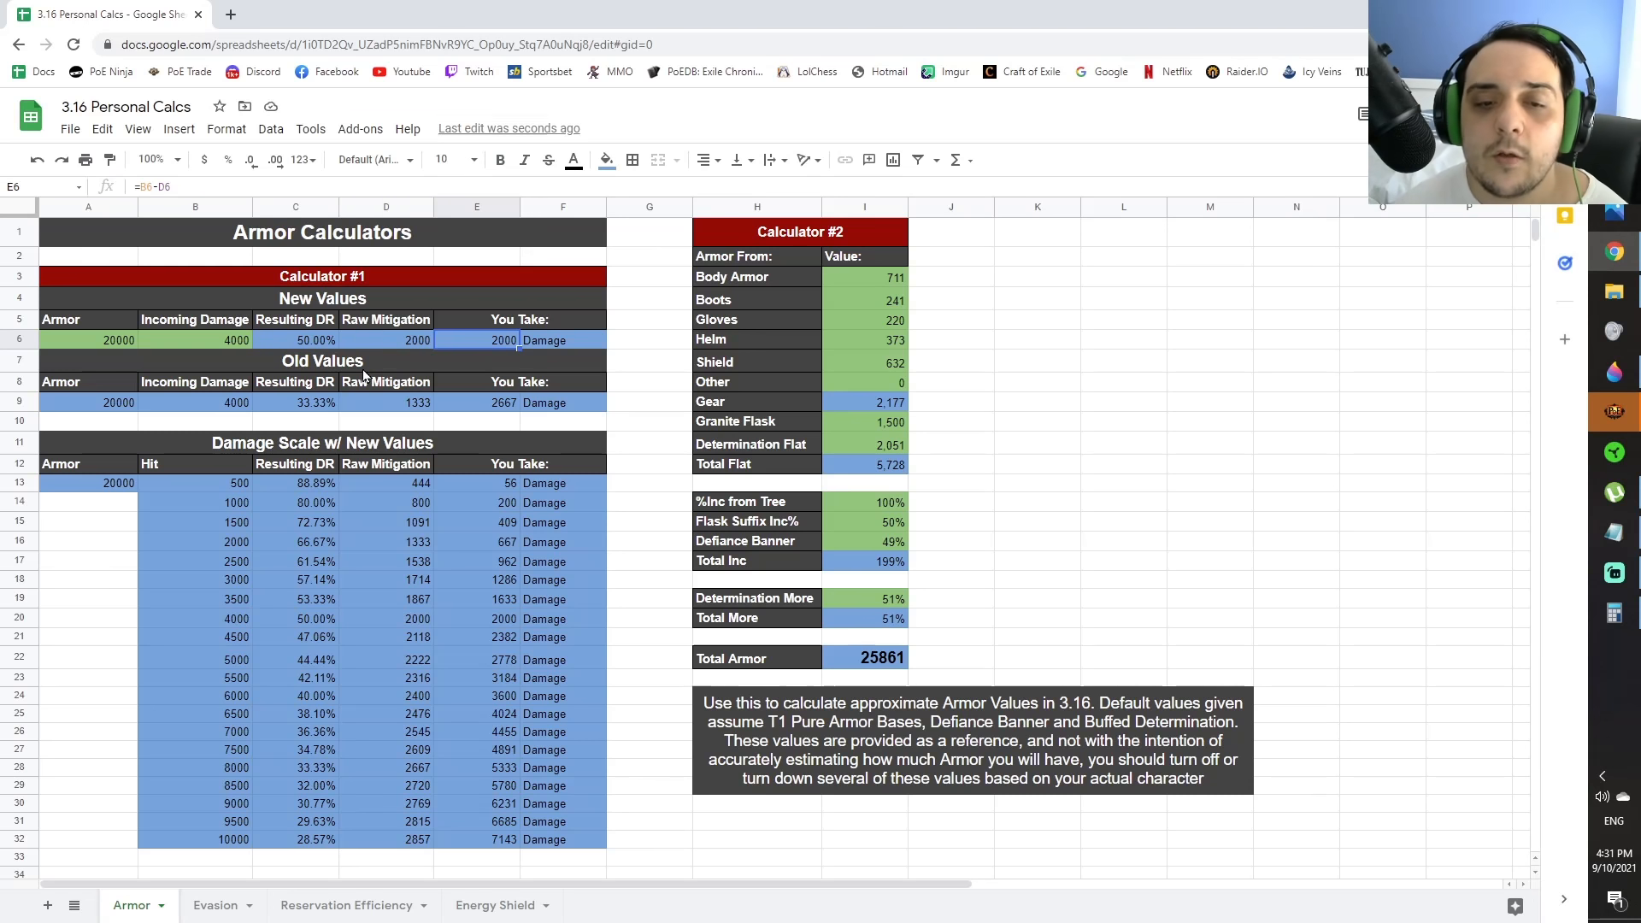
left_click(385, 403)
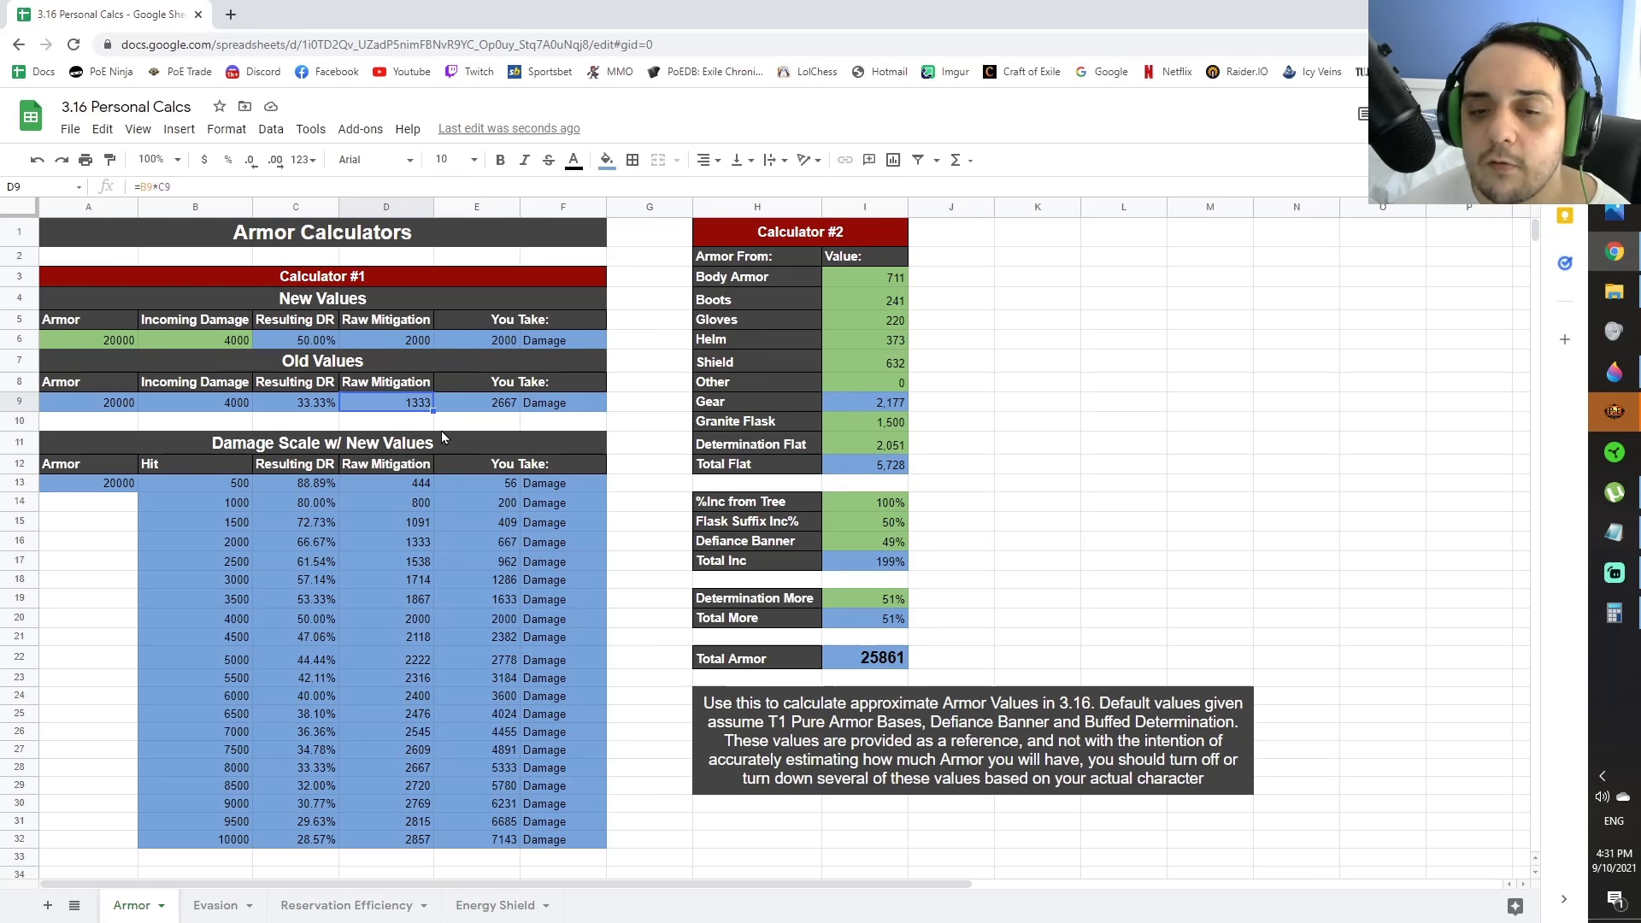
mouse_move(480, 416)
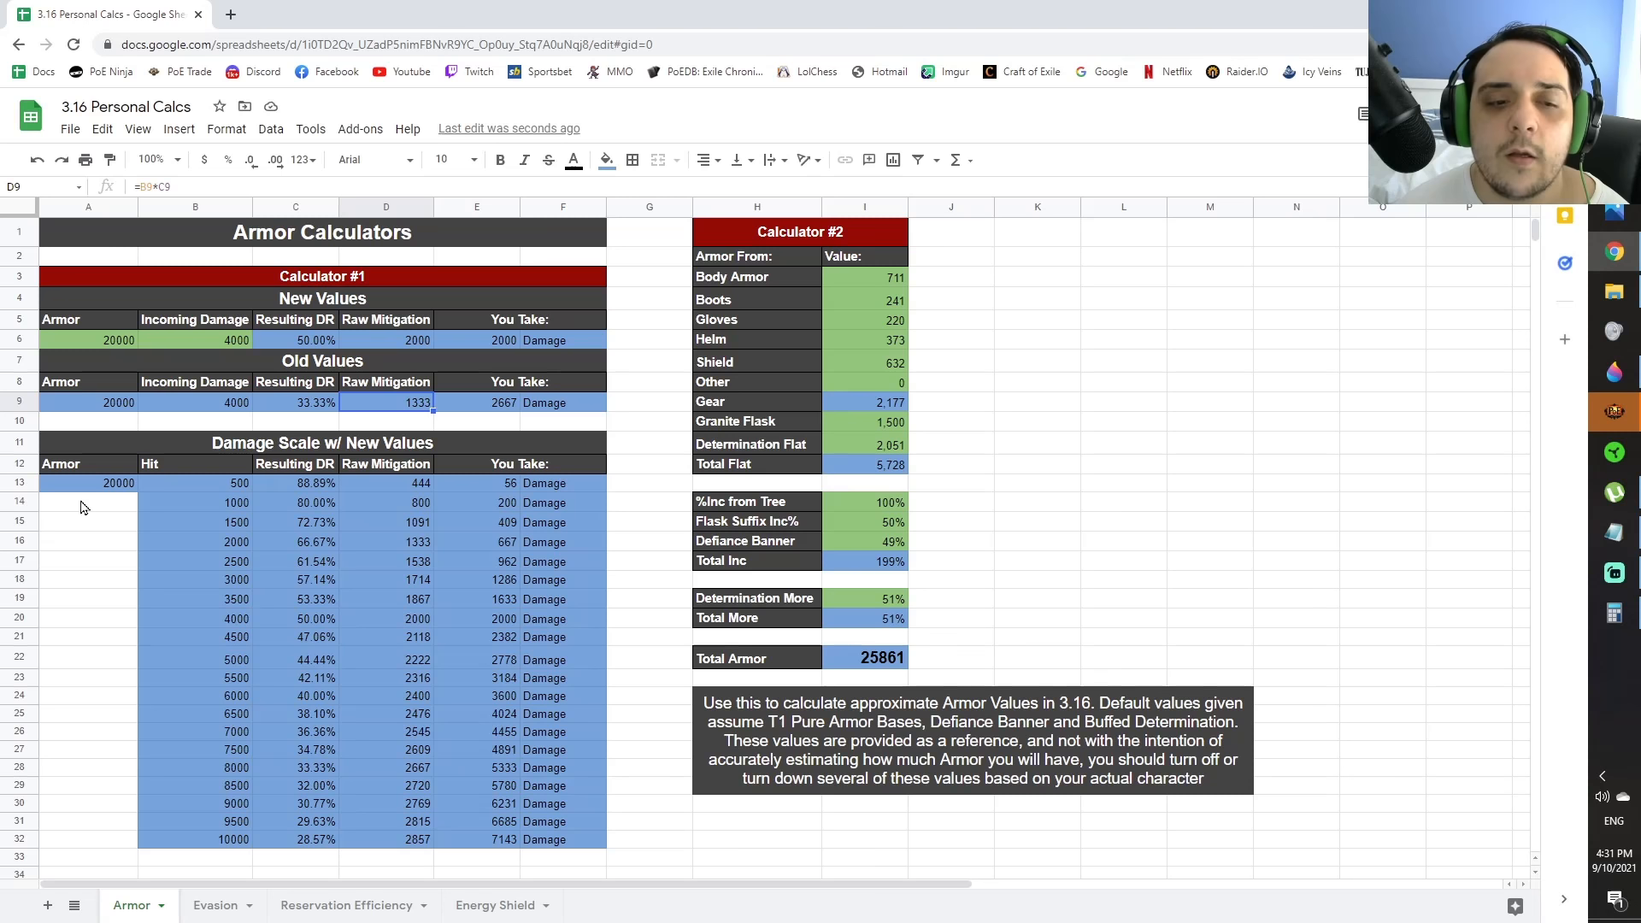
mouse_move(517, 581)
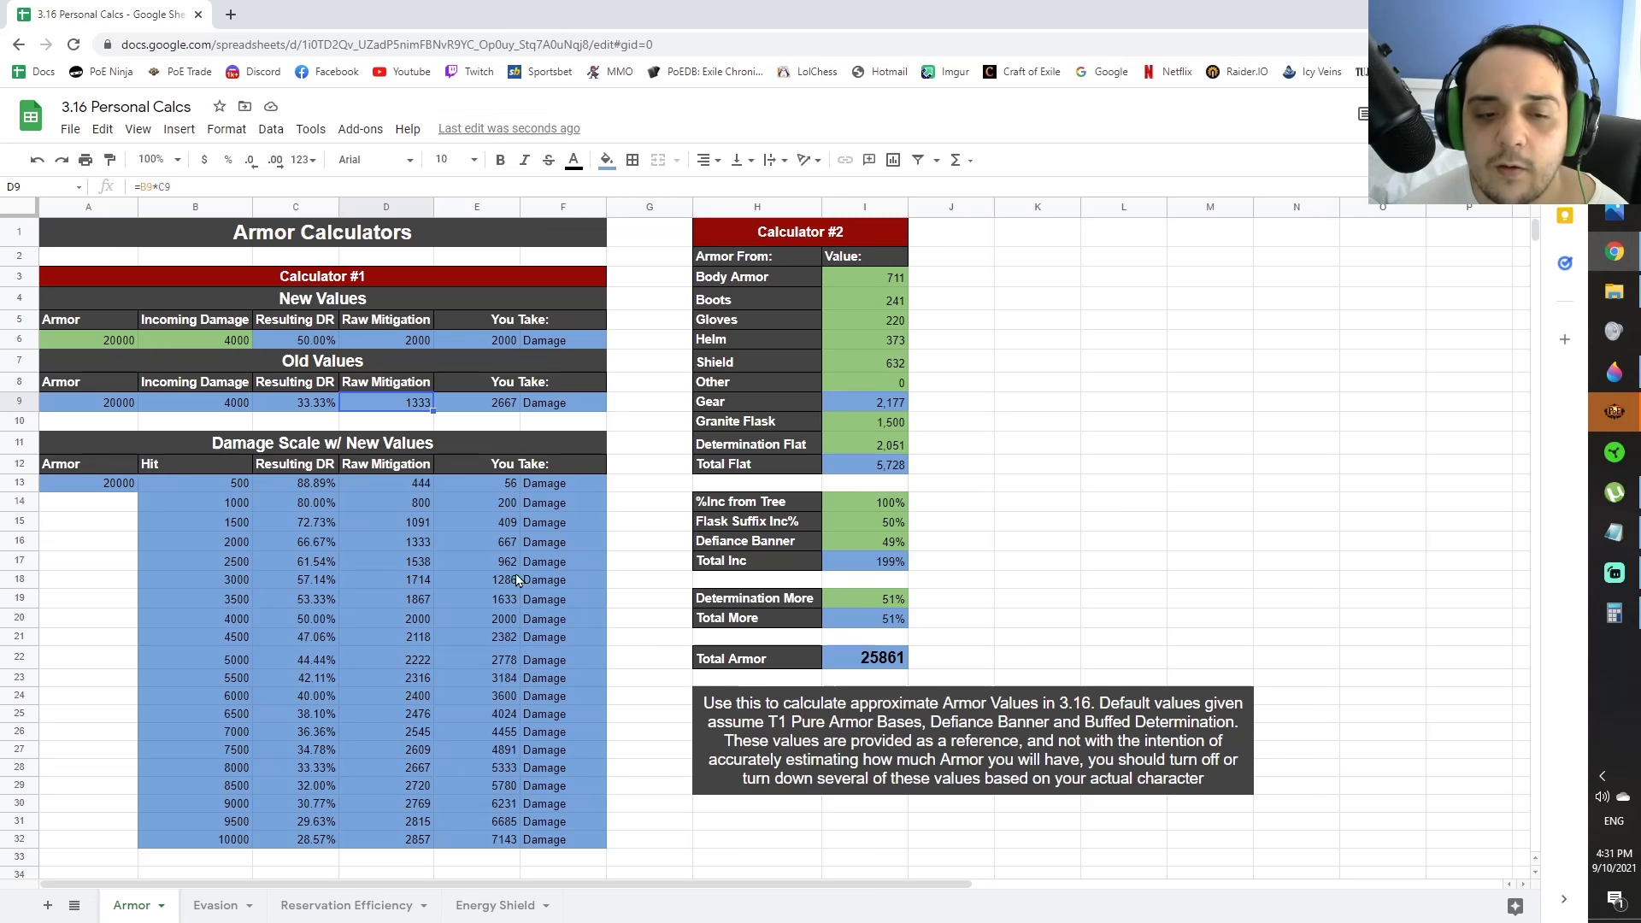
mouse_move(96, 352)
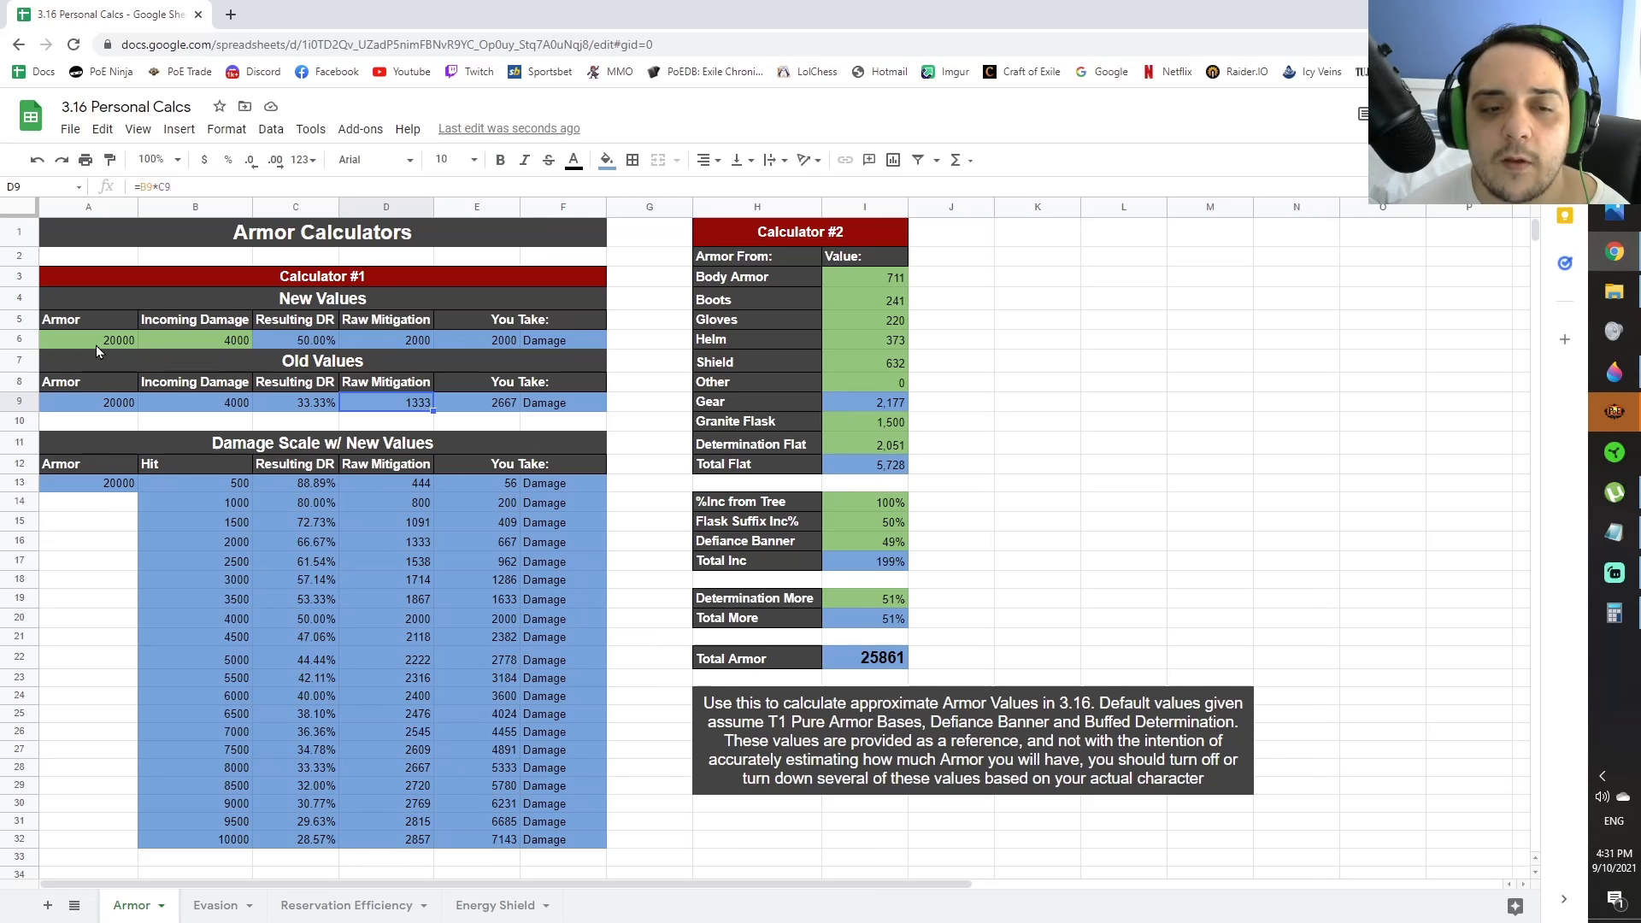
left_click(88, 340)
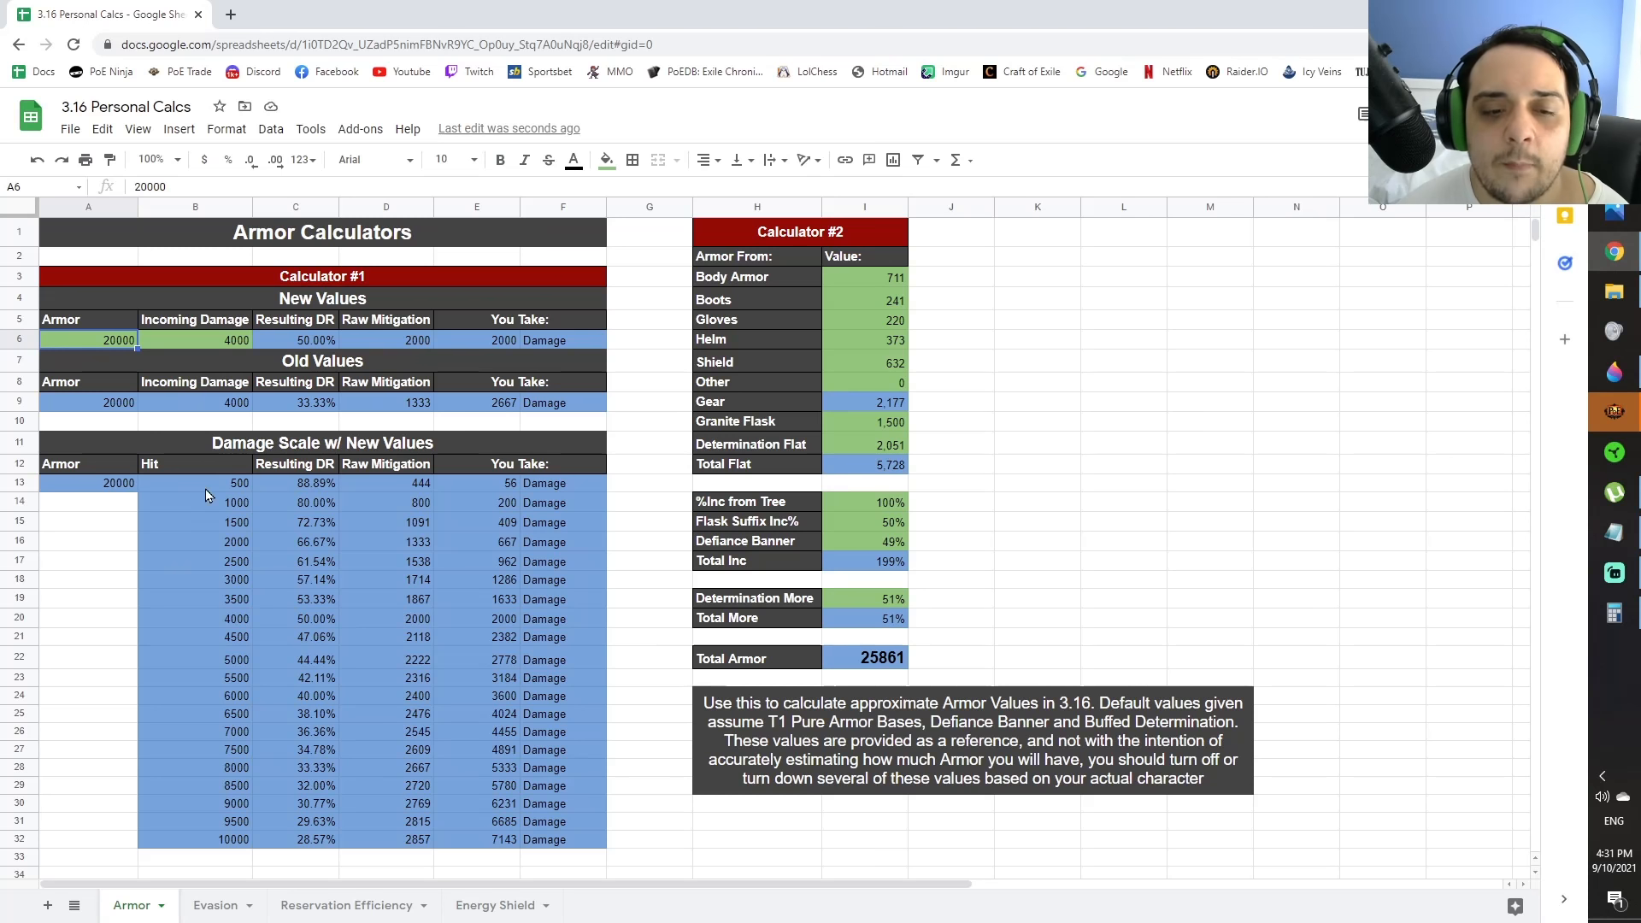
left_click(195, 483)
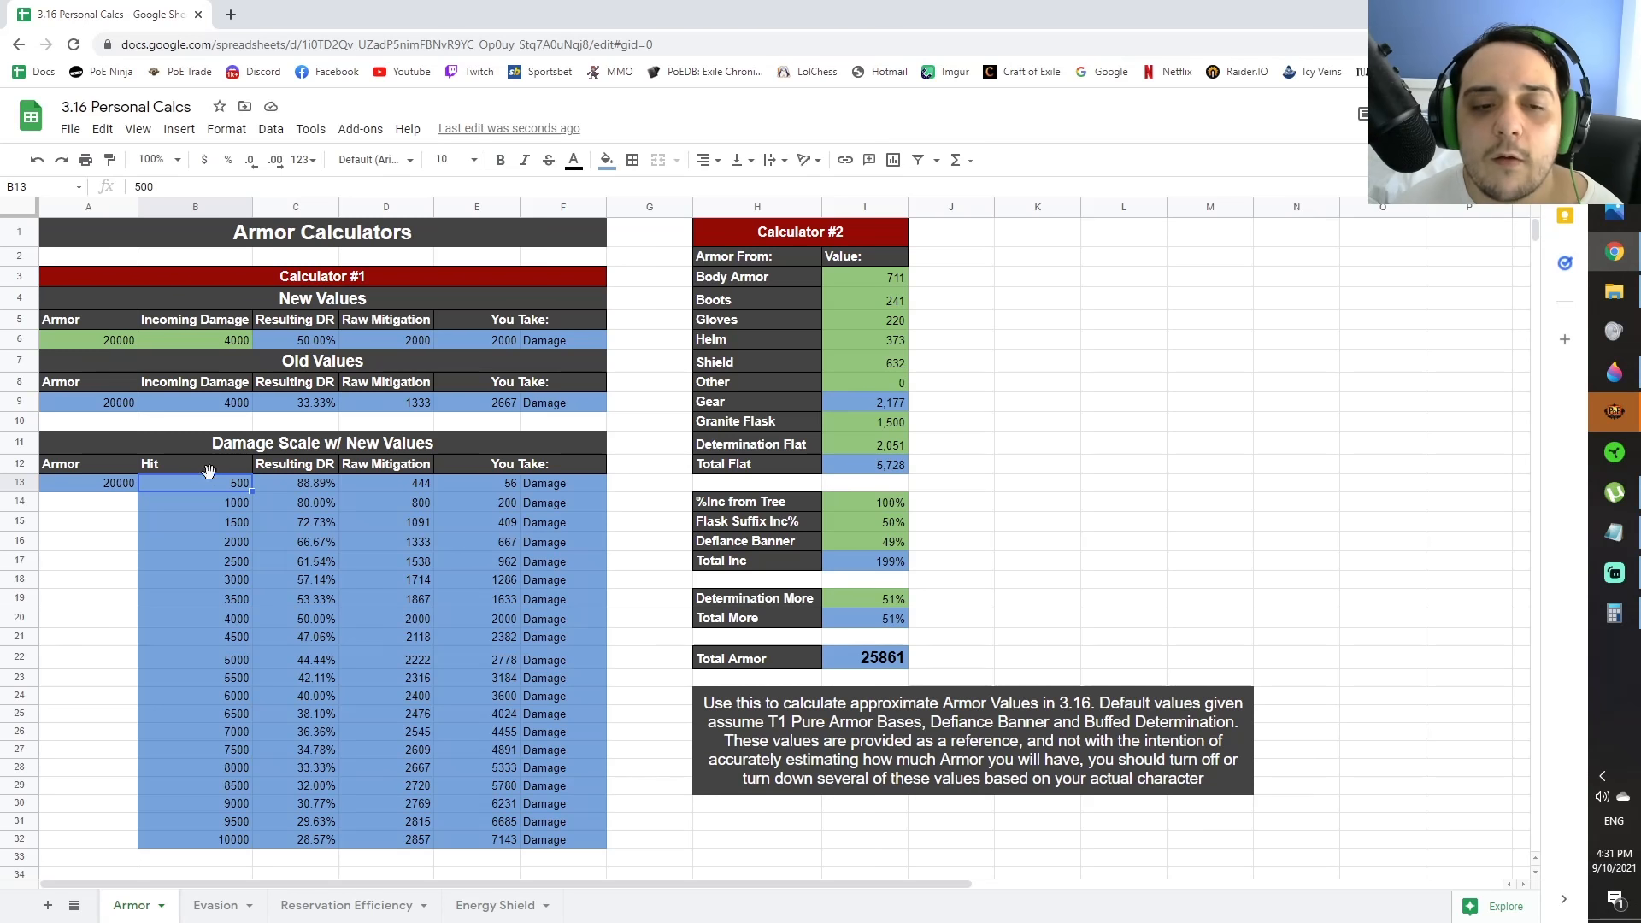
mouse_move(423, 526)
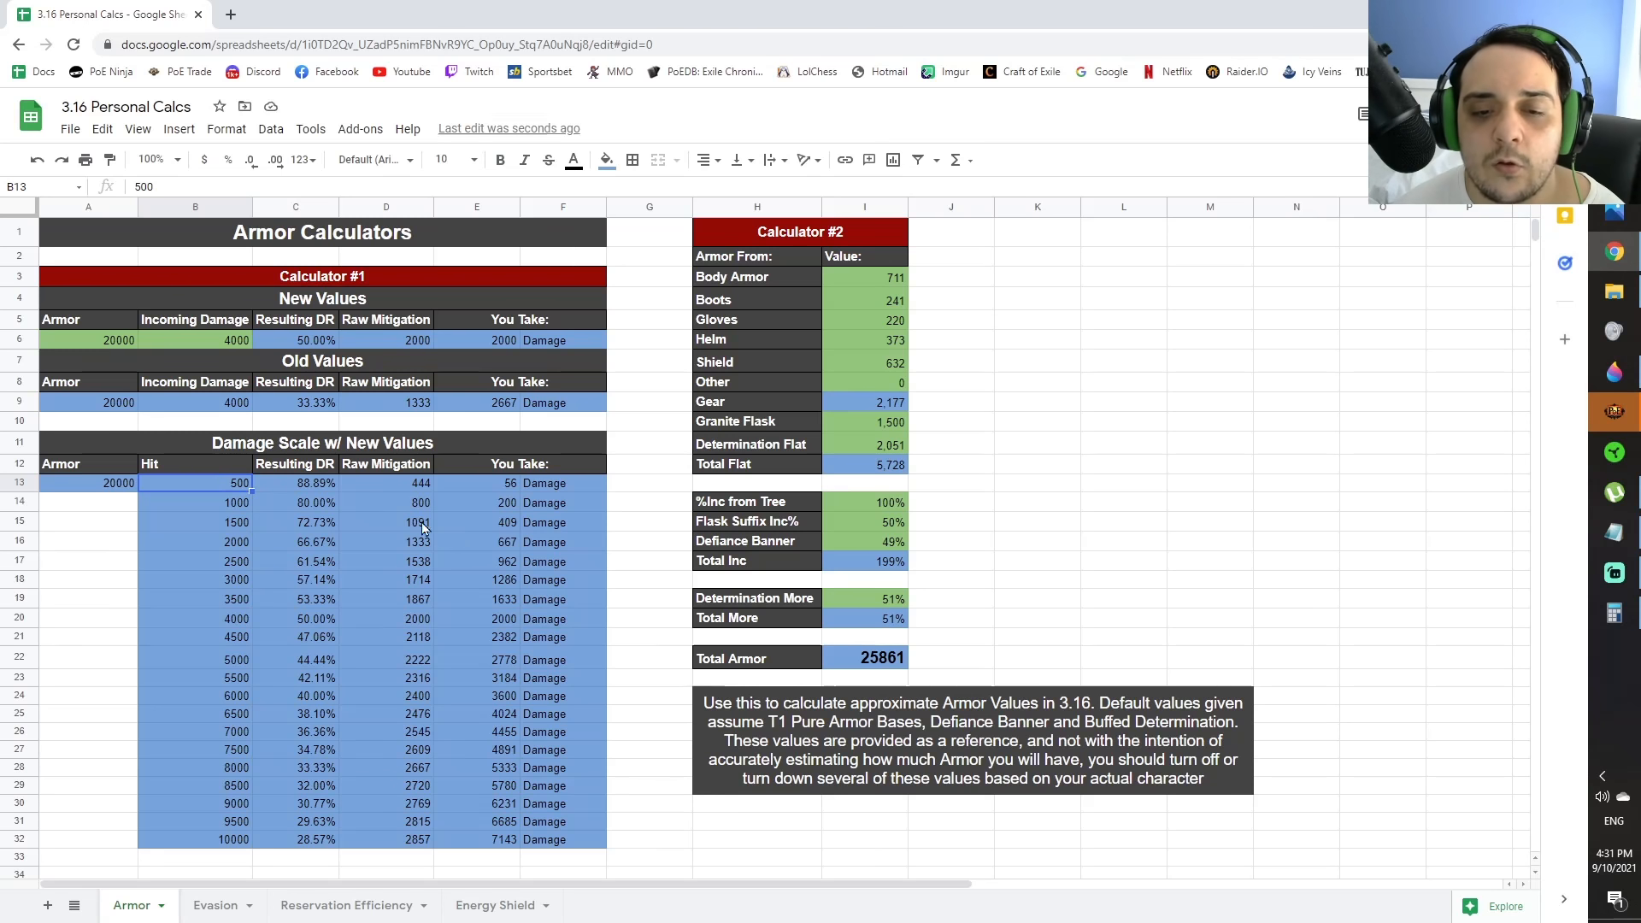
mouse_move(437, 496)
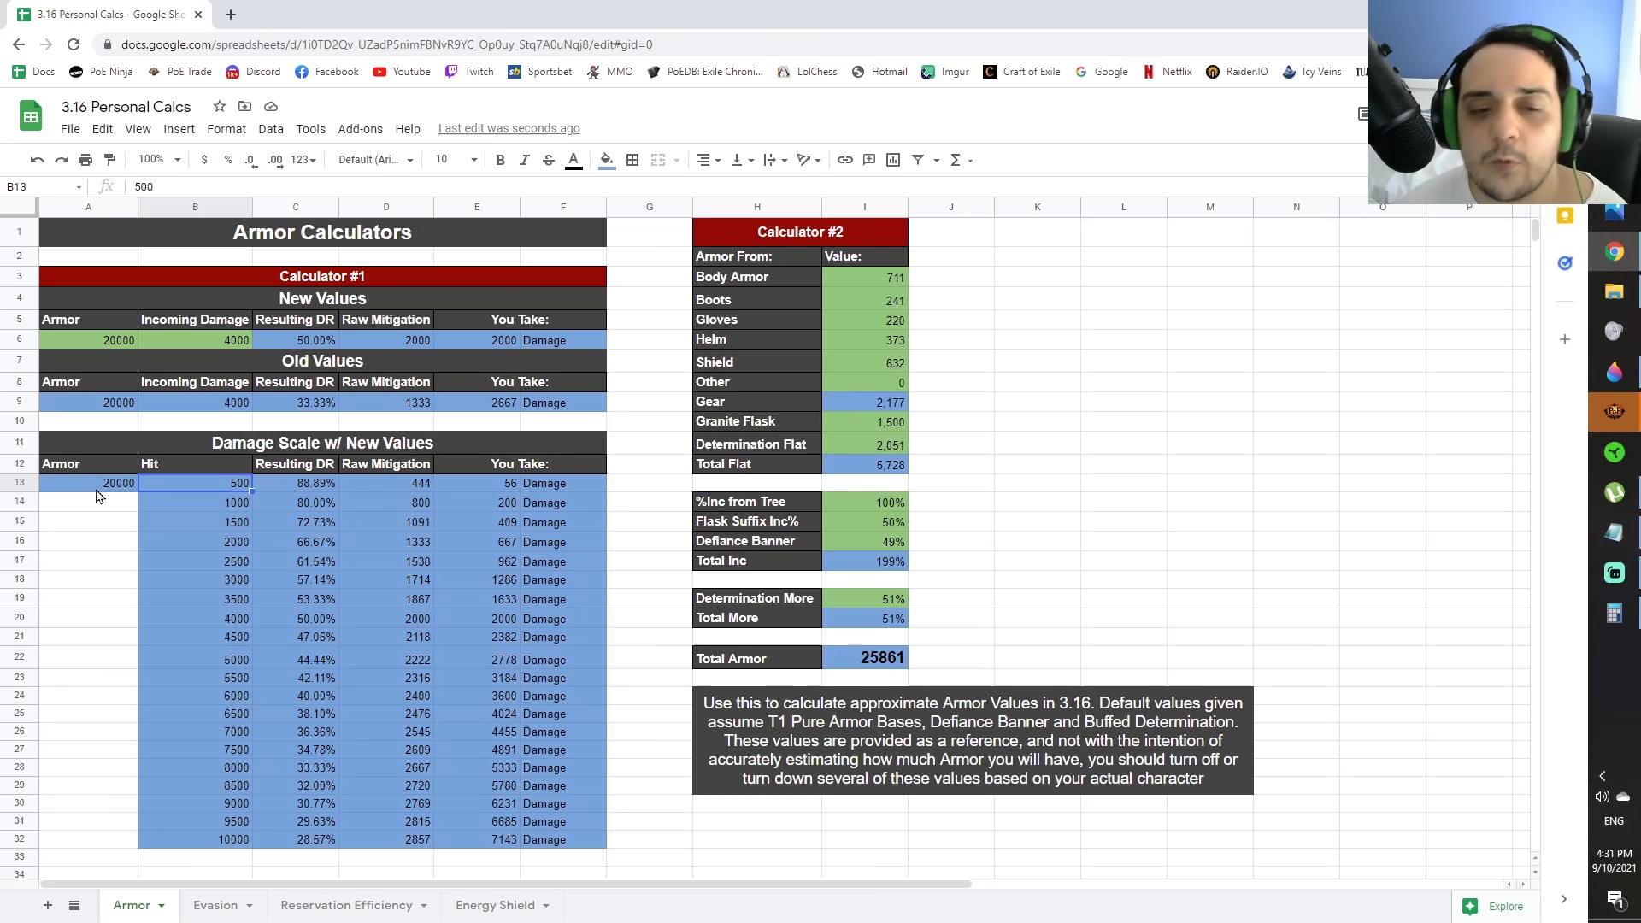
mouse_move(265, 495)
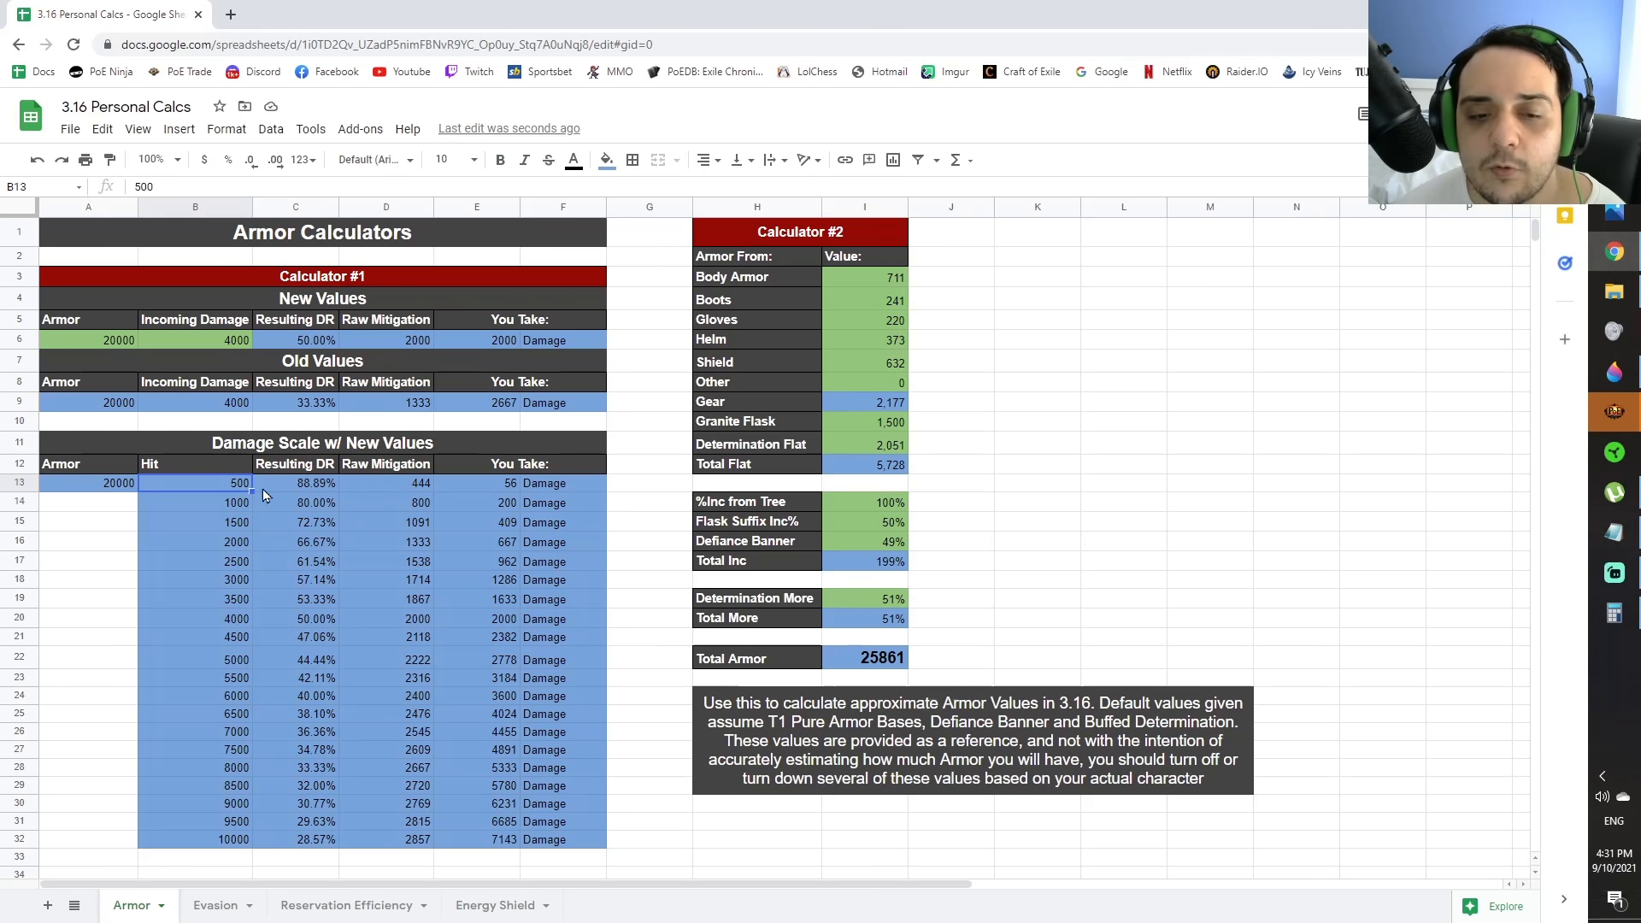
mouse_move(303, 492)
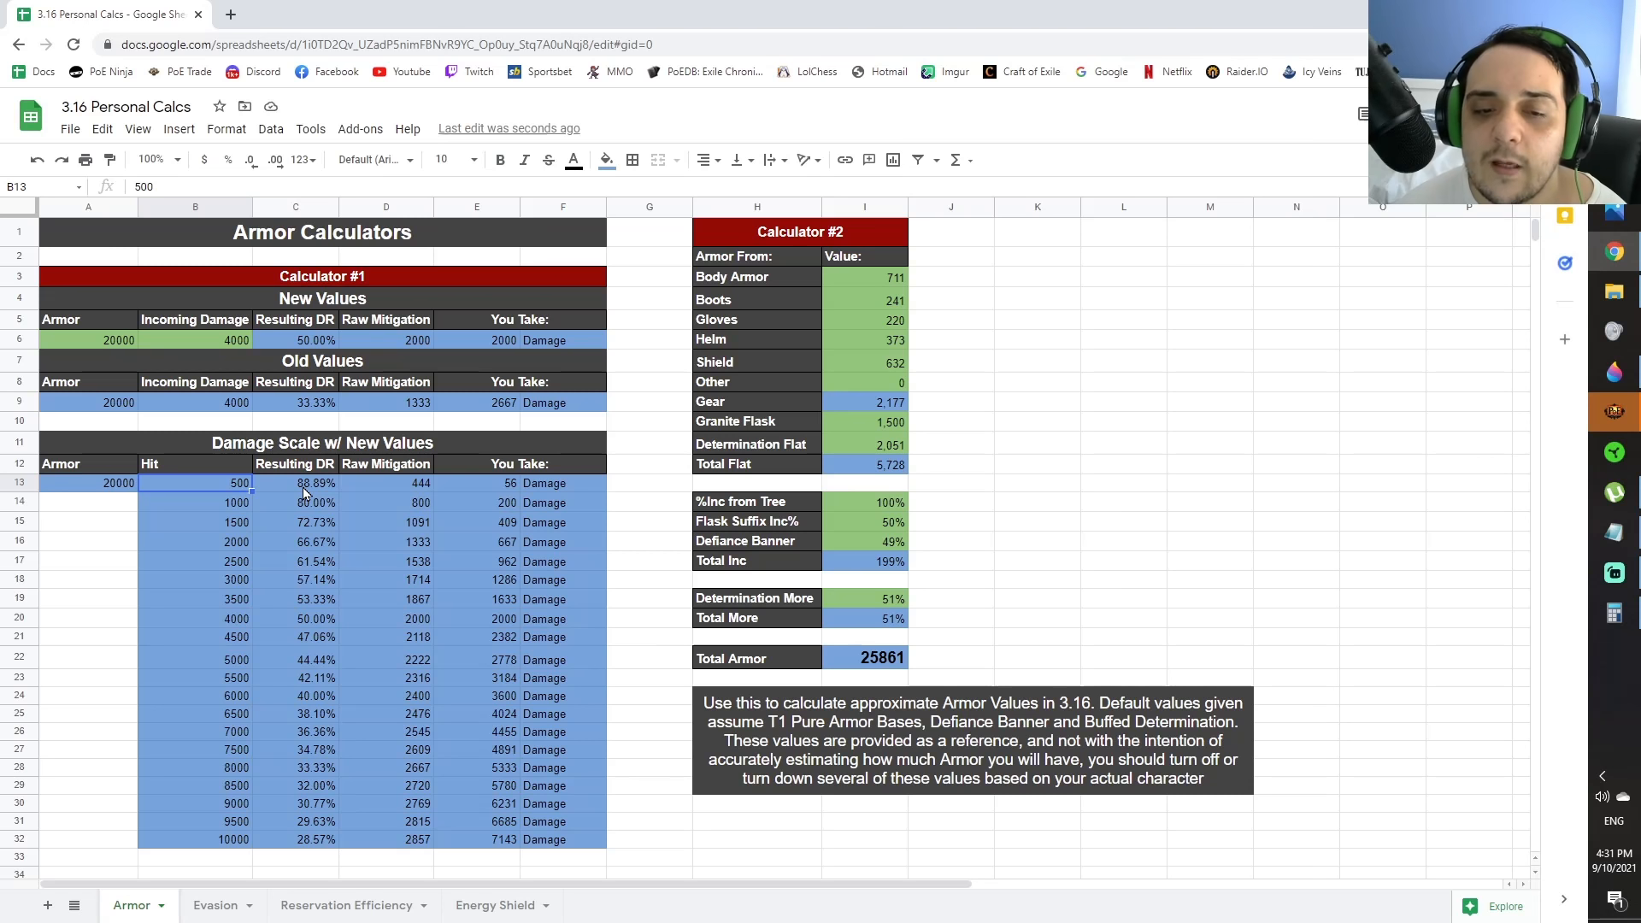
mouse_move(379, 492)
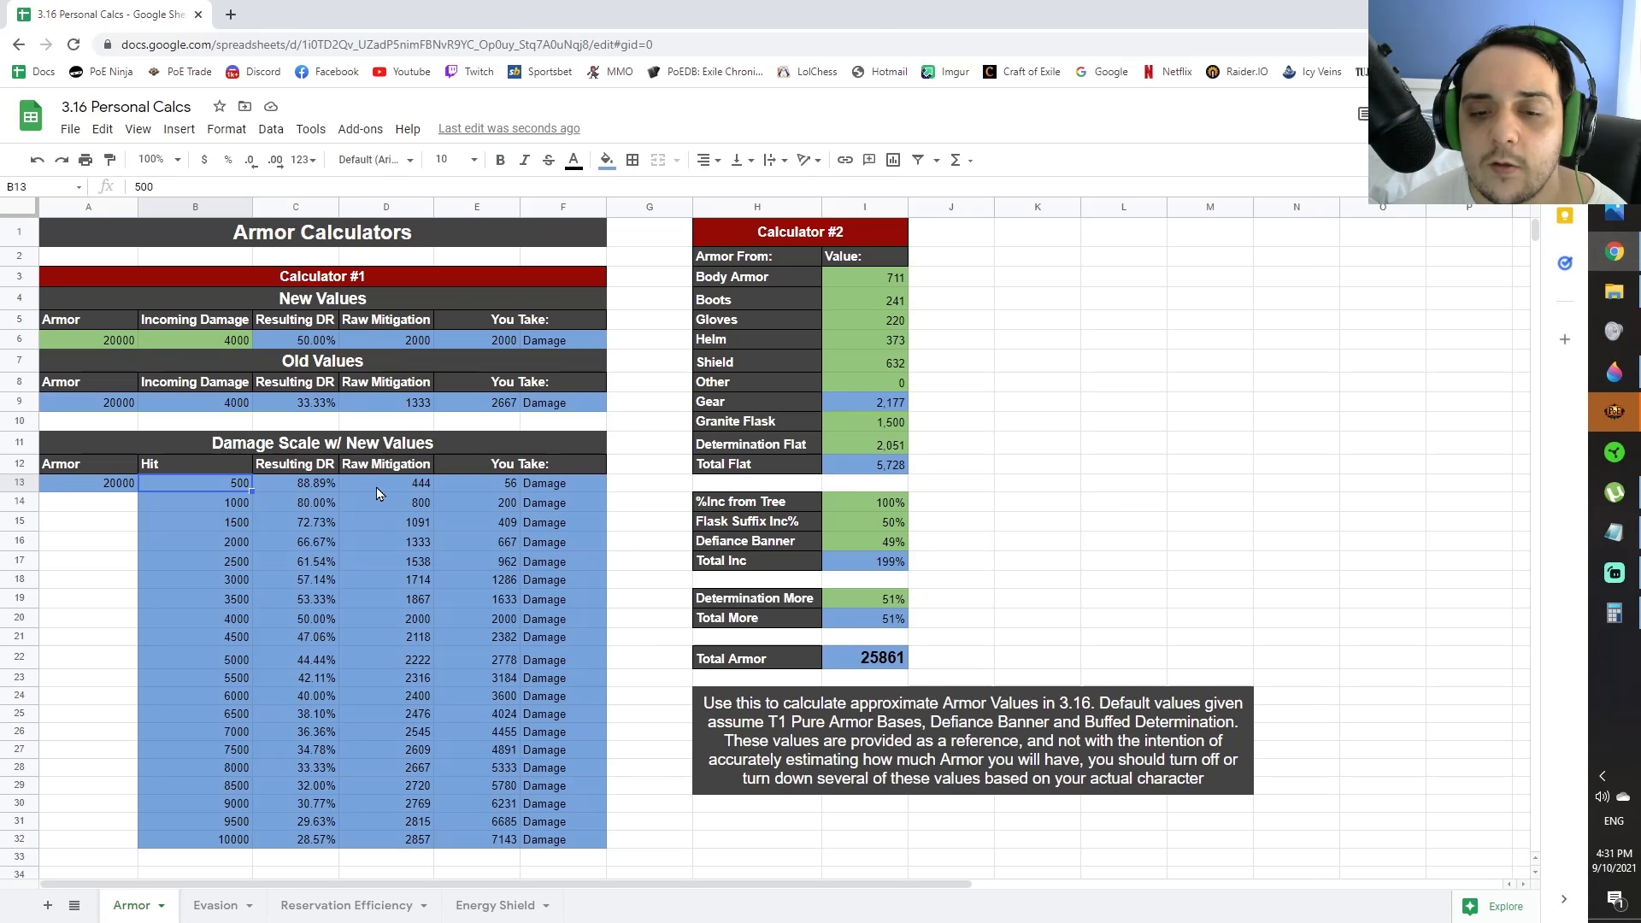
mouse_move(495, 493)
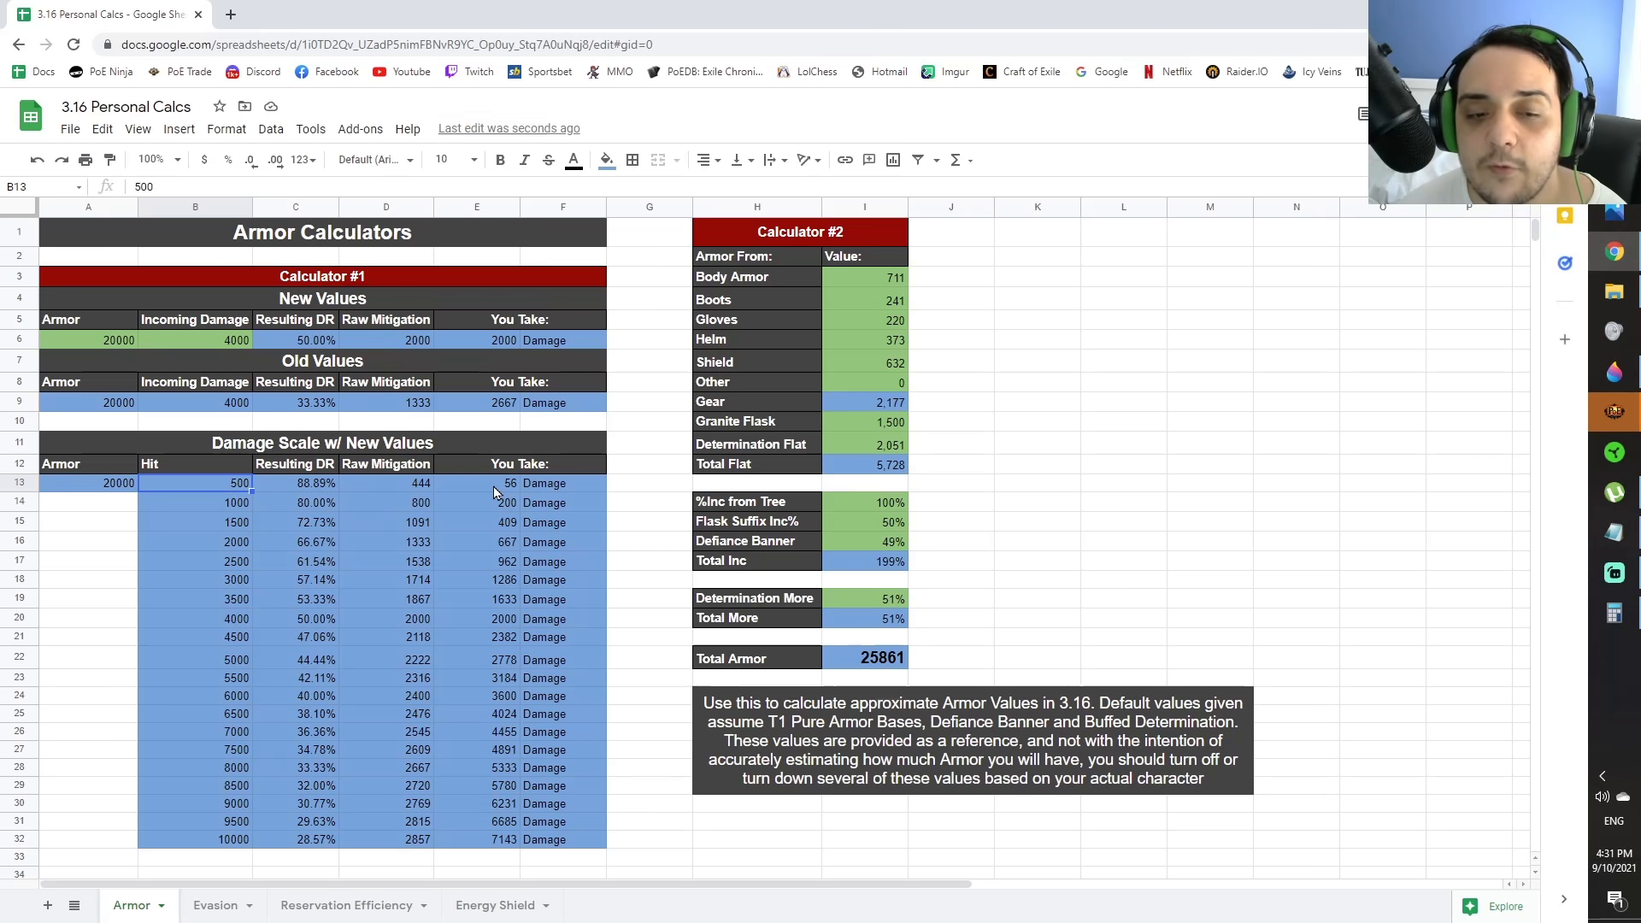
left_click(217, 841)
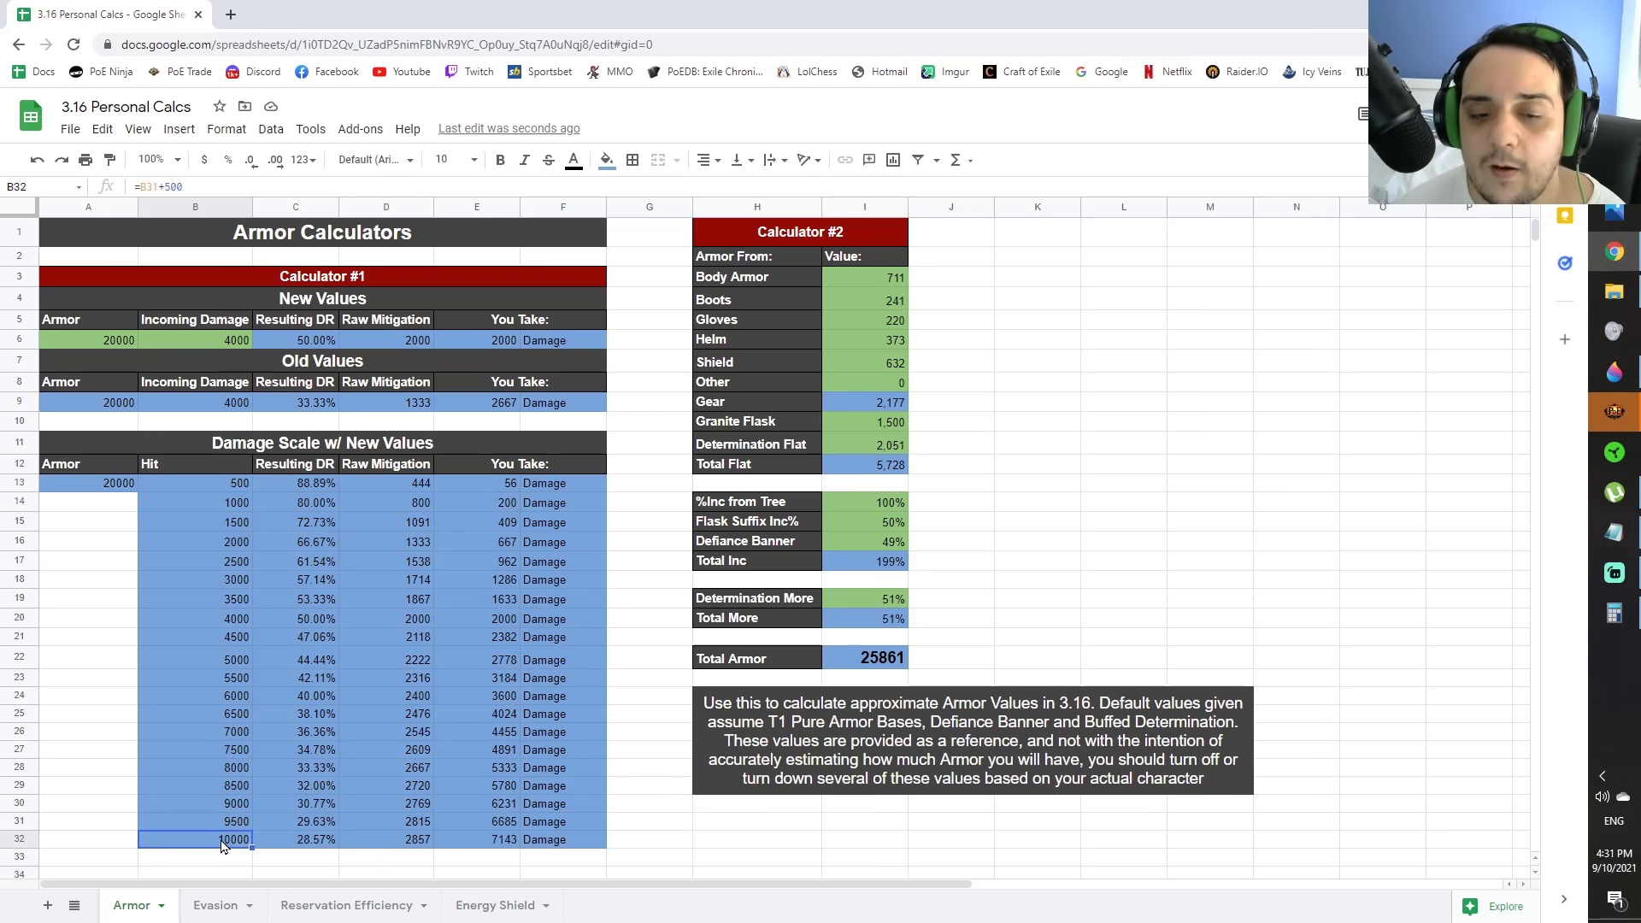
mouse_move(407, 851)
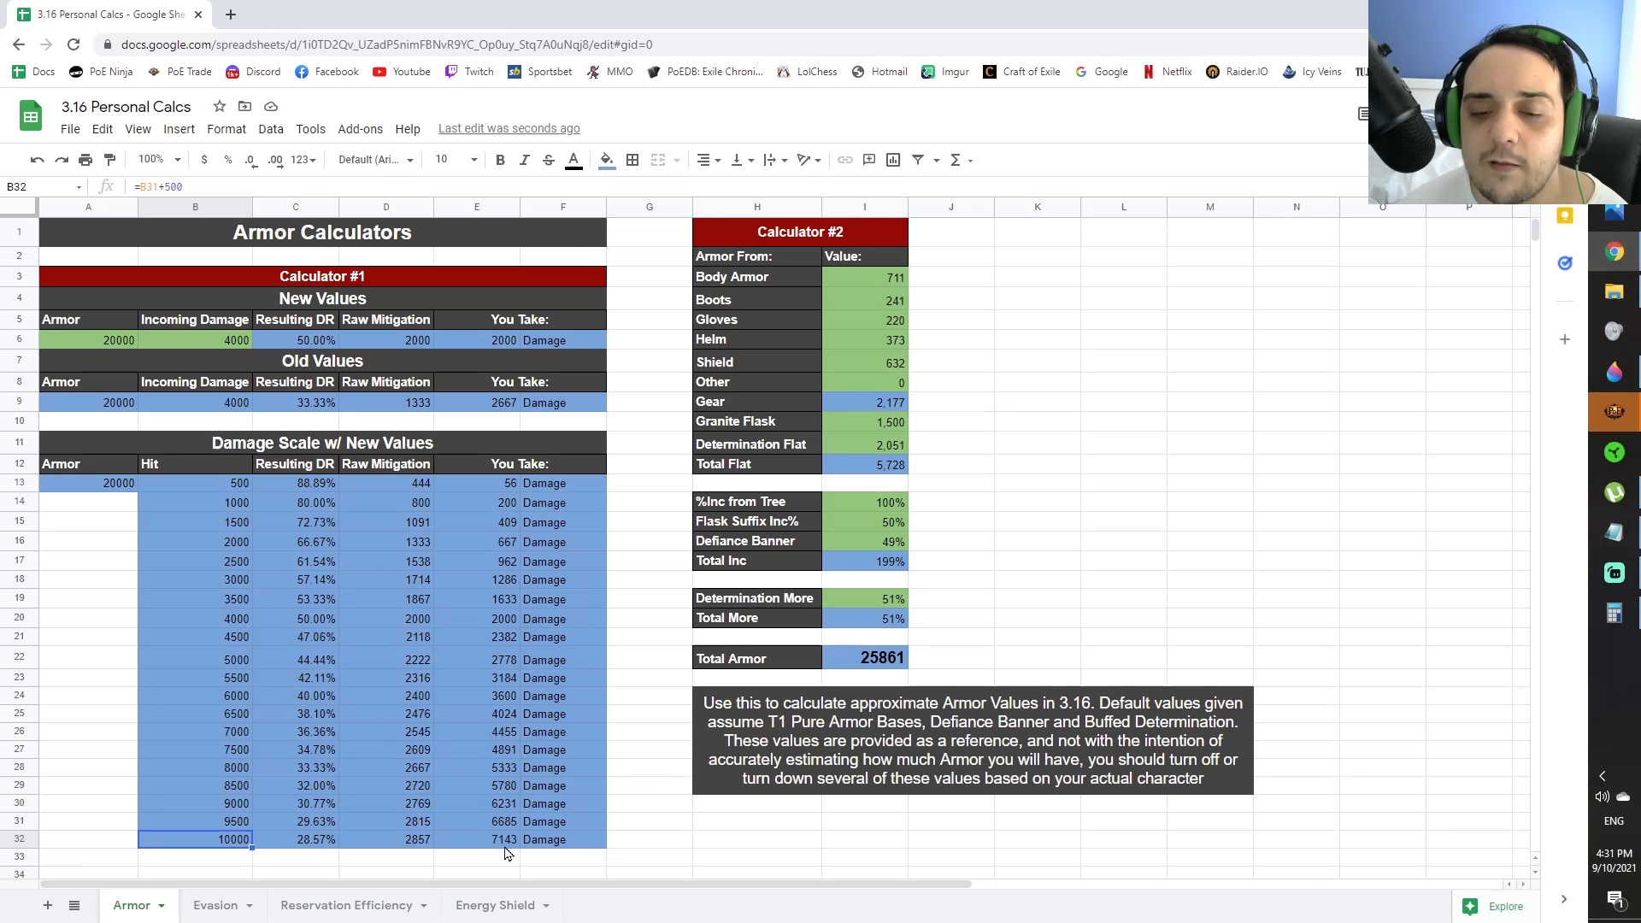
Inspect the Determination flat armor, Body Armor 711, Gloves 220 and Helm 373 values, then view the Evasion sheet
left_click(864, 444)
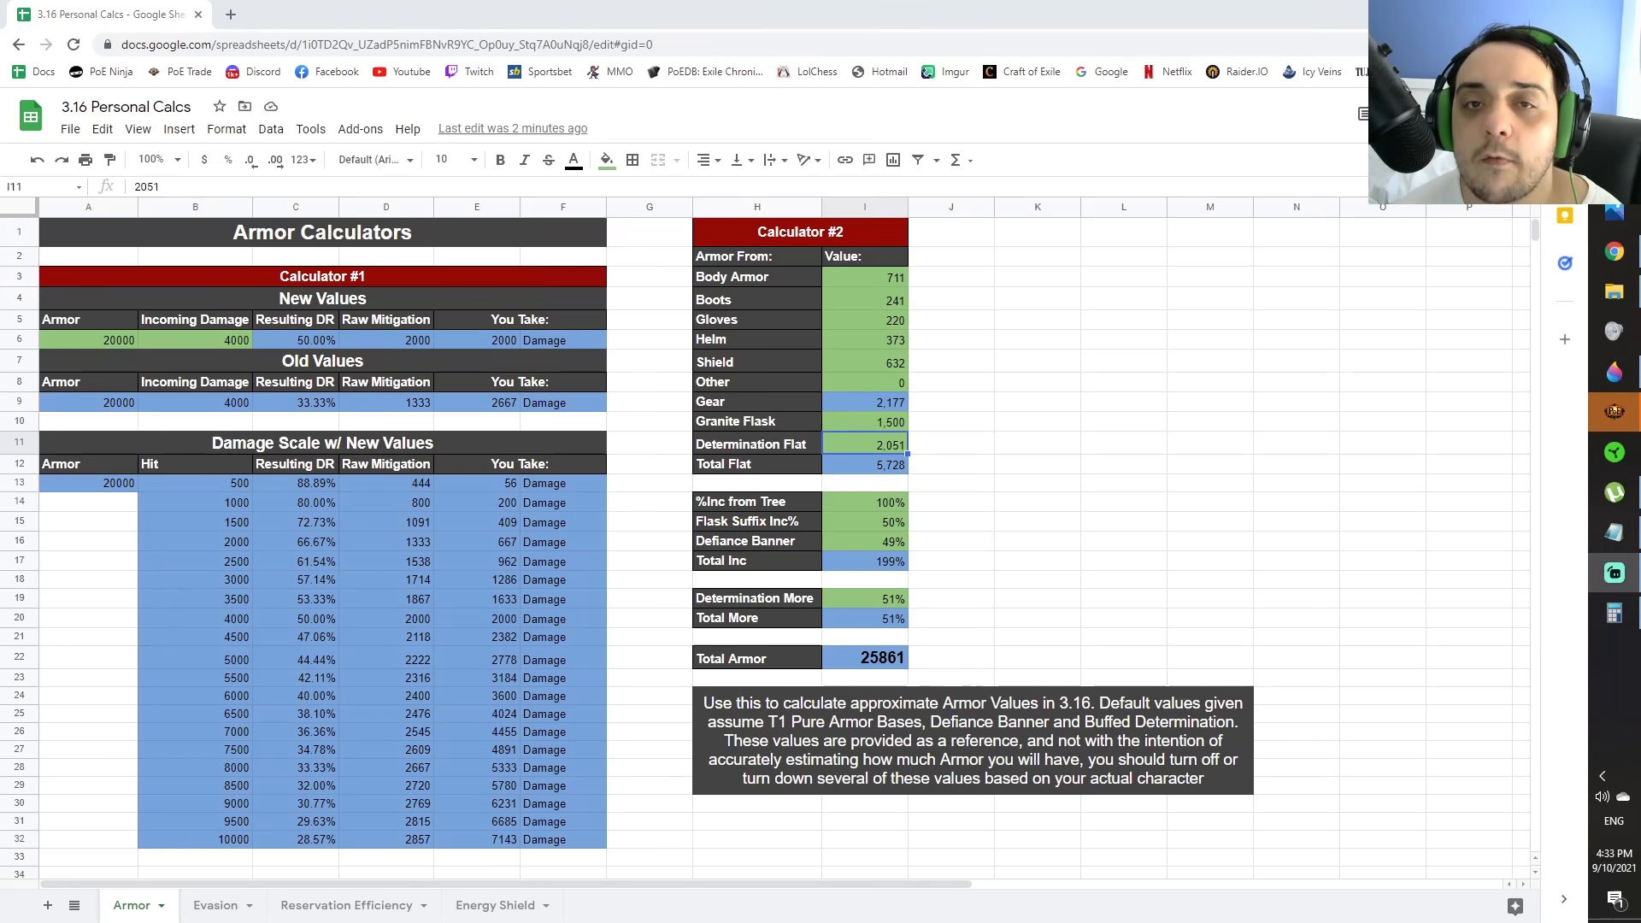
mouse_move(1156, 329)
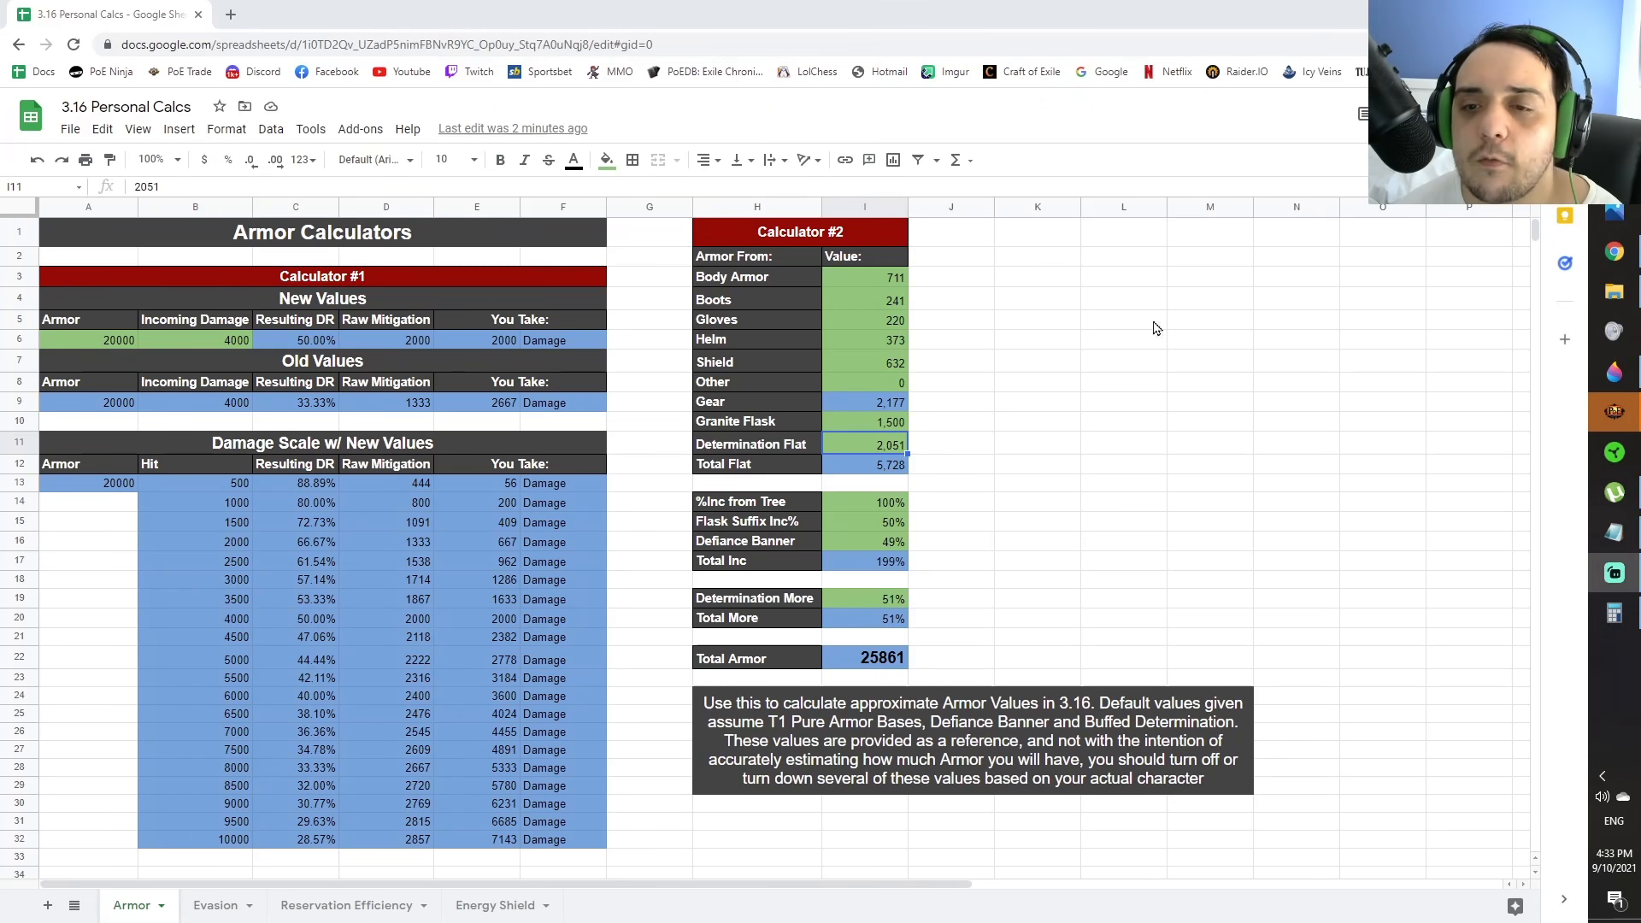
mouse_move(969, 790)
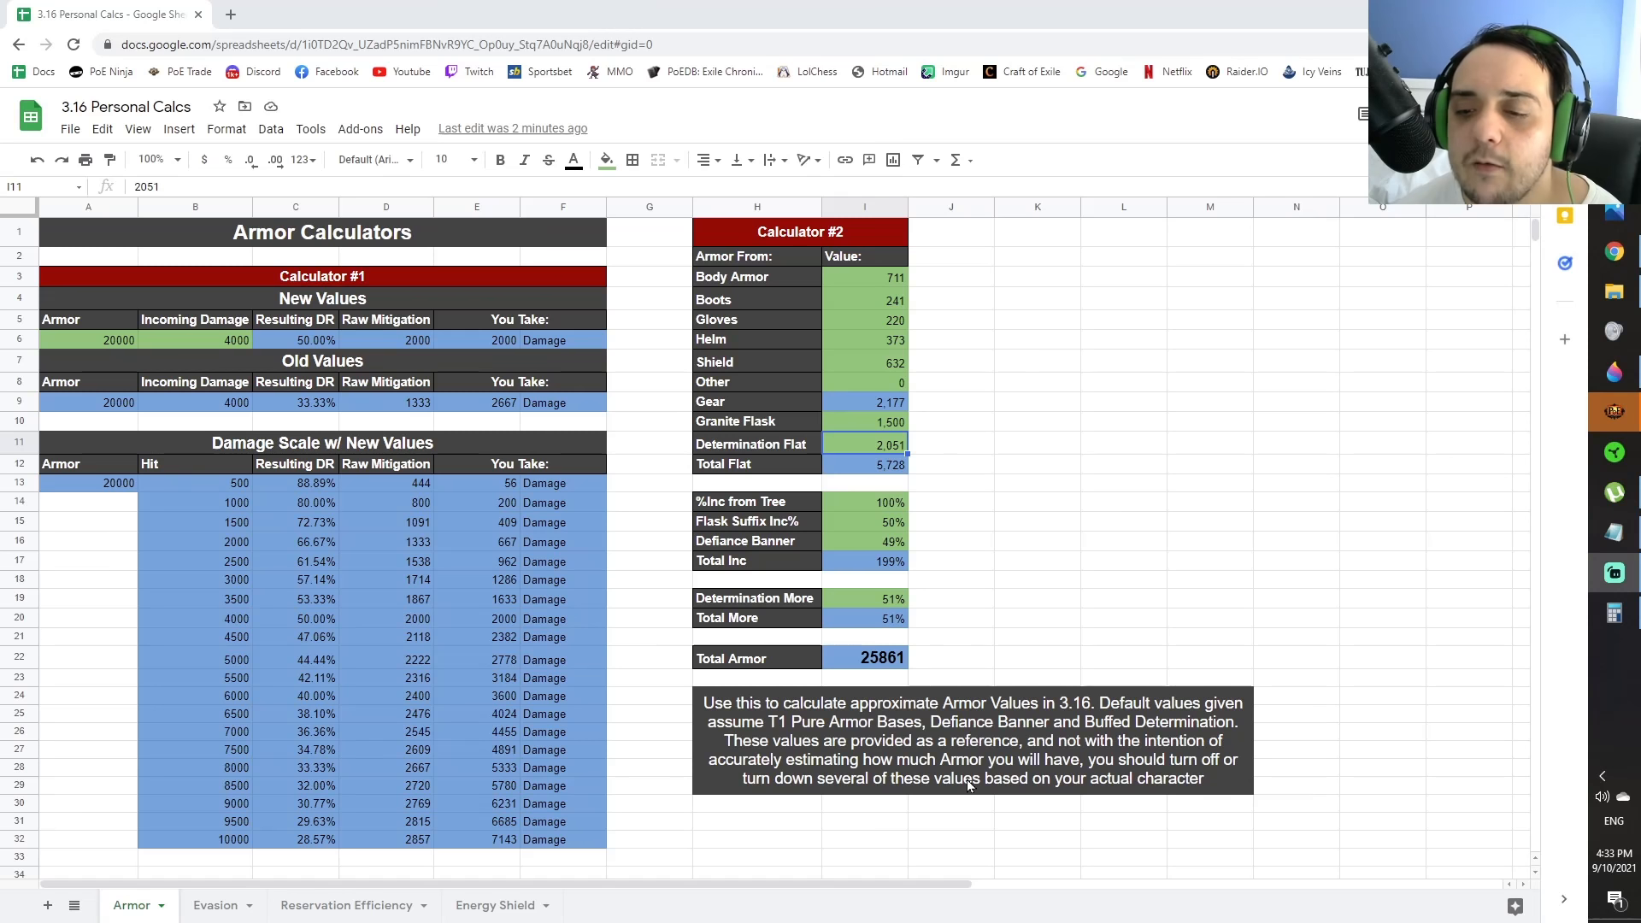
mouse_move(871, 294)
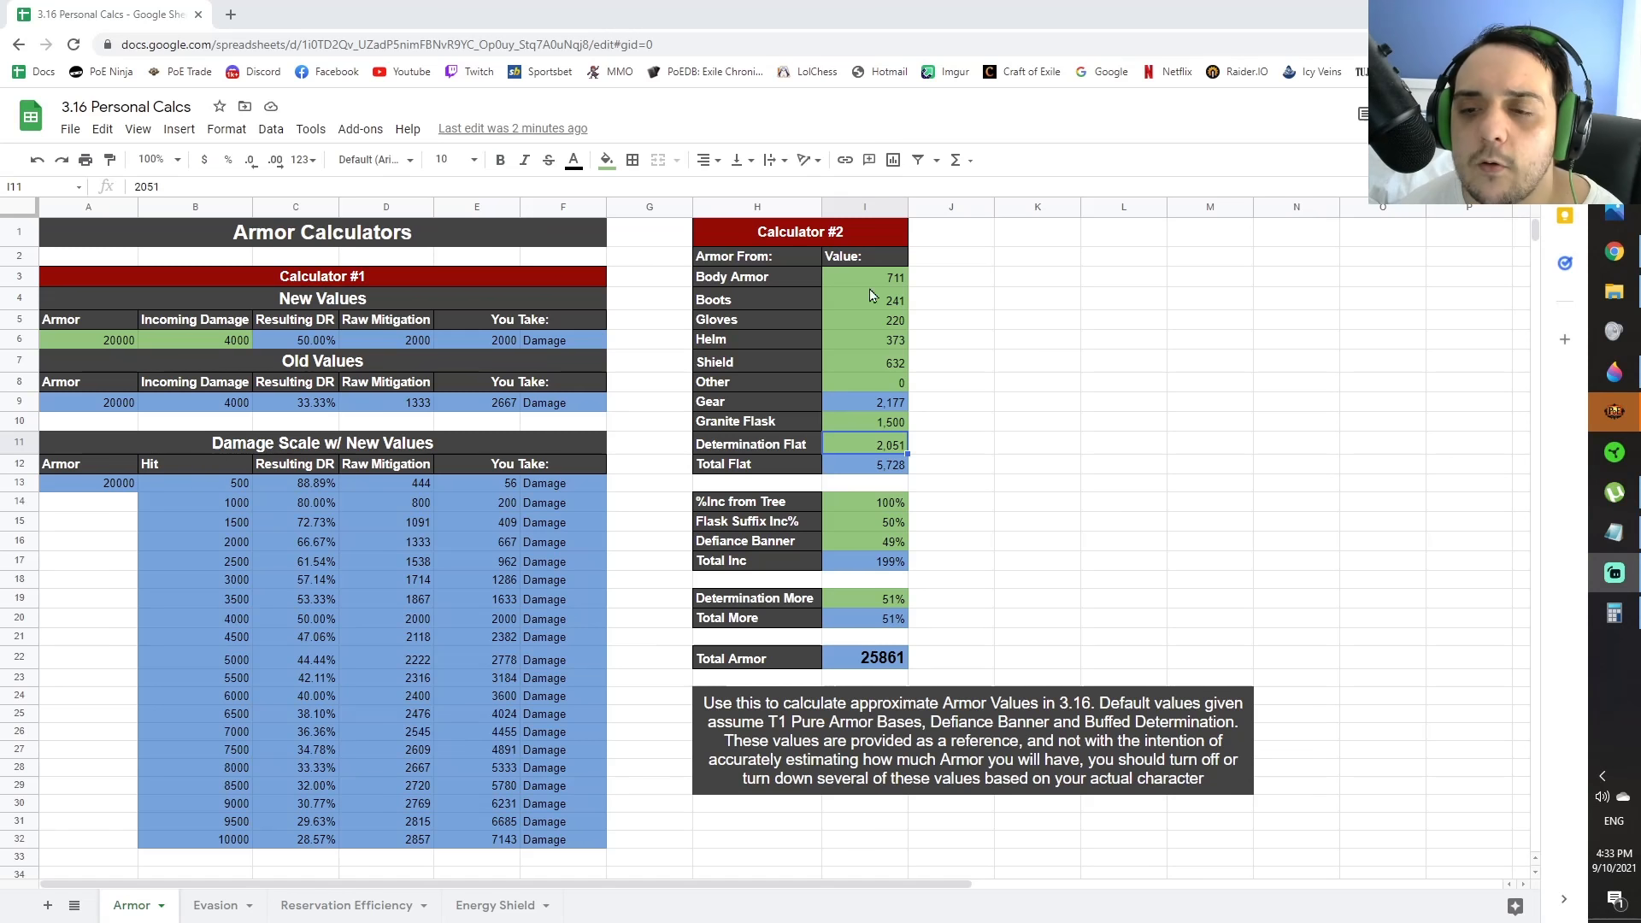
mouse_move(906, 712)
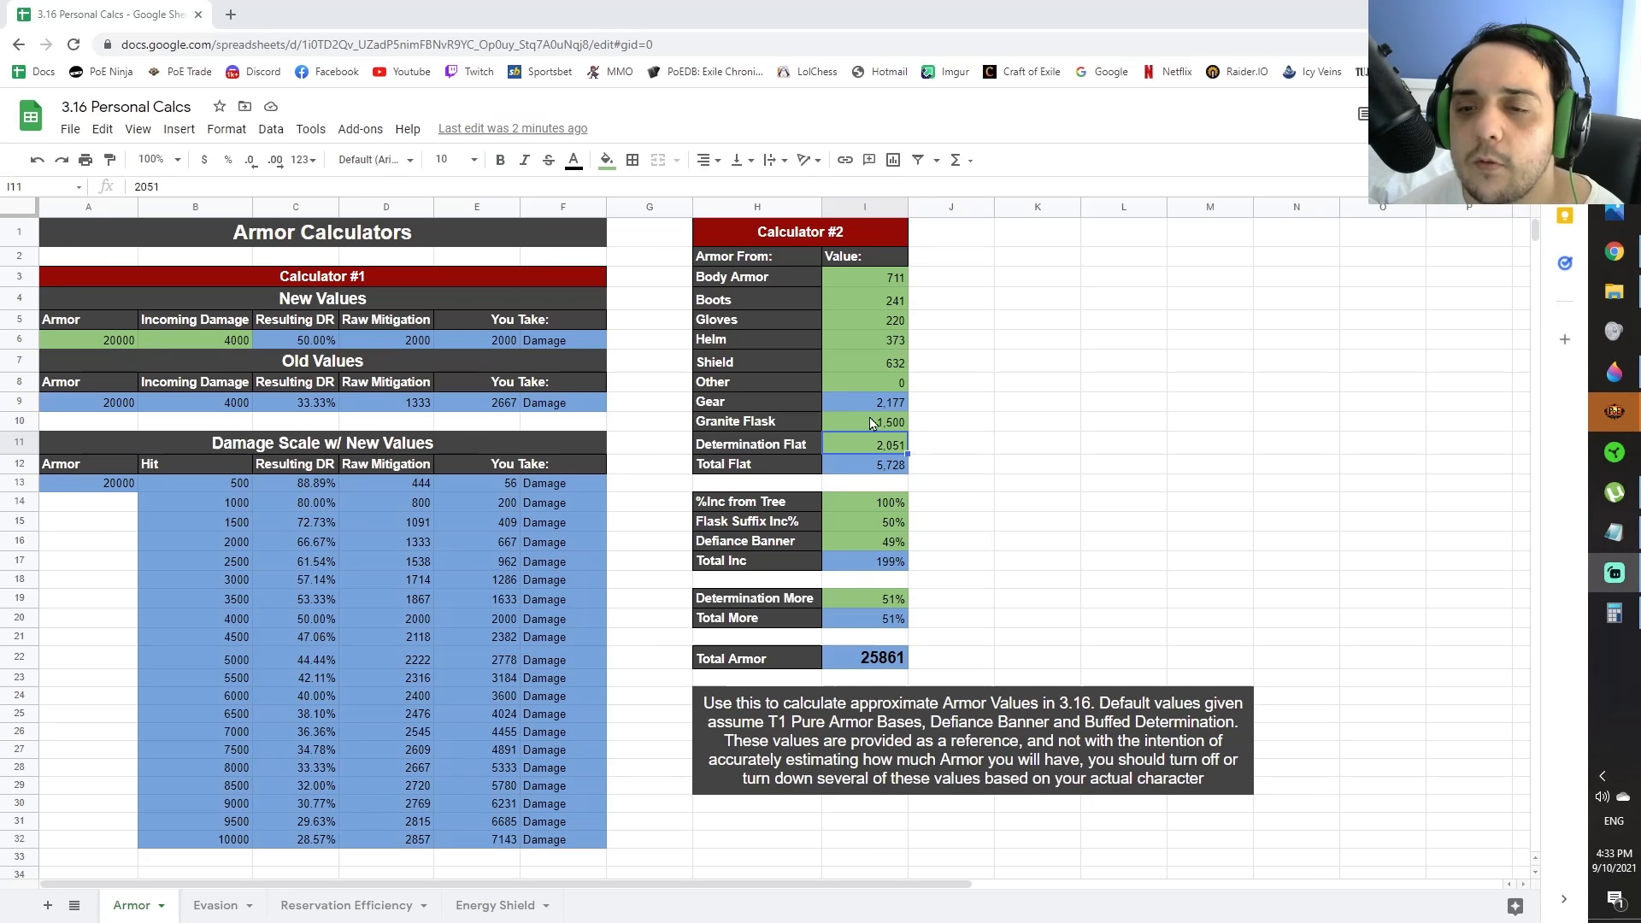
left_click(864, 278)
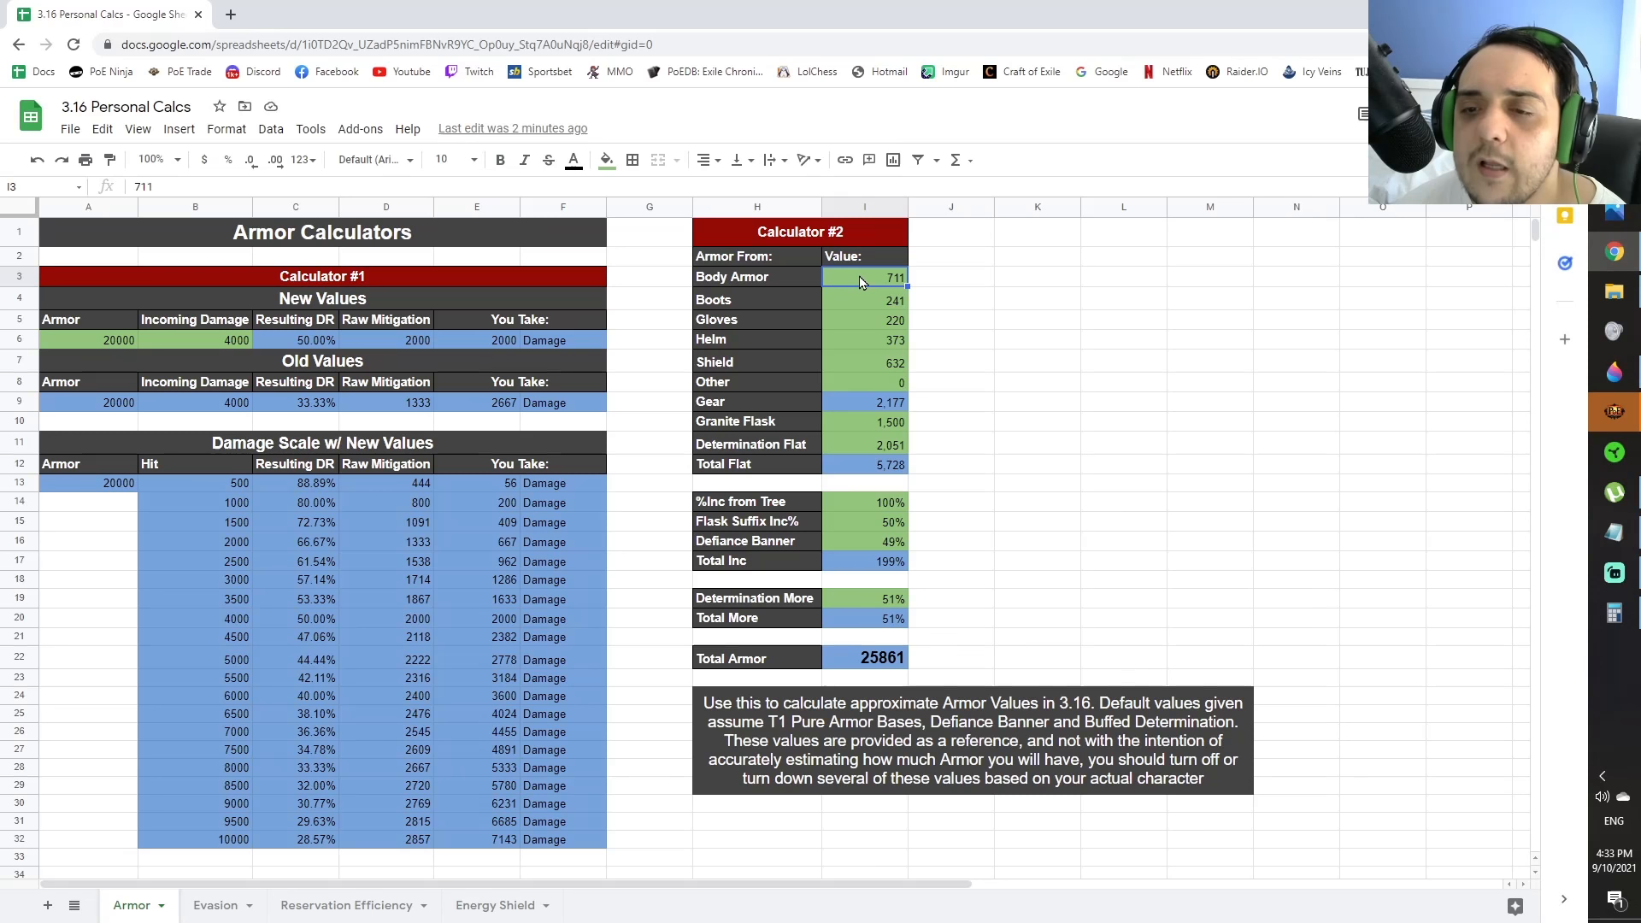
mouse_move(896, 338)
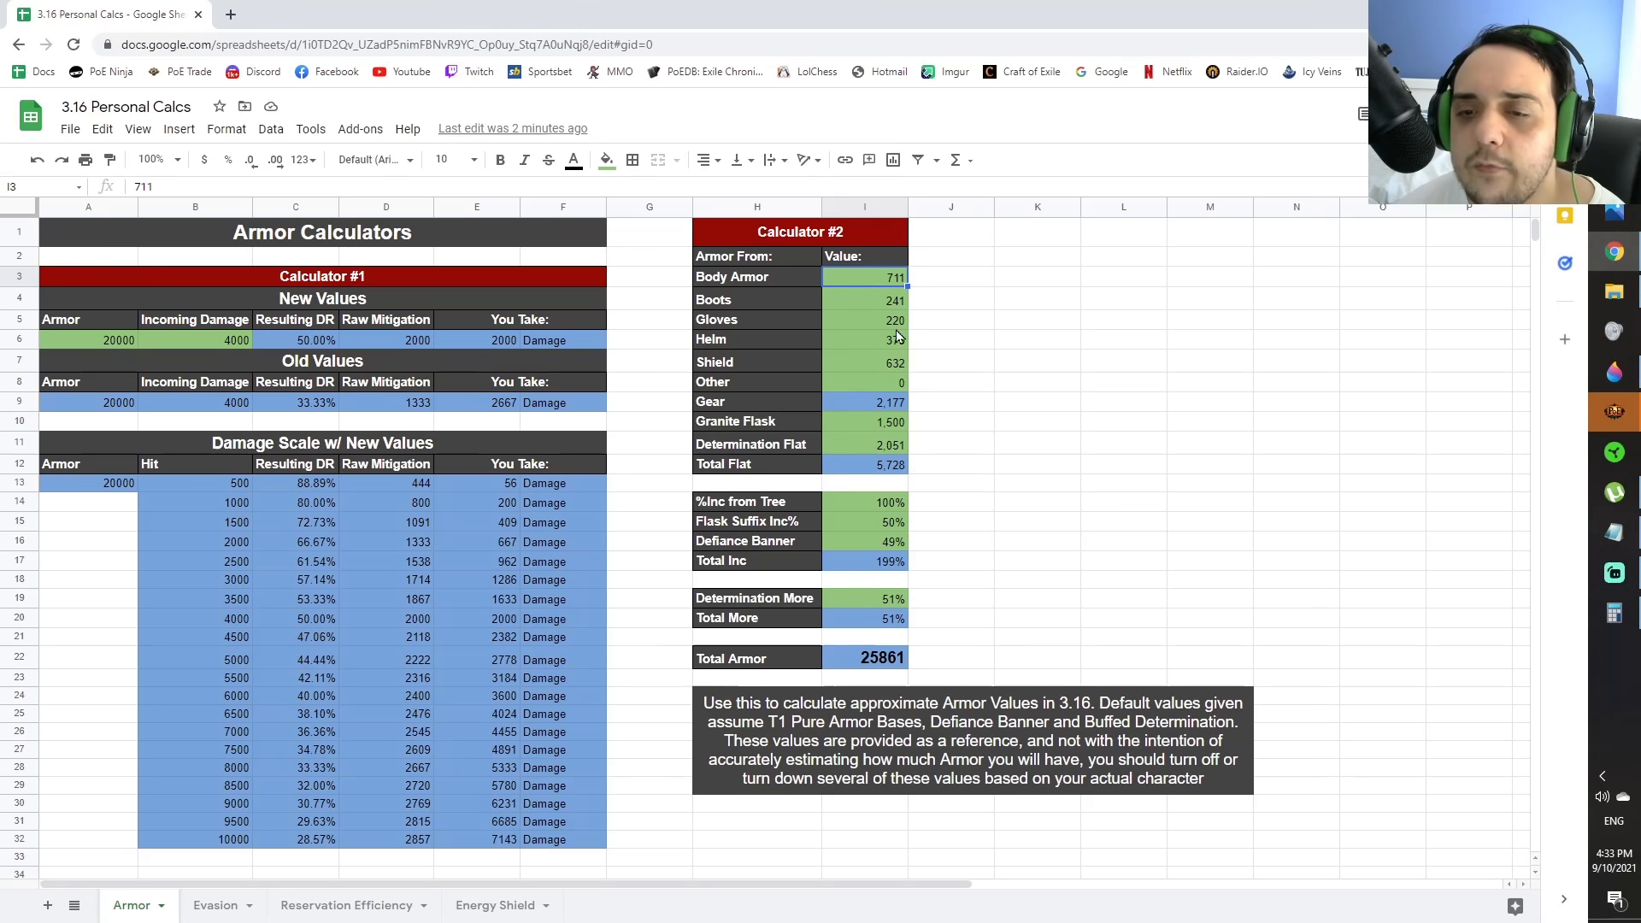
left_click(864, 319)
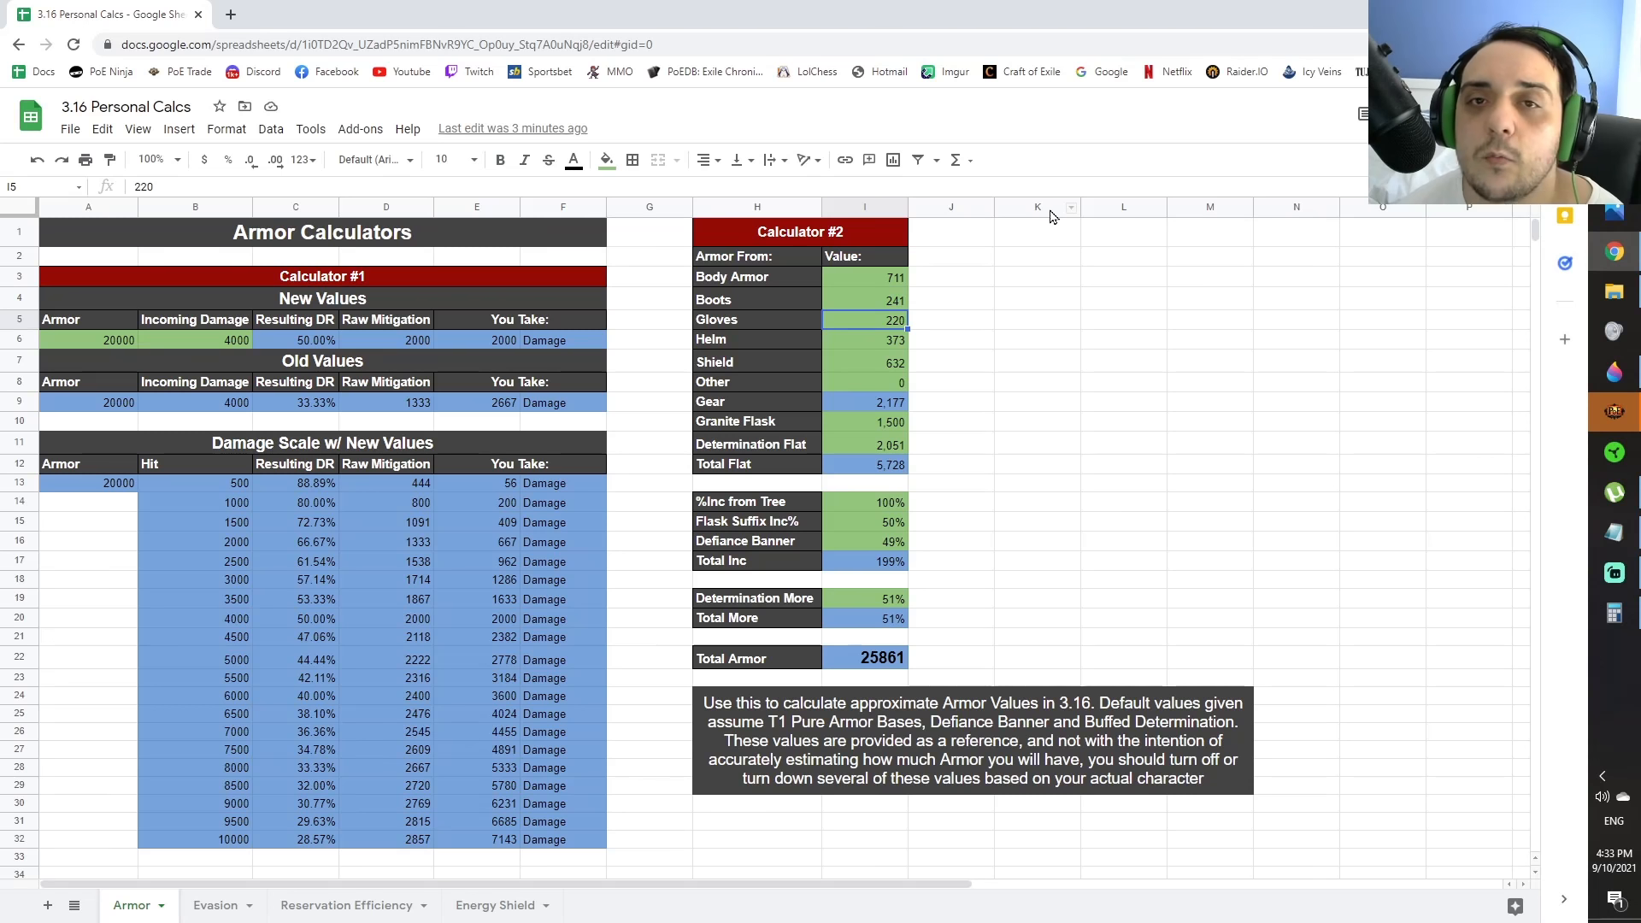
mouse_move(948, 318)
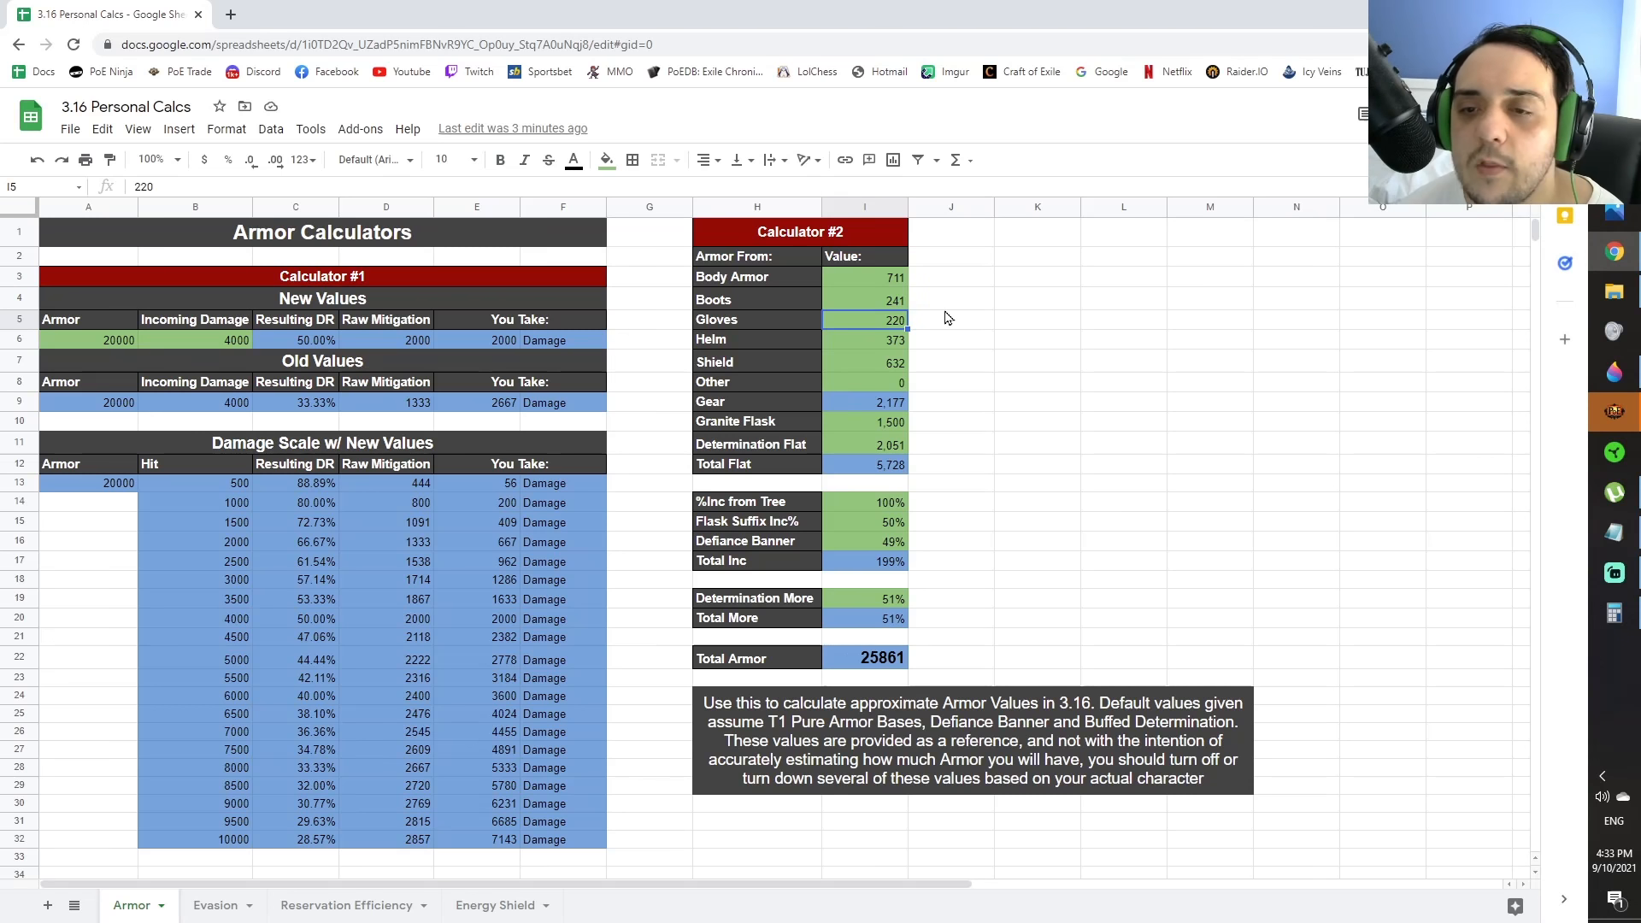
mouse_move(485, 262)
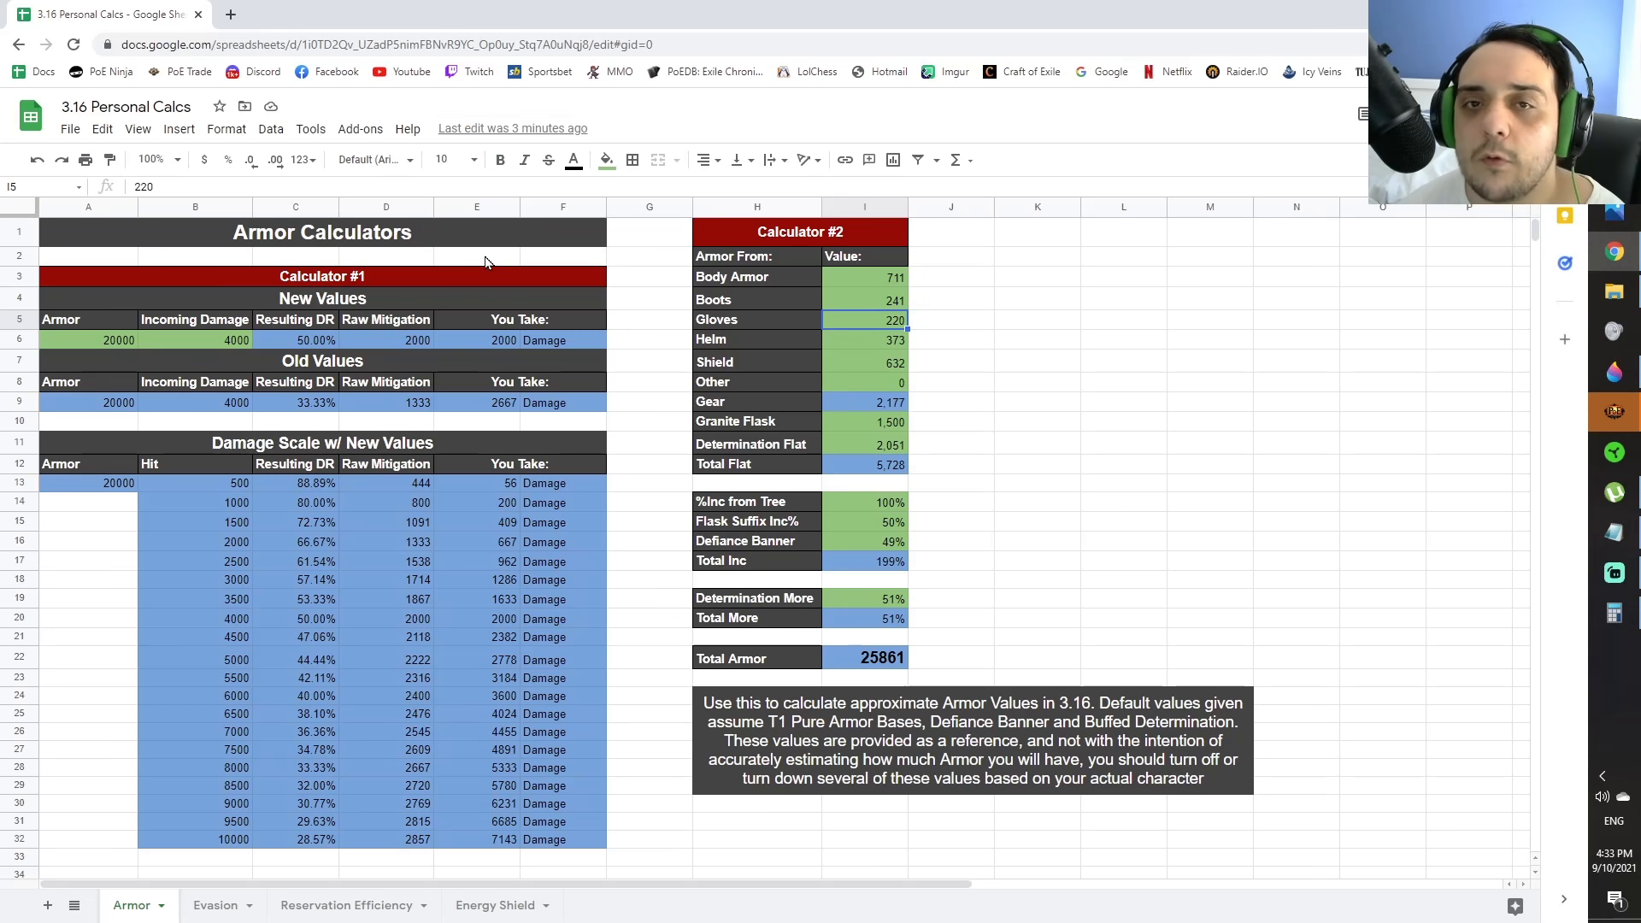
mouse_move(810, 431)
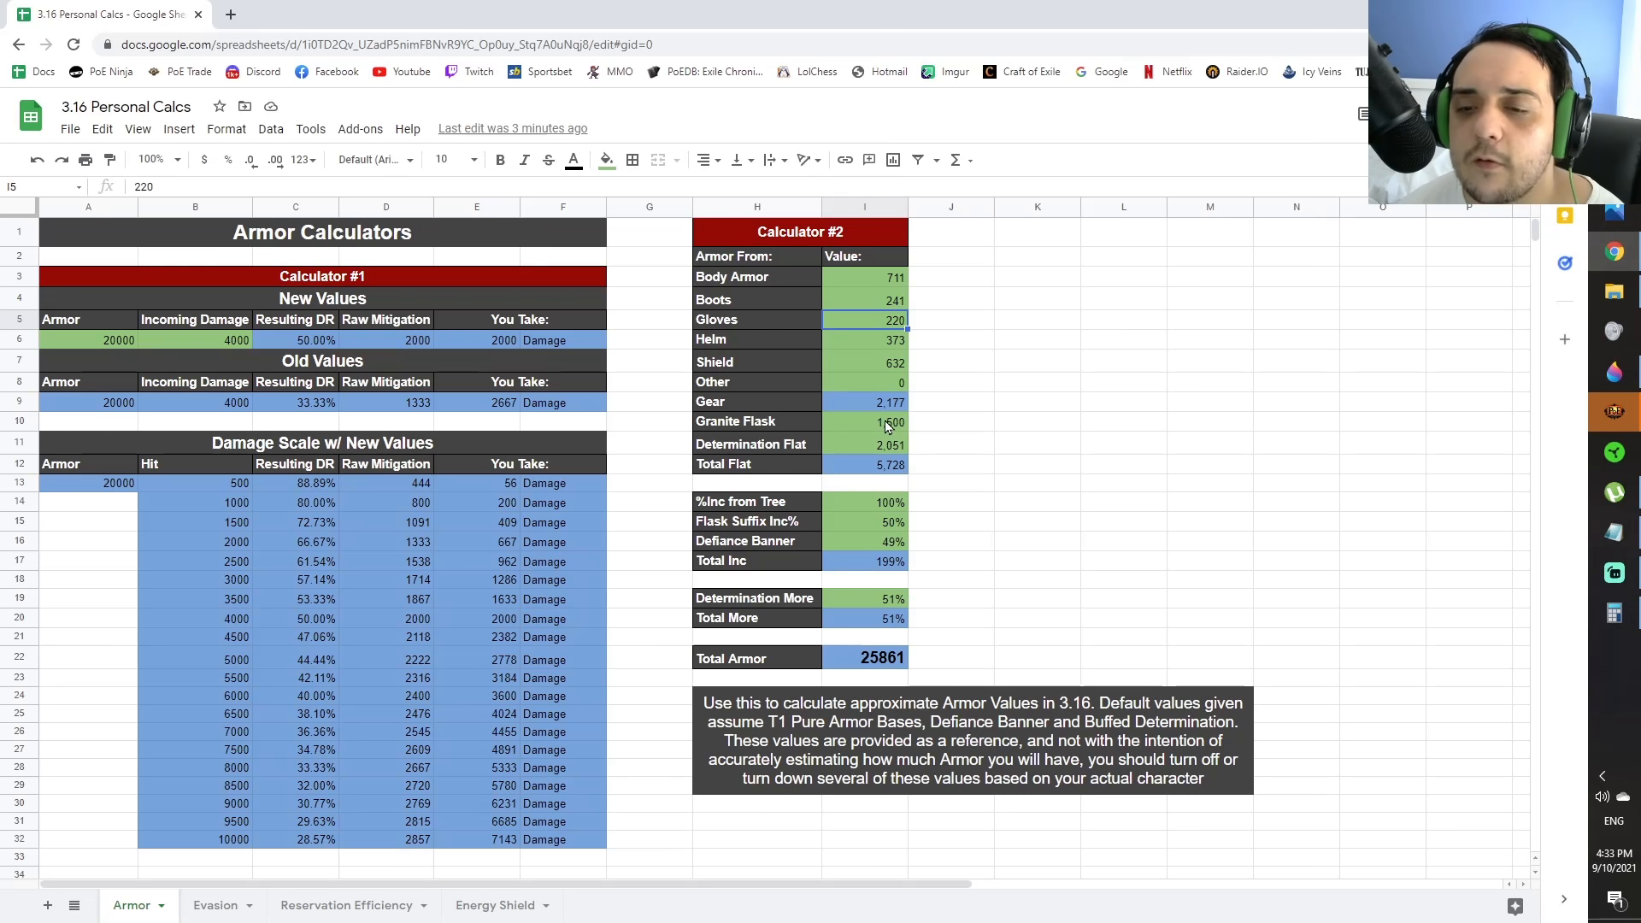
mouse_move(836, 523)
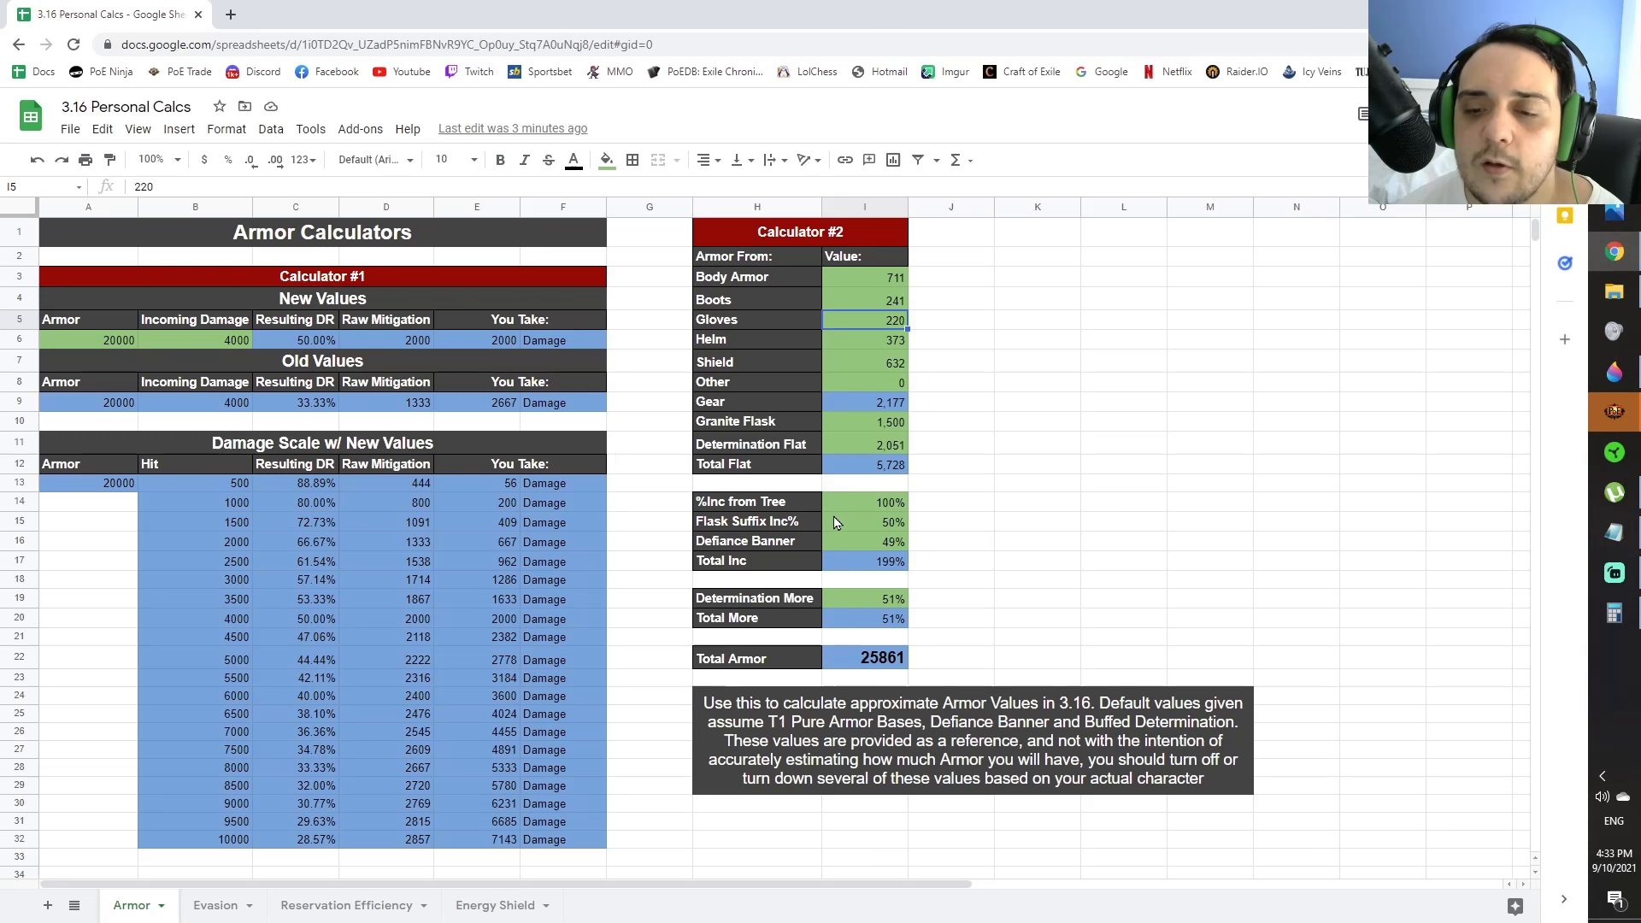
mouse_move(846, 550)
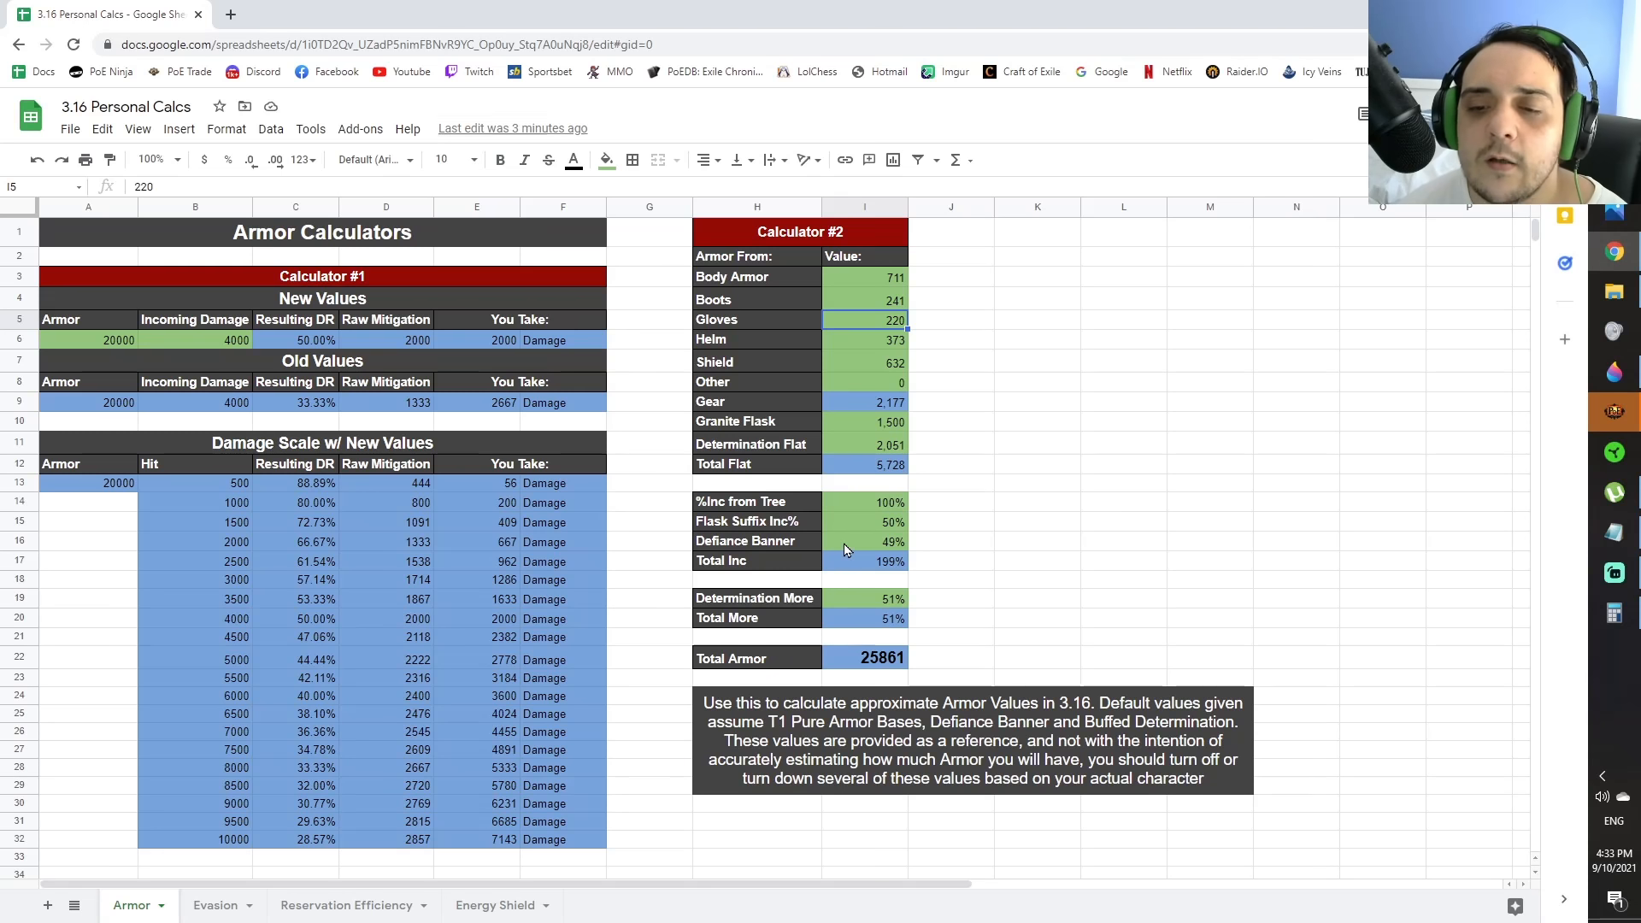
mouse_move(884, 461)
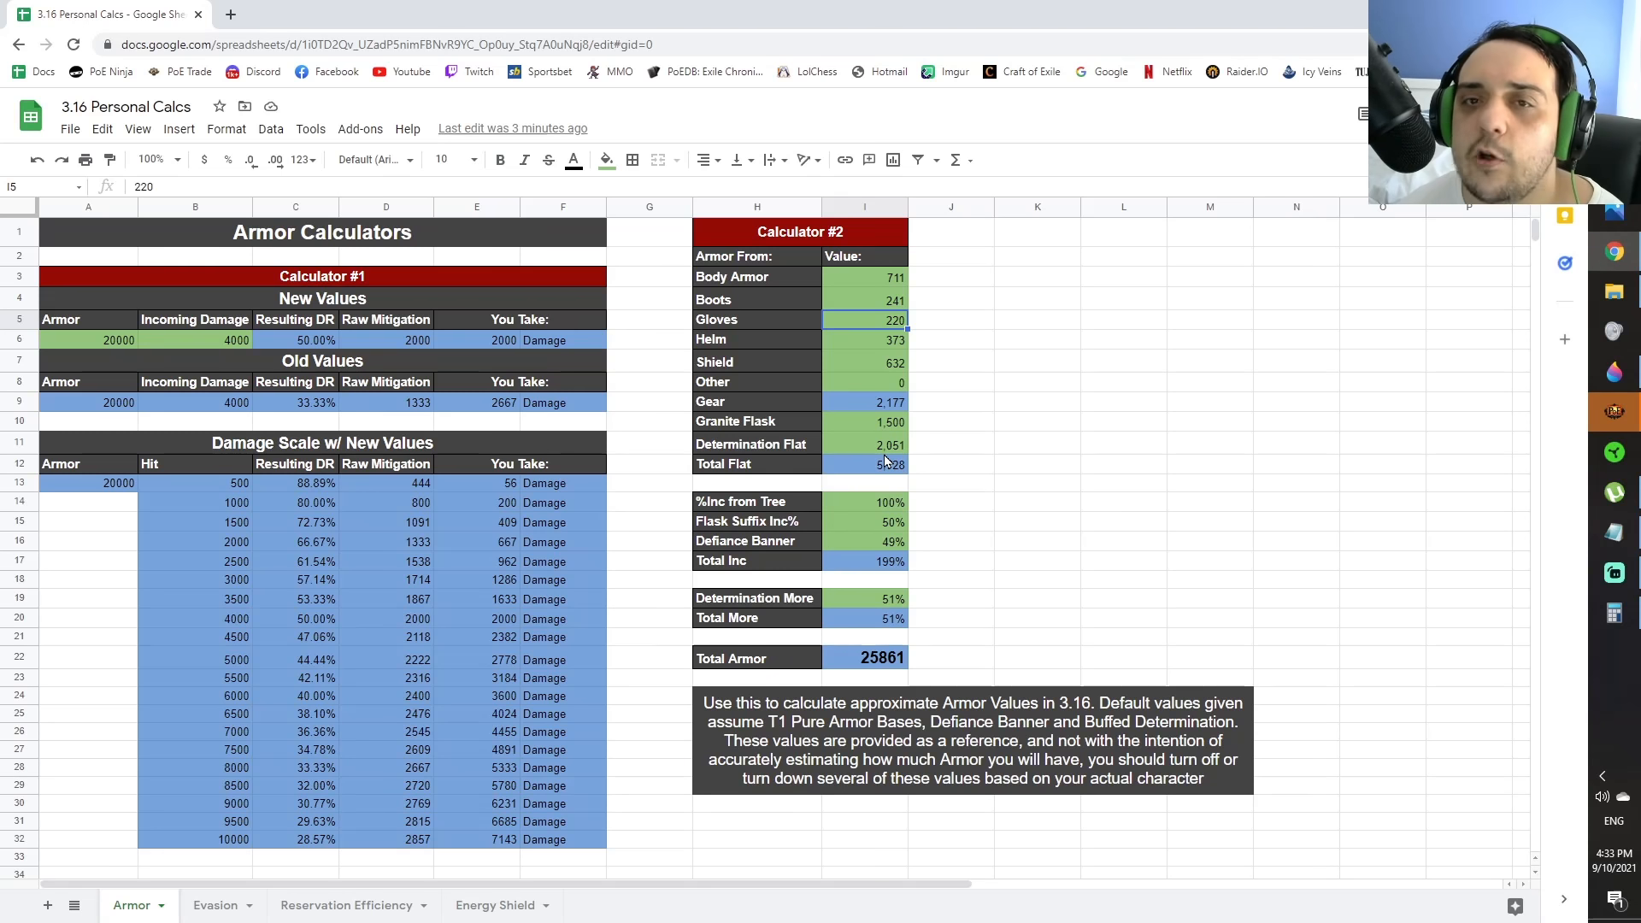
mouse_move(833, 275)
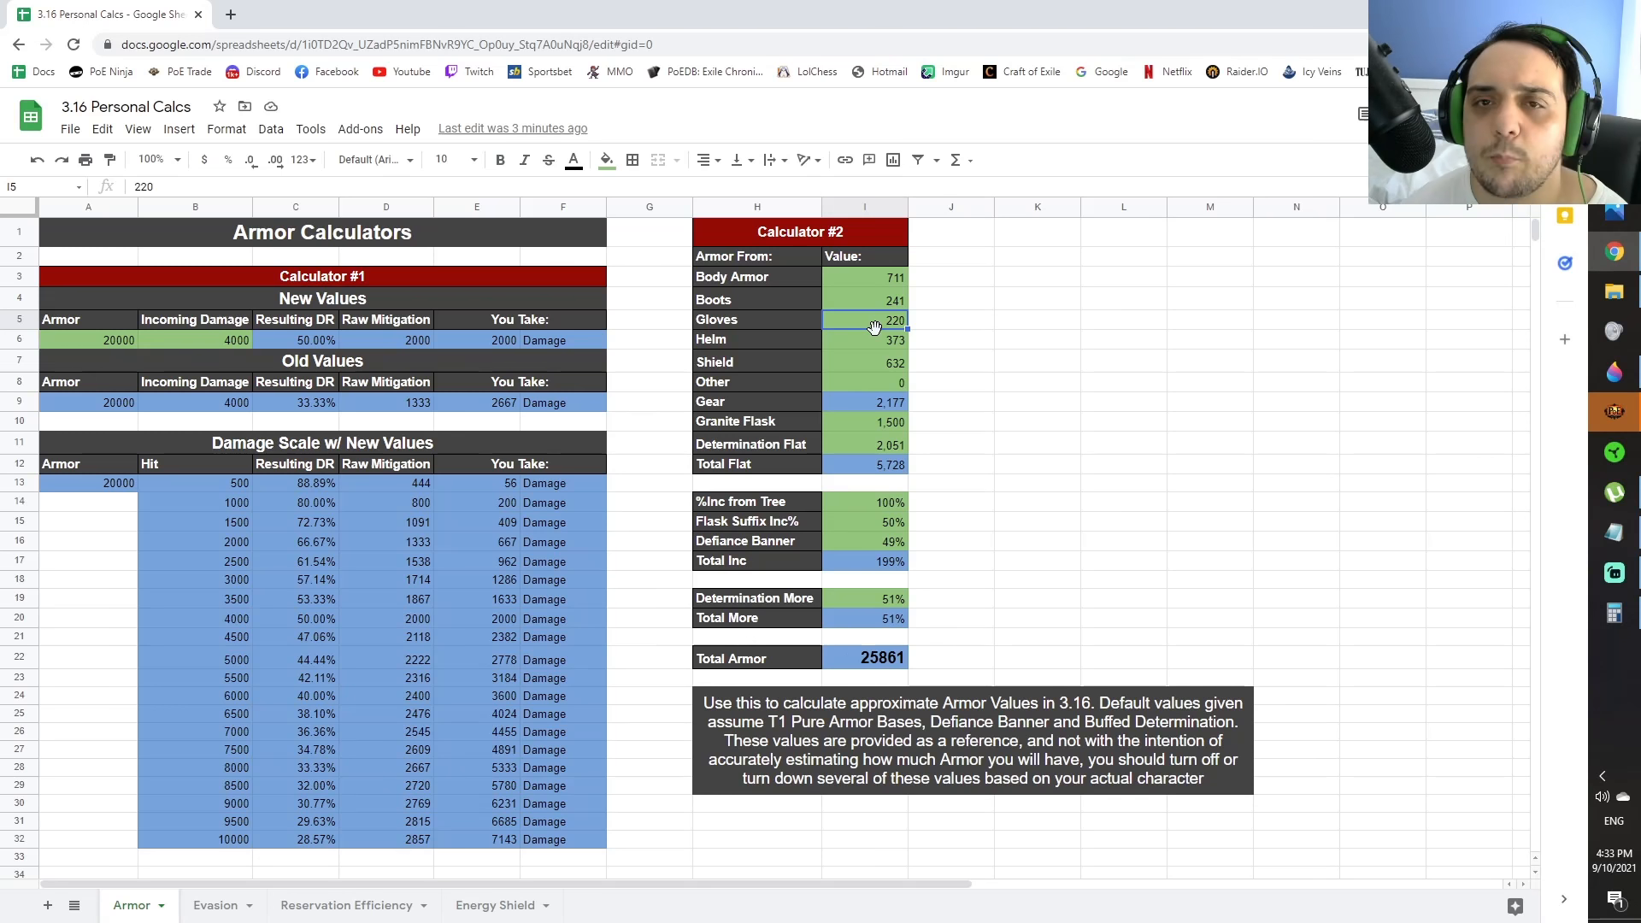
left_click(864, 339)
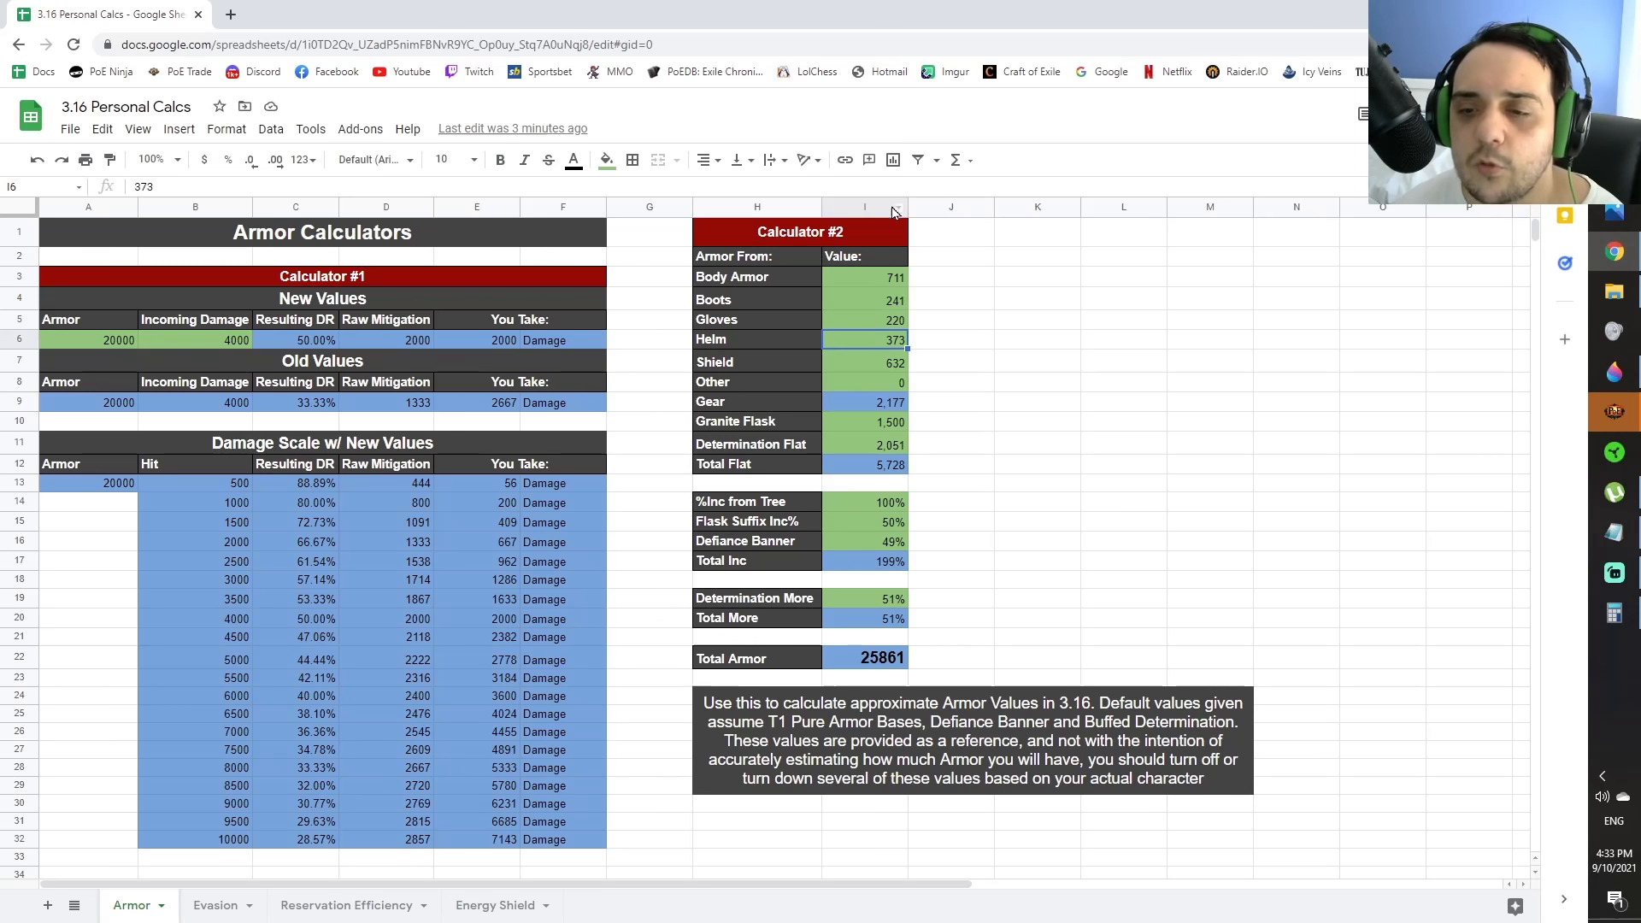
mouse_move(906, 674)
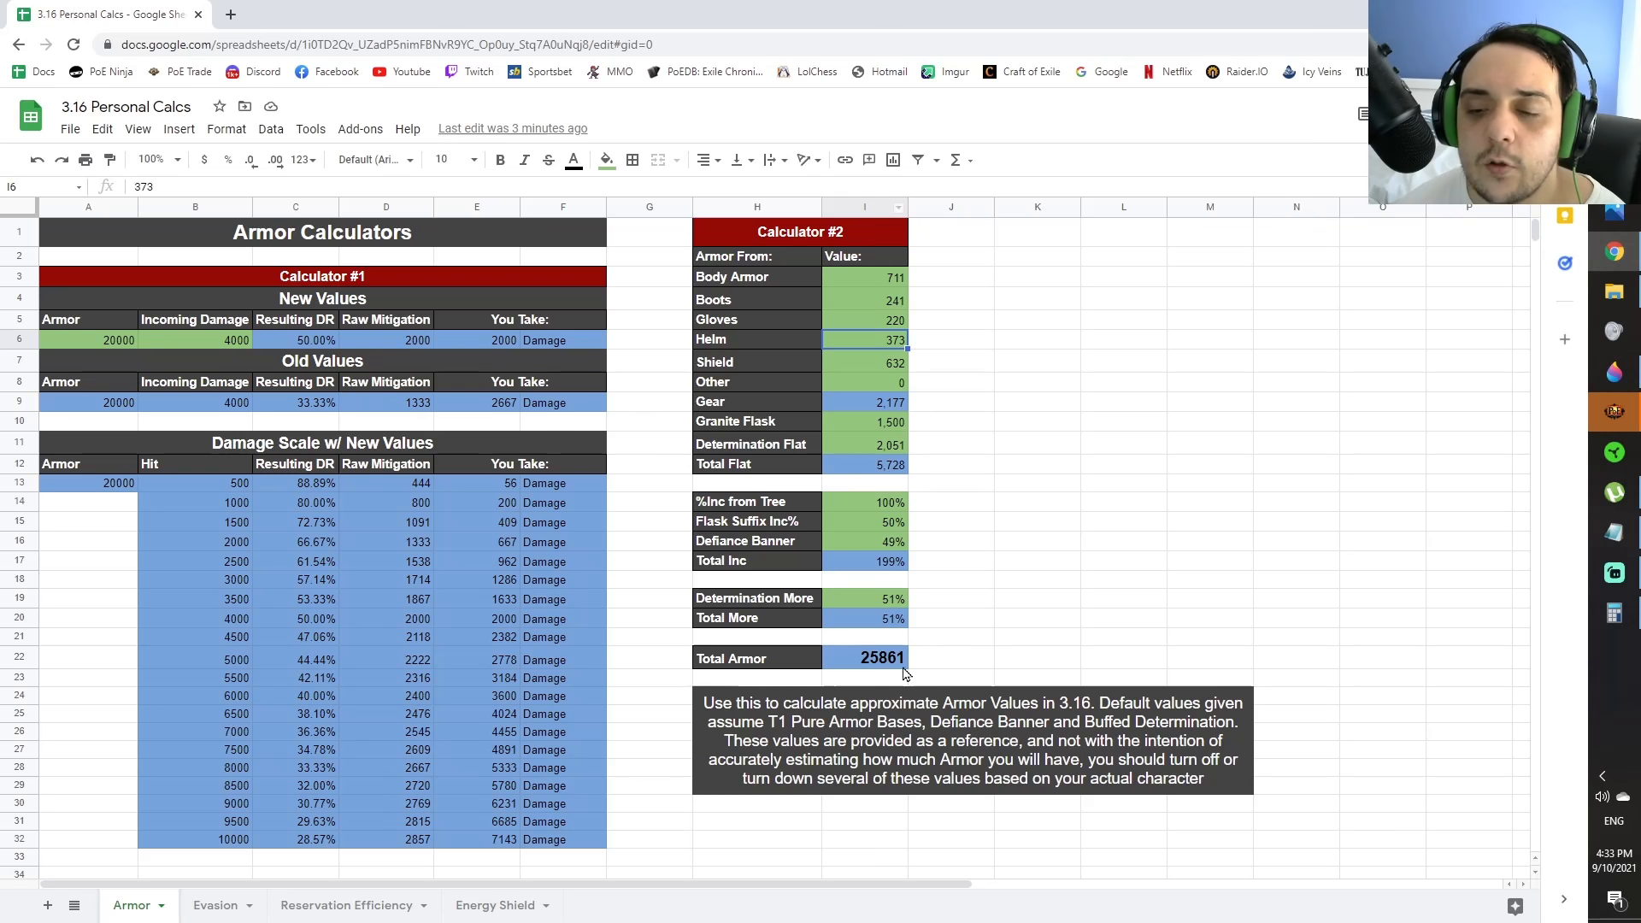
mouse_move(879, 284)
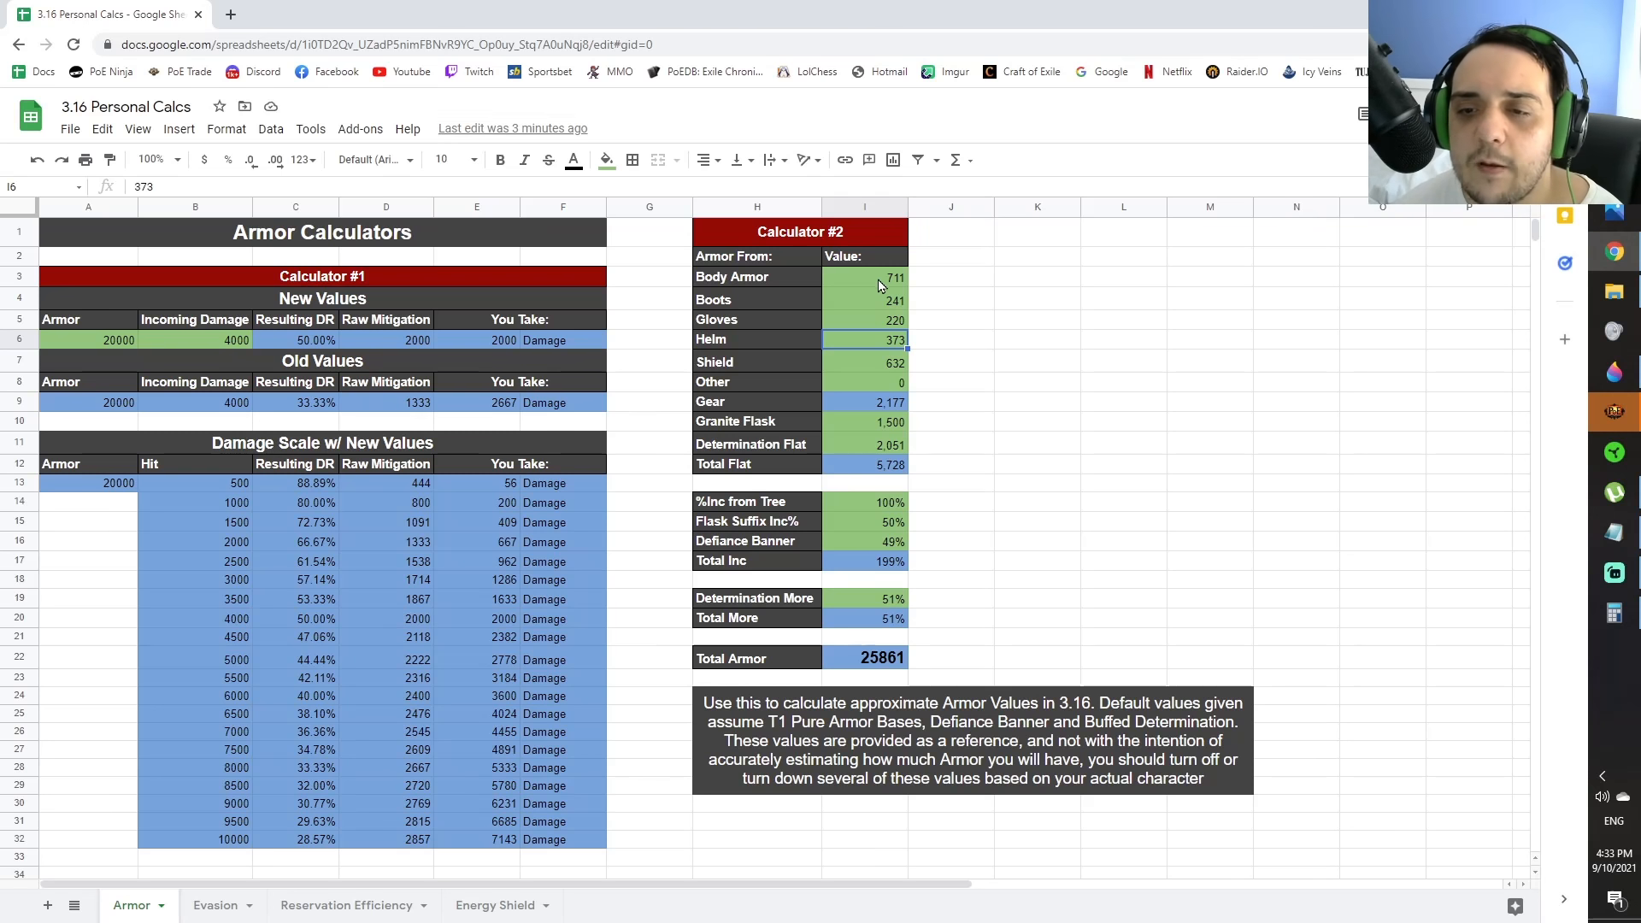
mouse_move(894, 433)
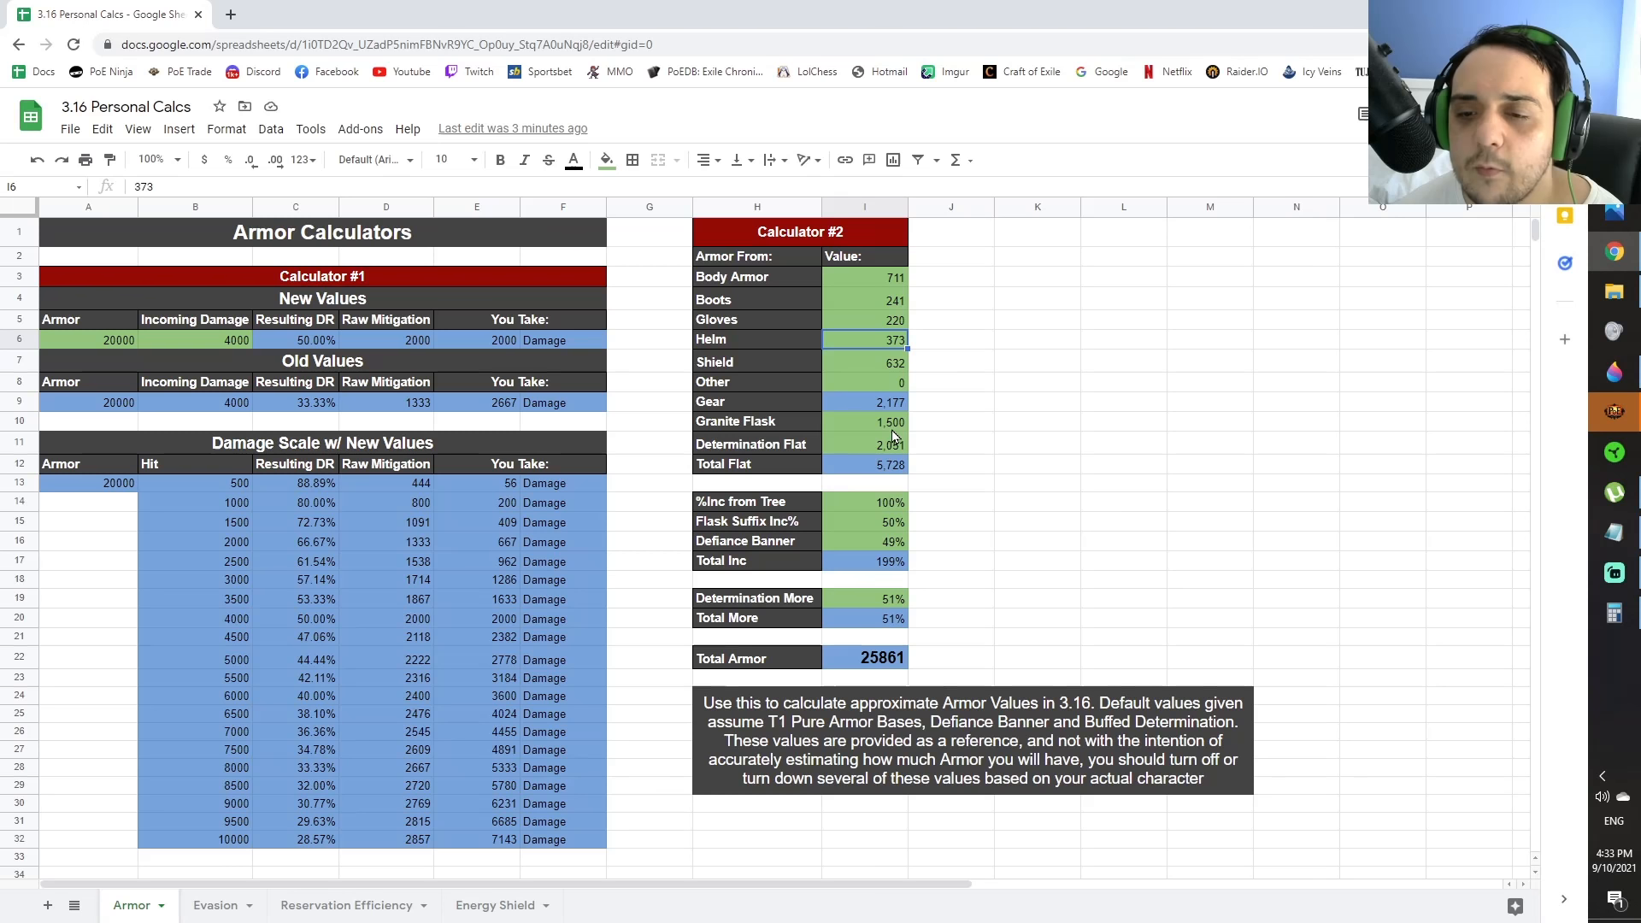
mouse_move(856, 452)
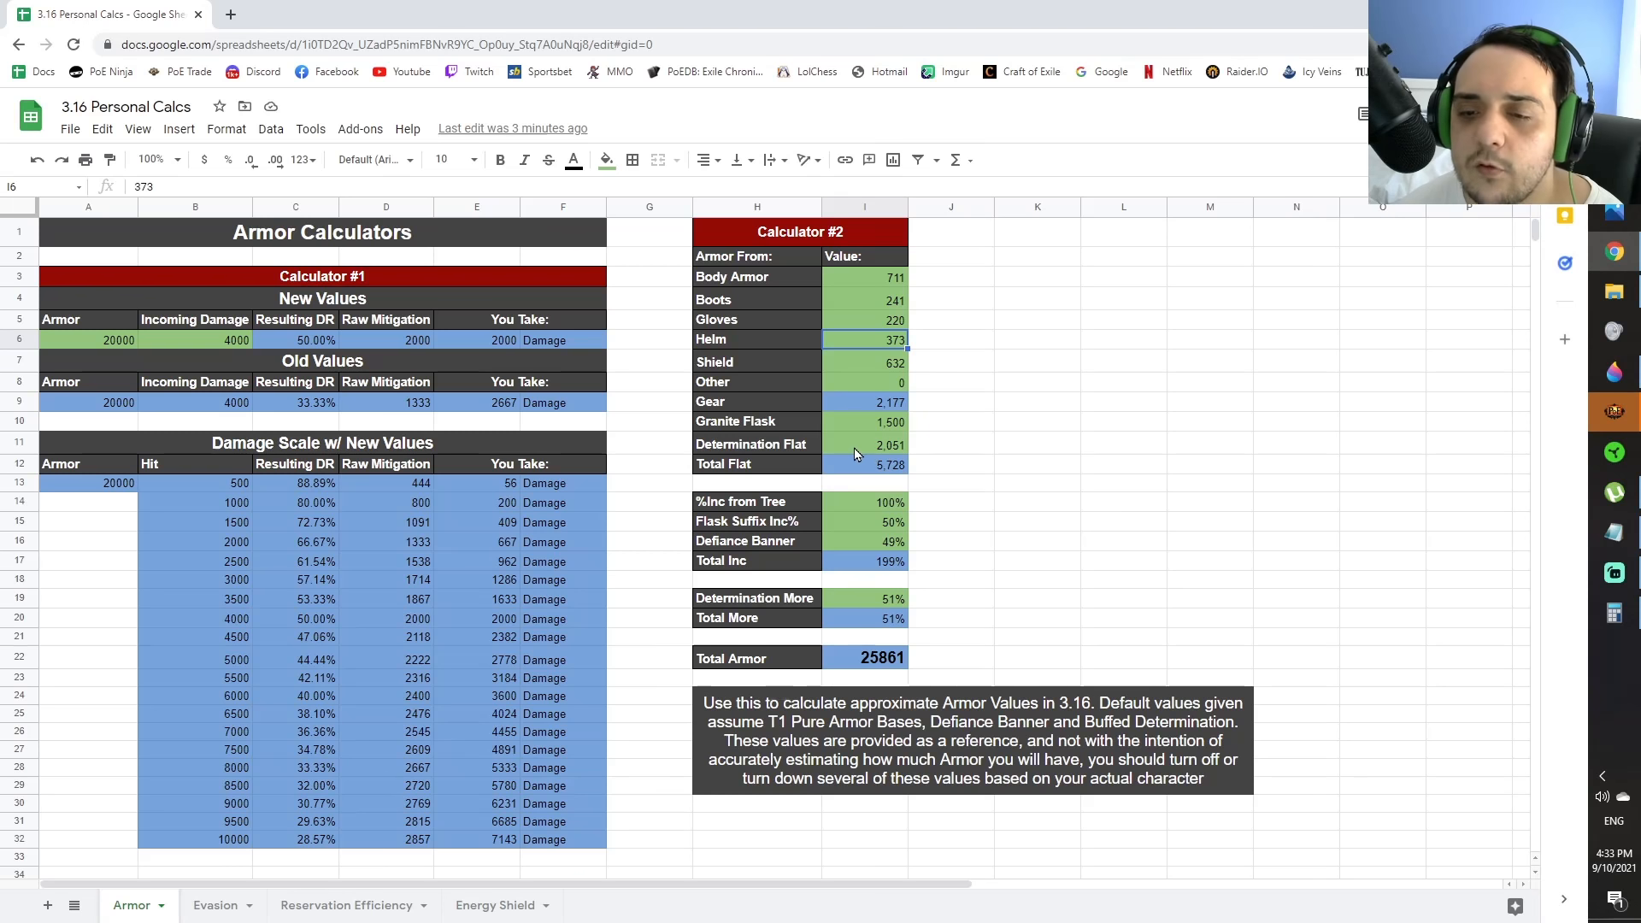
mouse_move(926, 455)
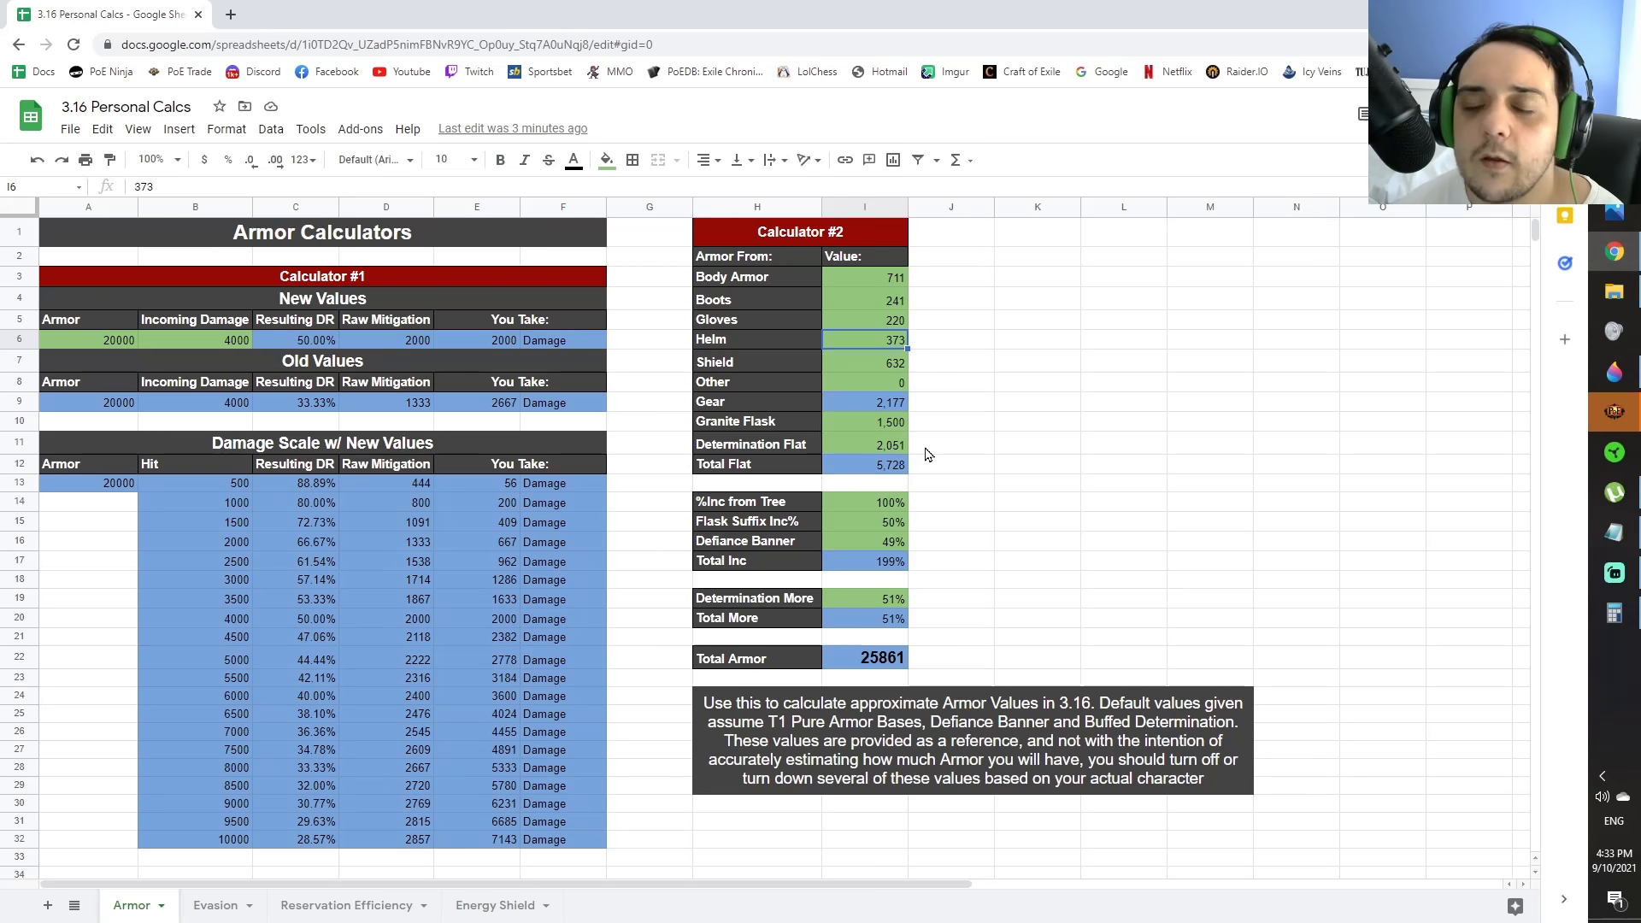
mouse_move(865, 552)
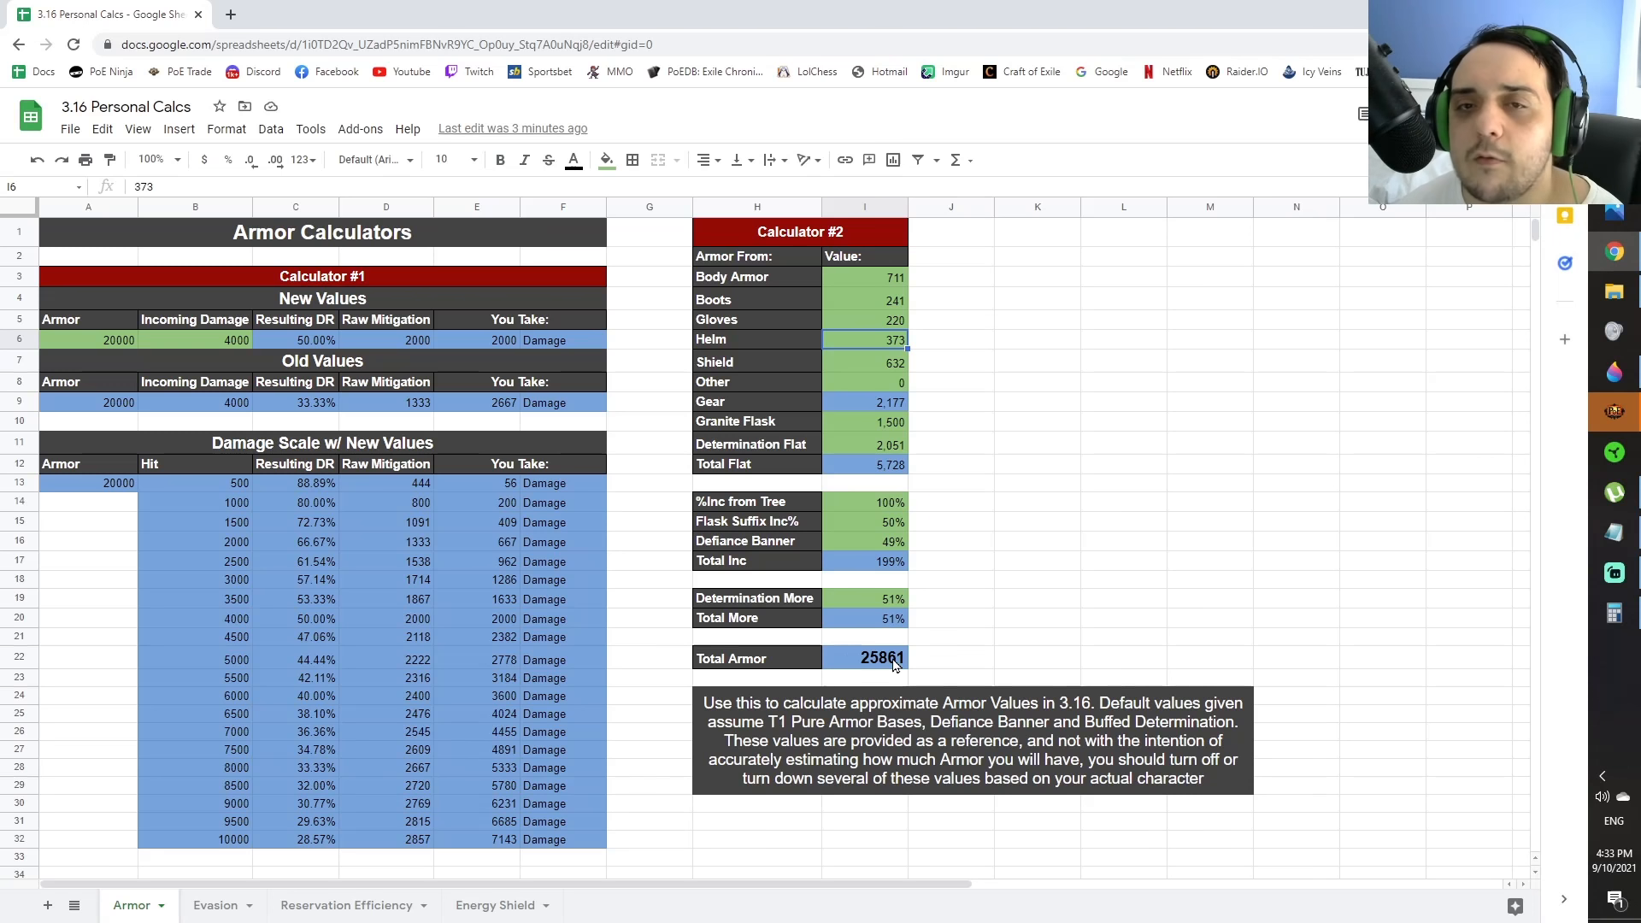
left_click(214, 905)
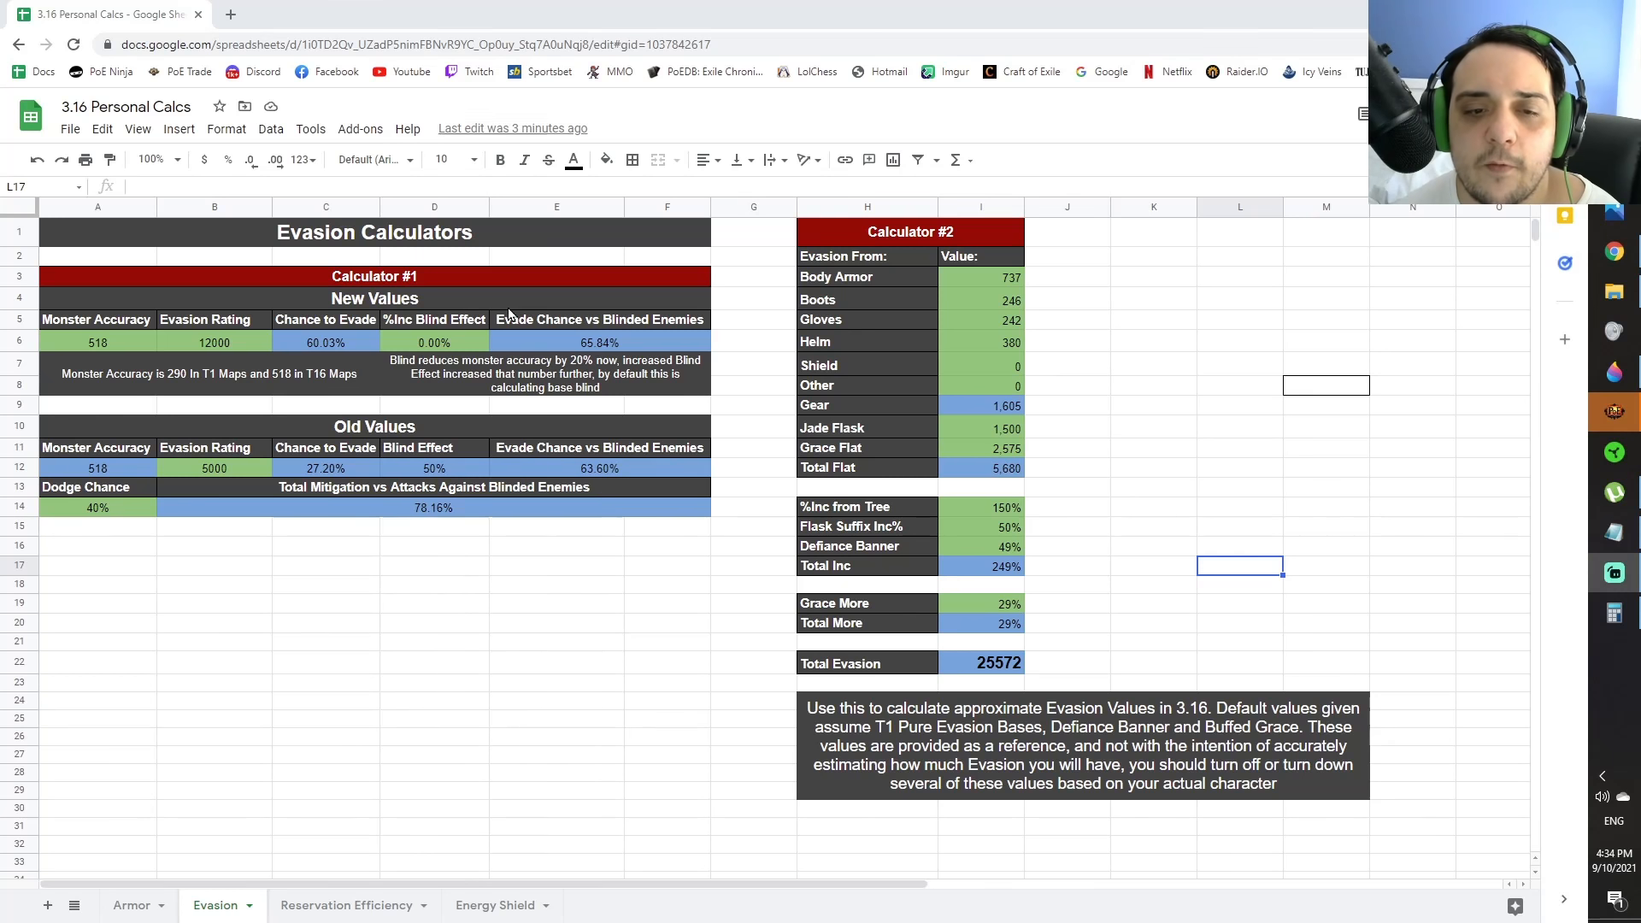
mouse_move(423, 341)
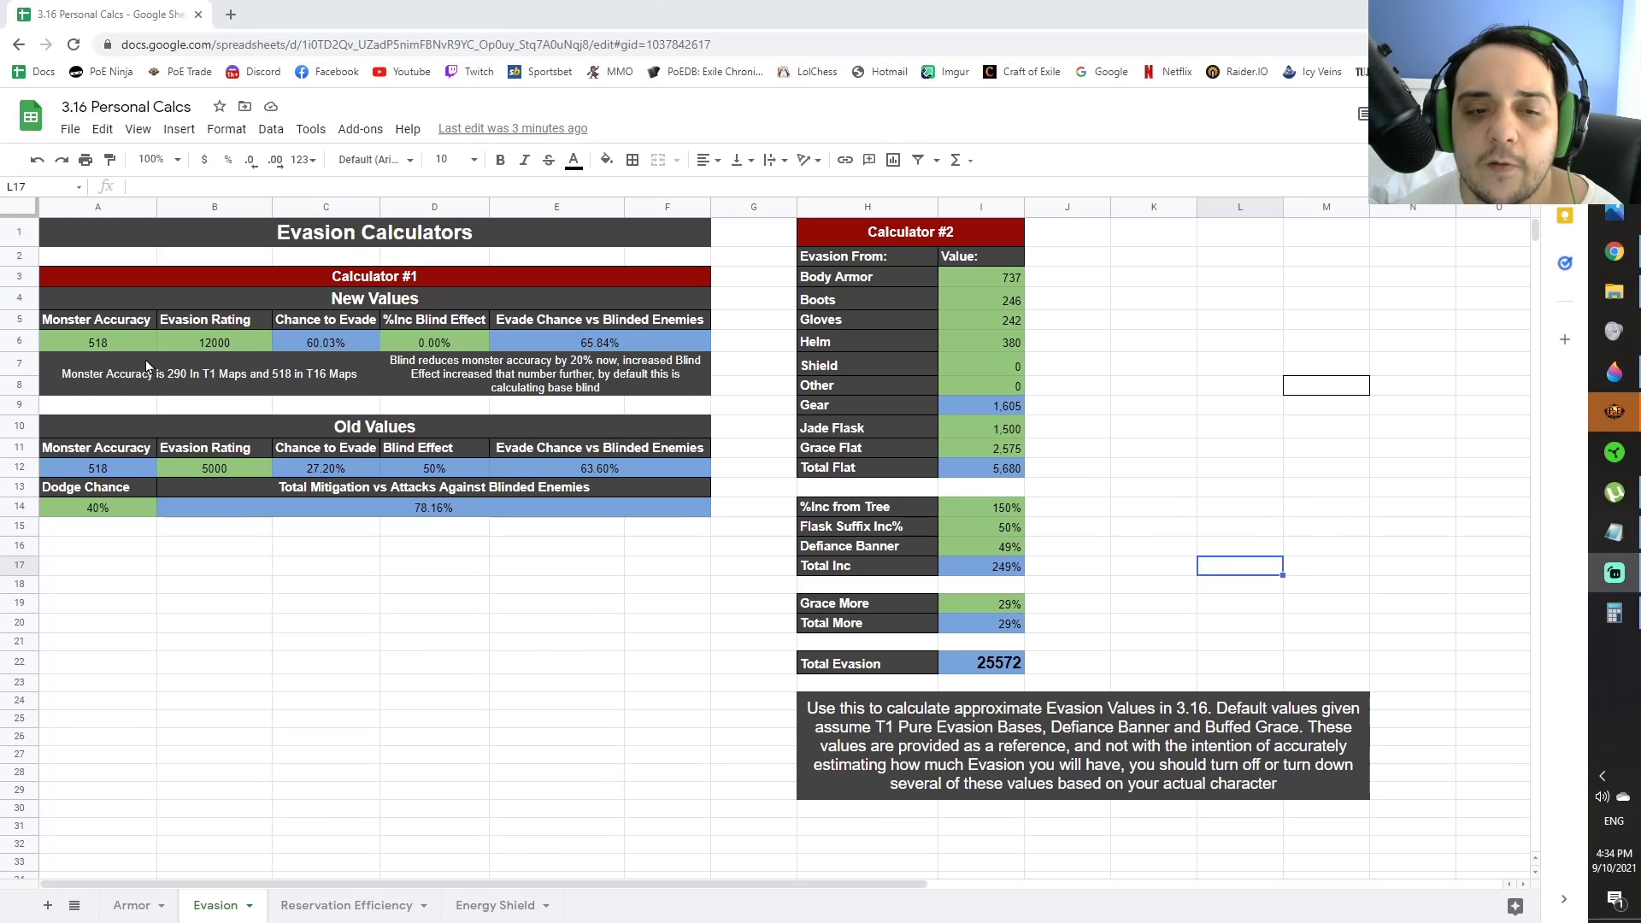
mouse_move(203, 385)
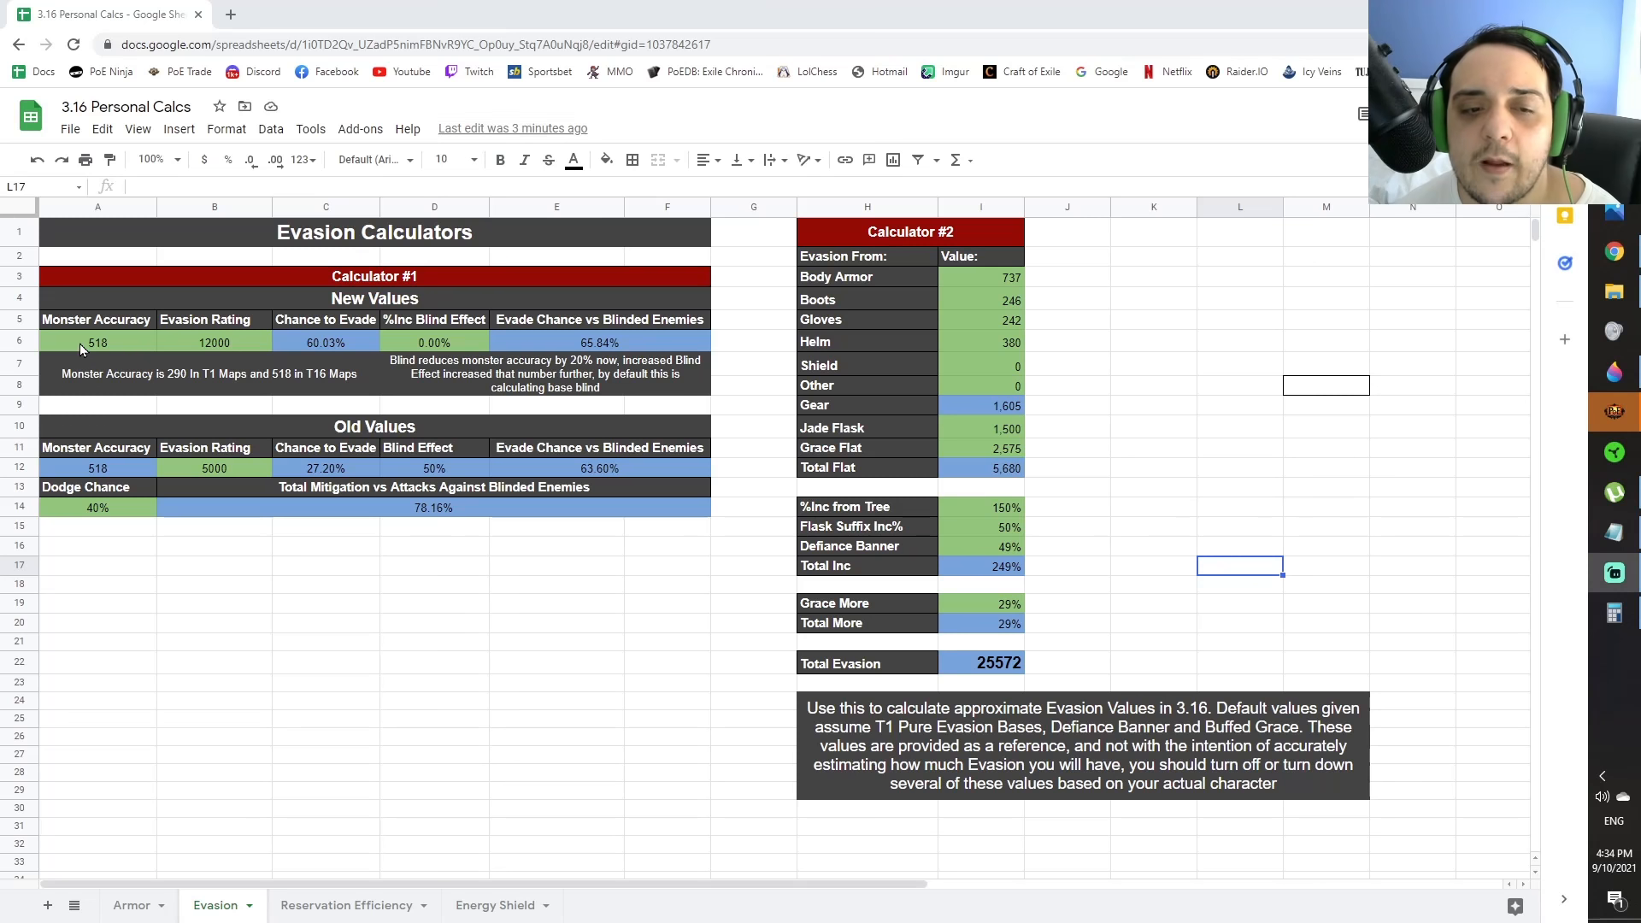
mouse_move(91, 359)
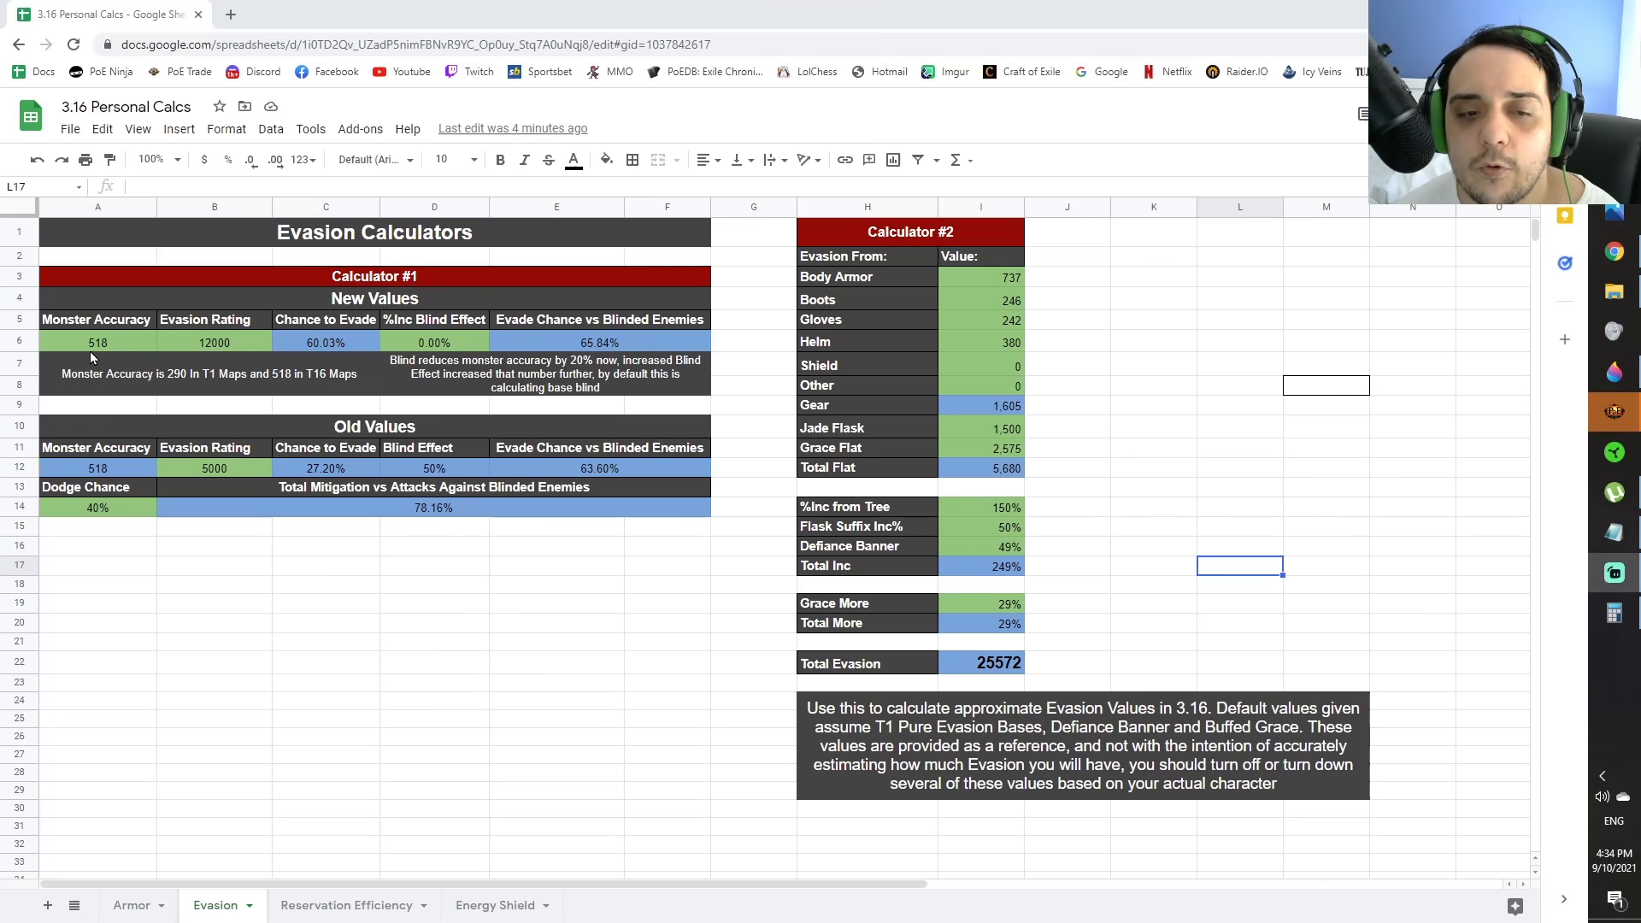
left_click(96, 342)
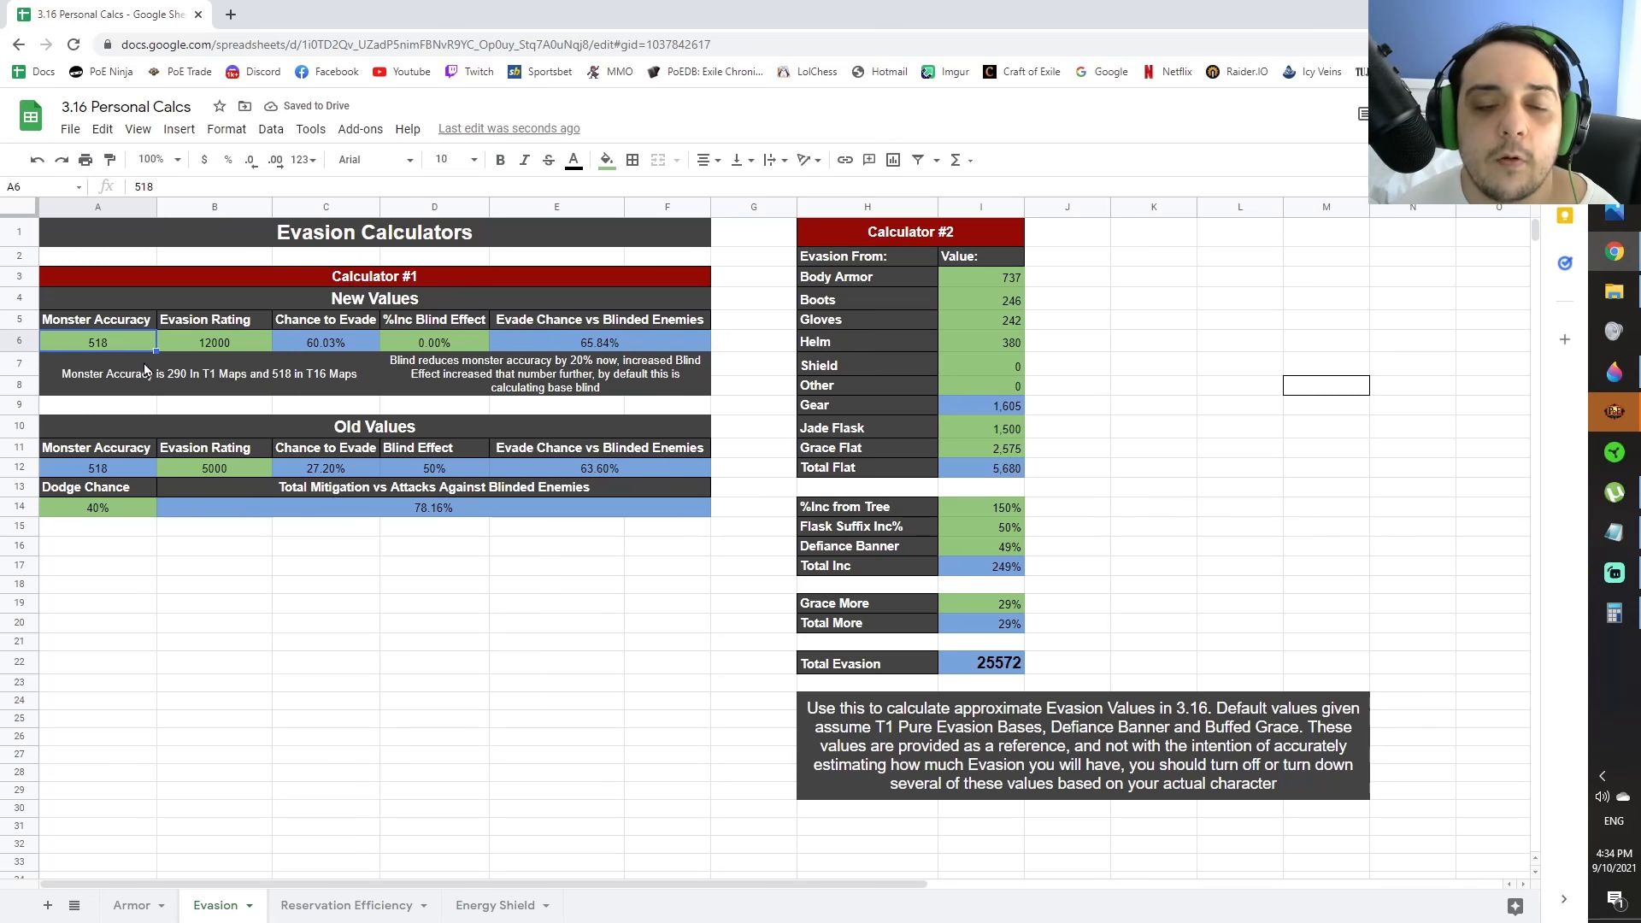
left_click(213, 342)
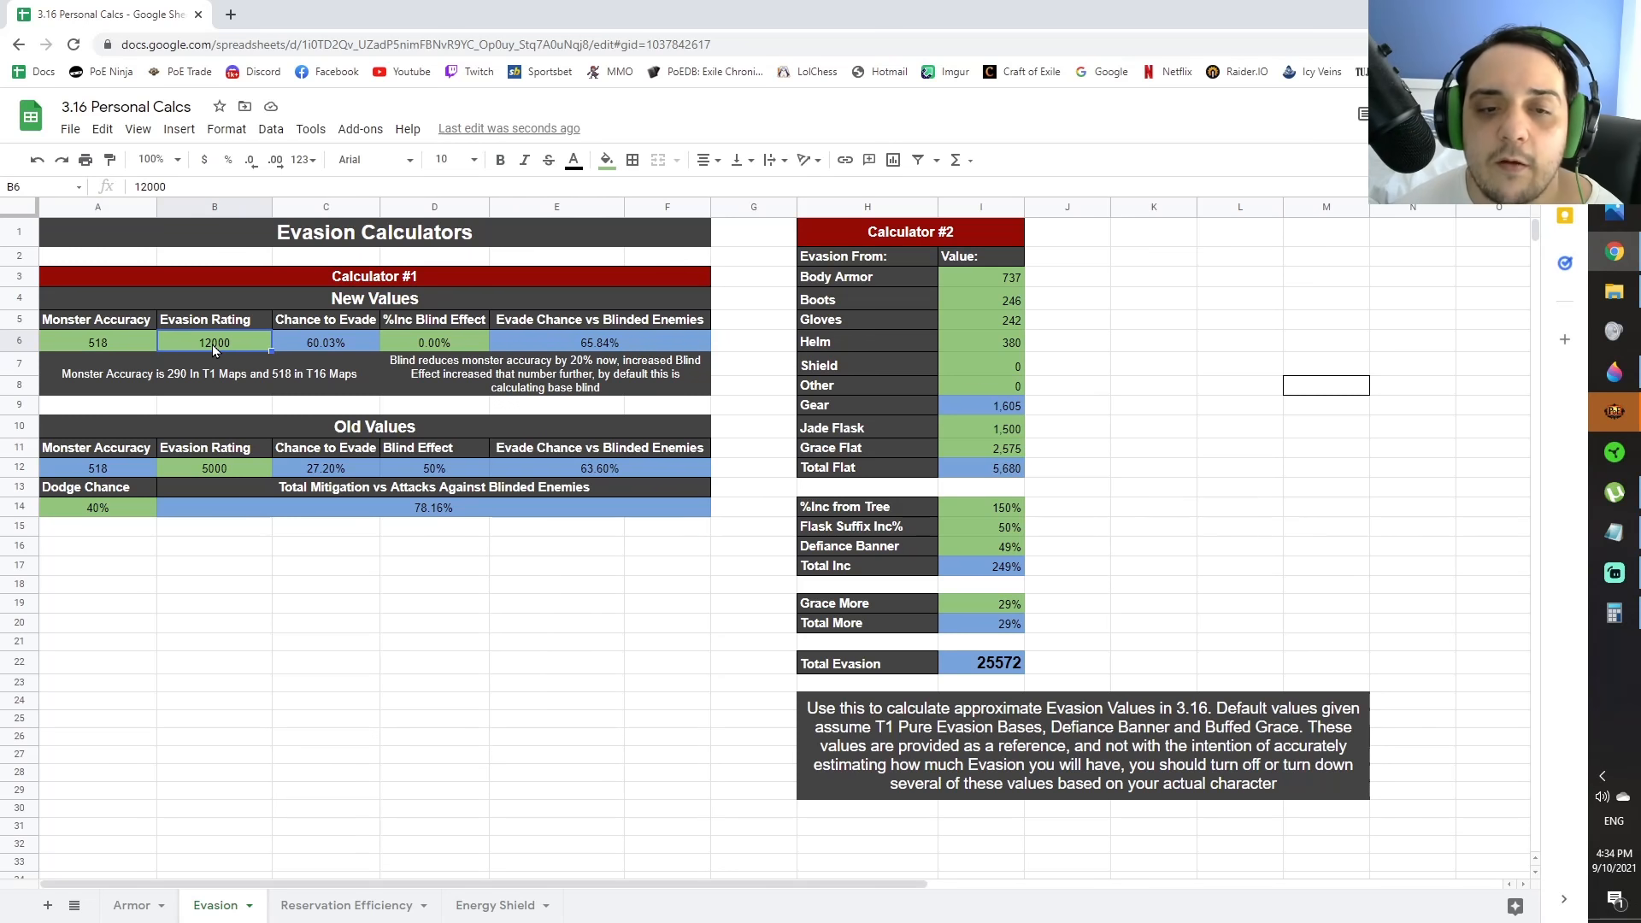
mouse_move(347, 356)
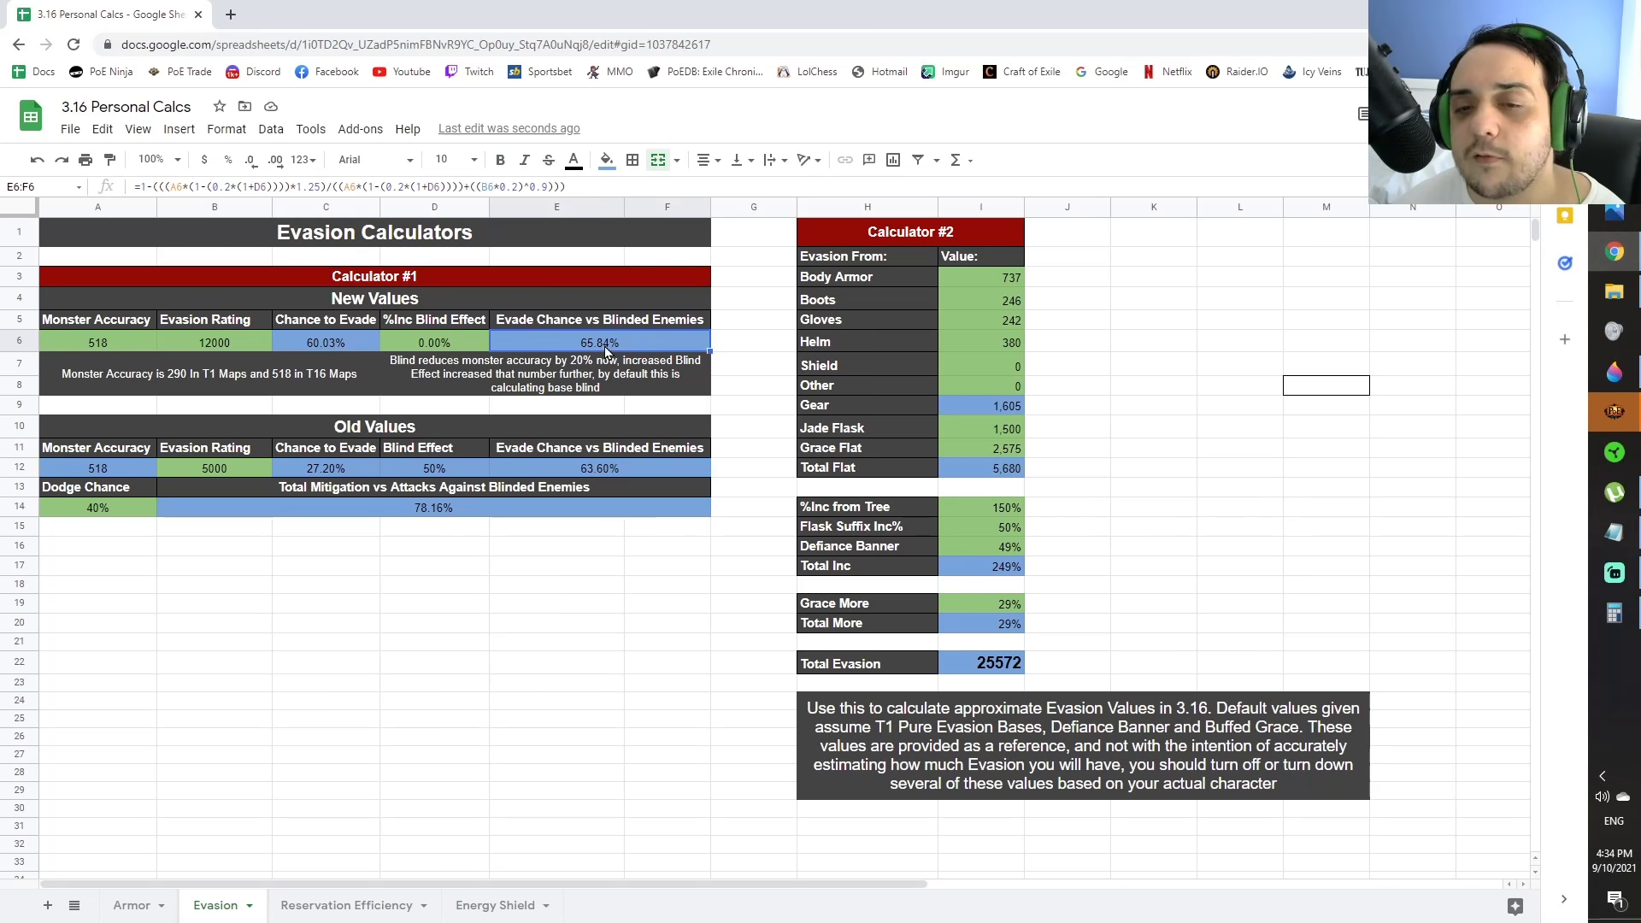
mouse_move(460, 374)
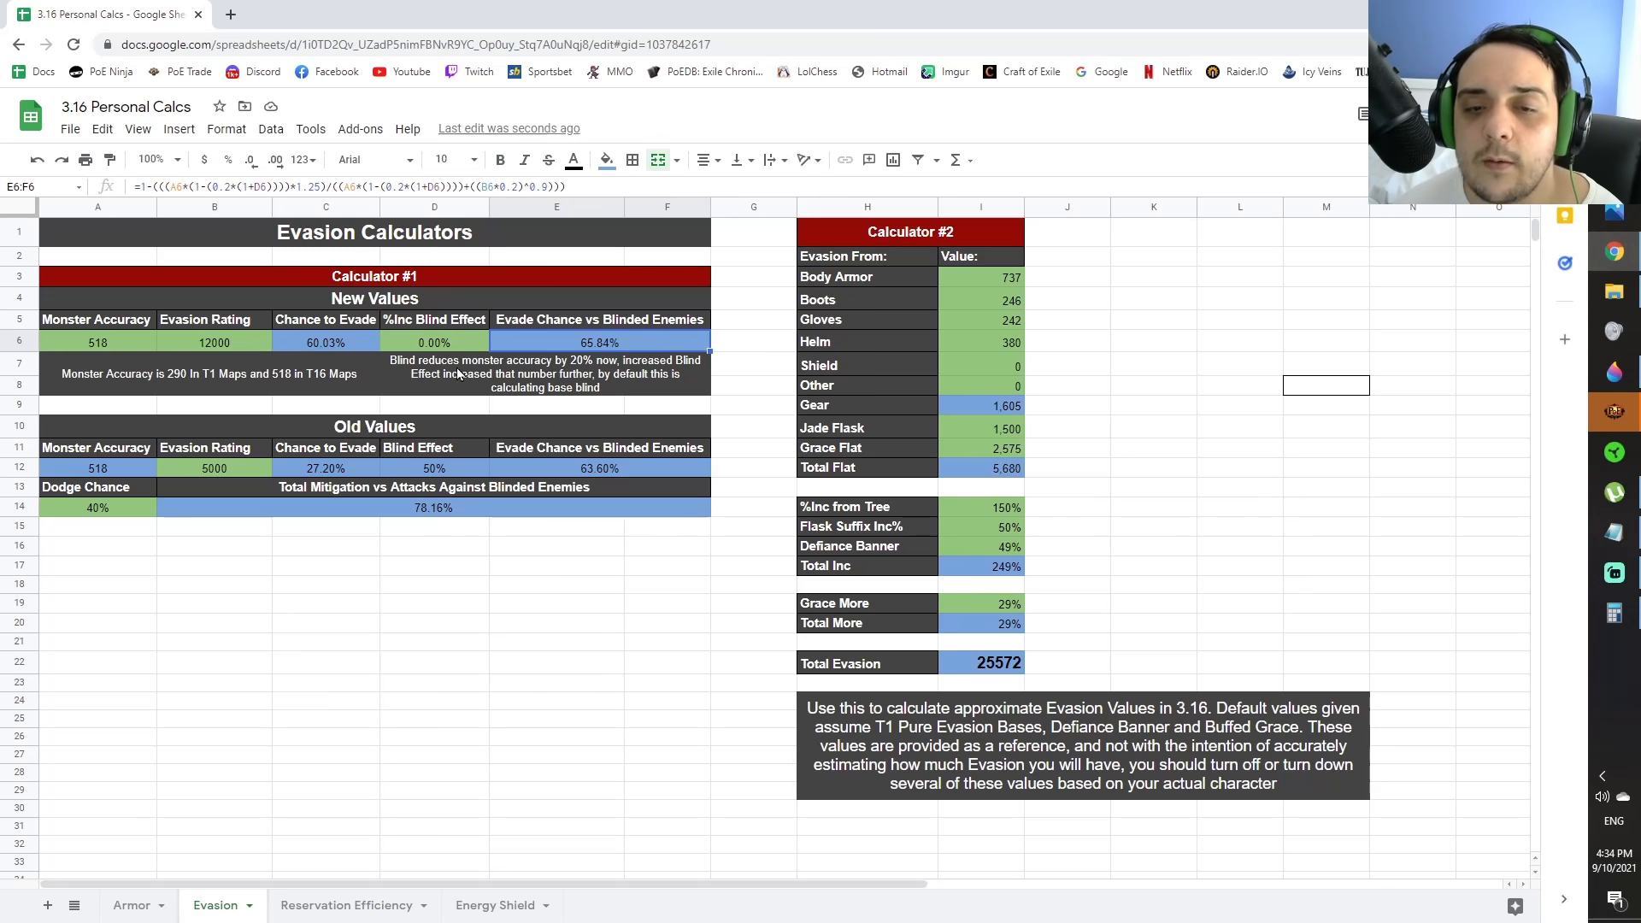
left_click(434, 343)
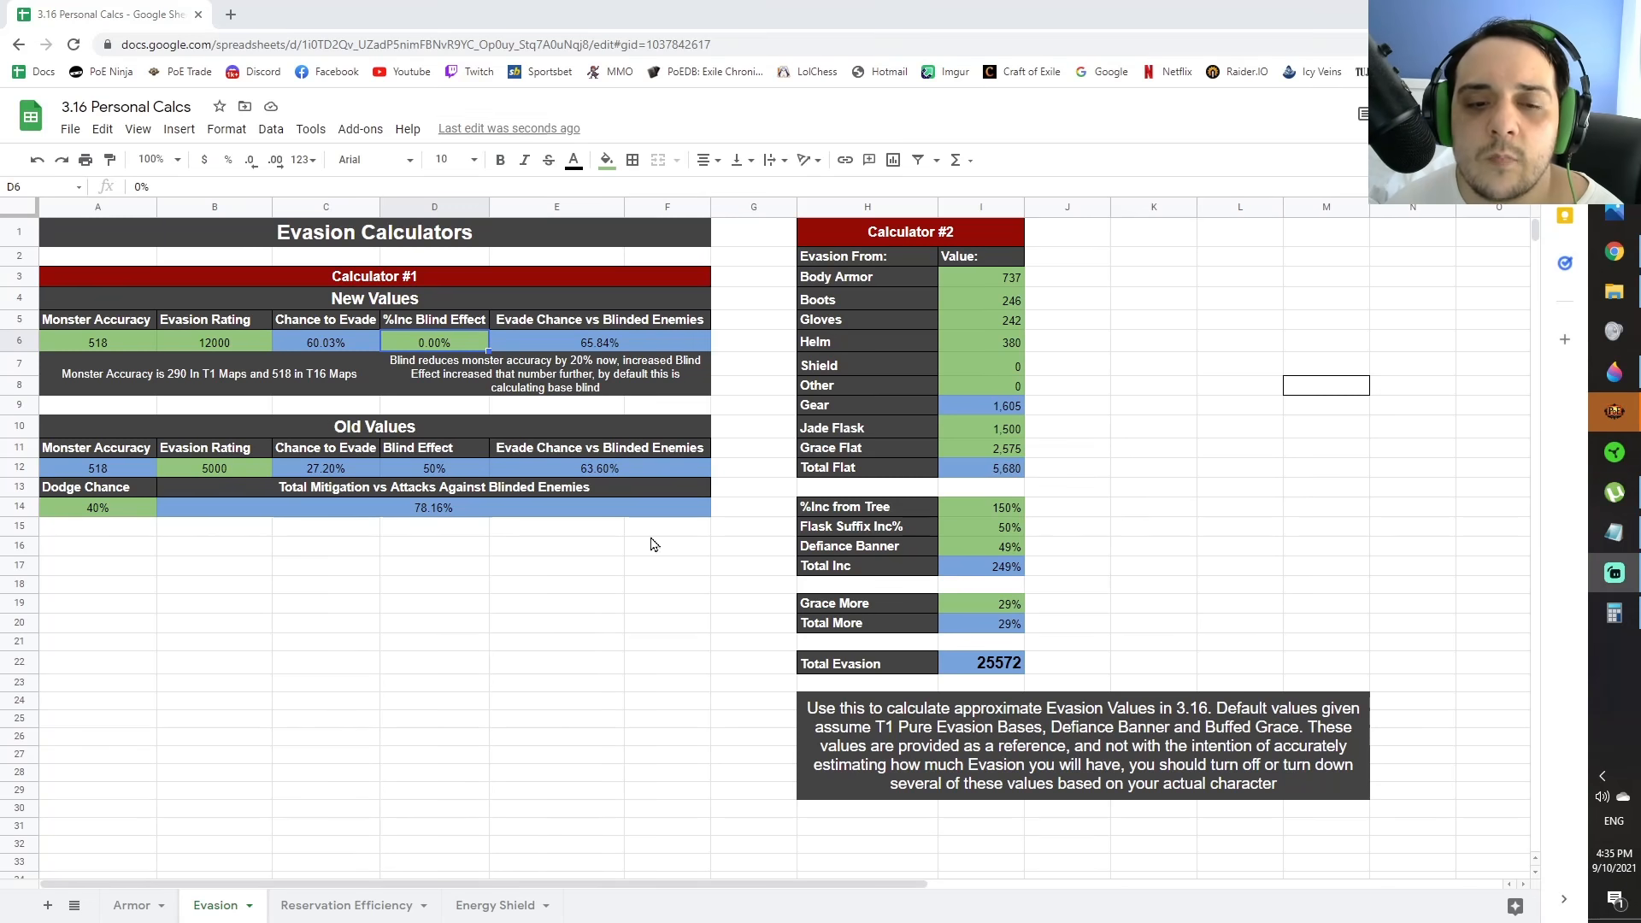
mouse_move(261, 520)
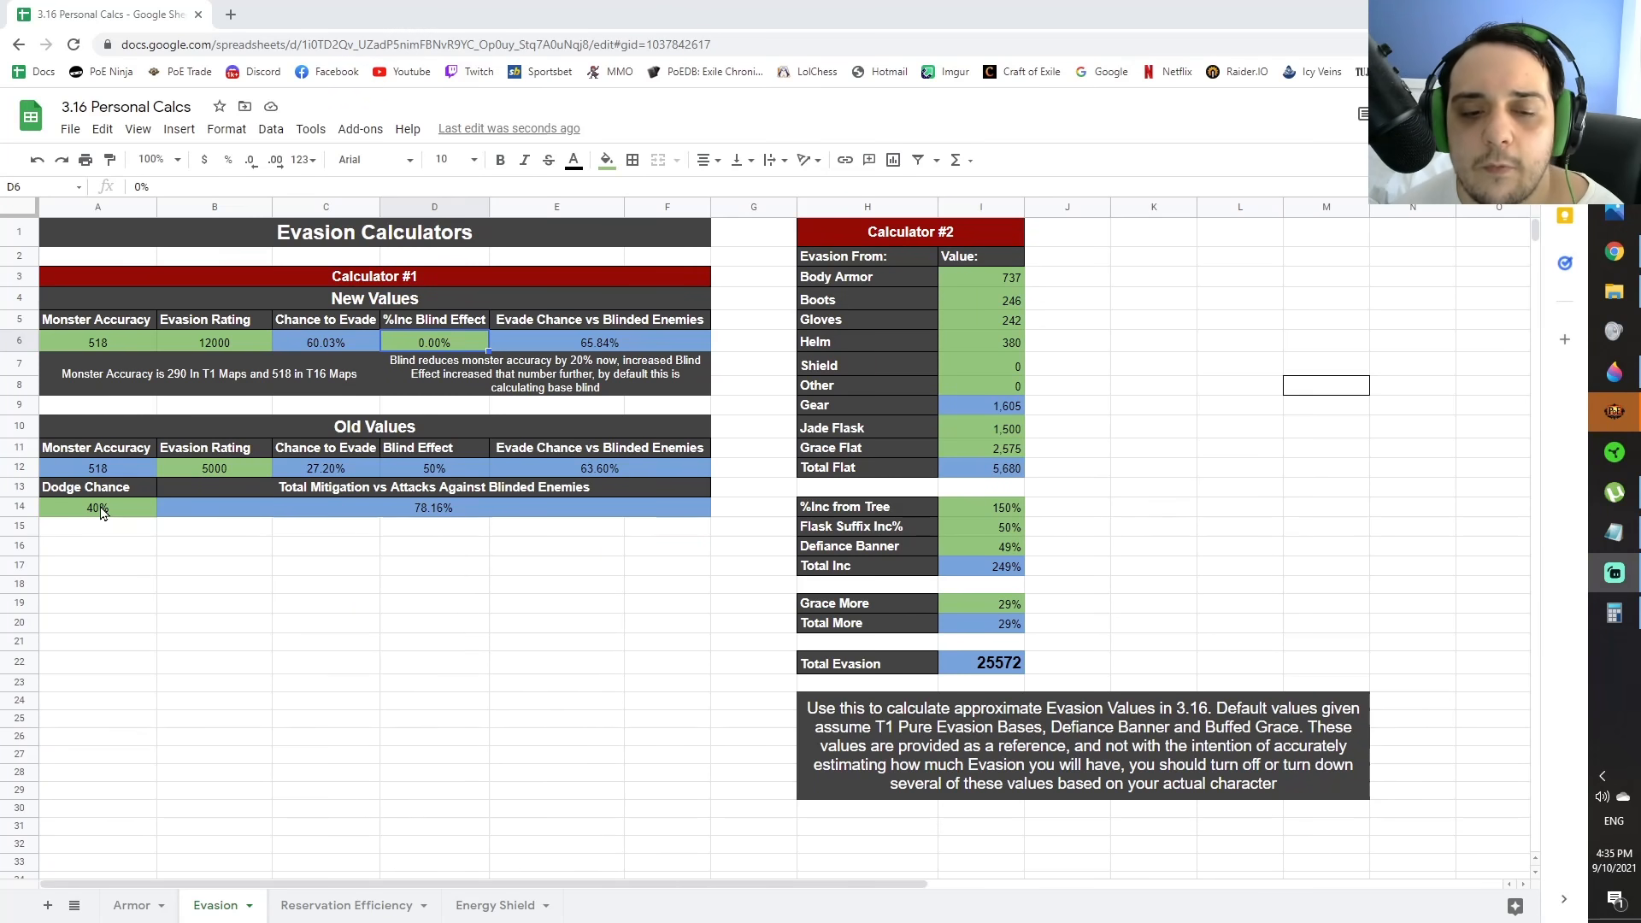
Set the old-values Dodge Chance to 60% and Evasion Rating to 8000, then check Monster Accuracy
left_click(98, 507)
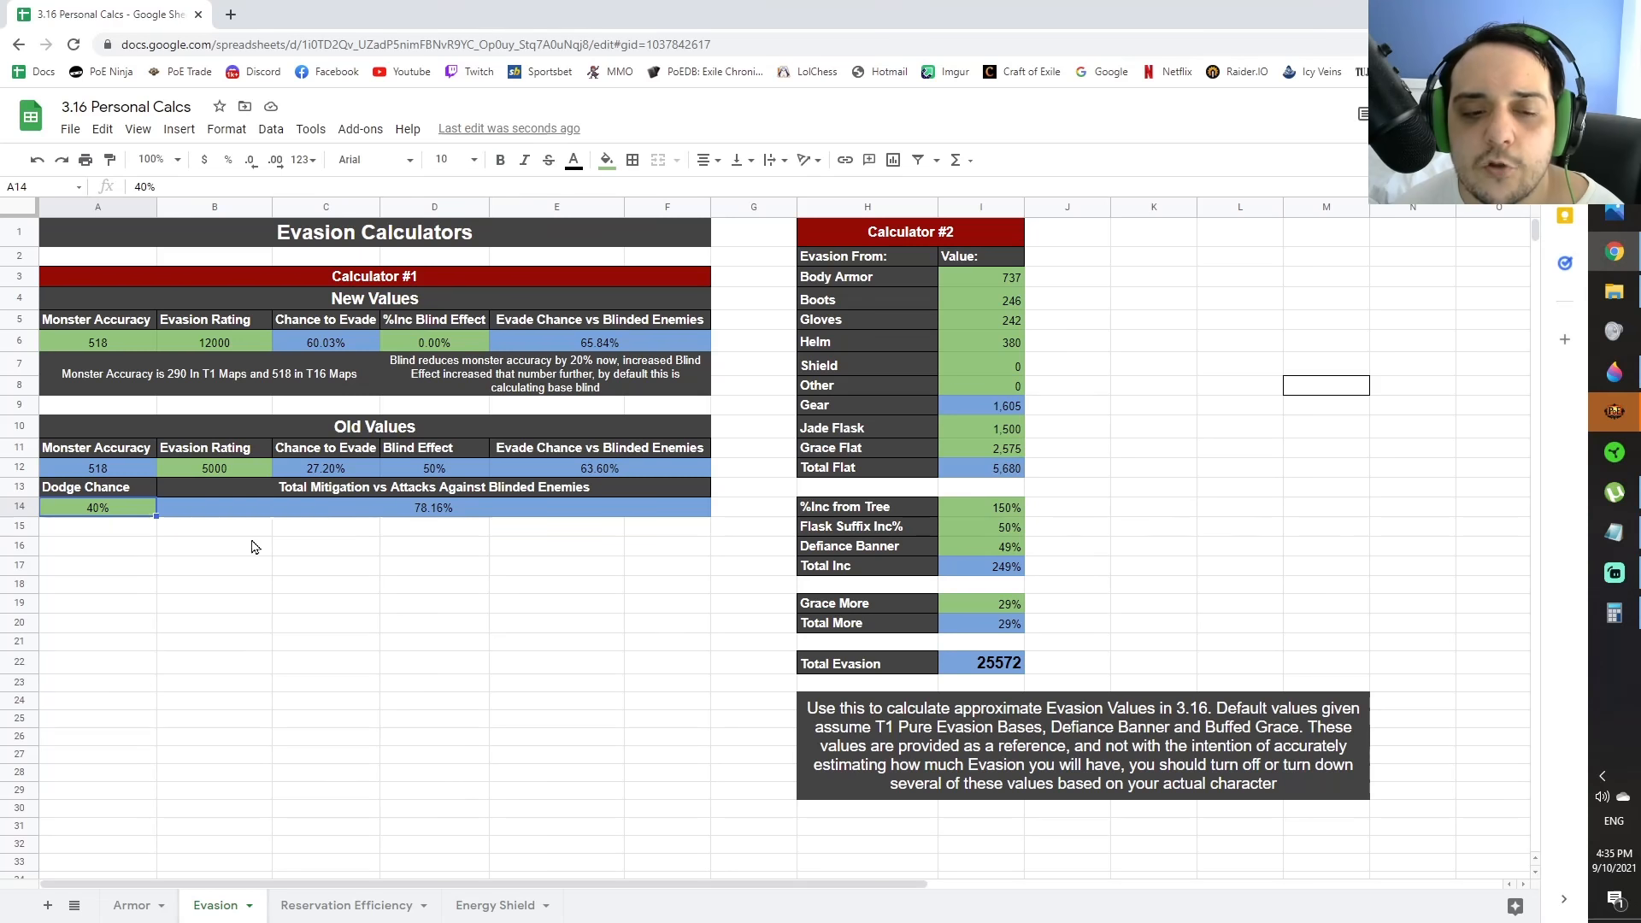
type("60%")
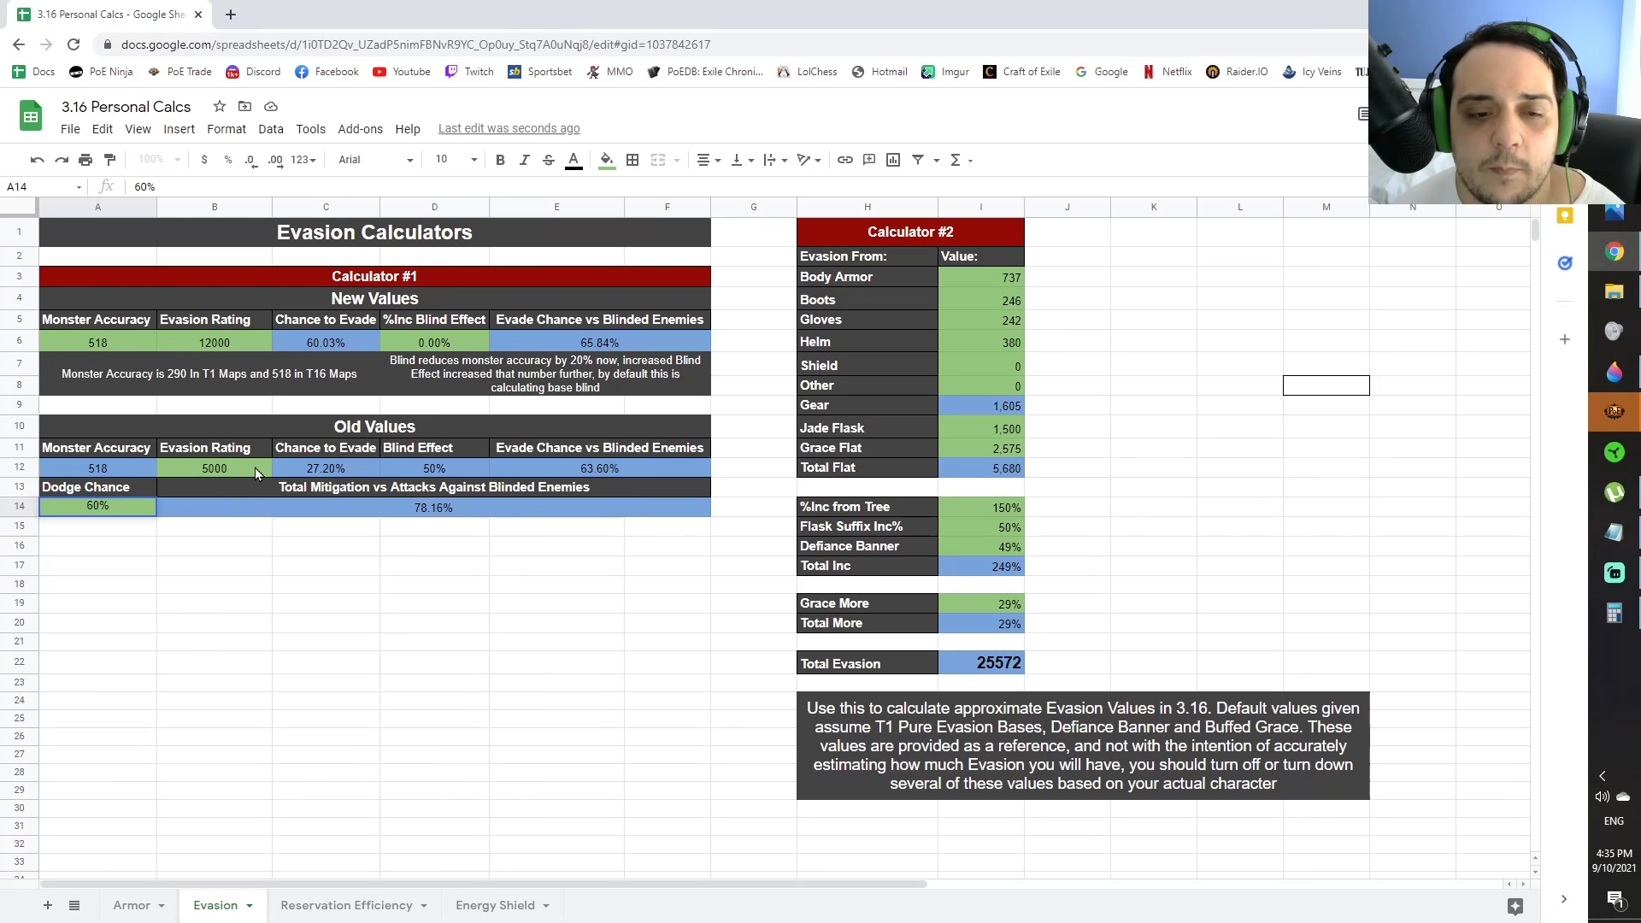
left_click(213, 469)
type("8000")
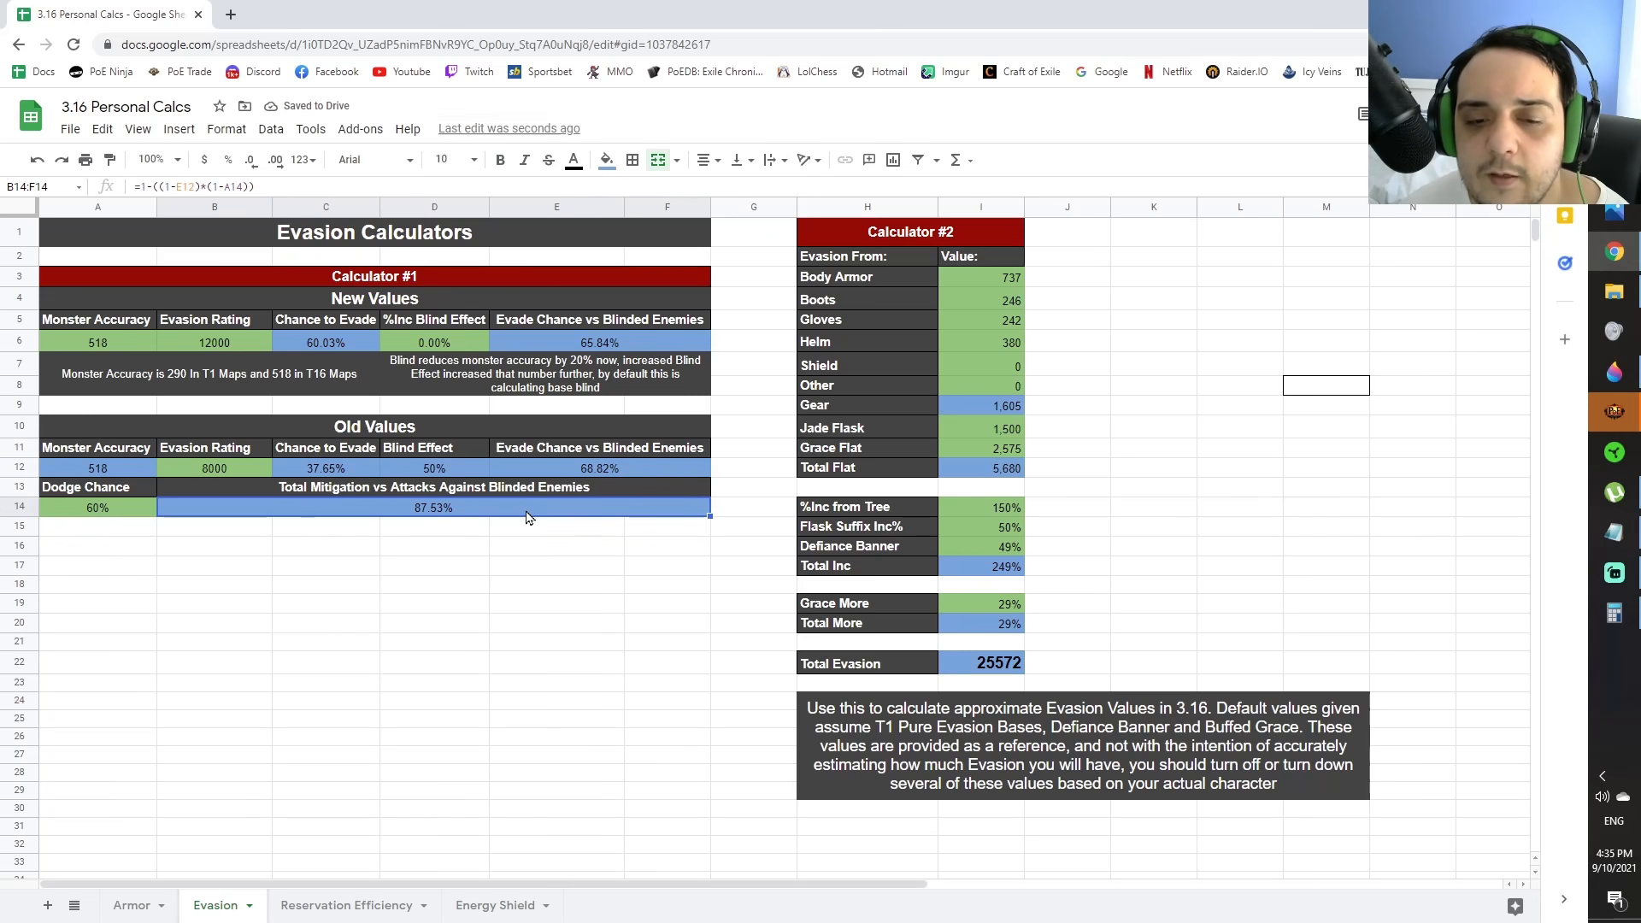
left_click(214, 469)
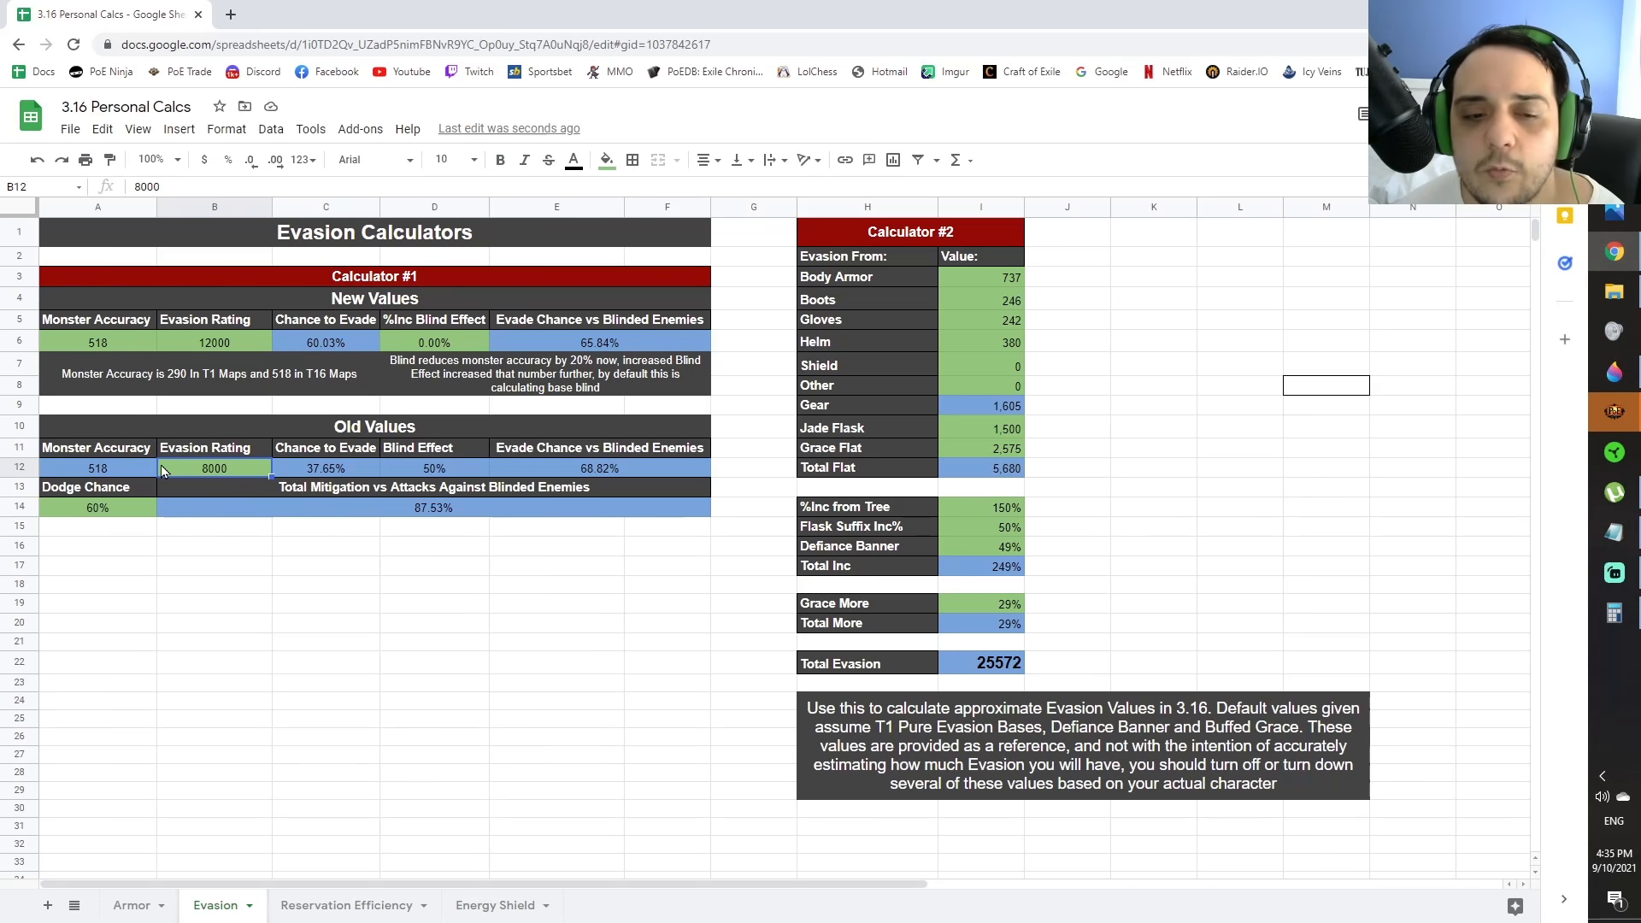
mouse_move(211, 484)
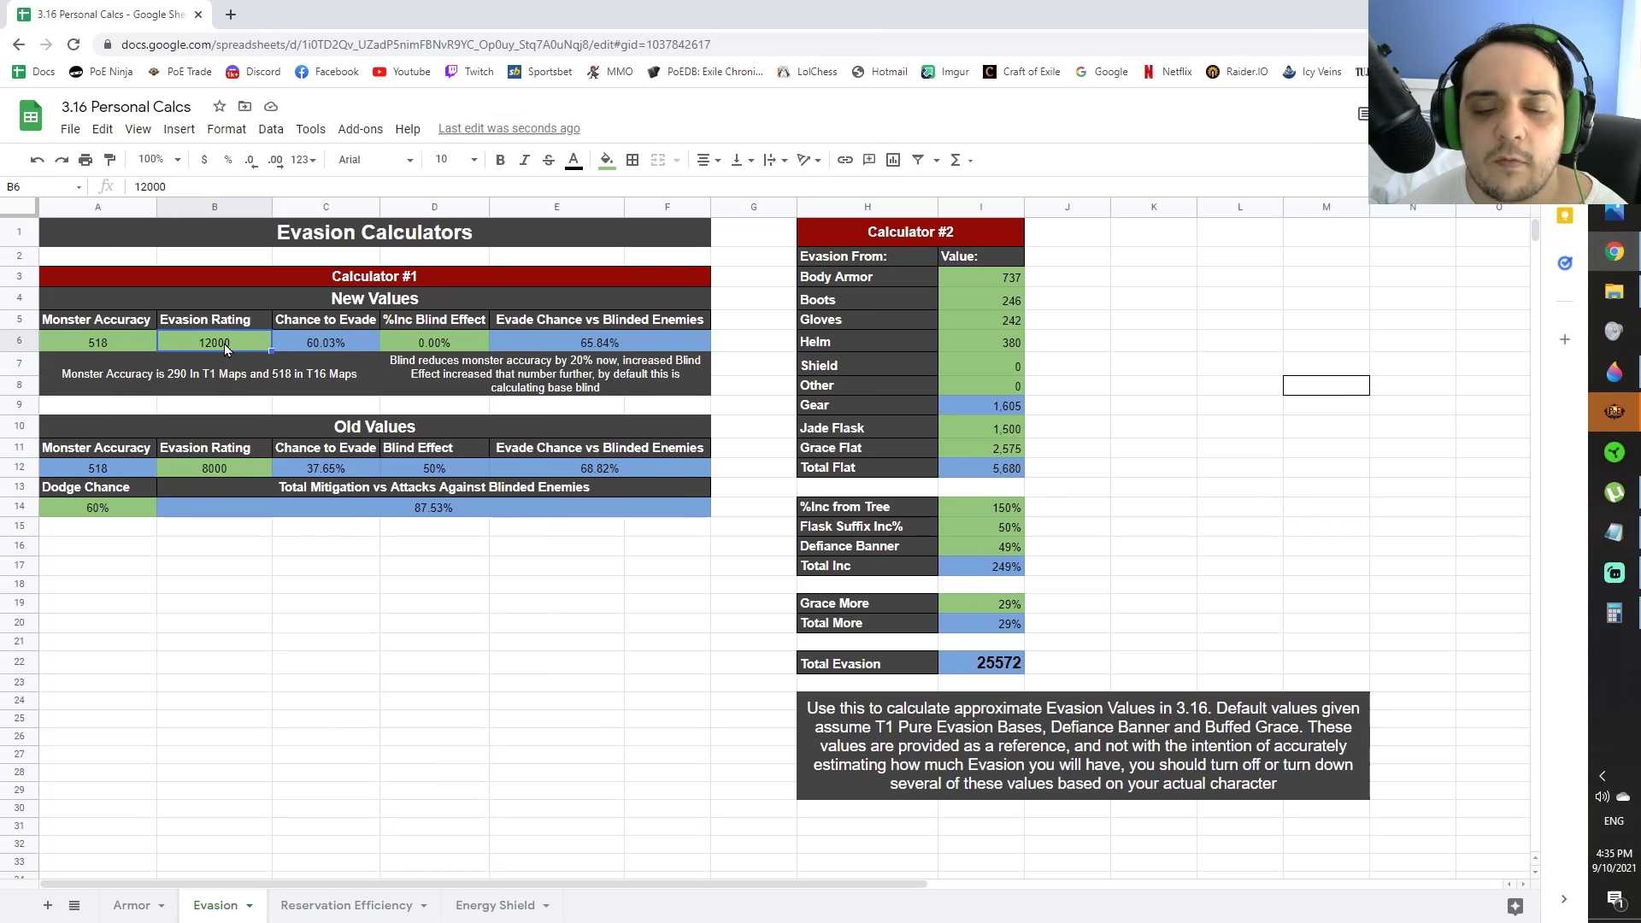
mouse_move(129, 518)
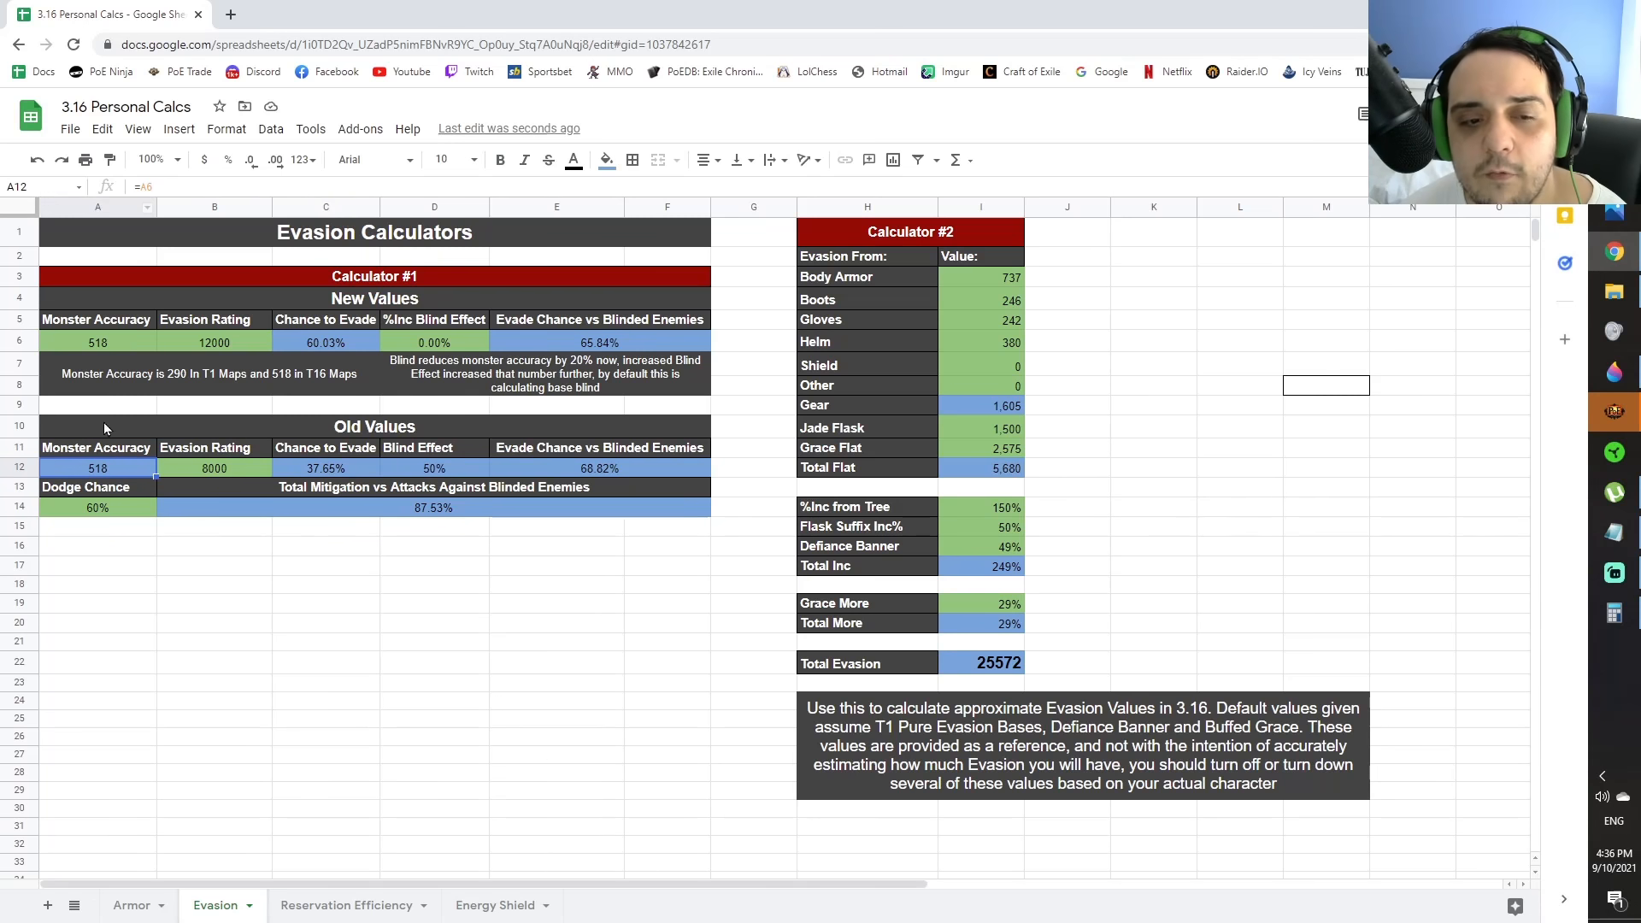
left_click(98, 341)
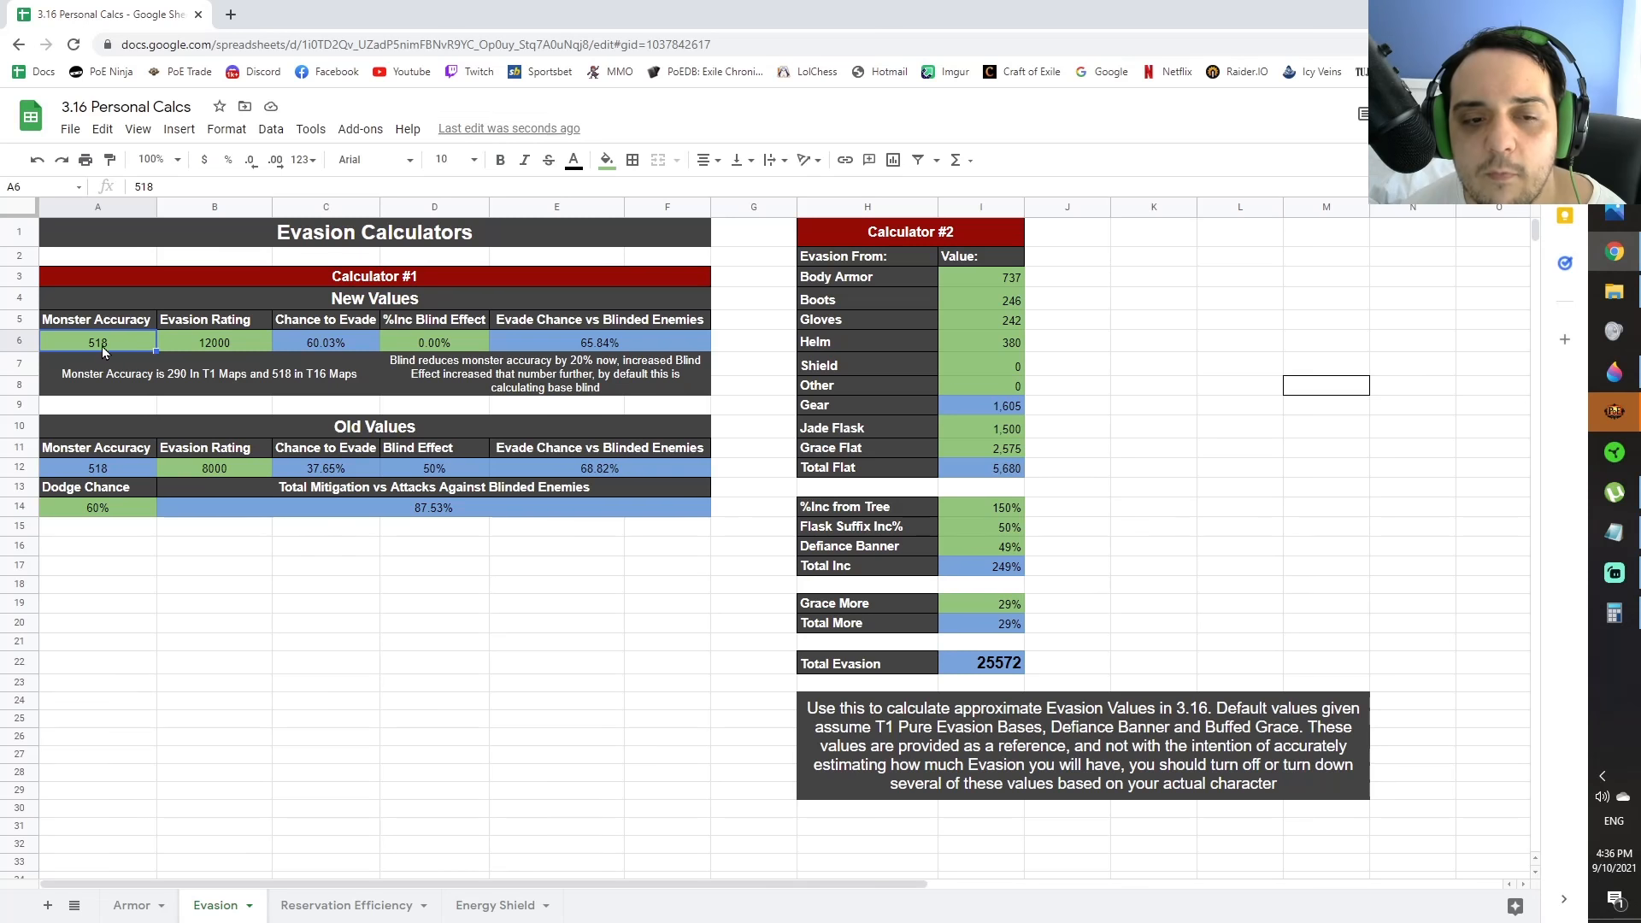
mouse_move(338, 491)
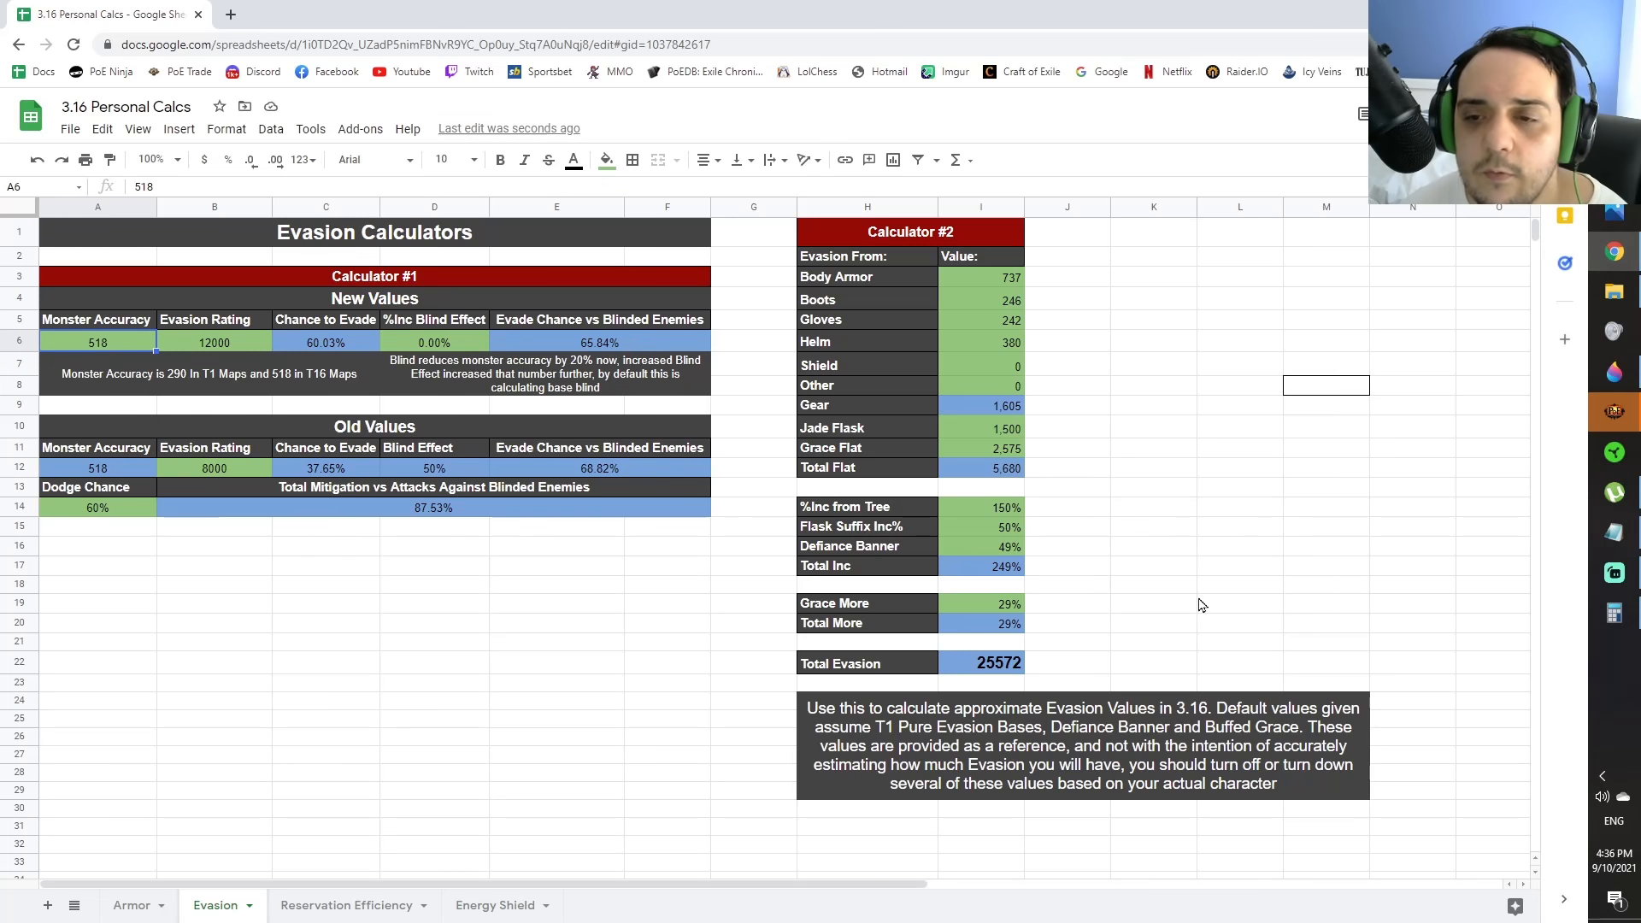
mouse_move(1002, 328)
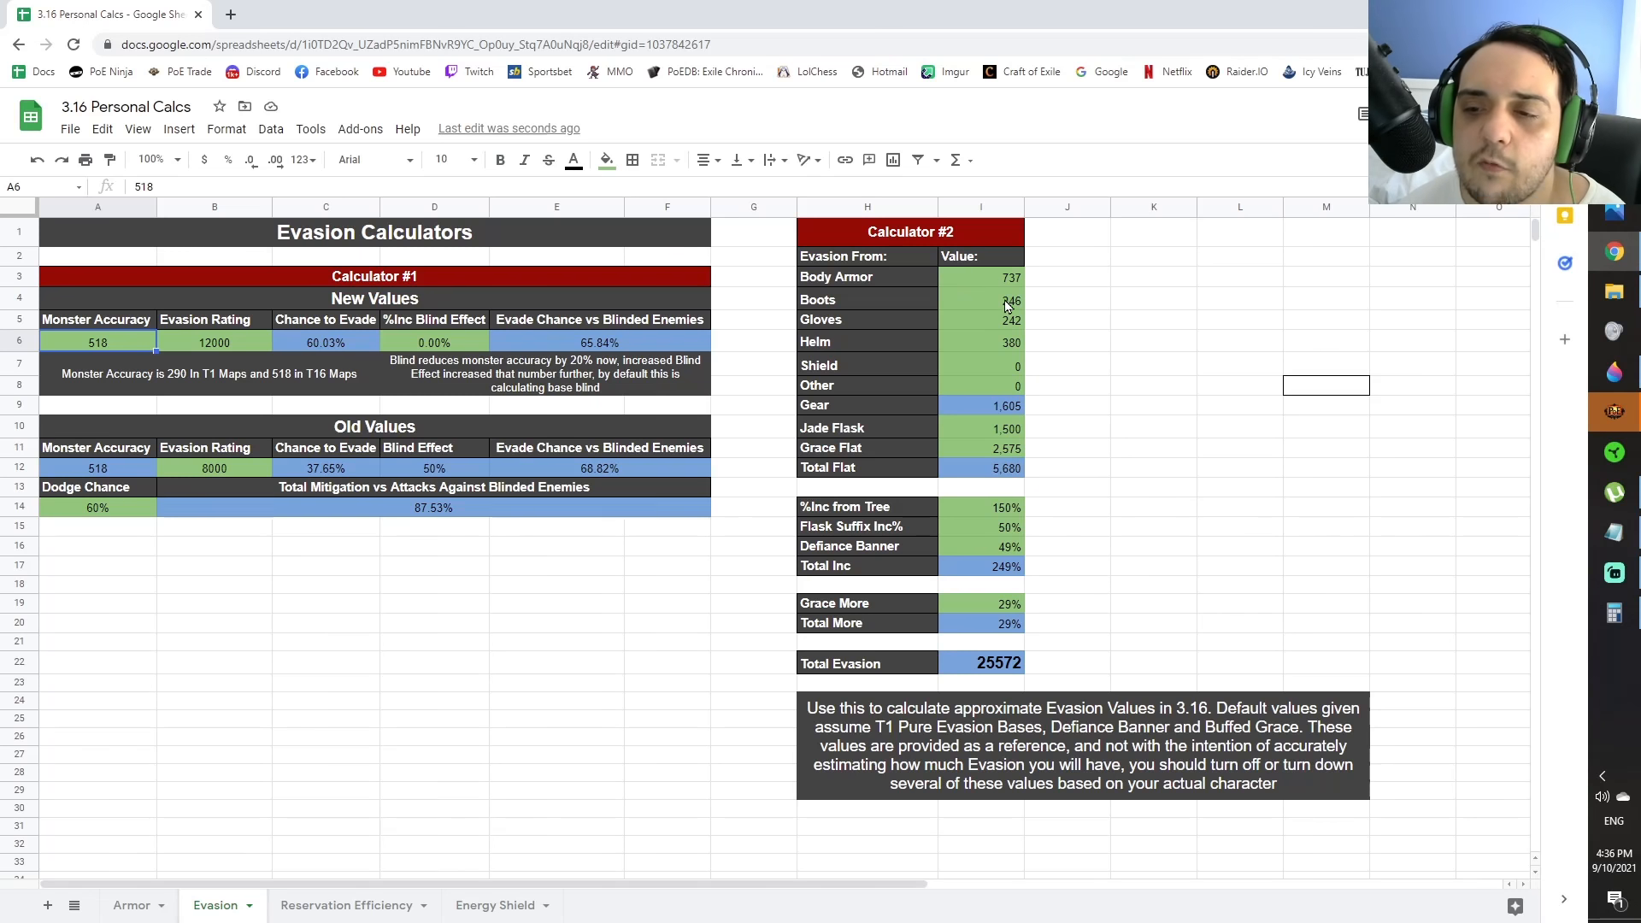
mouse_move(996, 285)
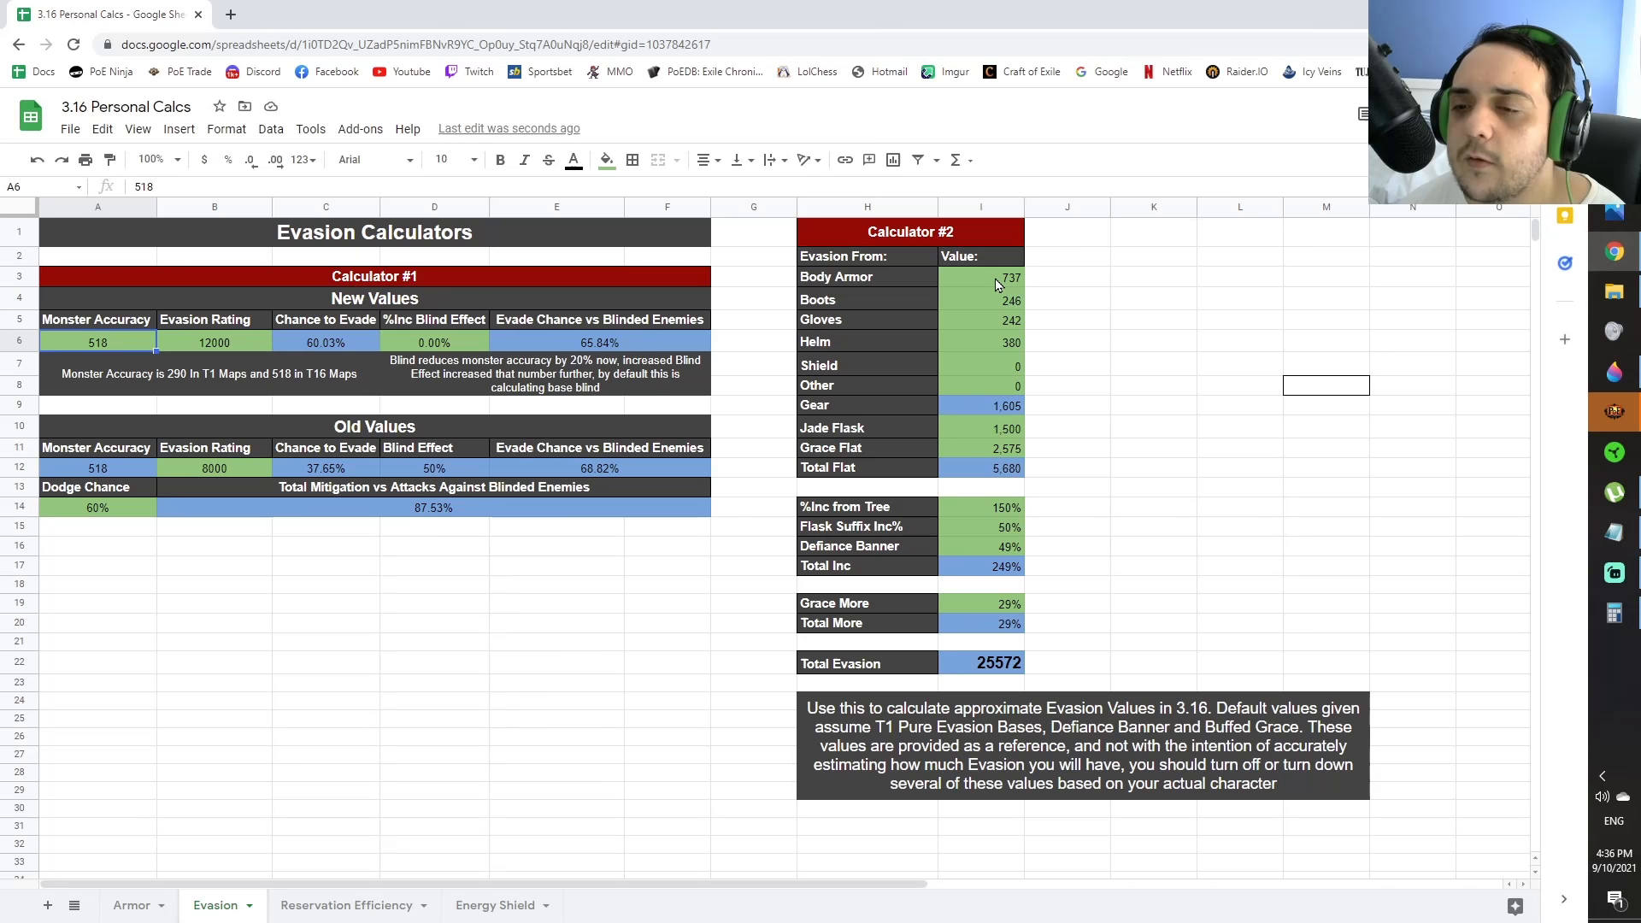
mouse_move(838, 434)
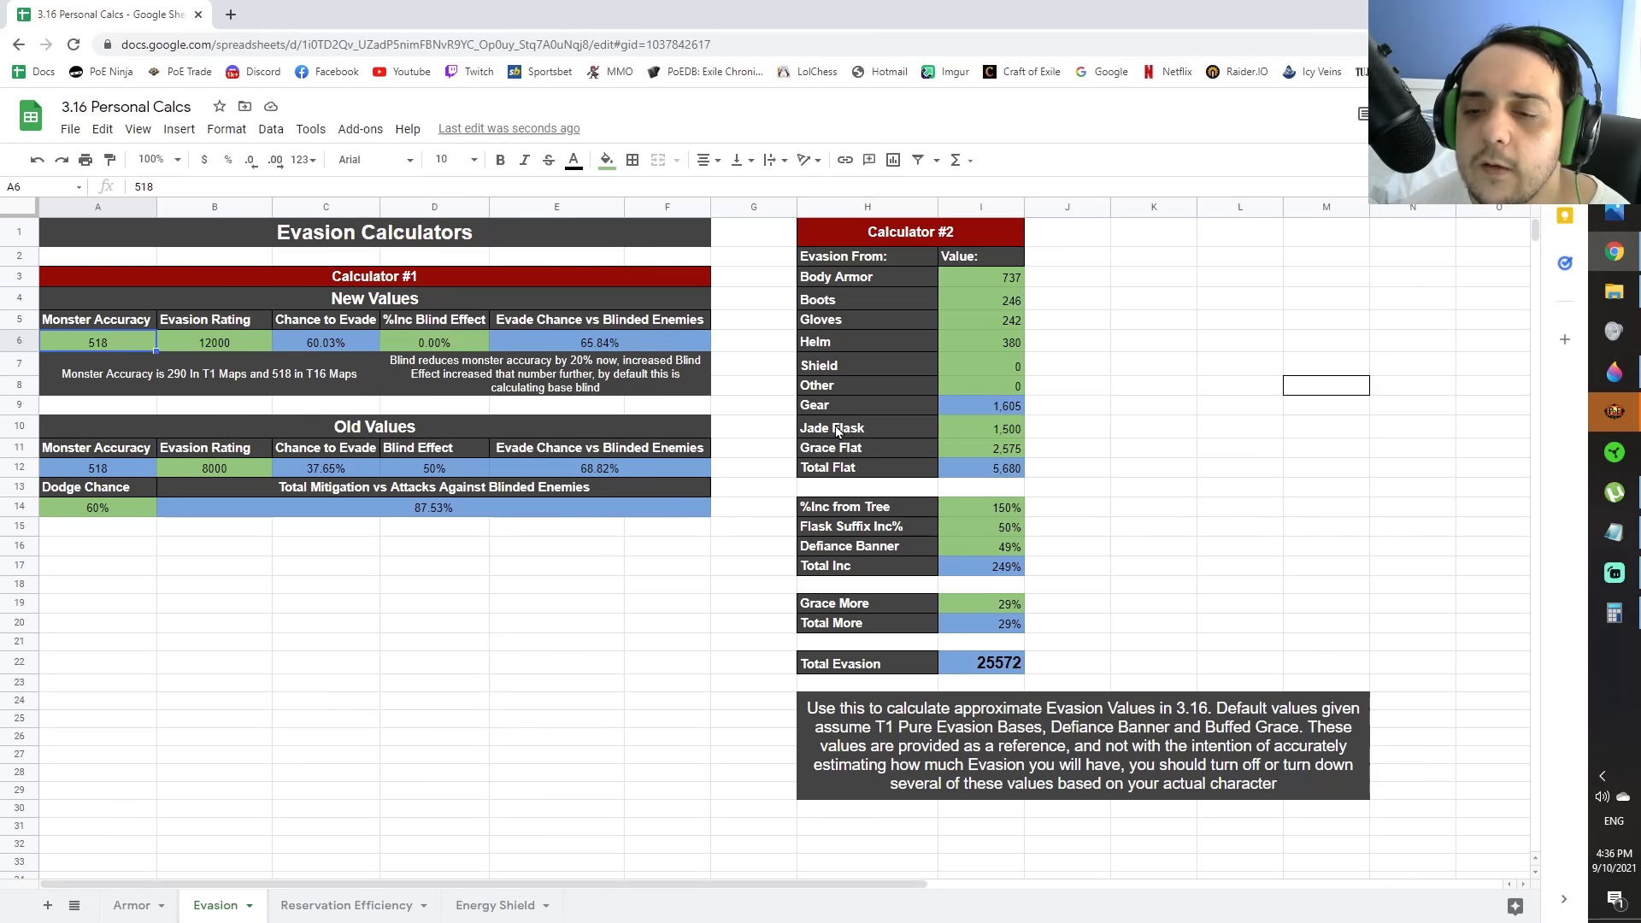
mouse_move(906, 422)
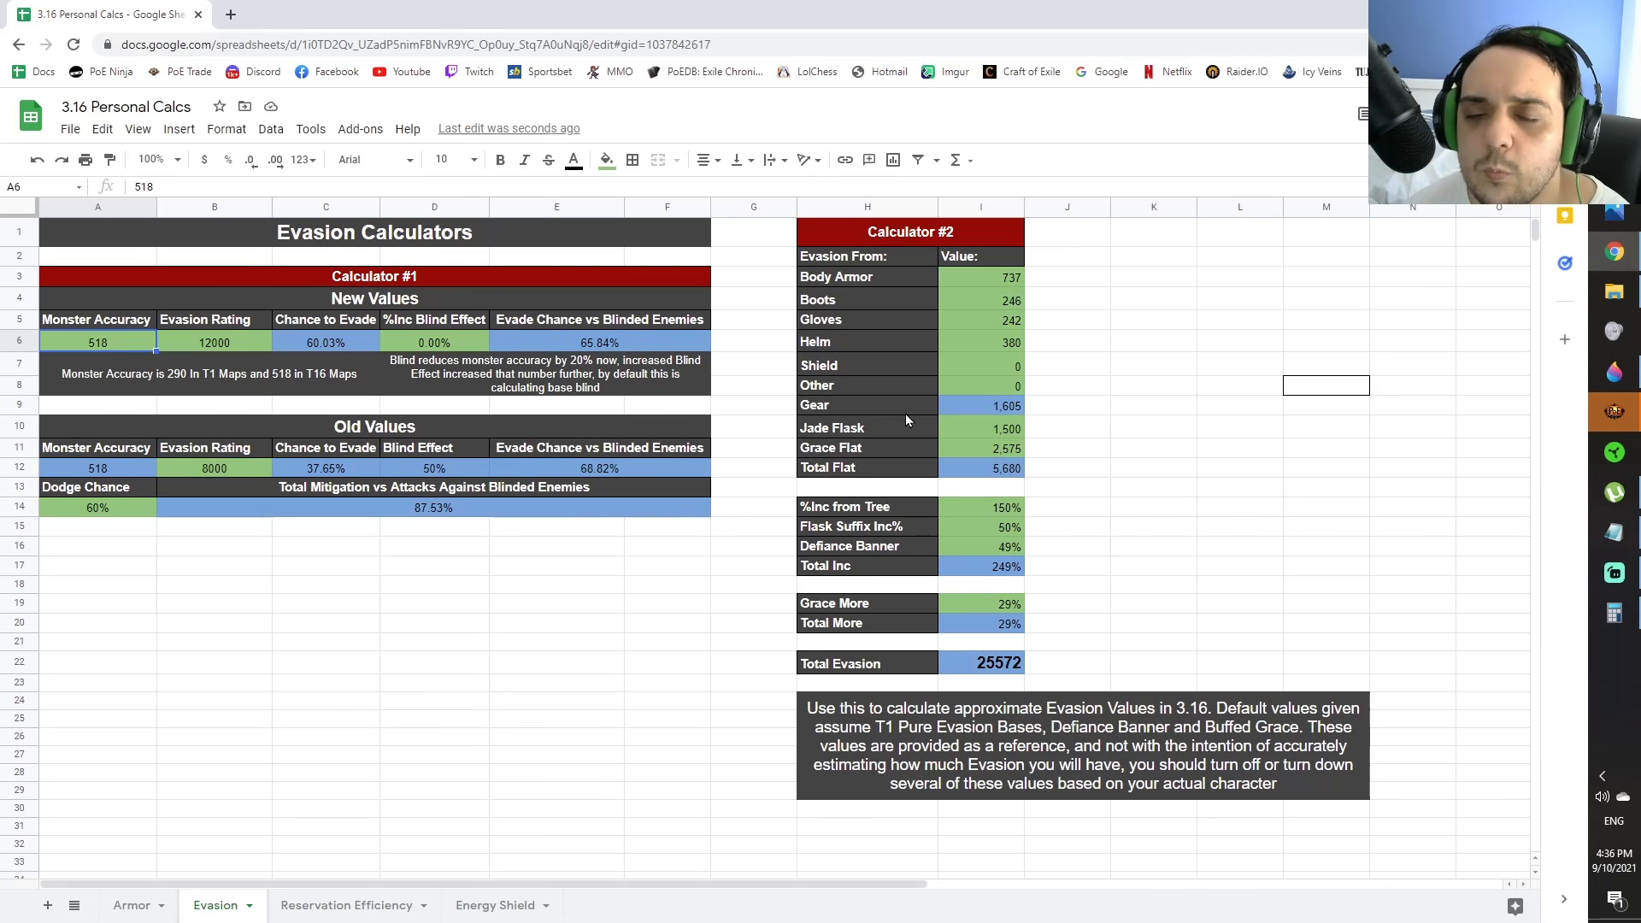
mouse_move(888, 533)
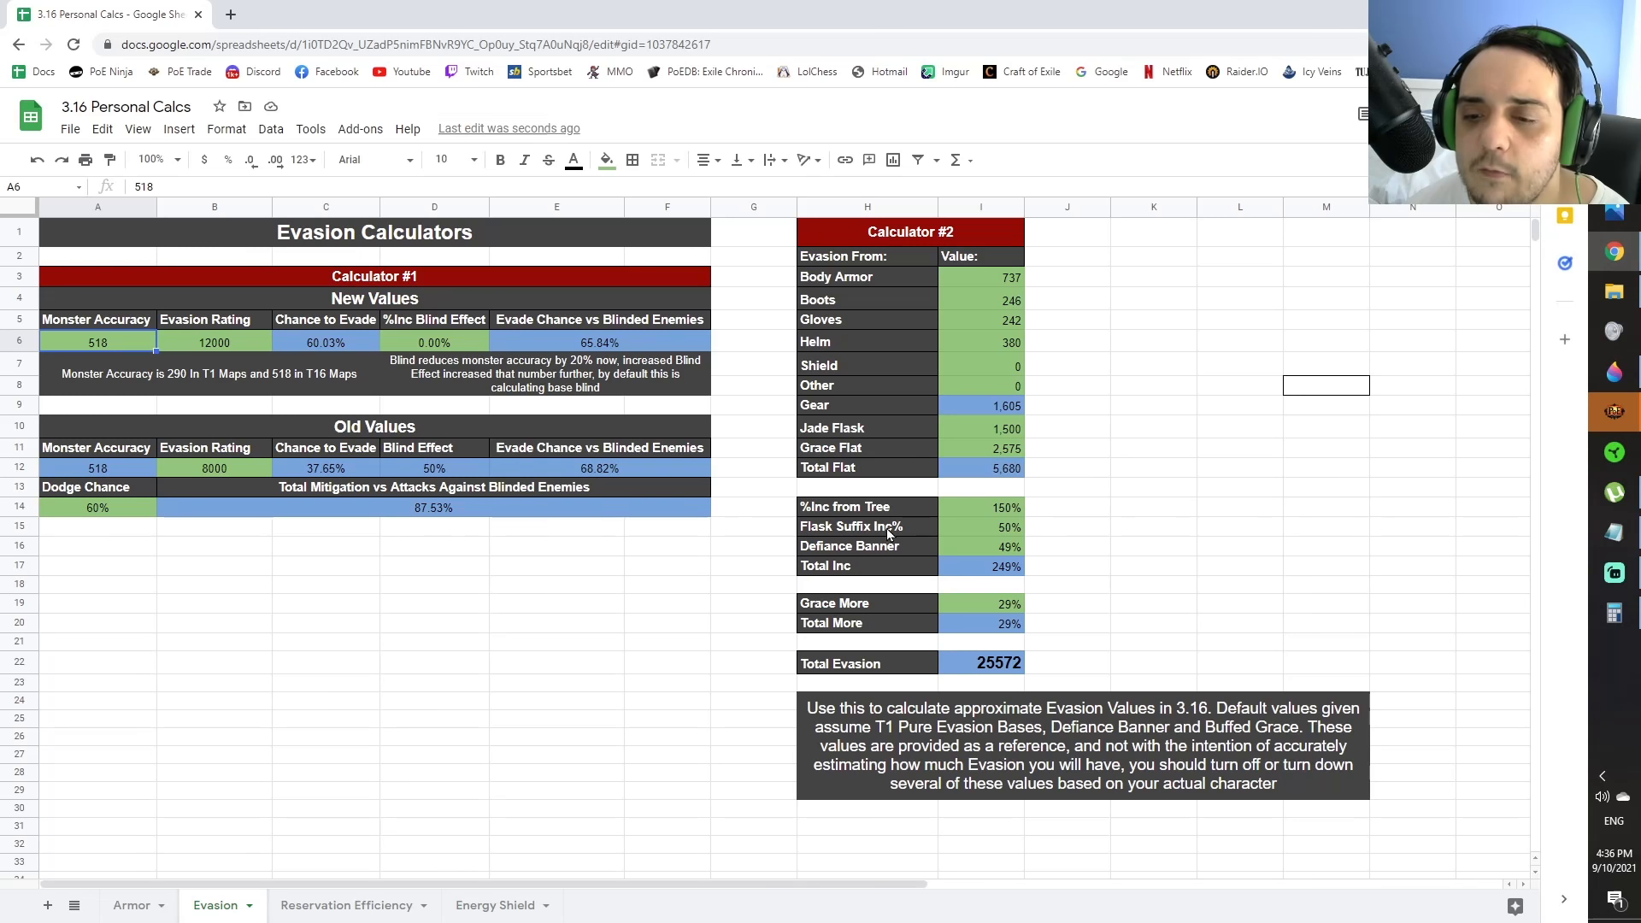
mouse_move(951, 335)
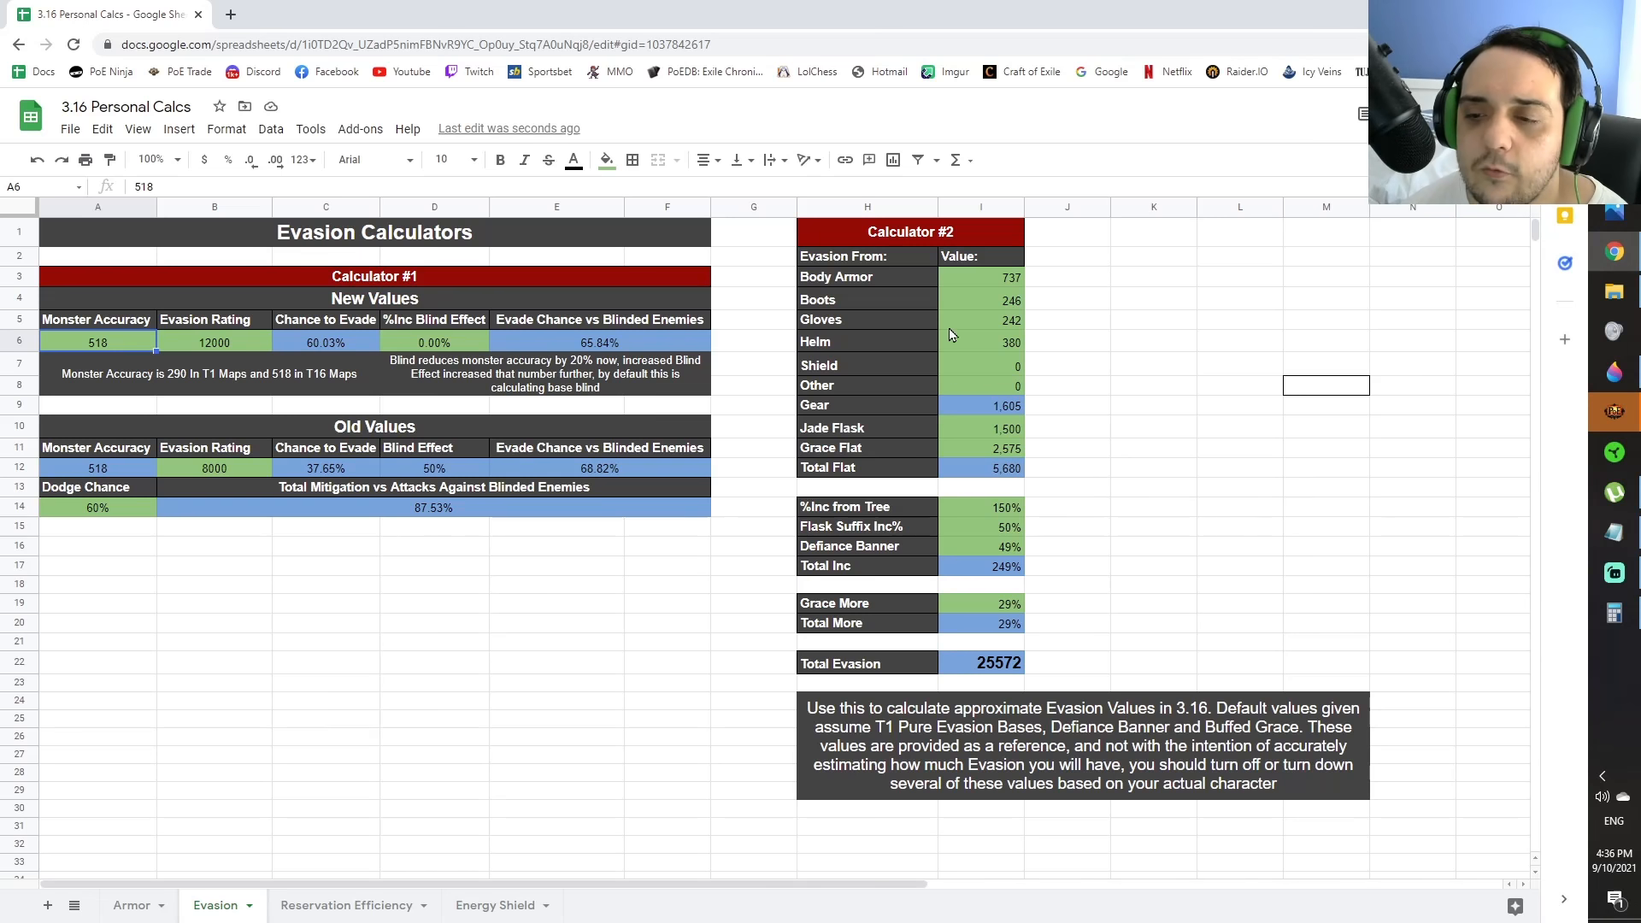
mouse_move(943, 651)
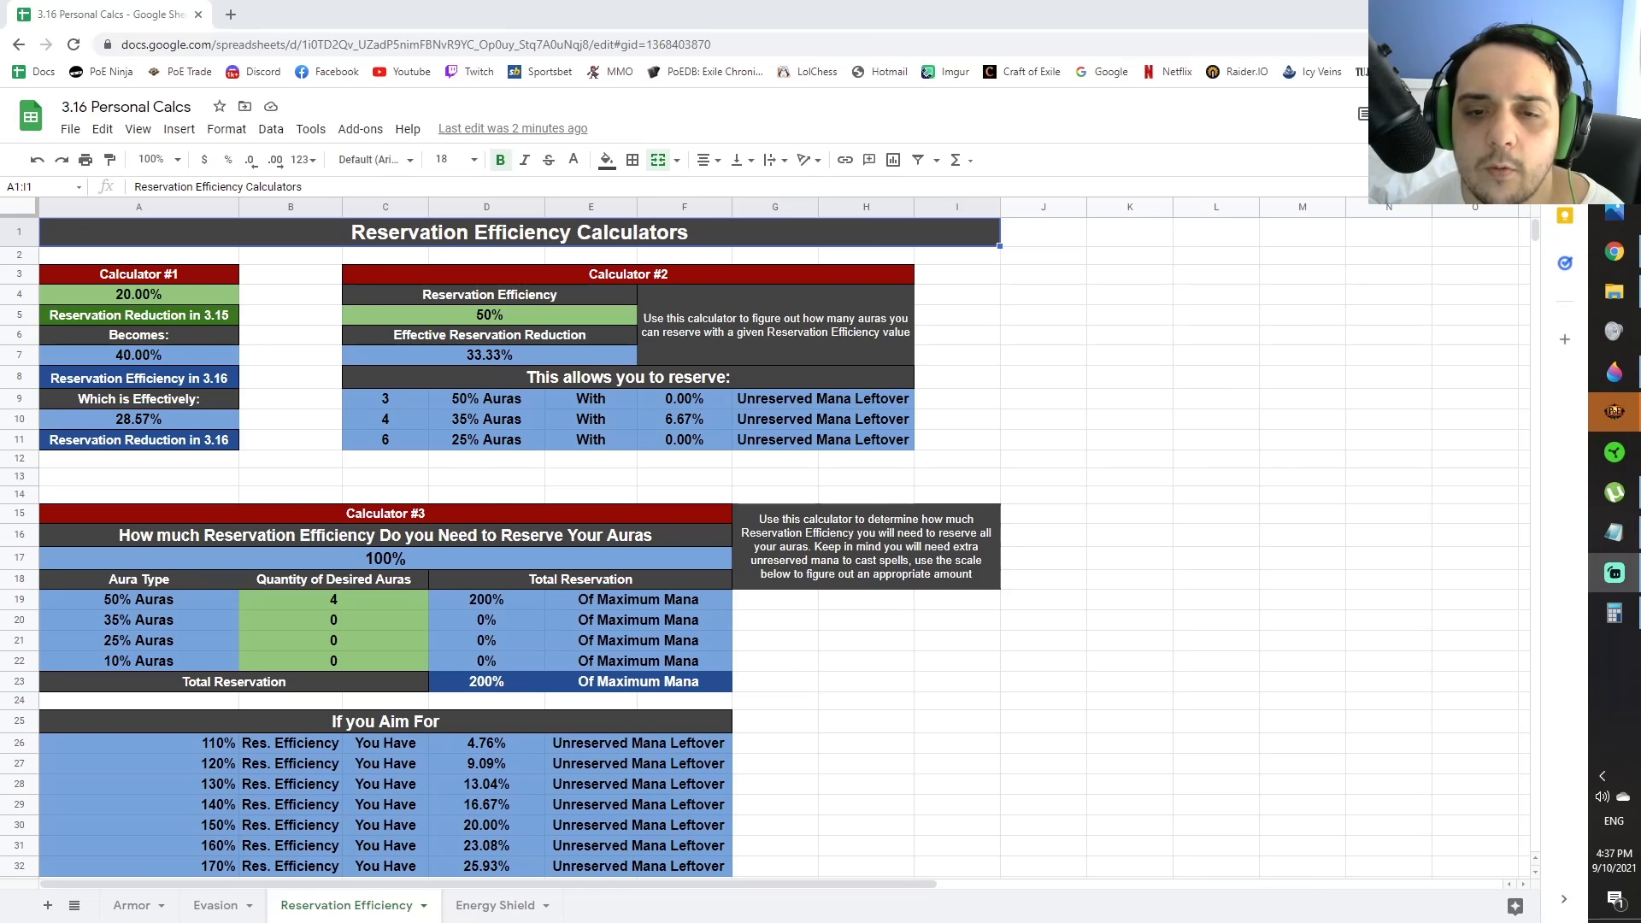
mouse_move(341, 492)
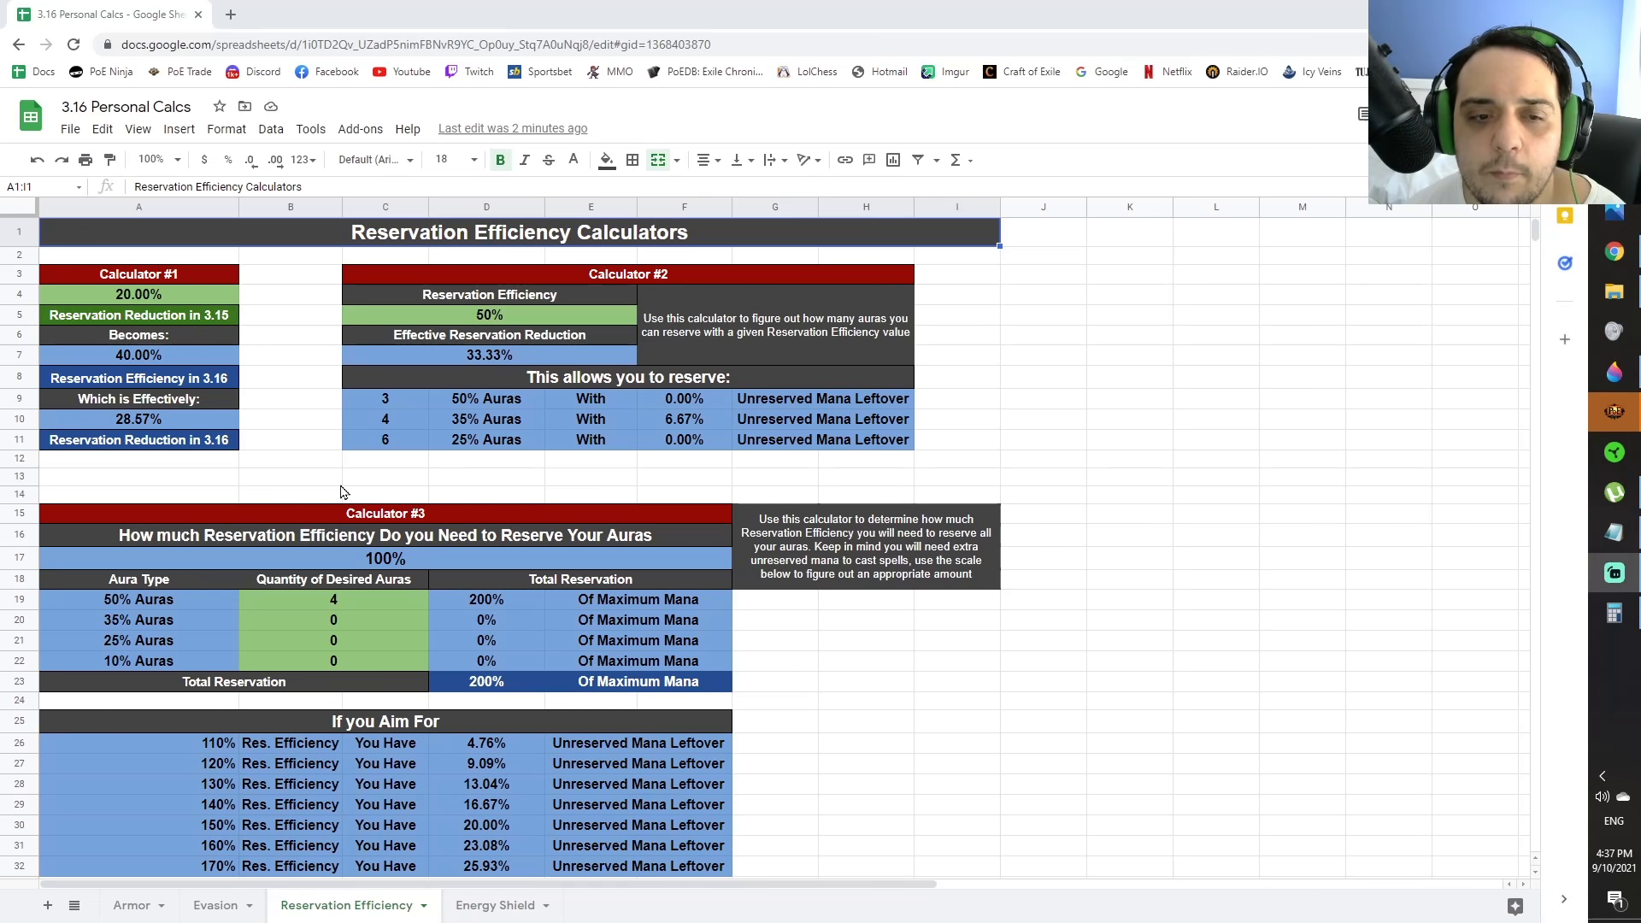
mouse_move(177, 302)
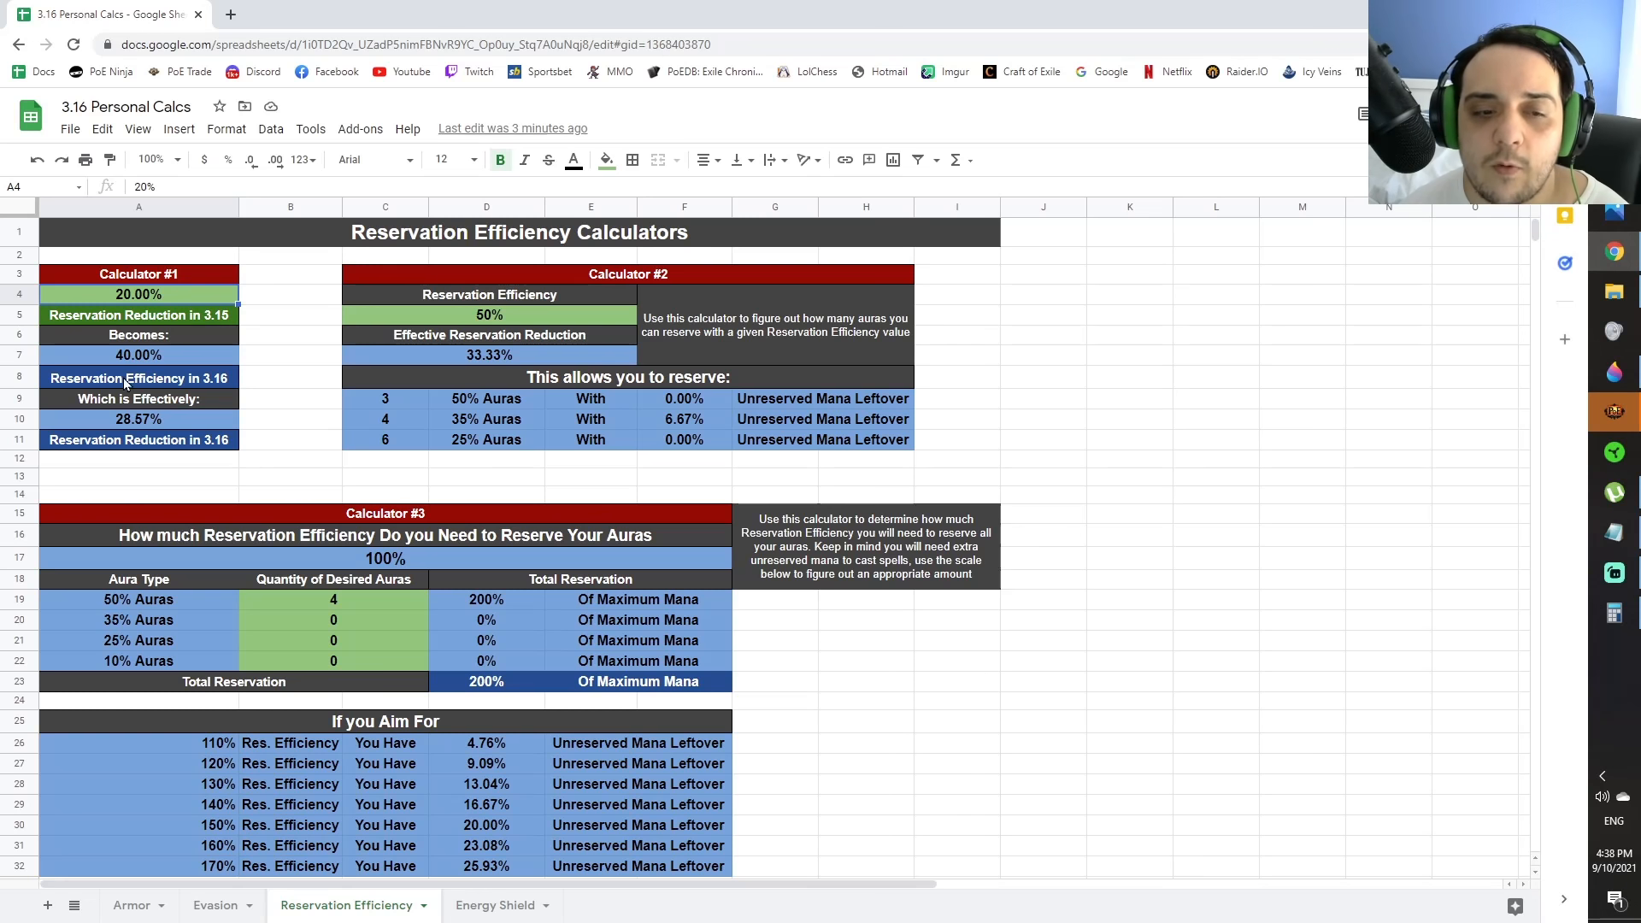
mouse_move(118, 421)
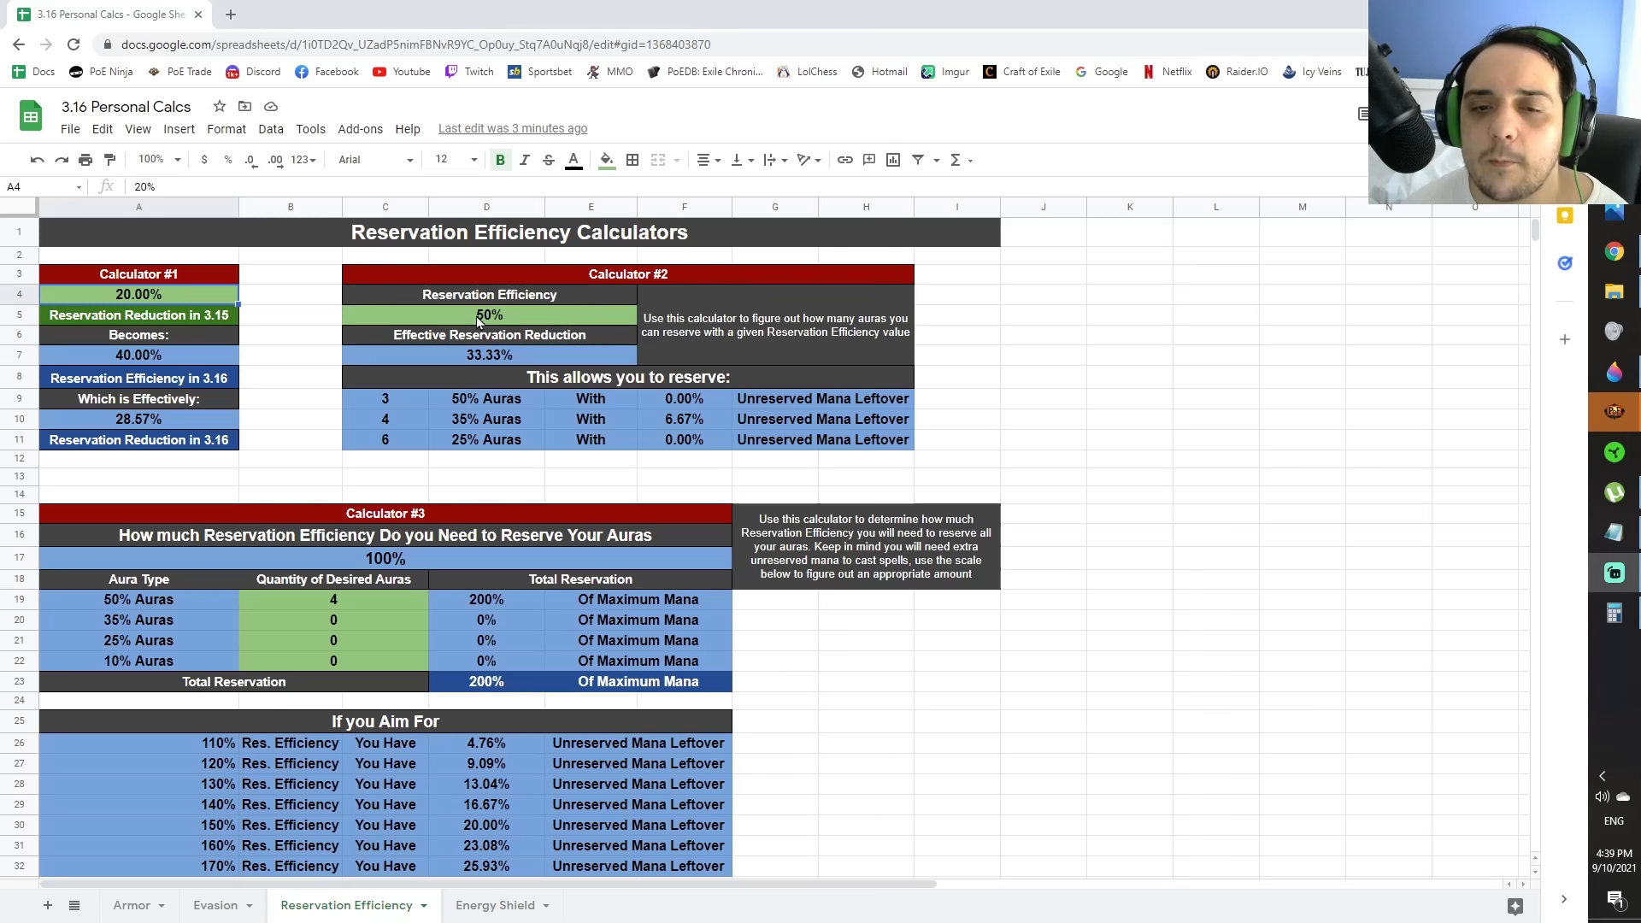
Select Calculator #2's Reservation Efficiency input showing 50%
left_click(488, 315)
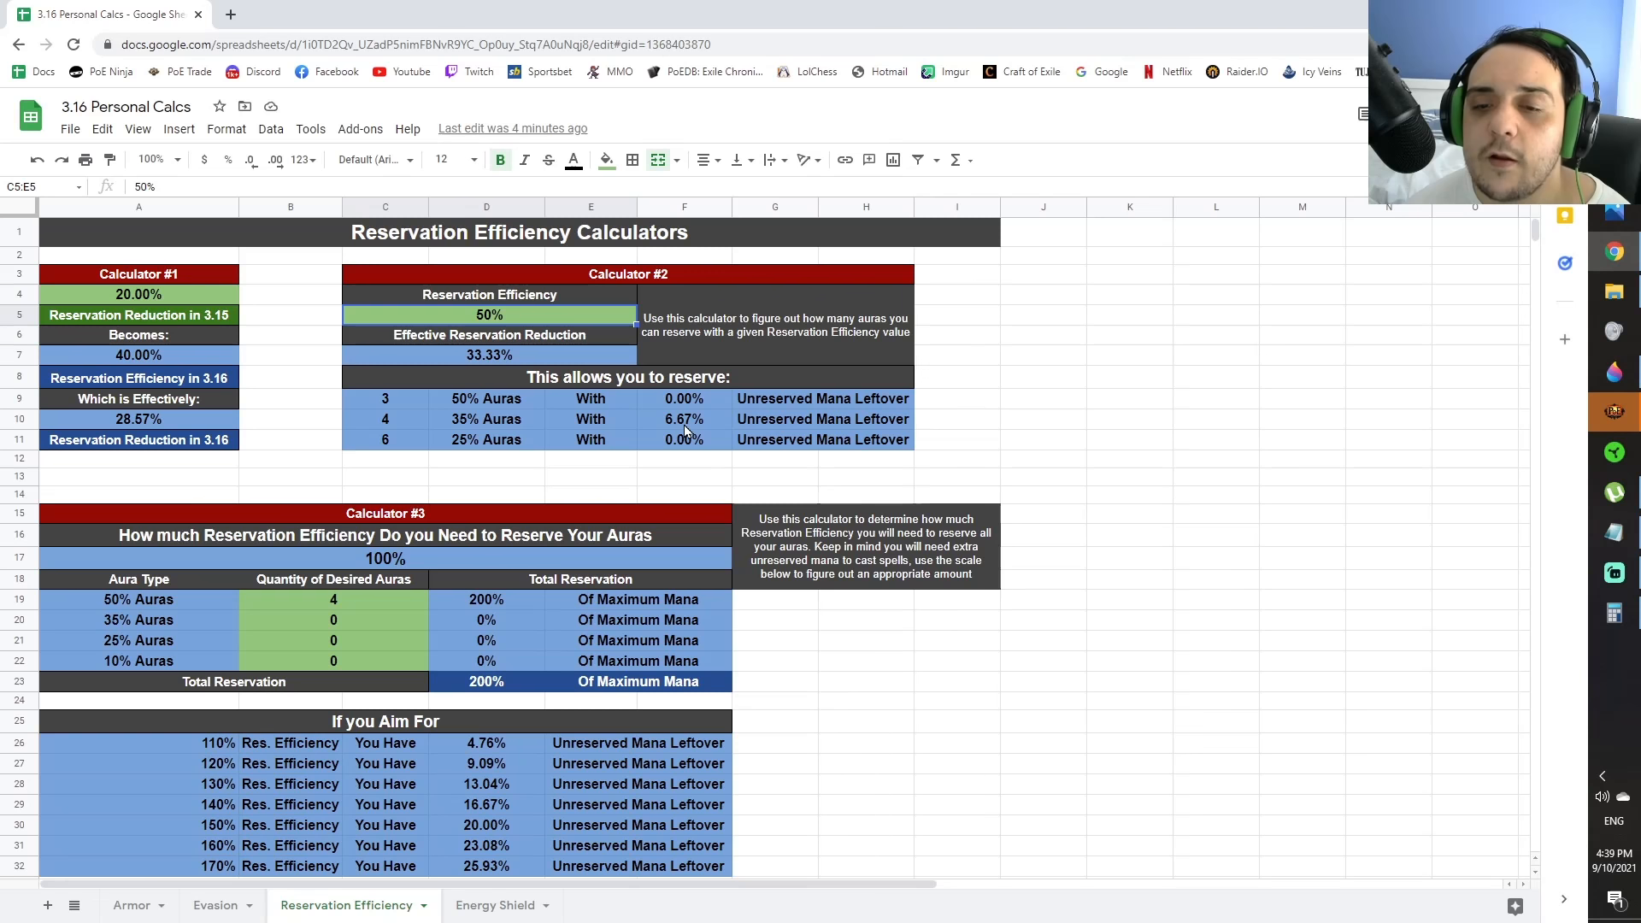
mouse_move(390, 449)
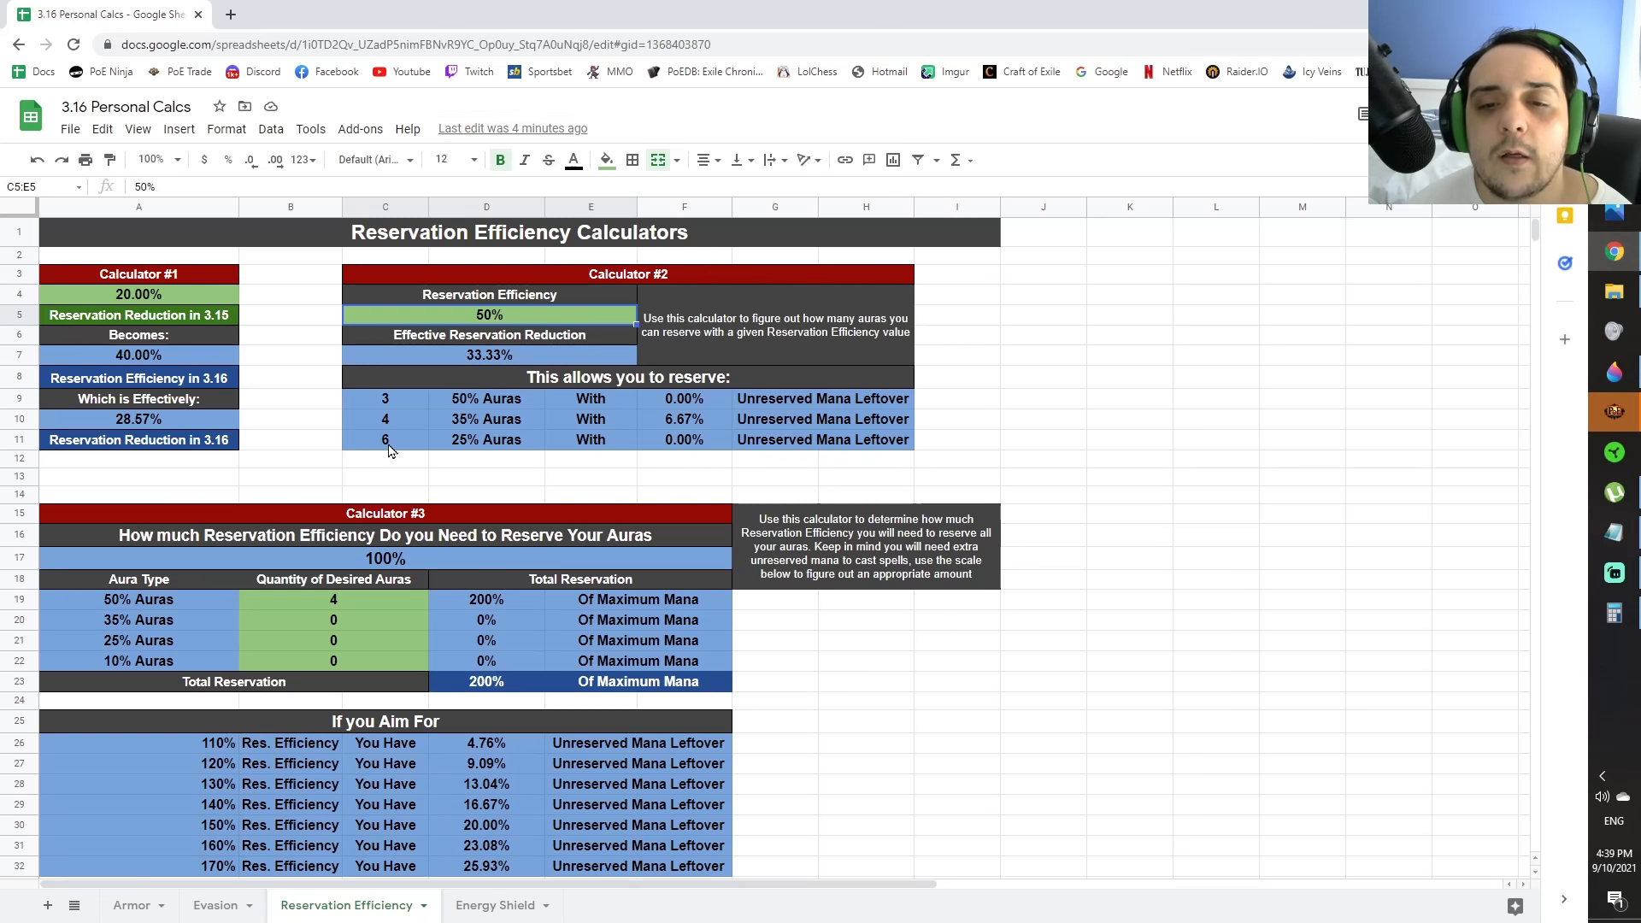
Enter 100% reservation efficiency and check the 50%, 35% and 25% aura count formulas
left_click(384, 439)
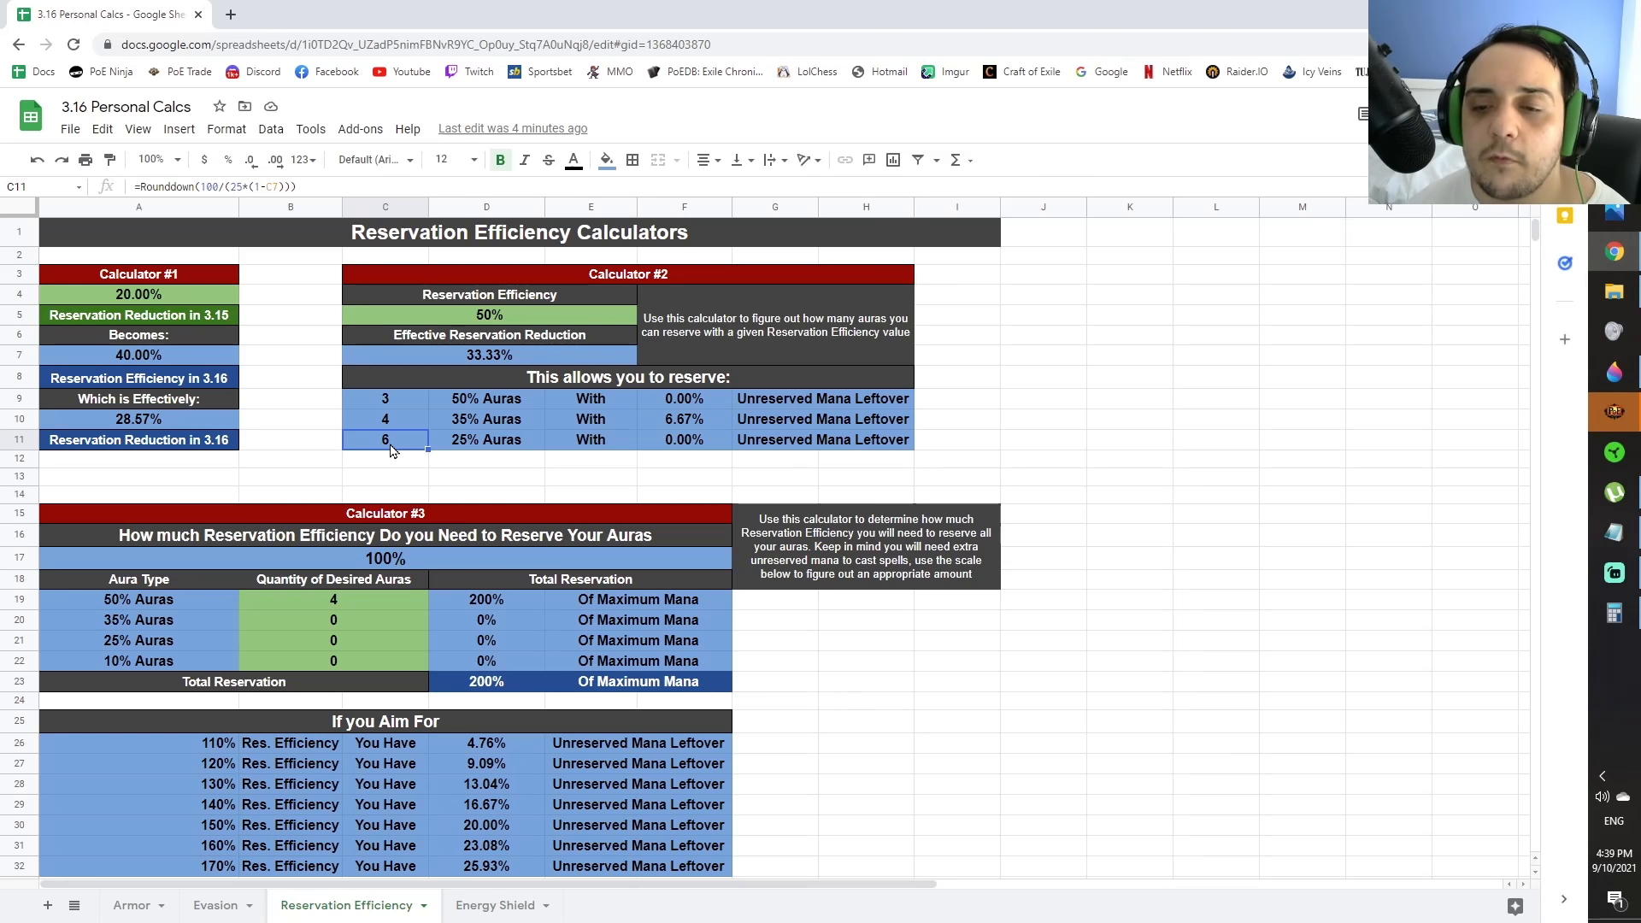
left_click(488, 314)
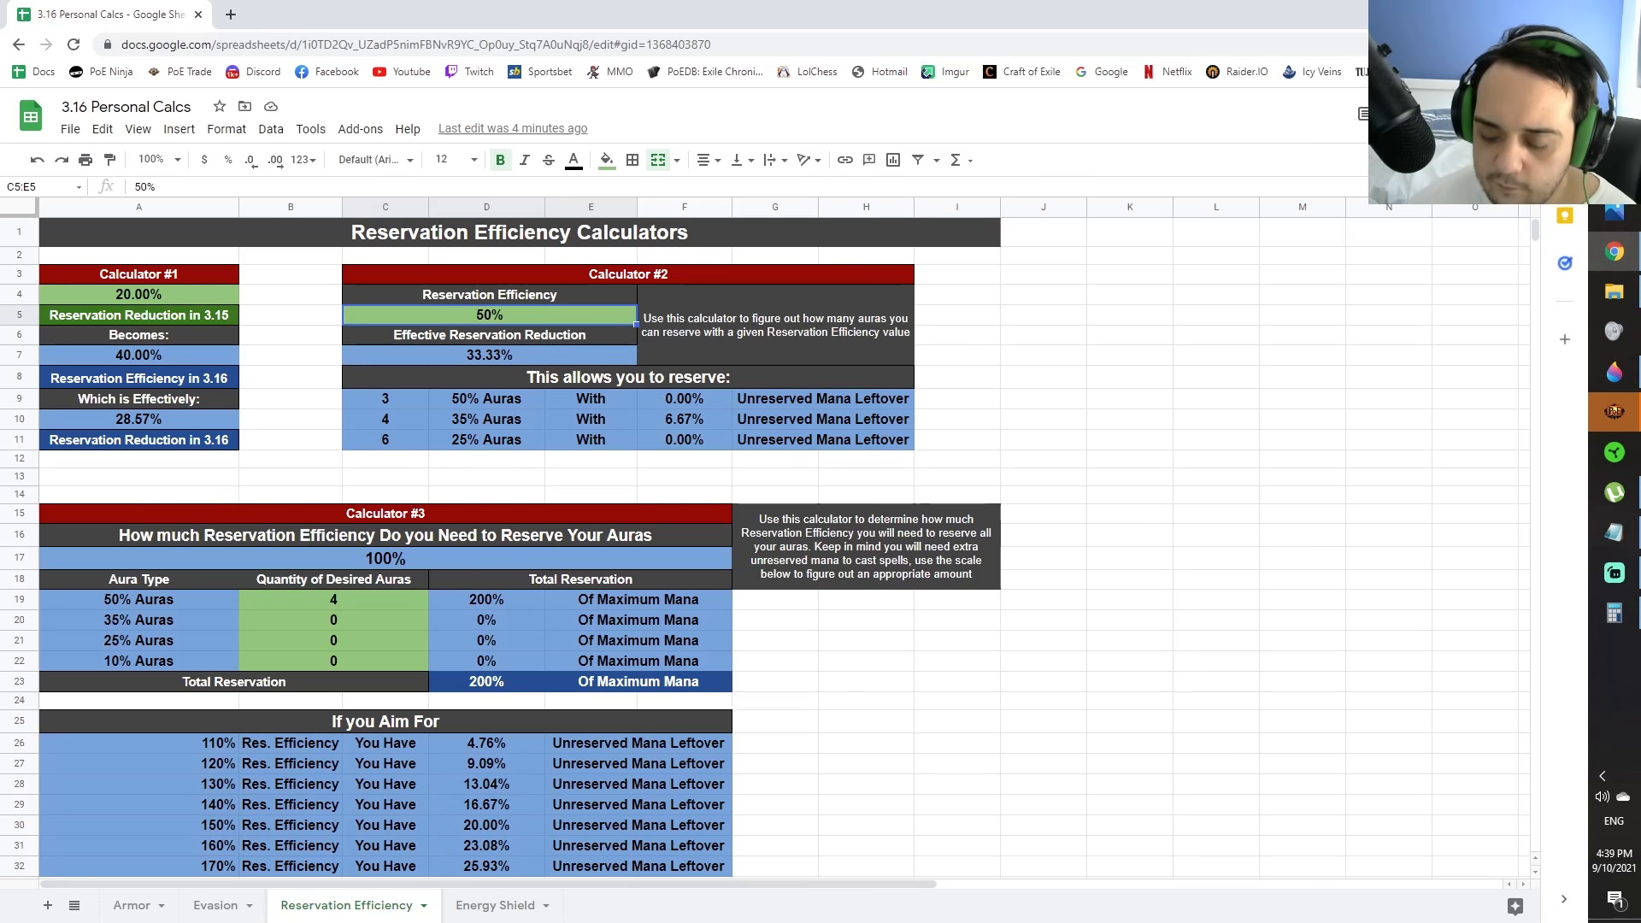
type("100%")
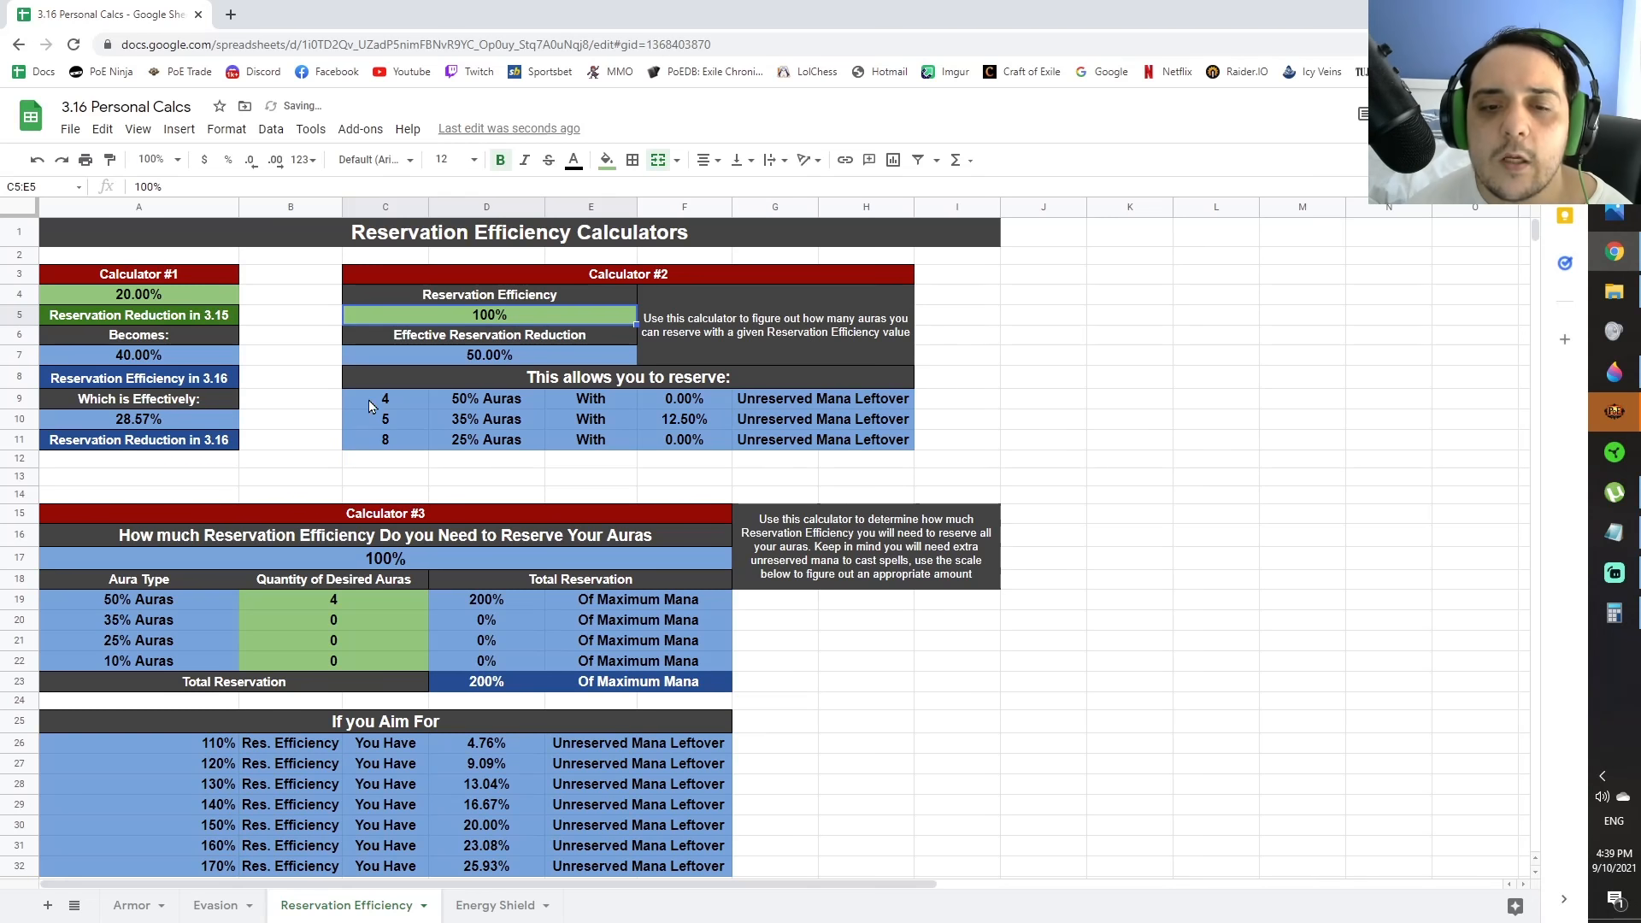
left_click(385, 398)
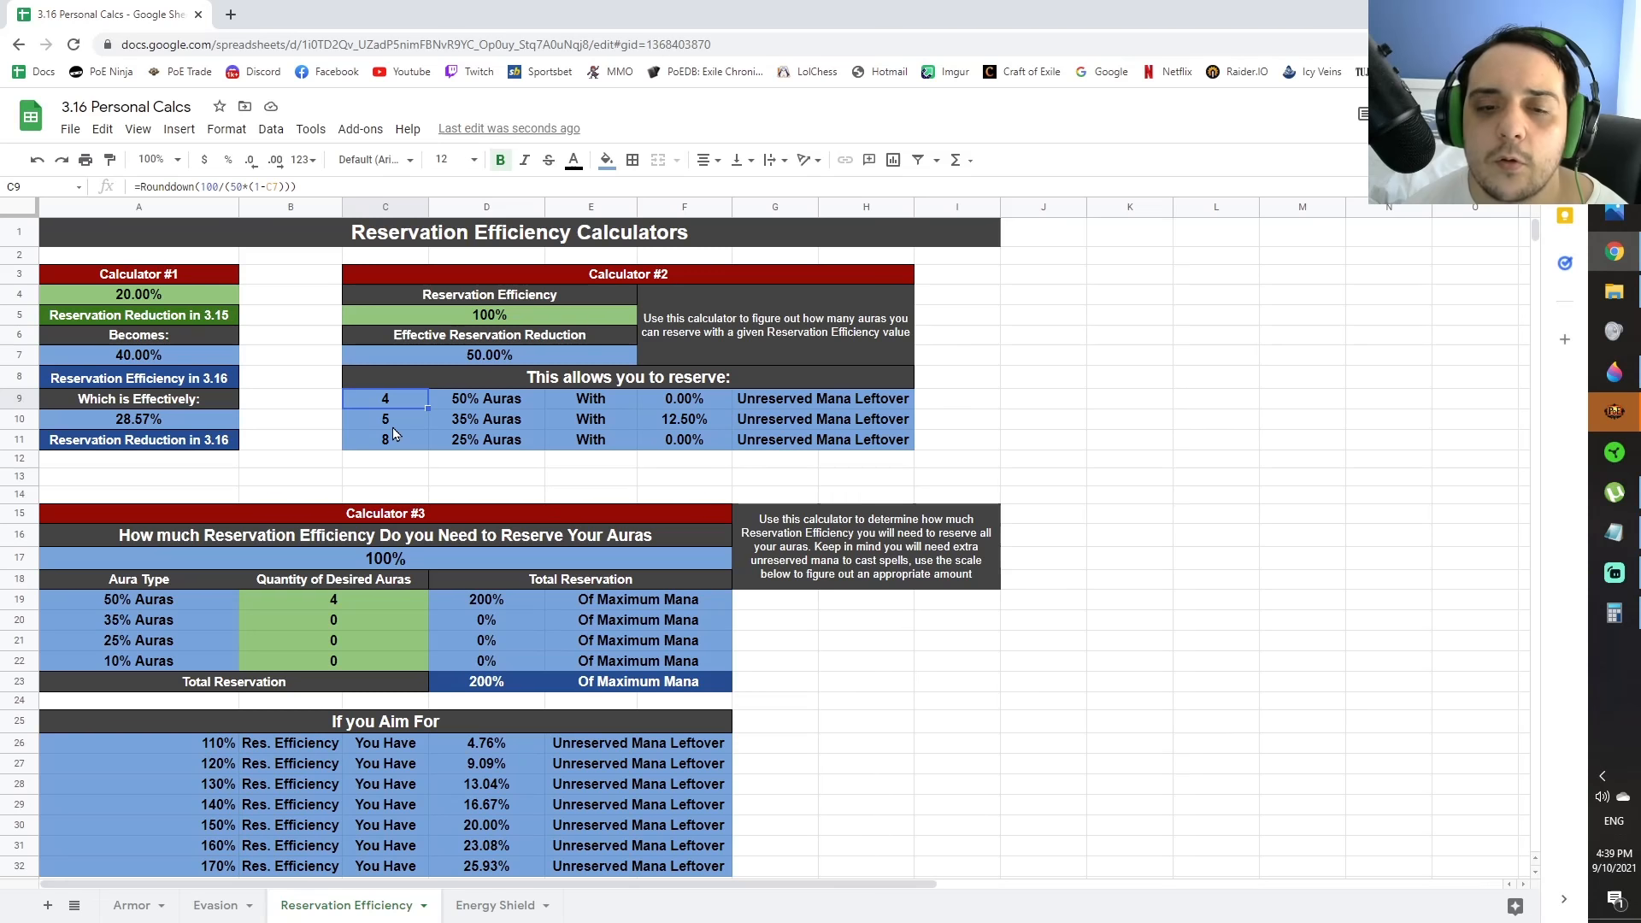
left_click(385, 419)
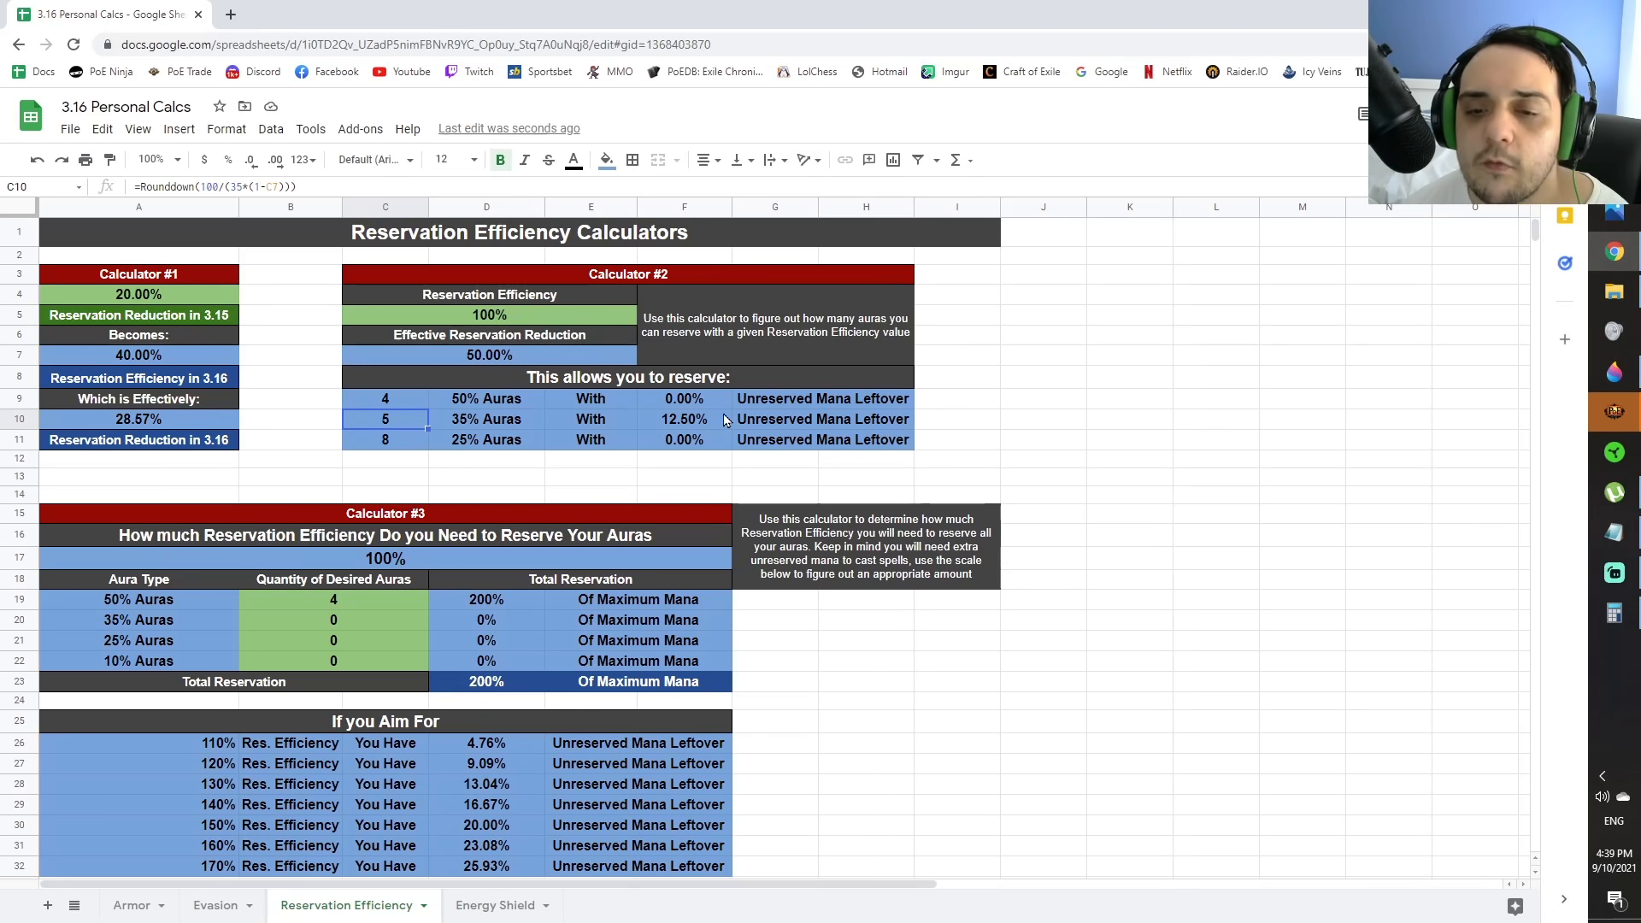
mouse_move(689, 439)
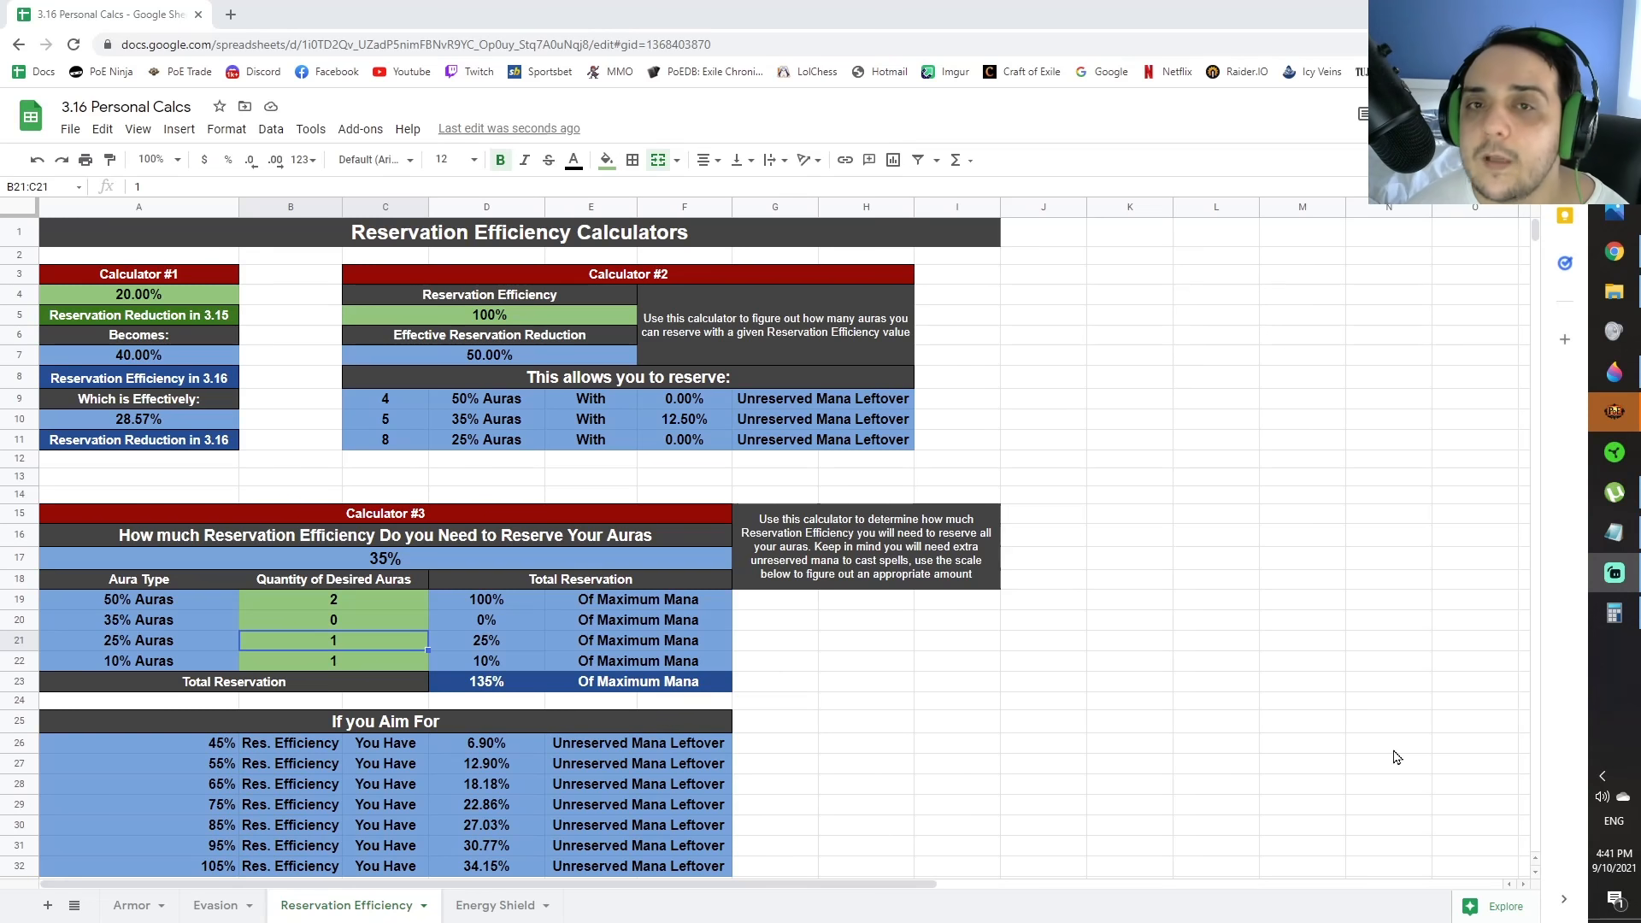
mouse_move(1350, 758)
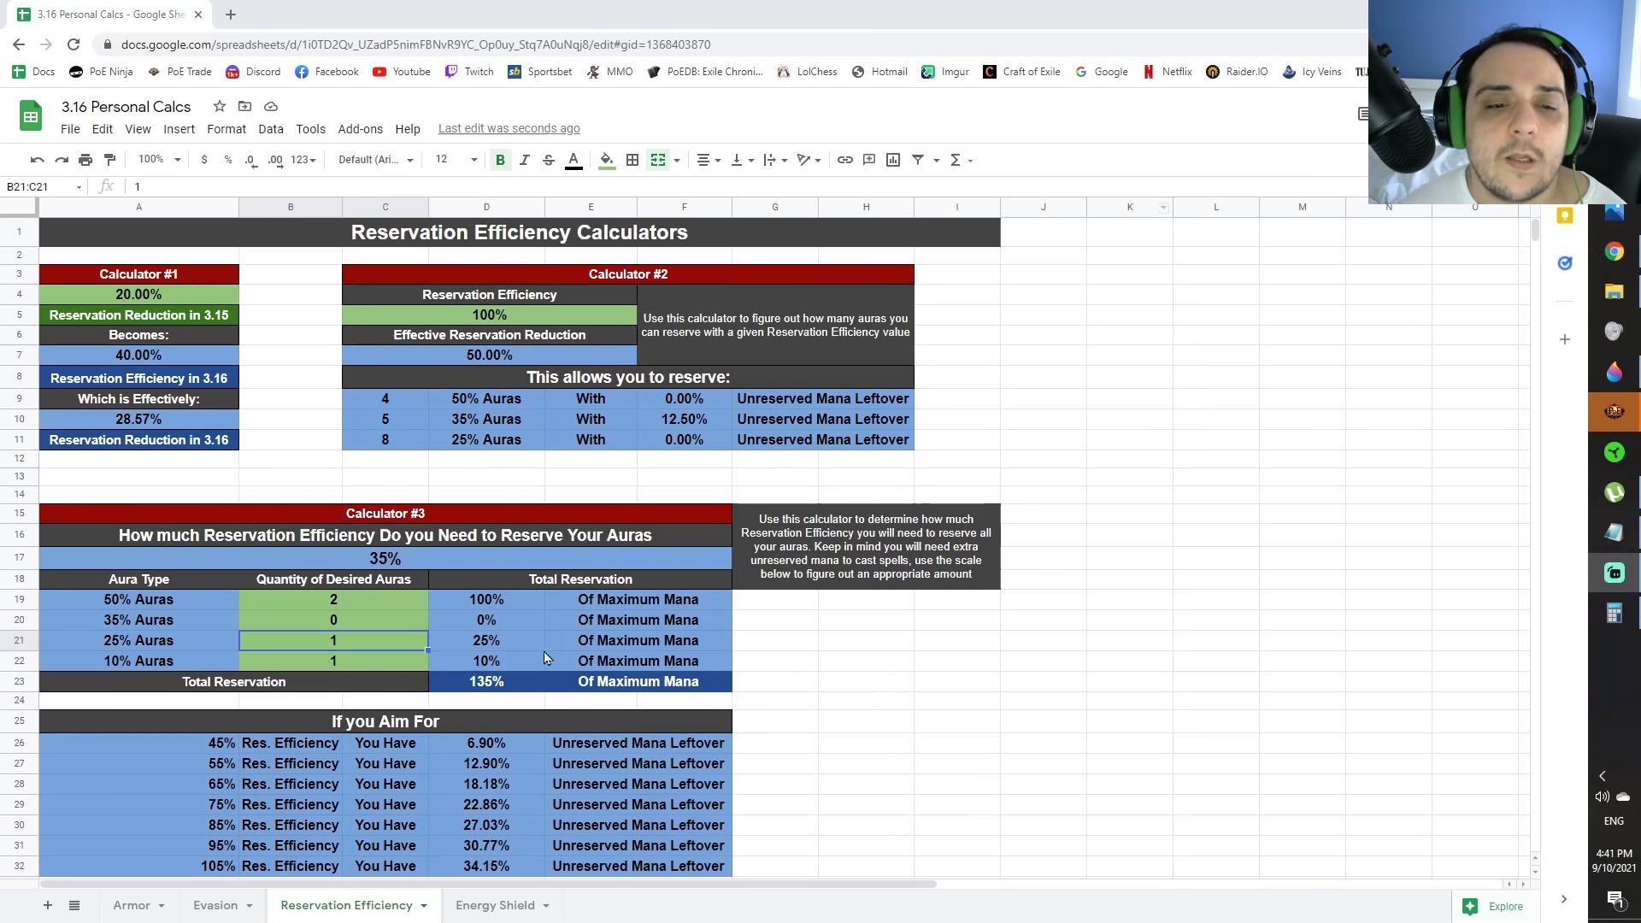
mouse_move(489, 650)
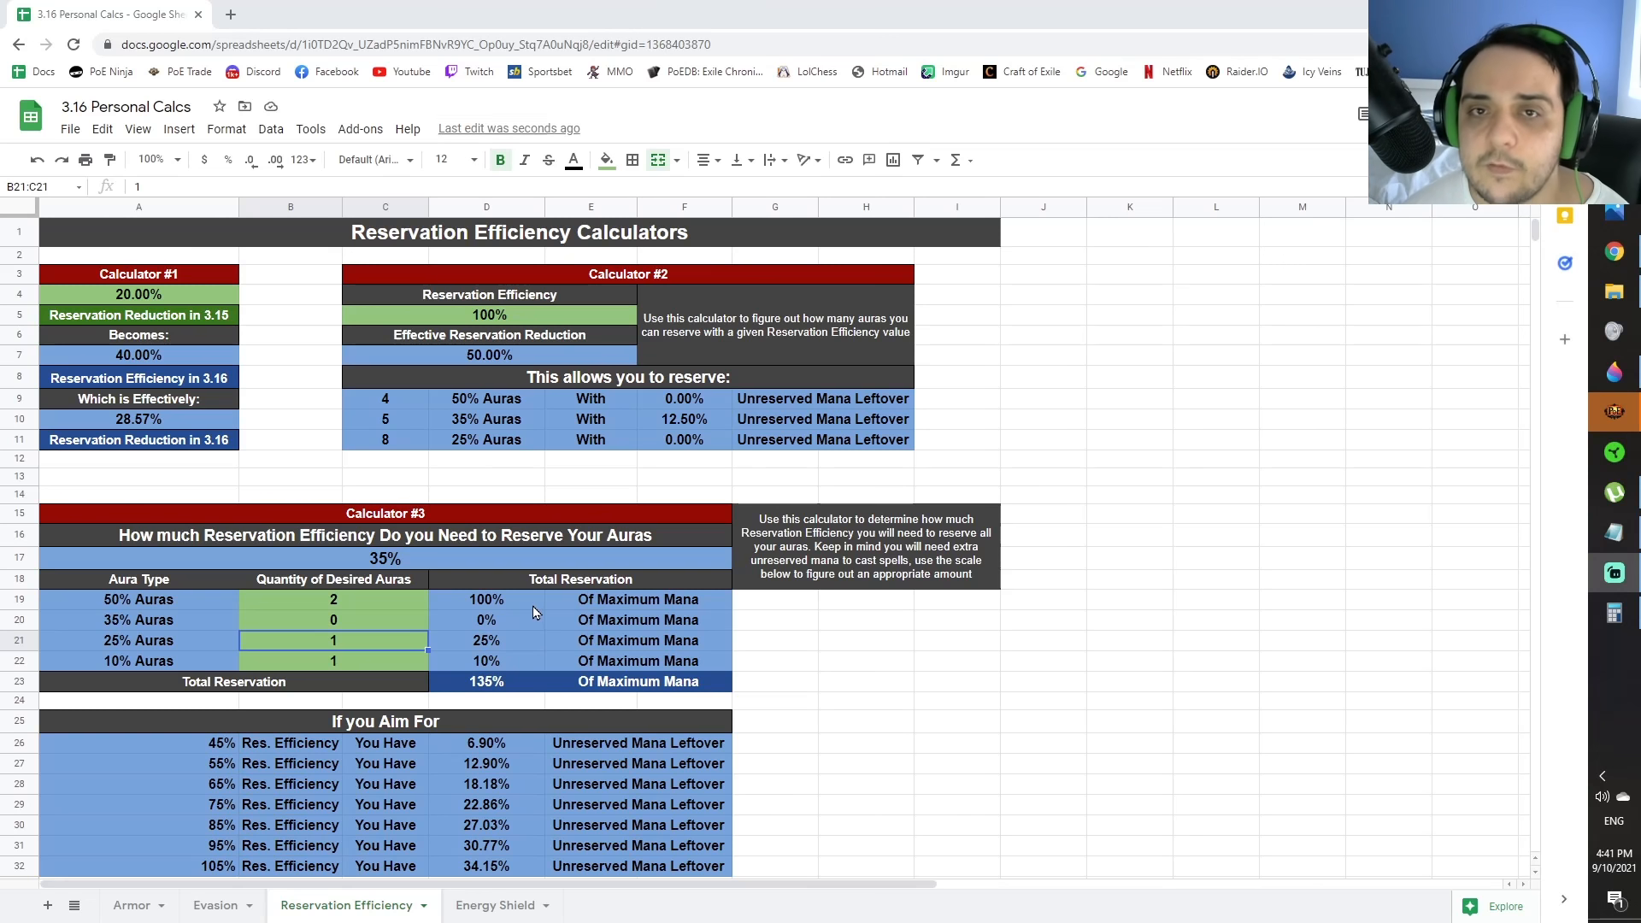
left_click(332, 599)
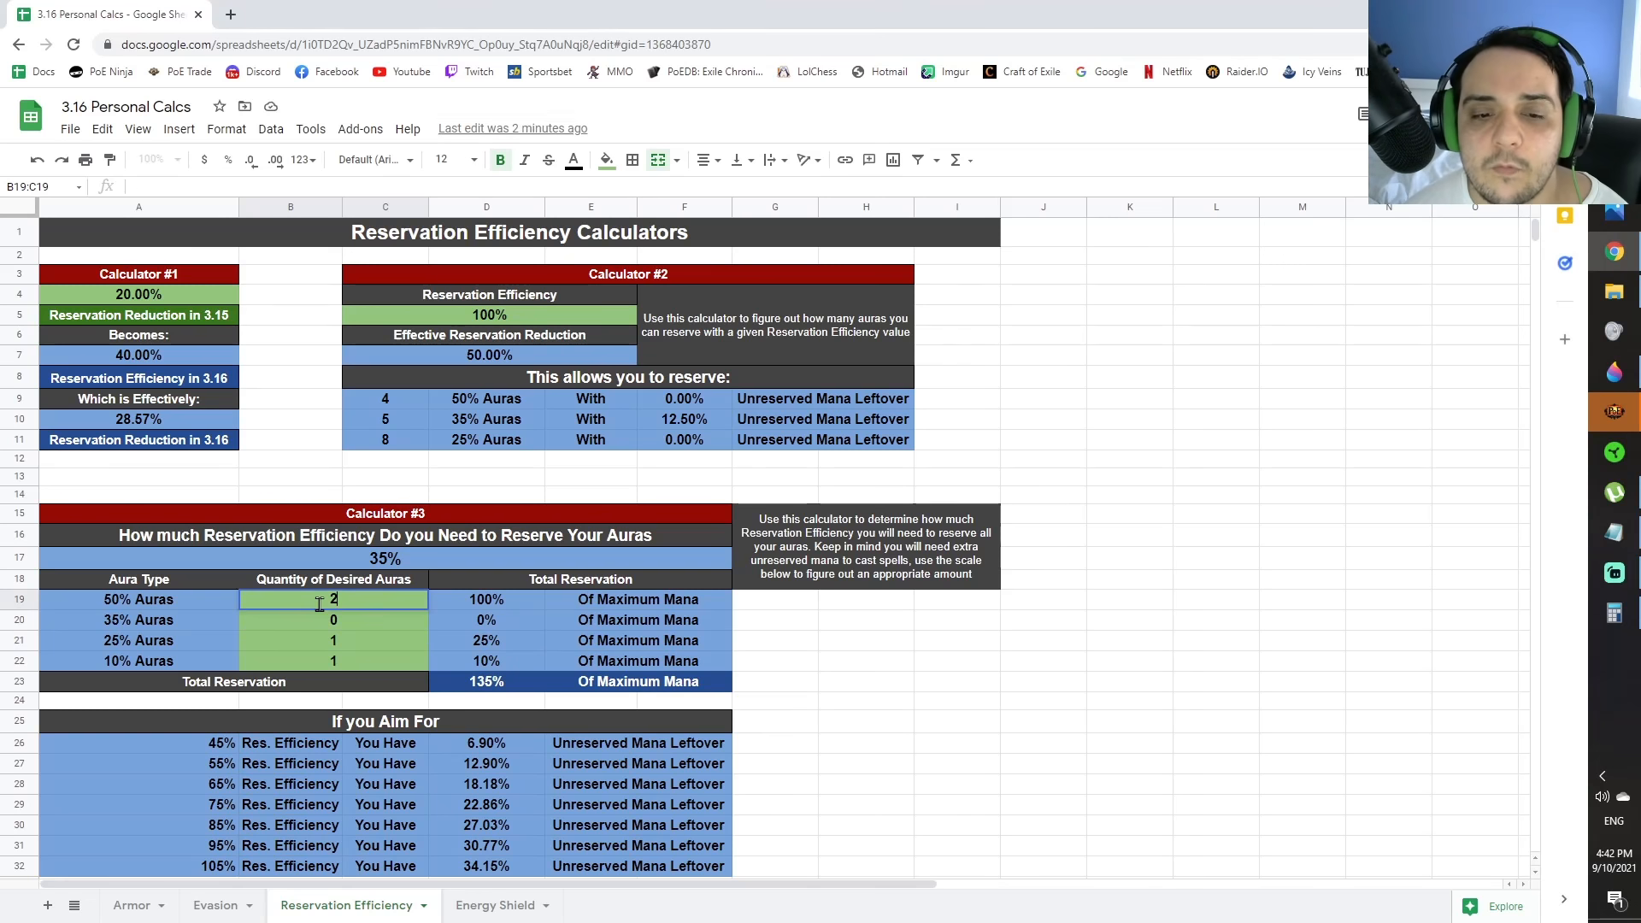
left_click(333, 640)
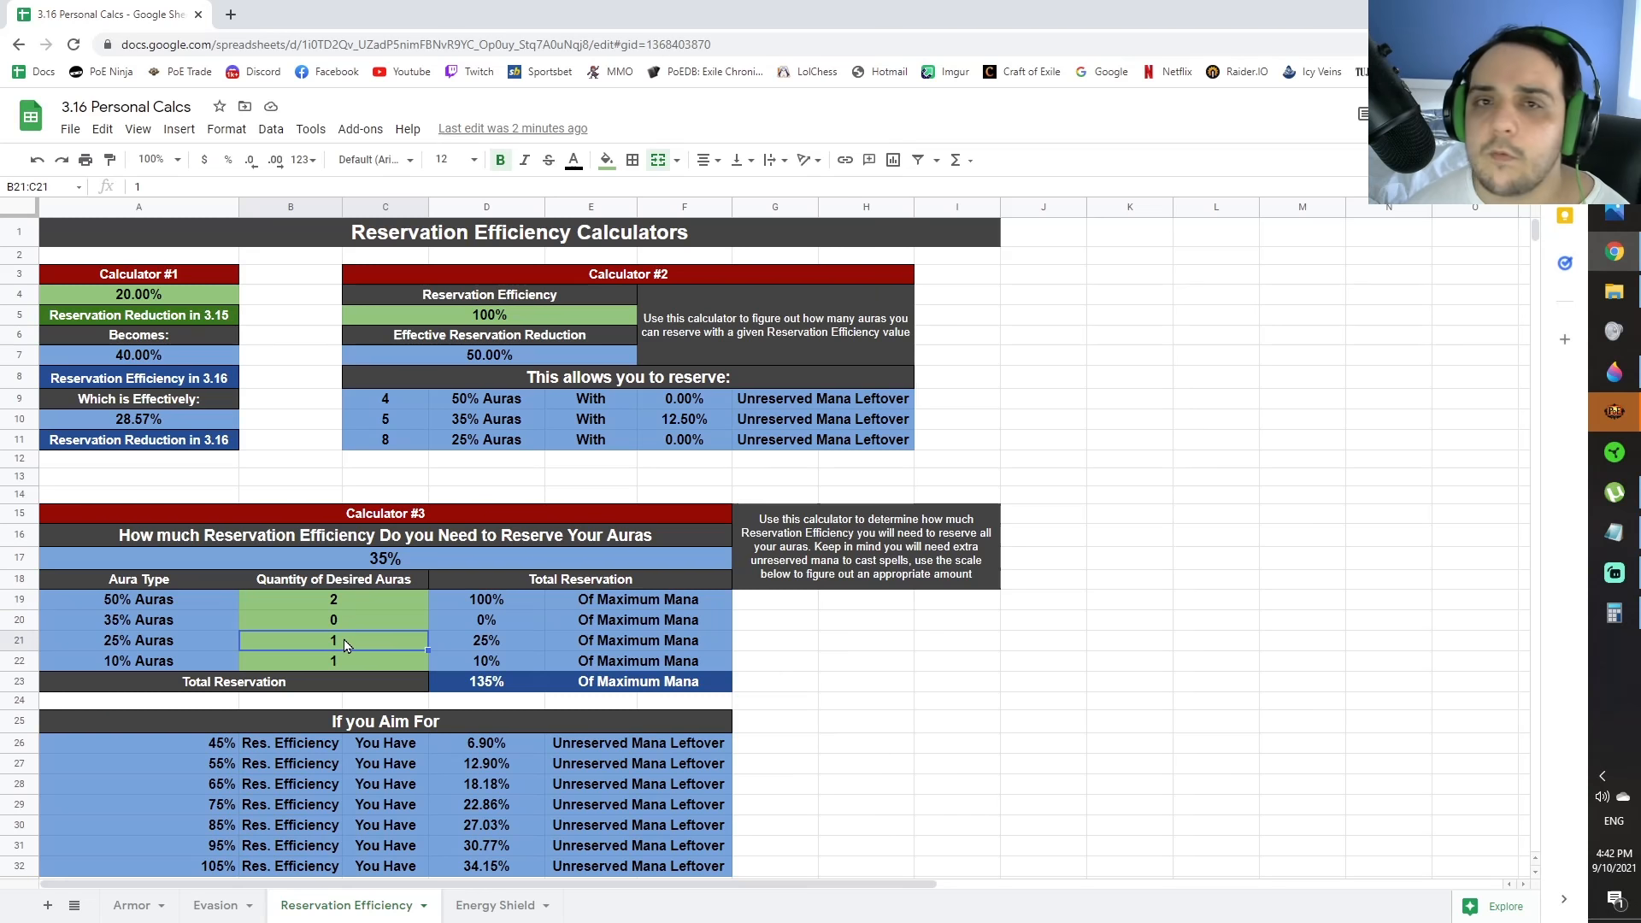
mouse_move(351, 650)
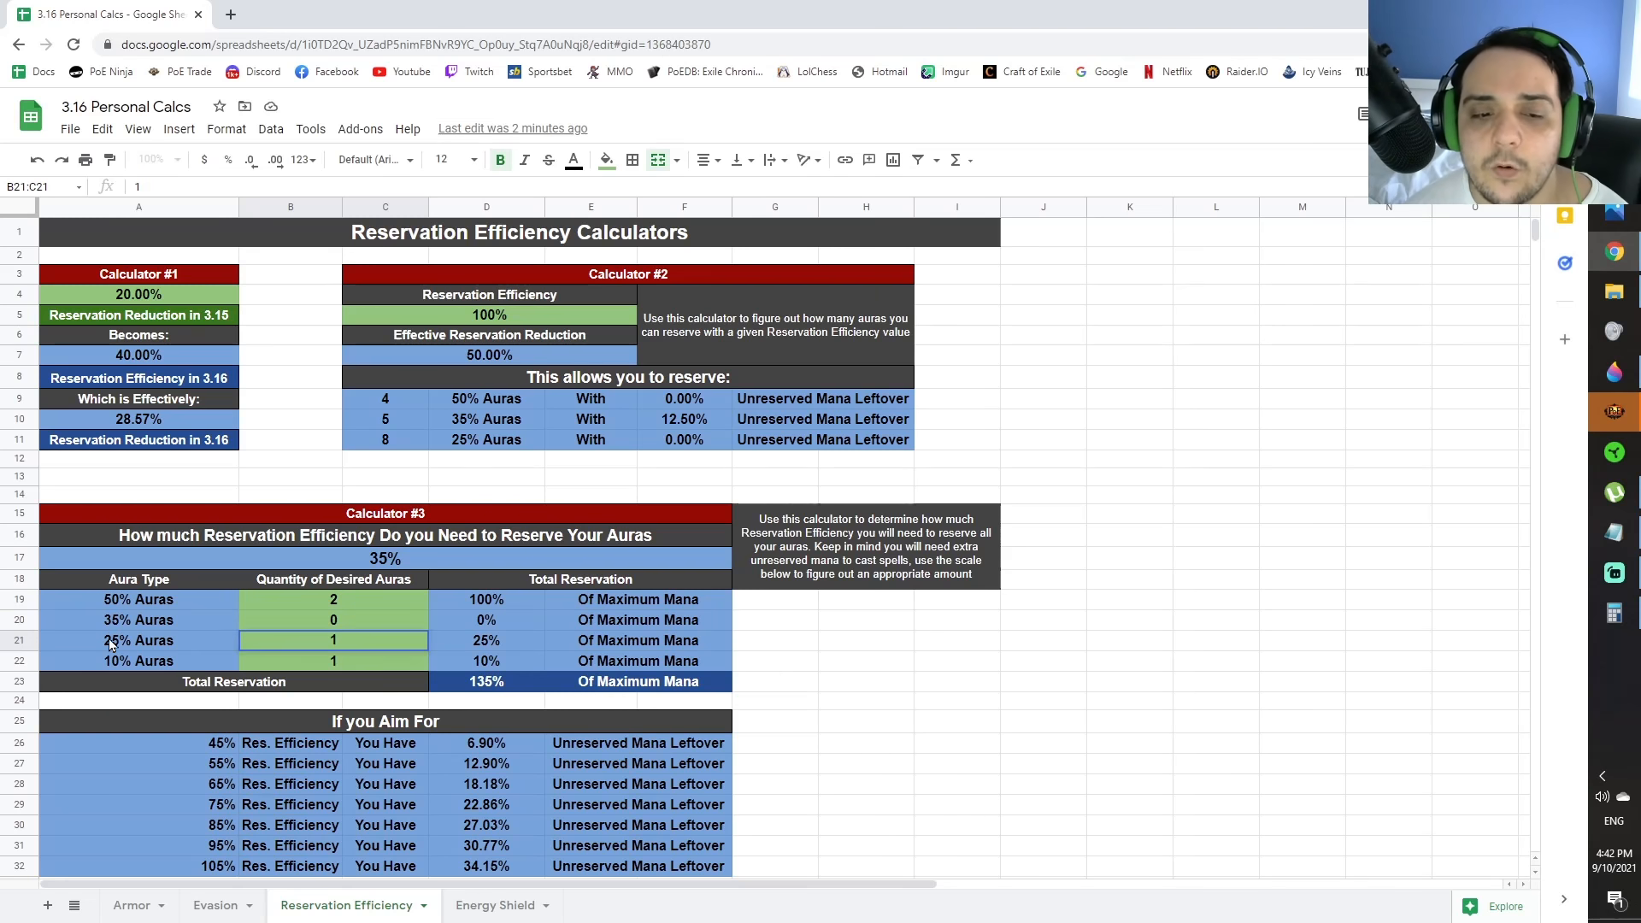
left_click(332, 661)
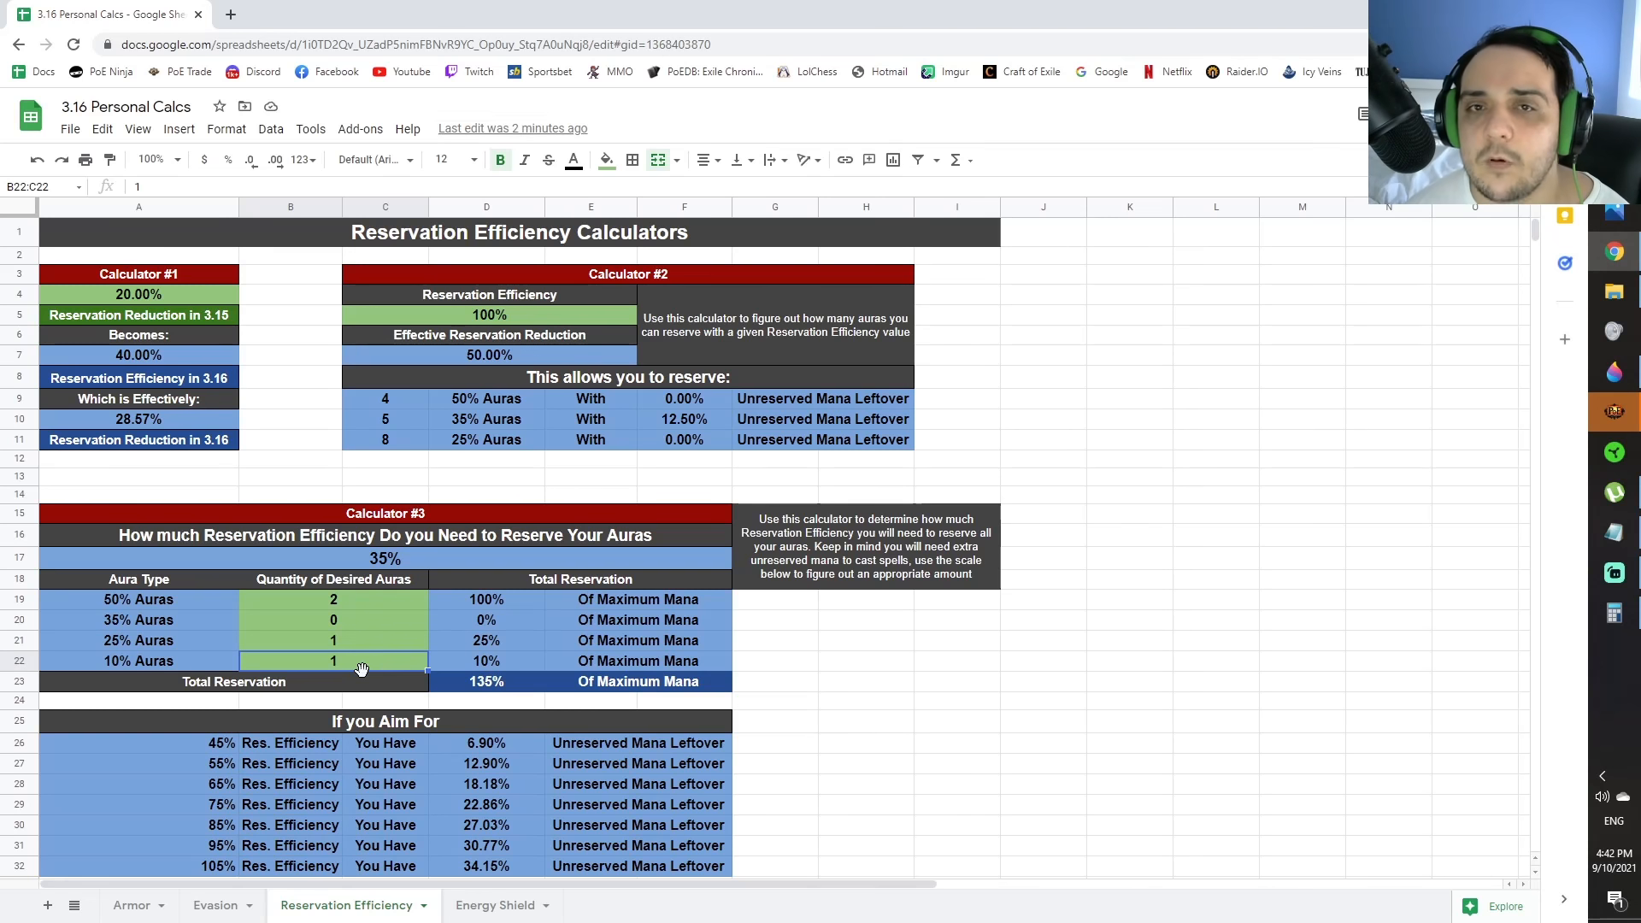
left_click(484, 682)
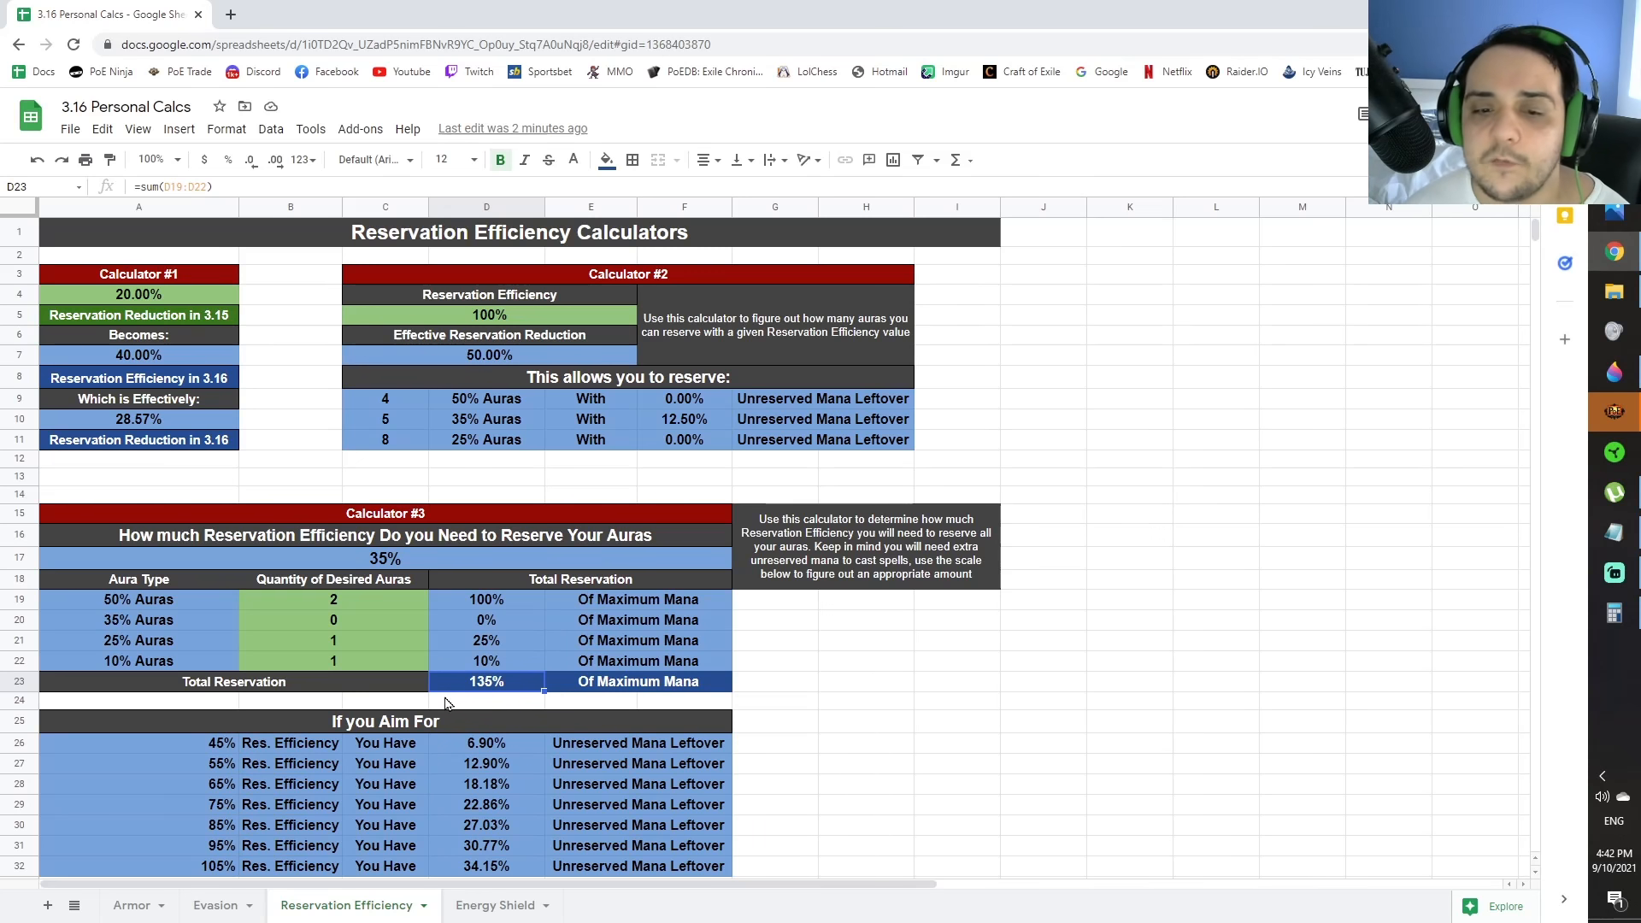
Check the Total Reservation formula against the 35% Reservation Efficiency input
left_click(386, 559)
type("3")
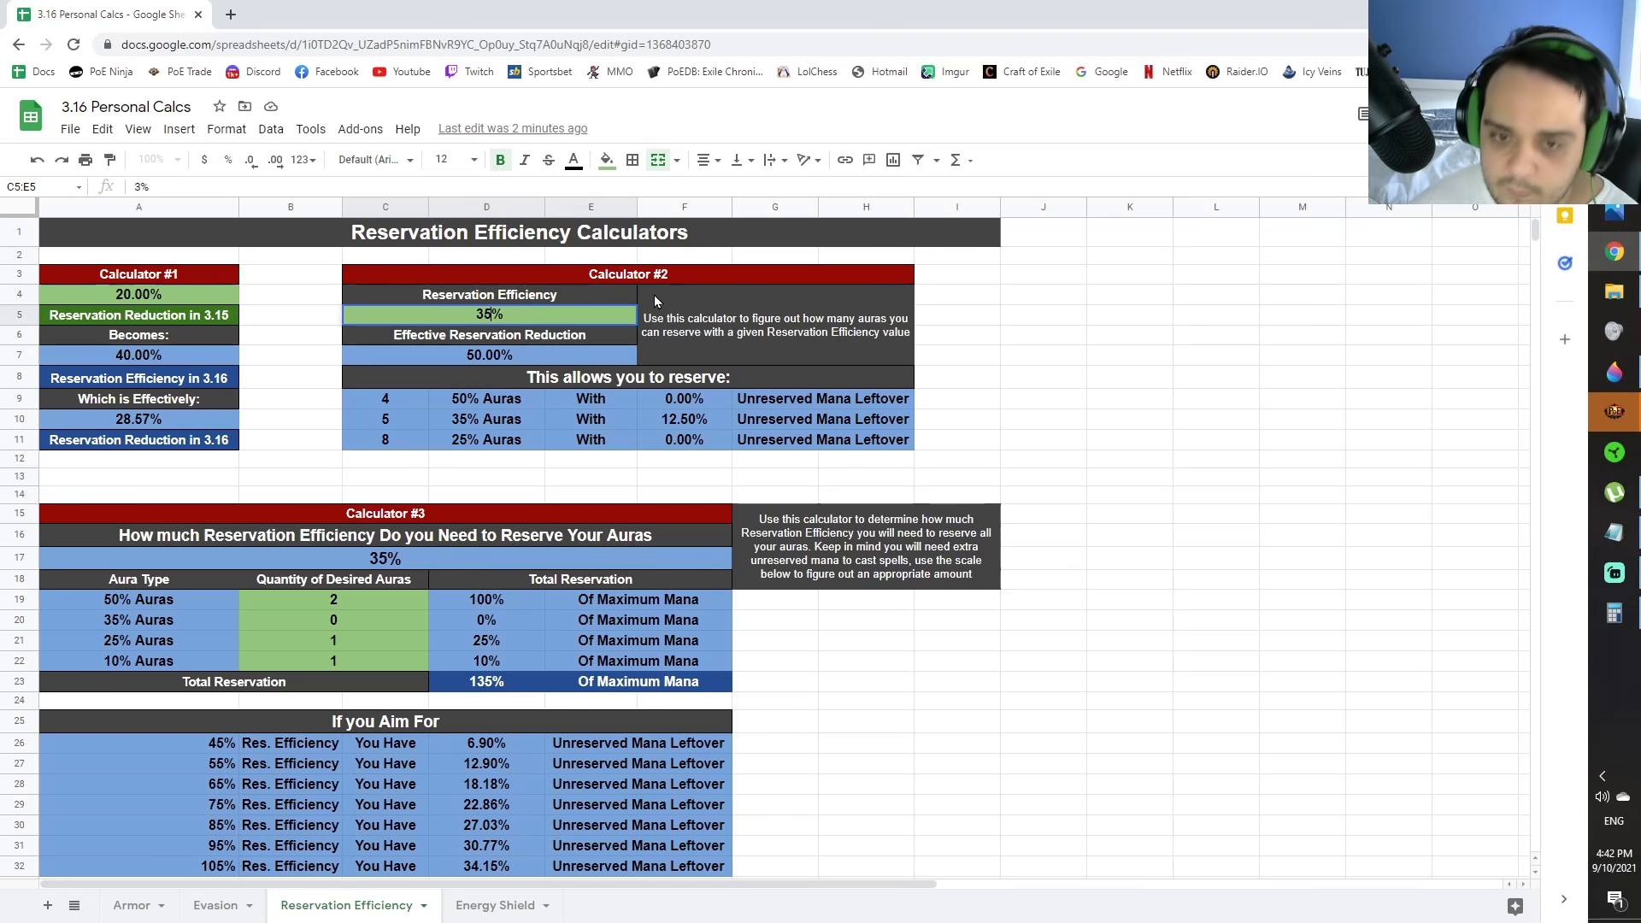
left_click(488, 354)
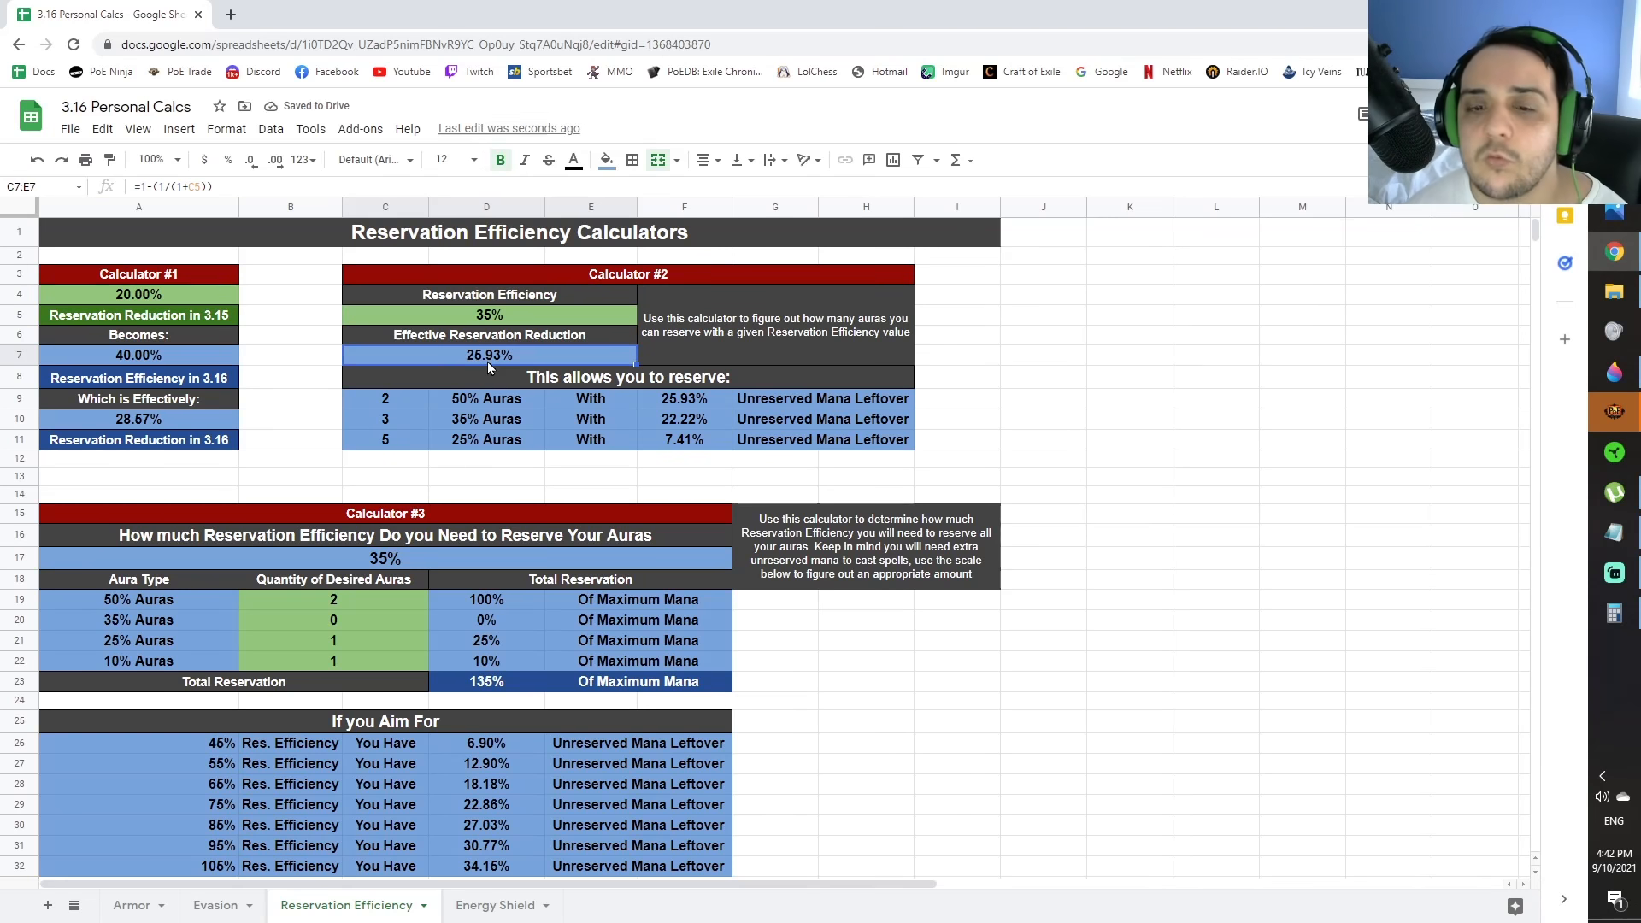
left_click(486, 682)
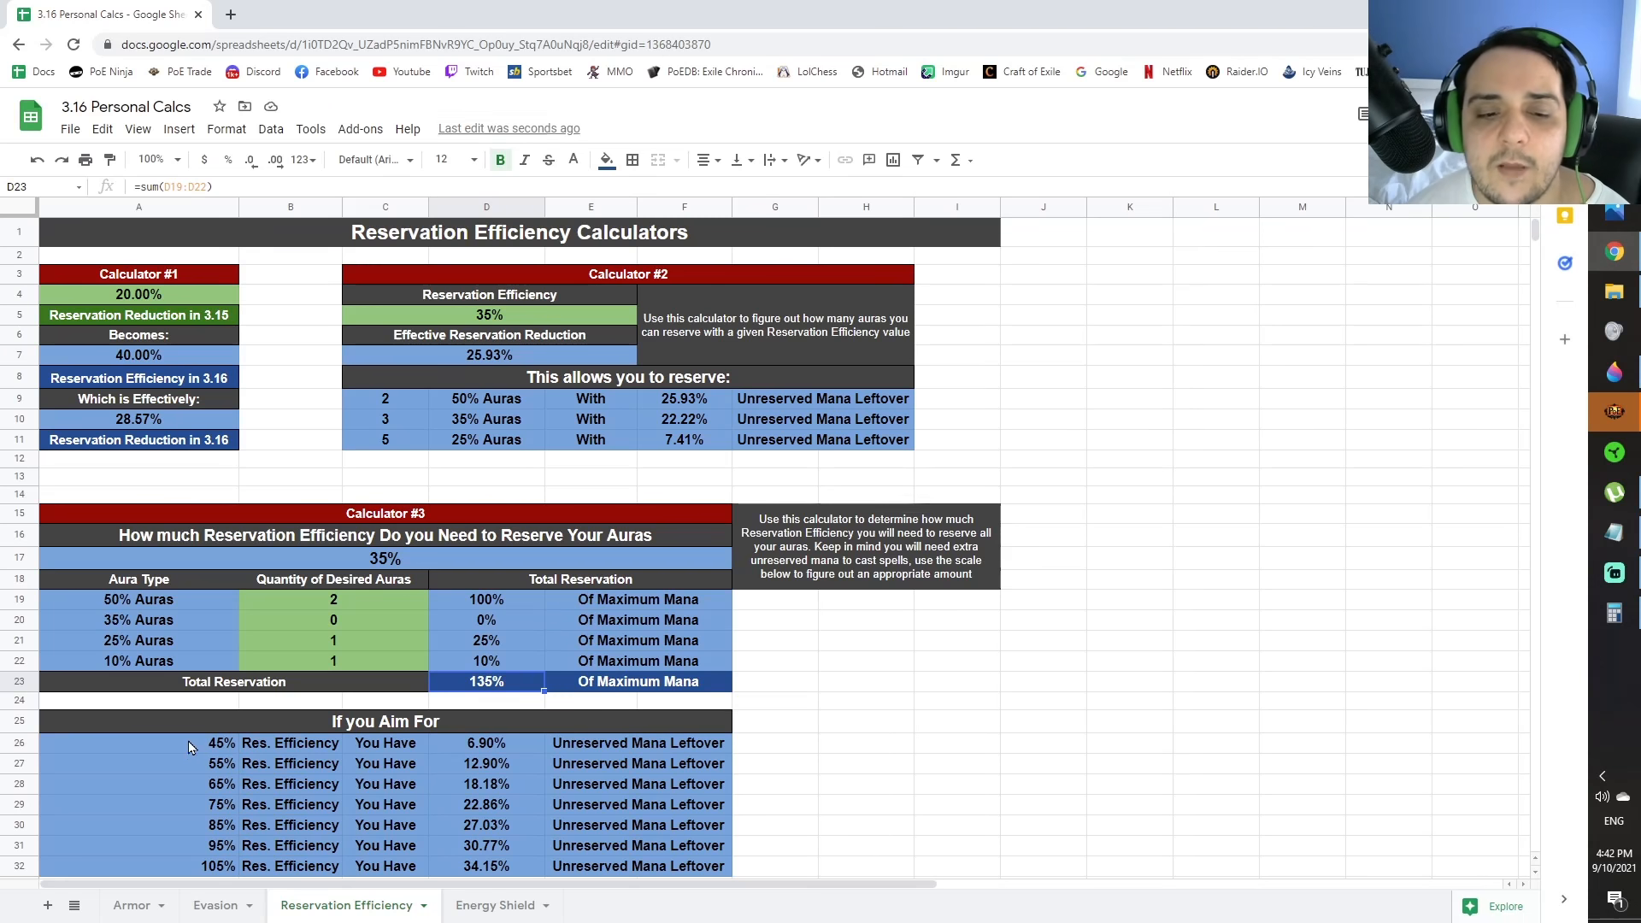
left_click(111, 743)
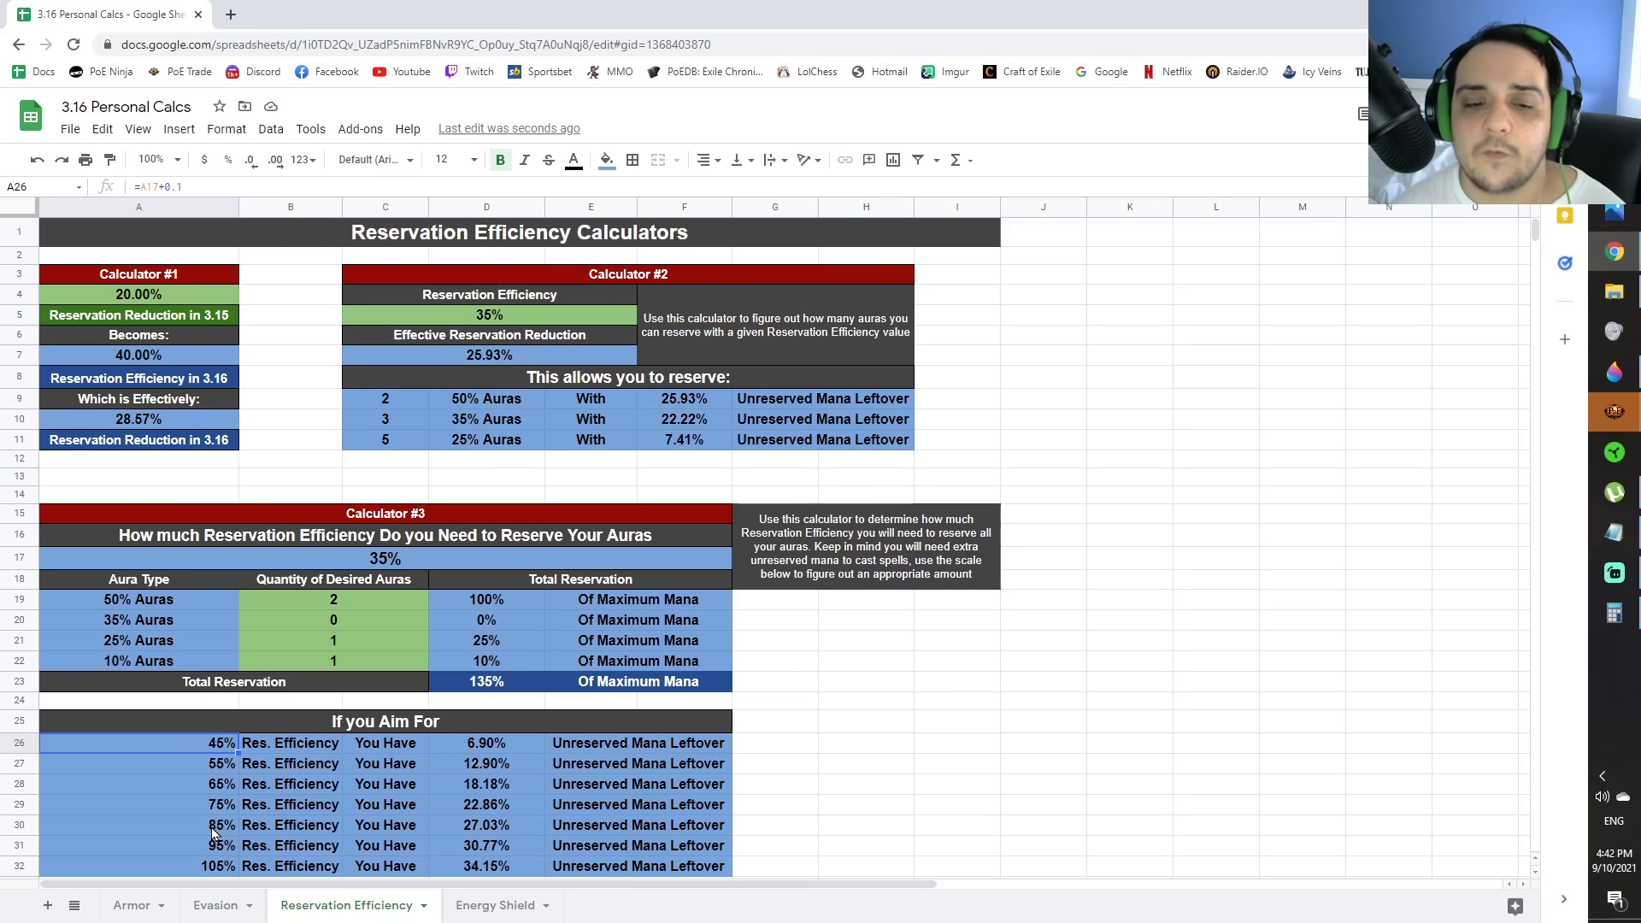
left_click(120, 784)
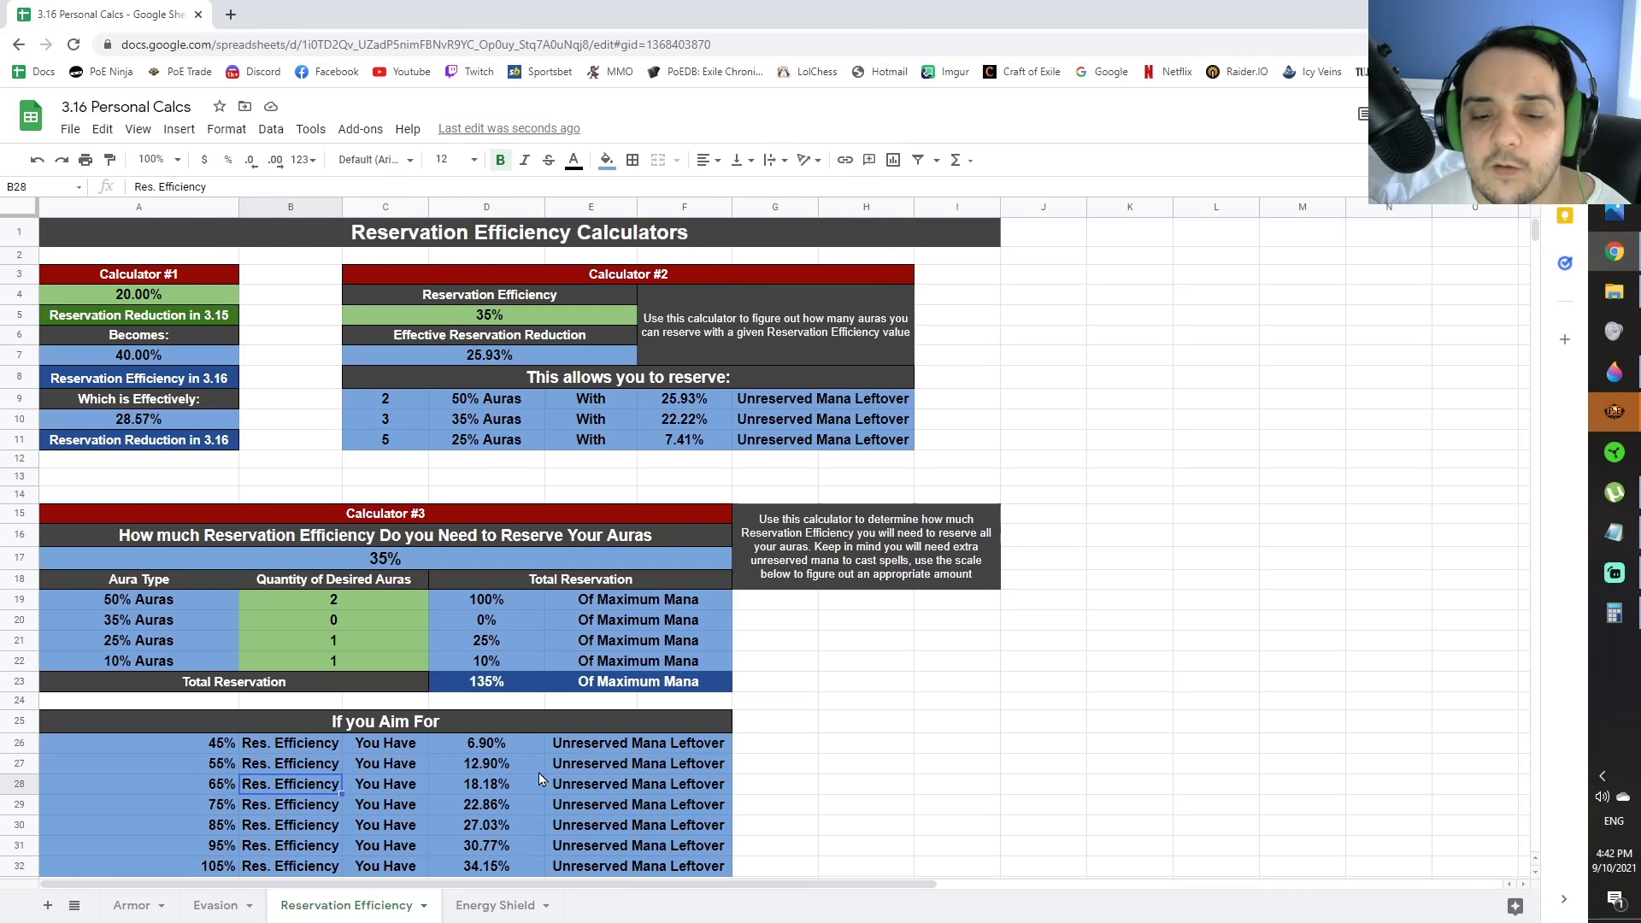
mouse_move(476, 777)
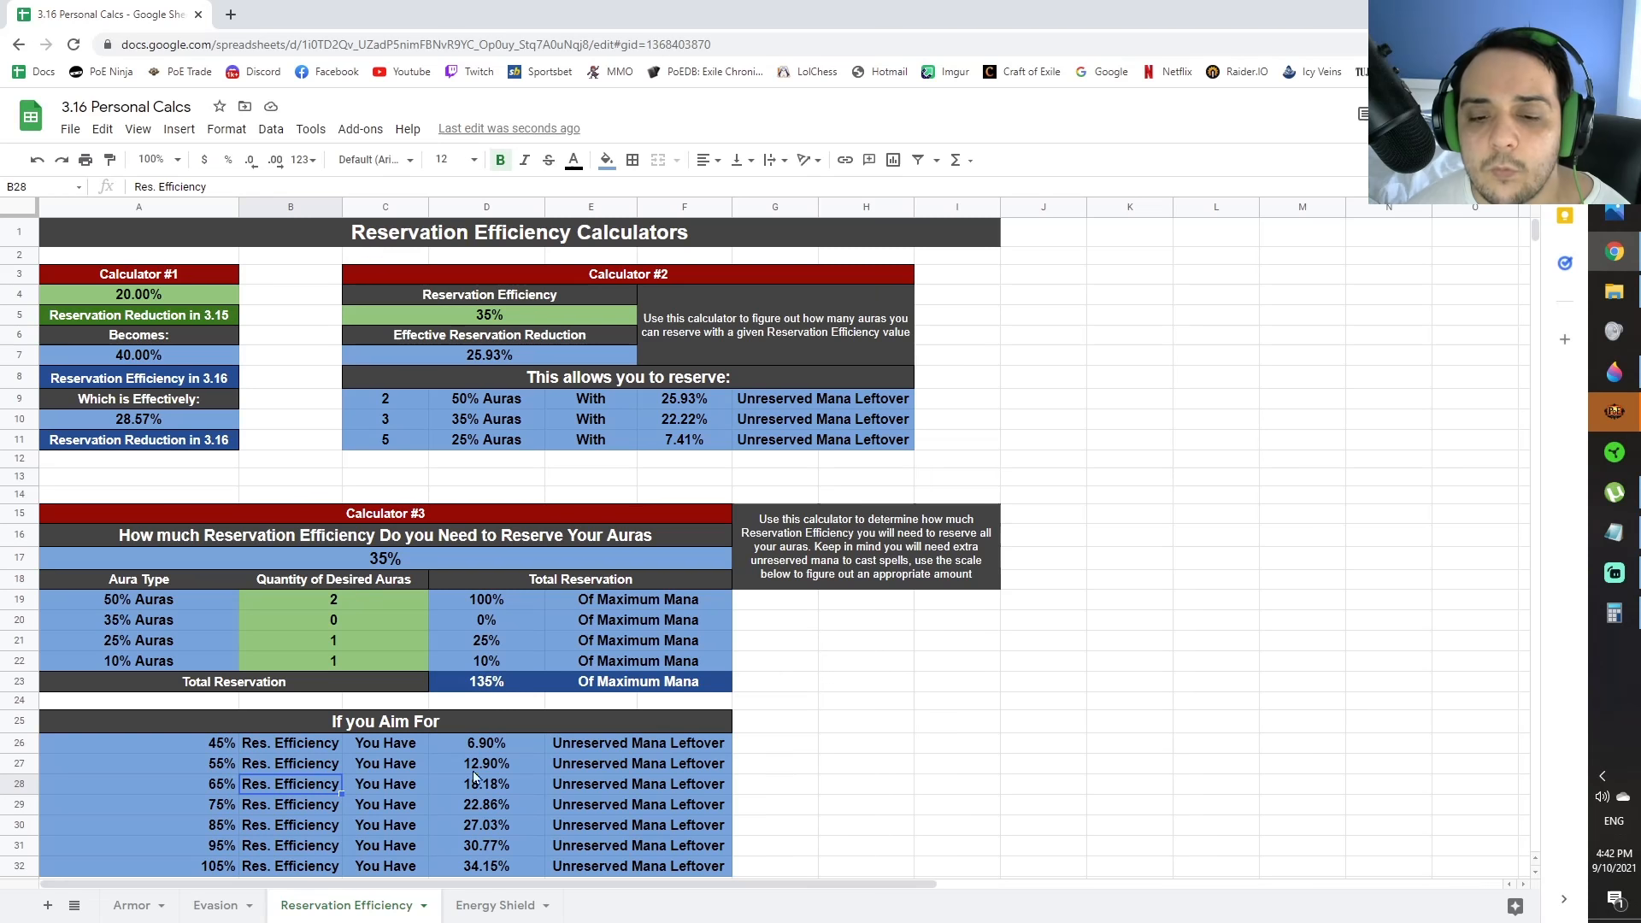
mouse_move(483, 792)
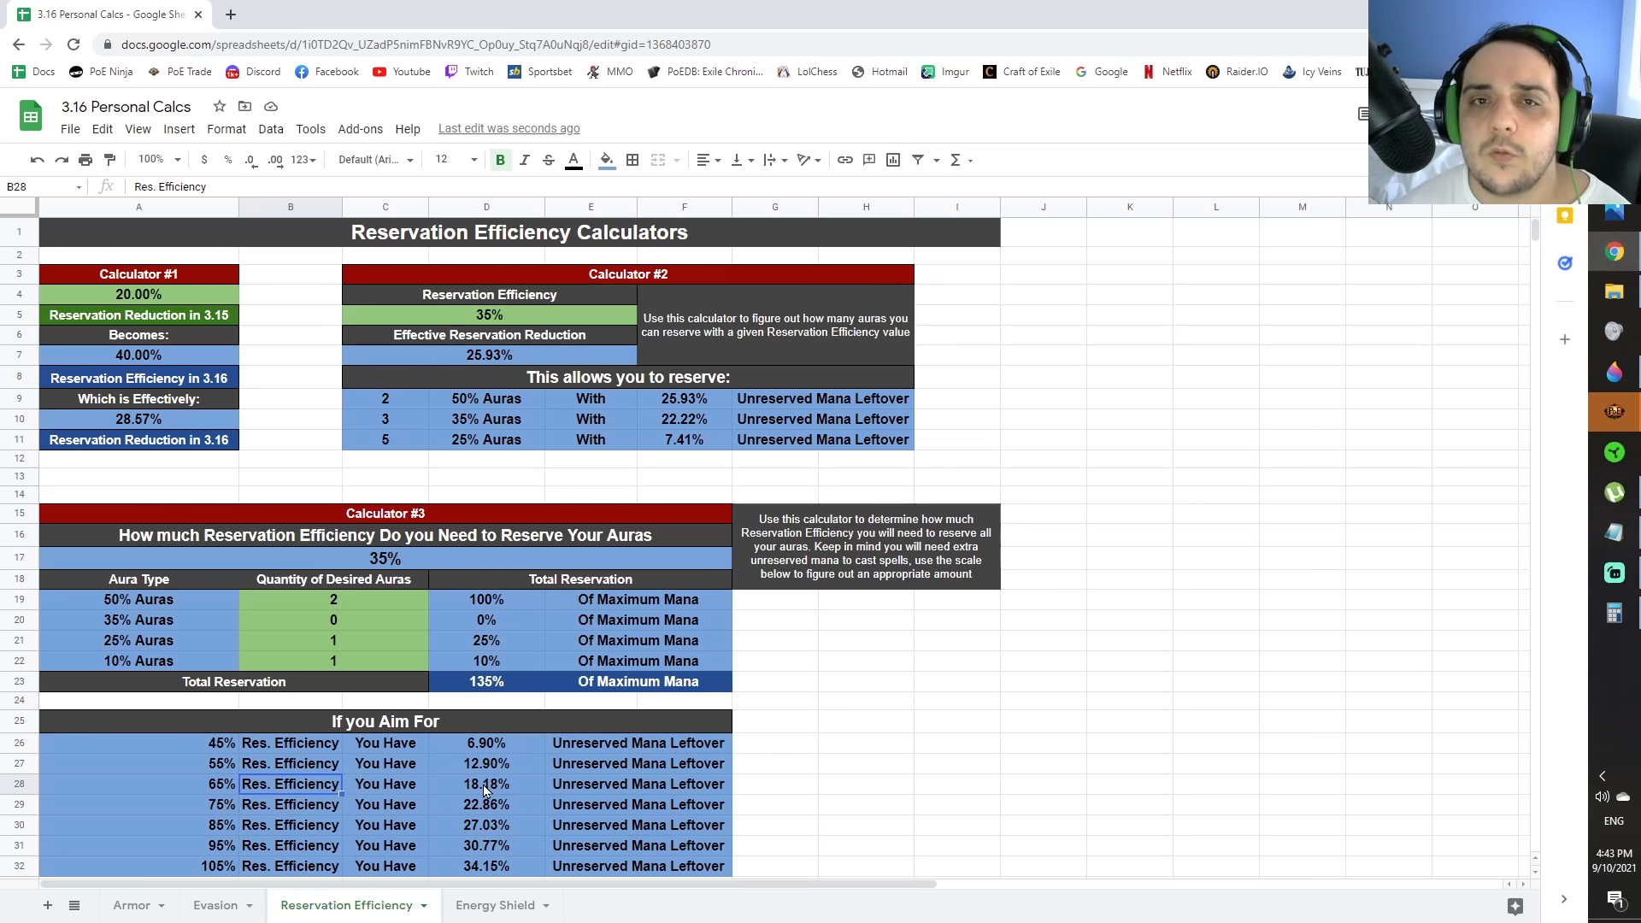
left_click(493, 905)
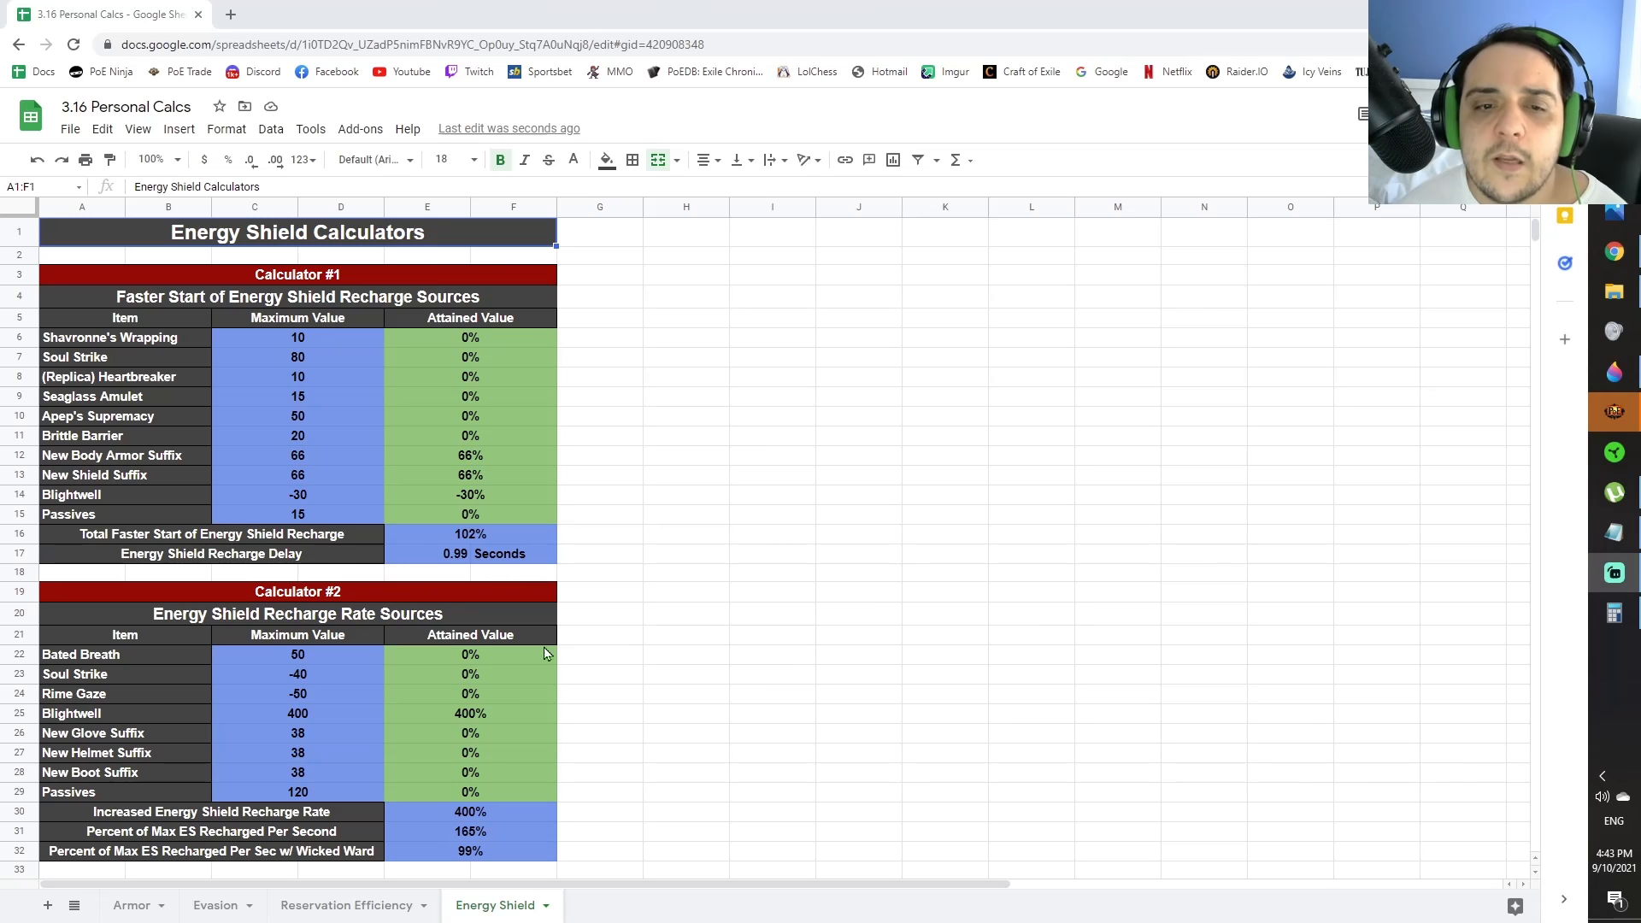
mouse_move(269, 347)
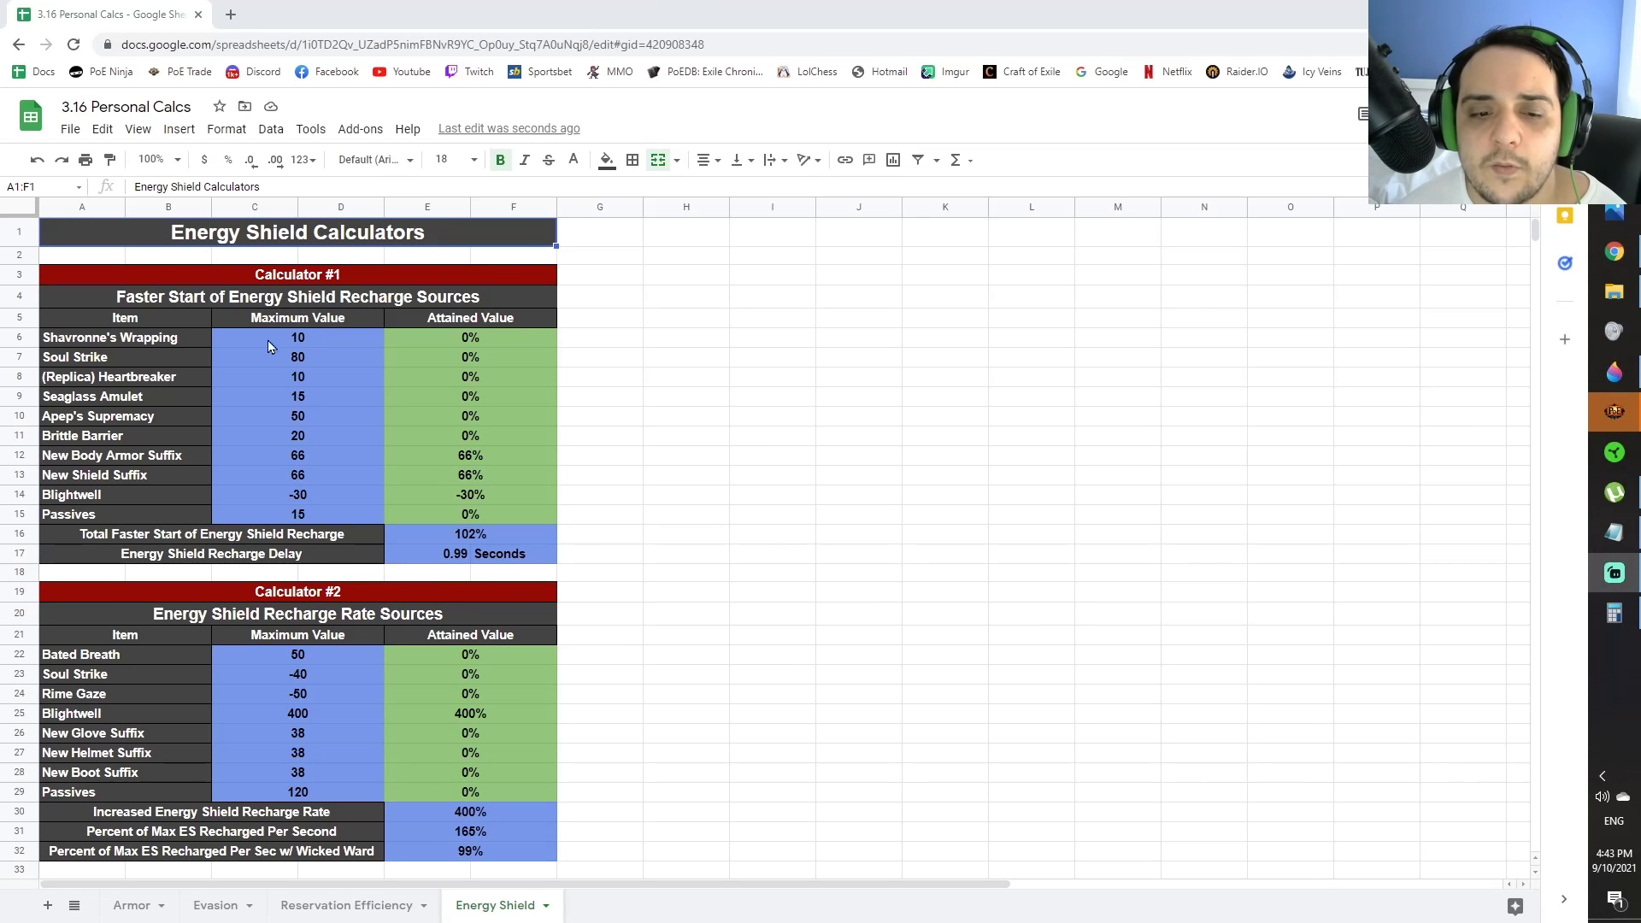
mouse_move(466, 466)
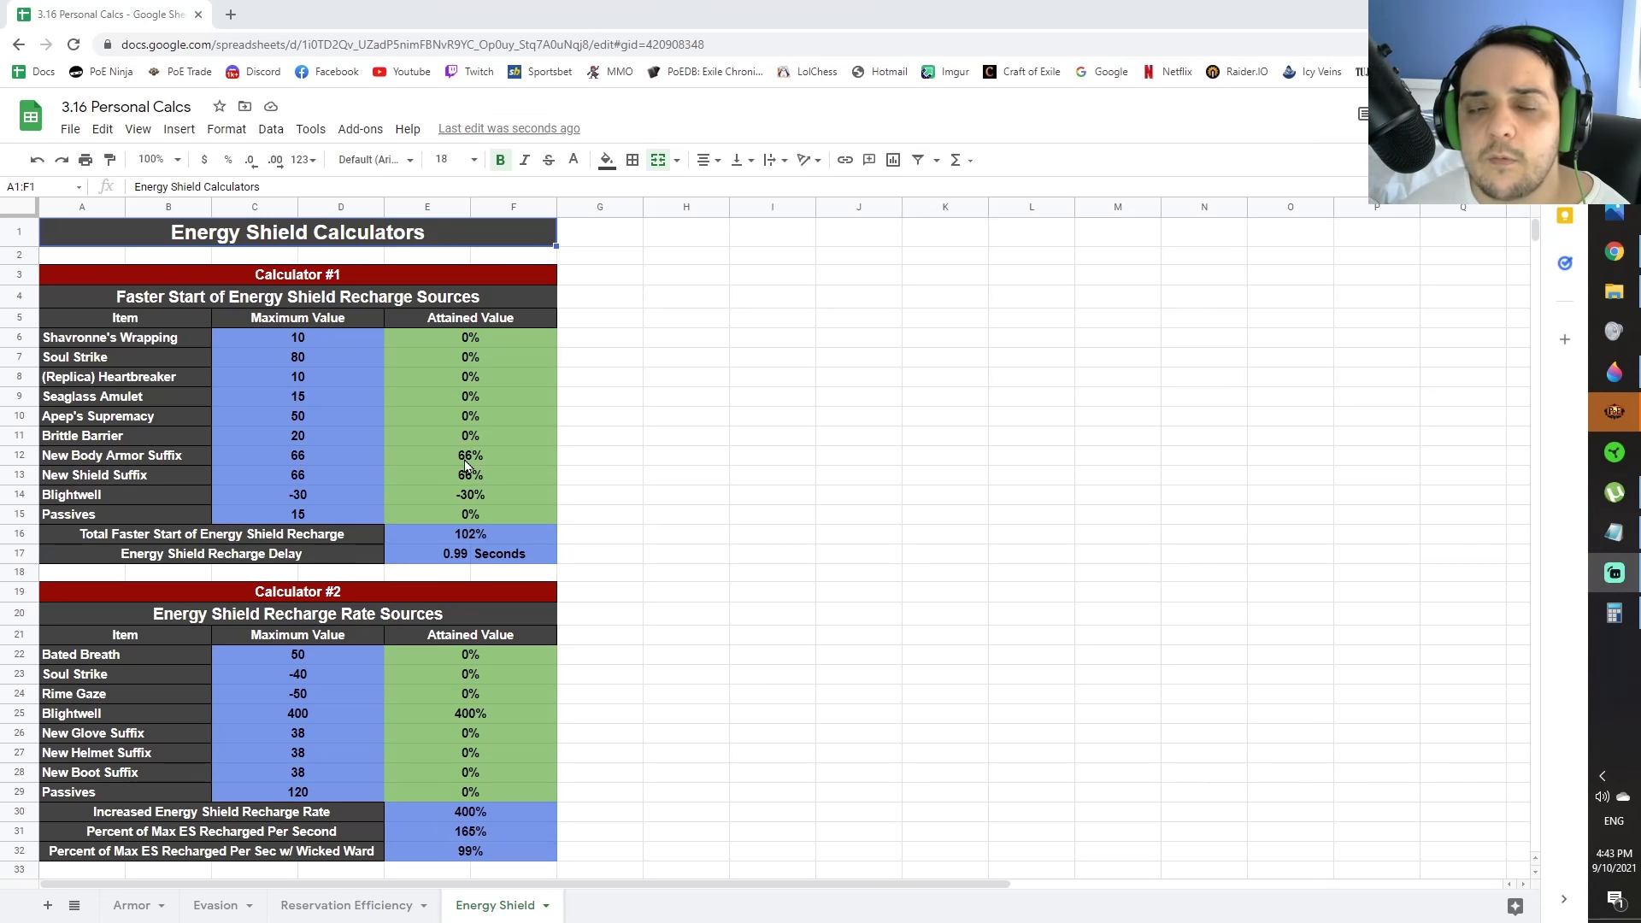
mouse_move(393, 479)
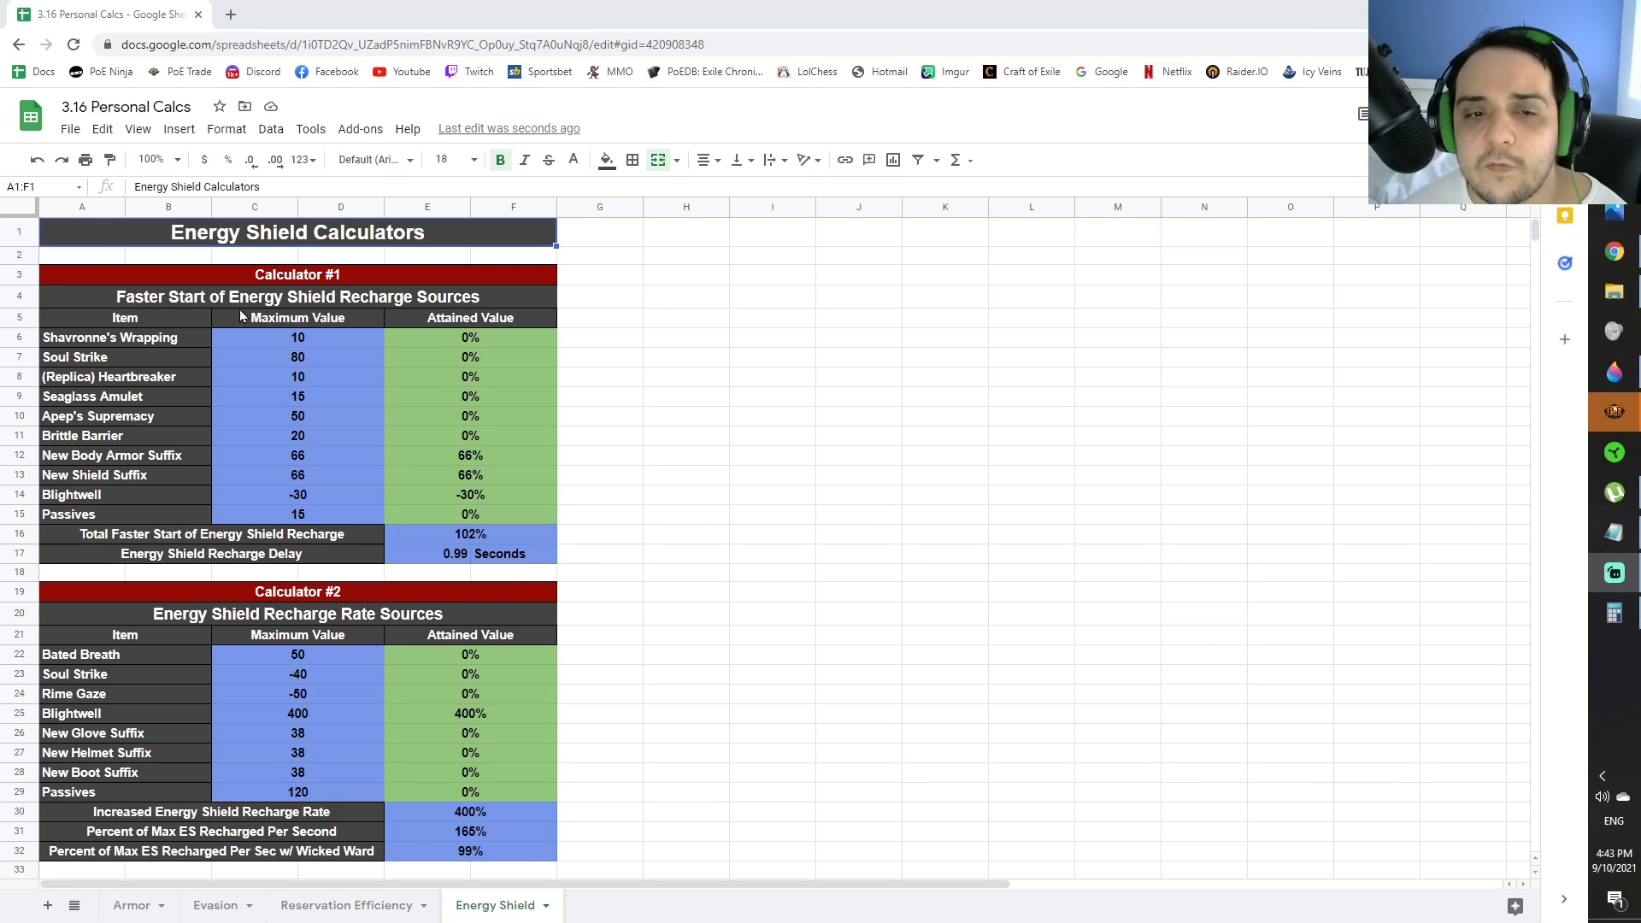
mouse_move(430, 318)
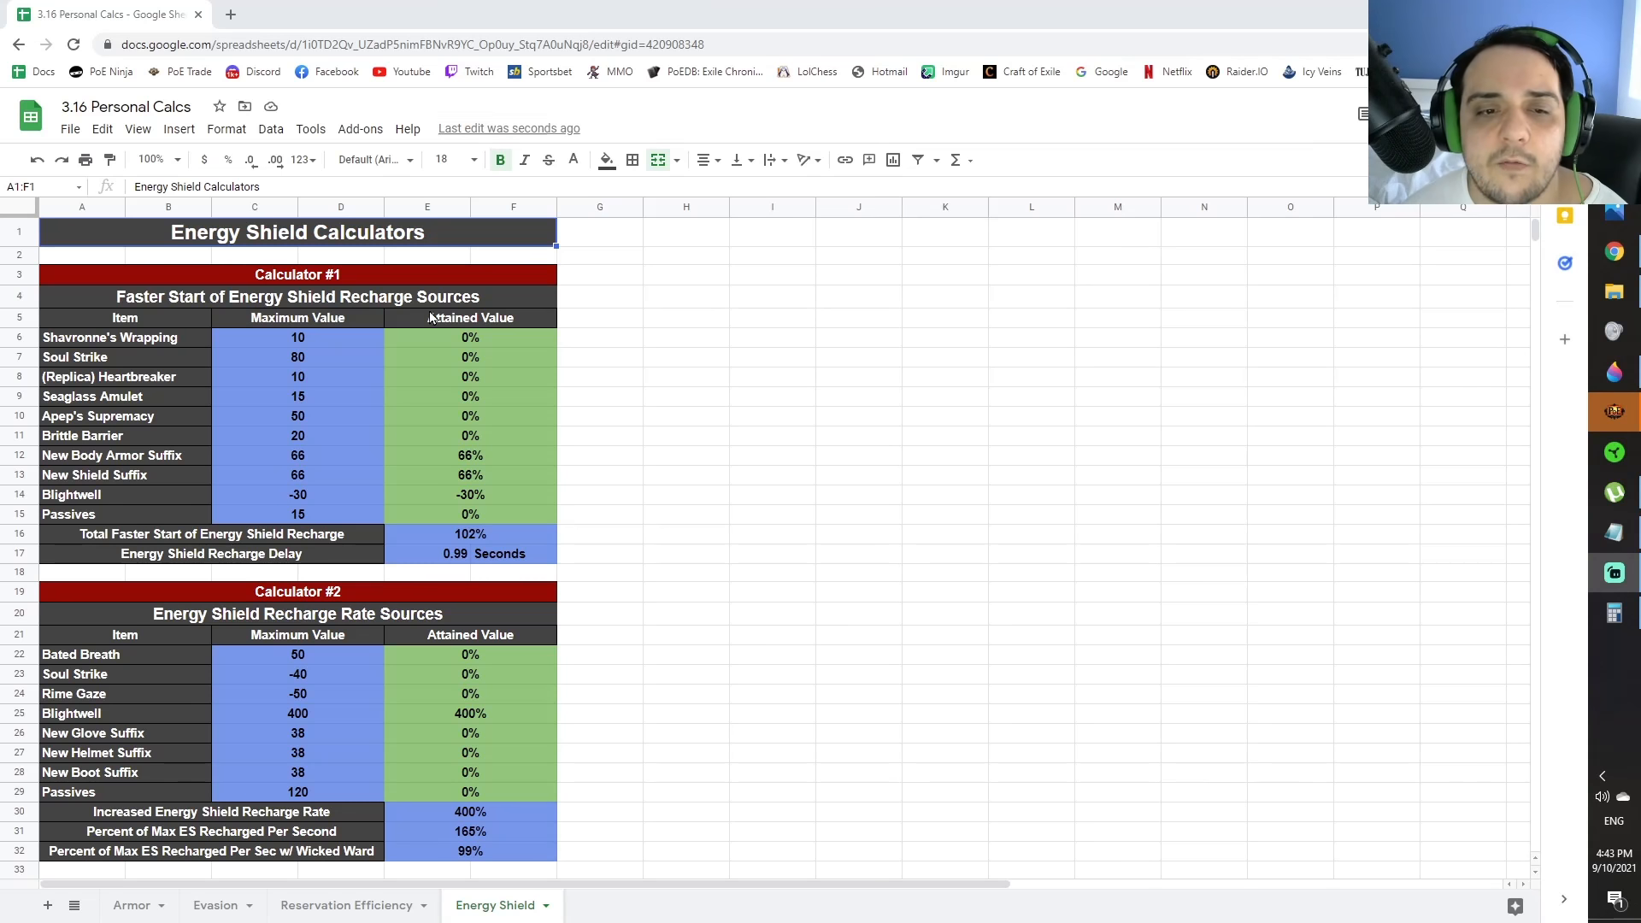
mouse_move(298, 494)
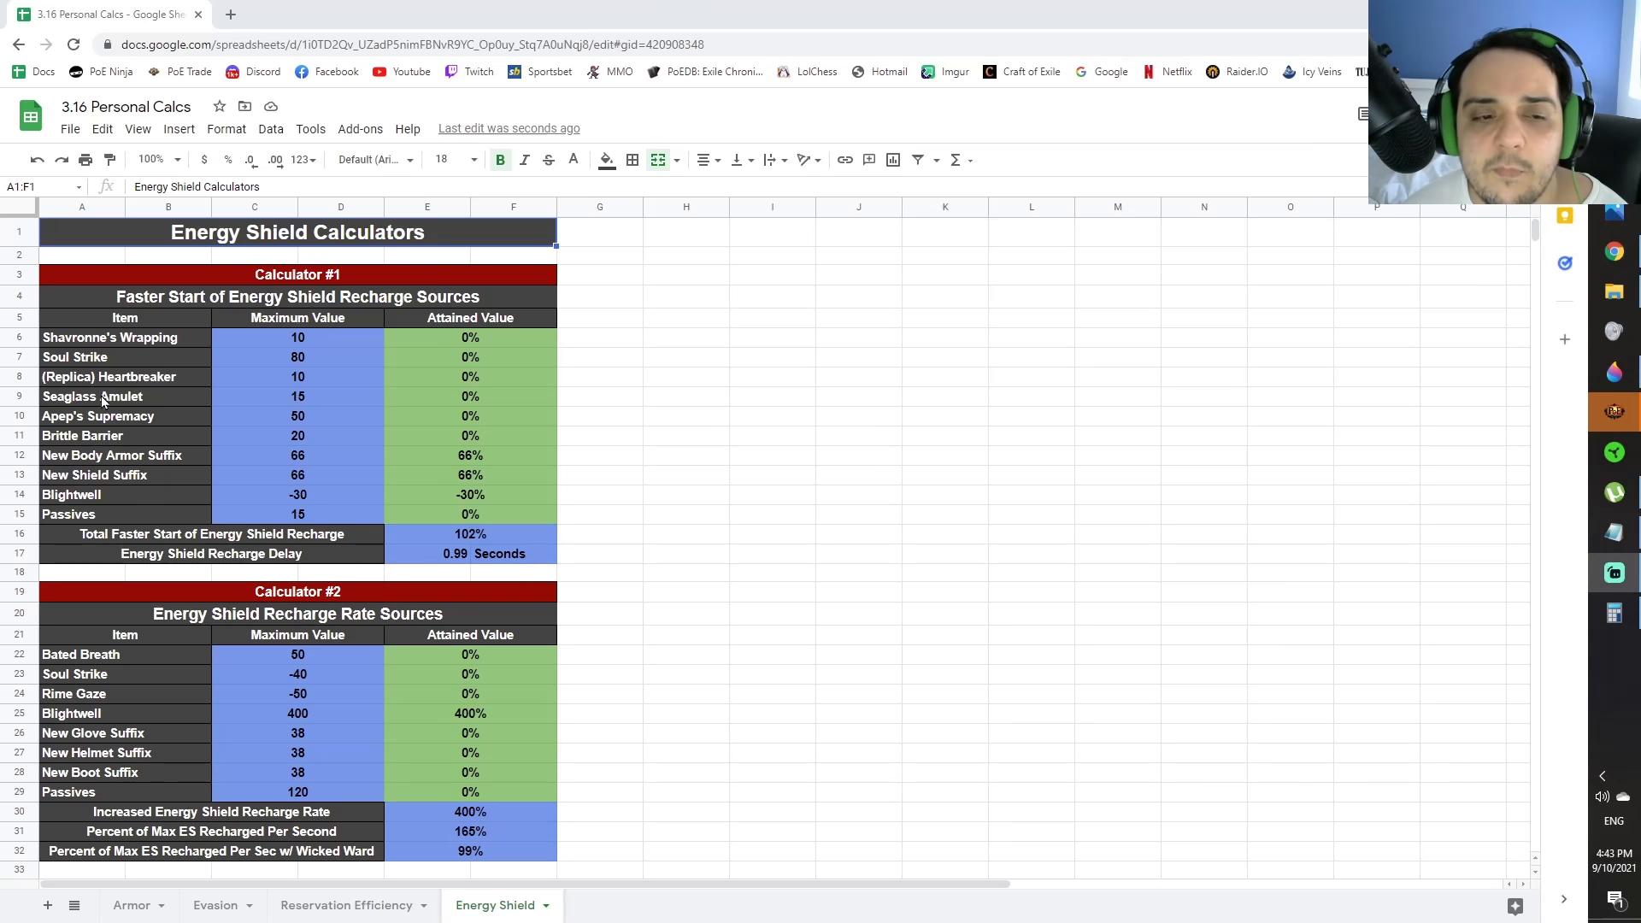
mouse_move(423, 556)
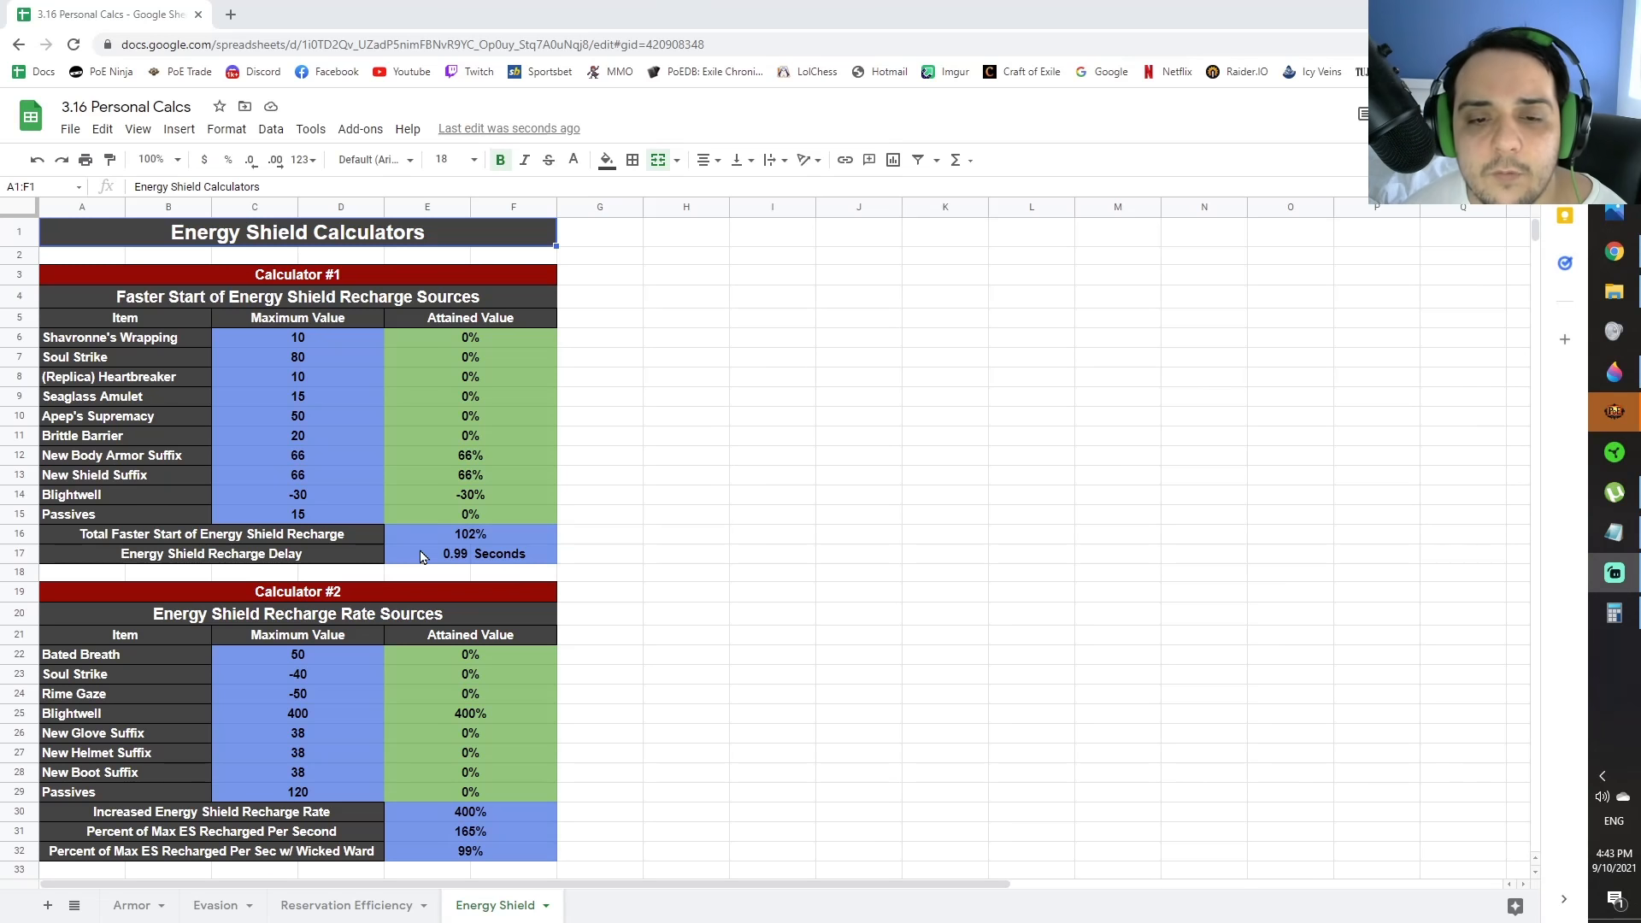
Inspect Shavronne's Wrapping attained value and the 0.99-second Energy Shield Recharge Delay
left_click(470, 338)
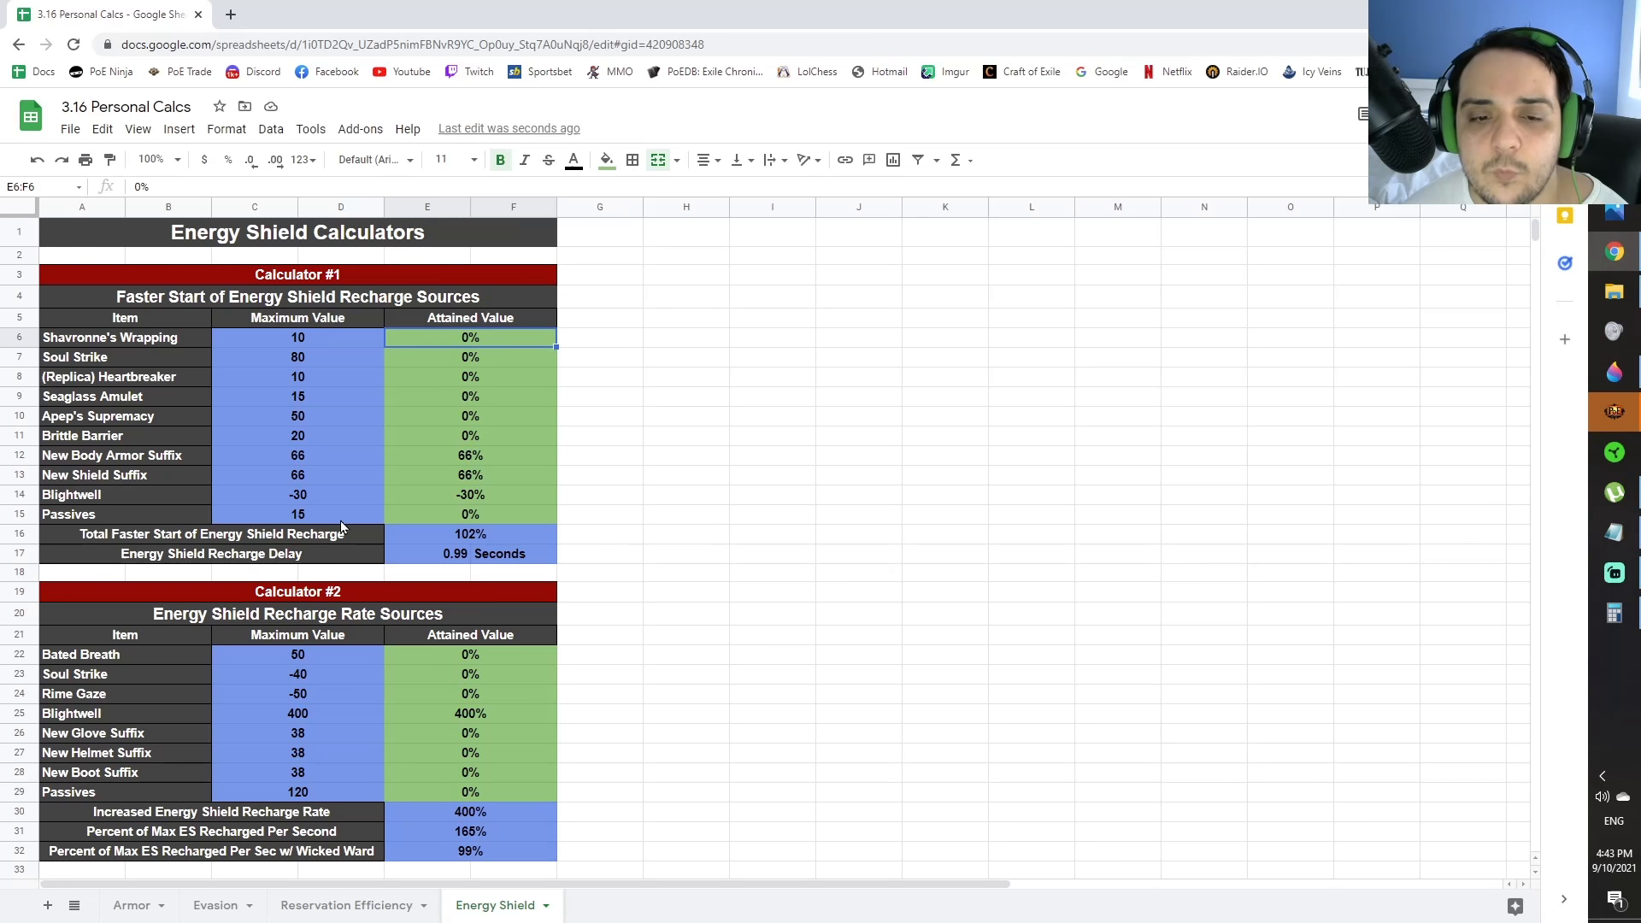
mouse_move(388, 383)
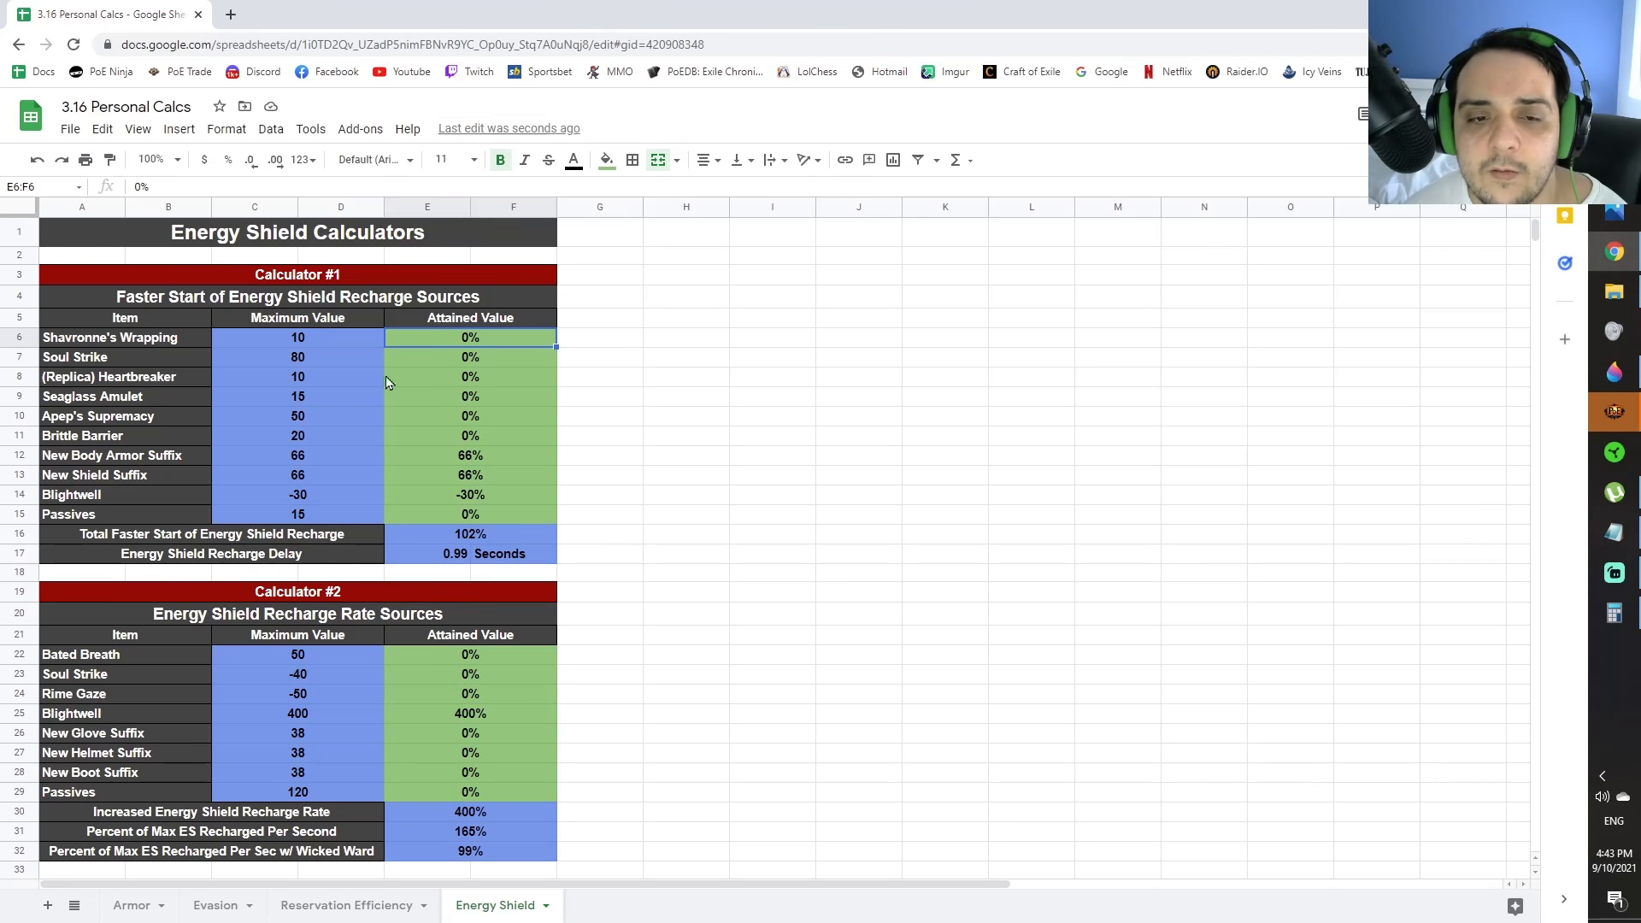
mouse_move(351, 366)
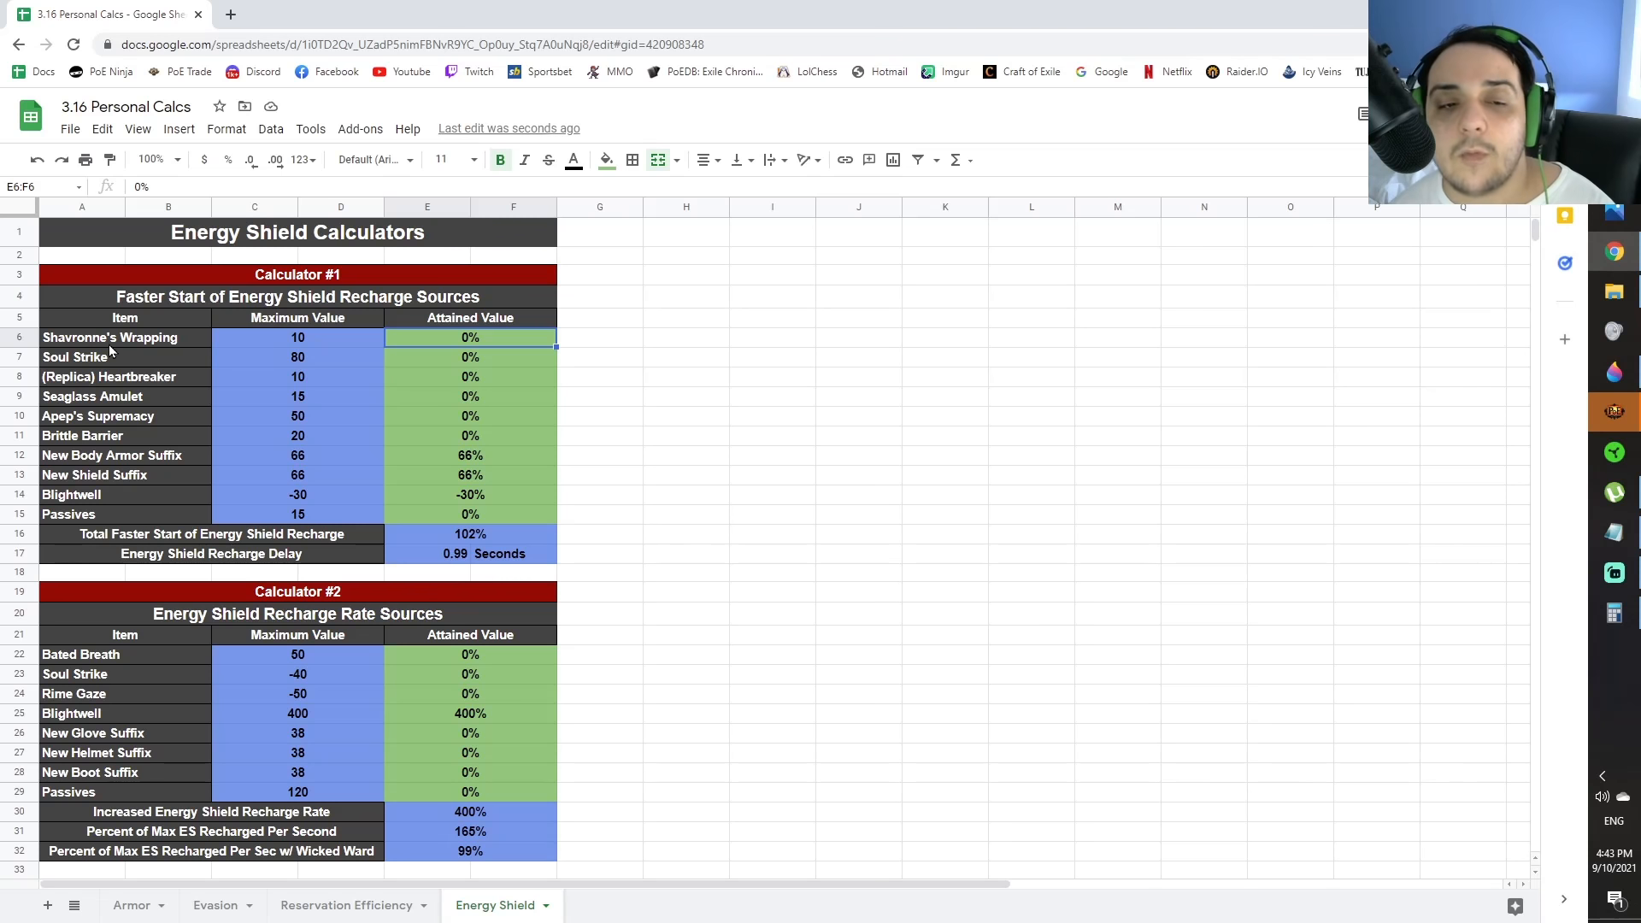
left_click(297, 337)
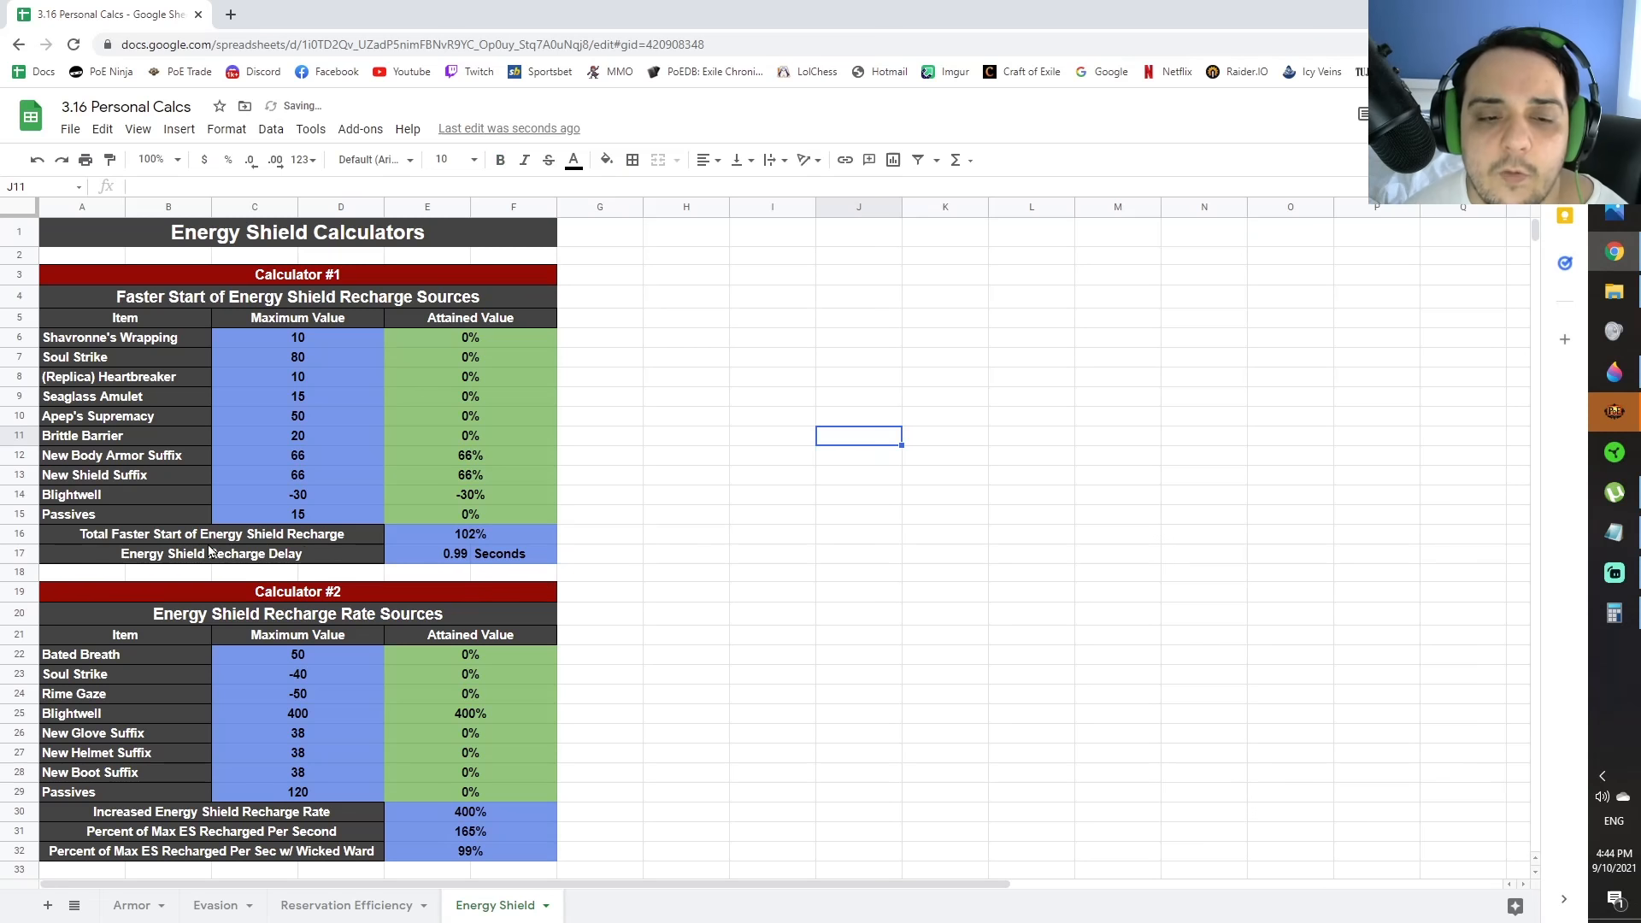
left_click(470, 535)
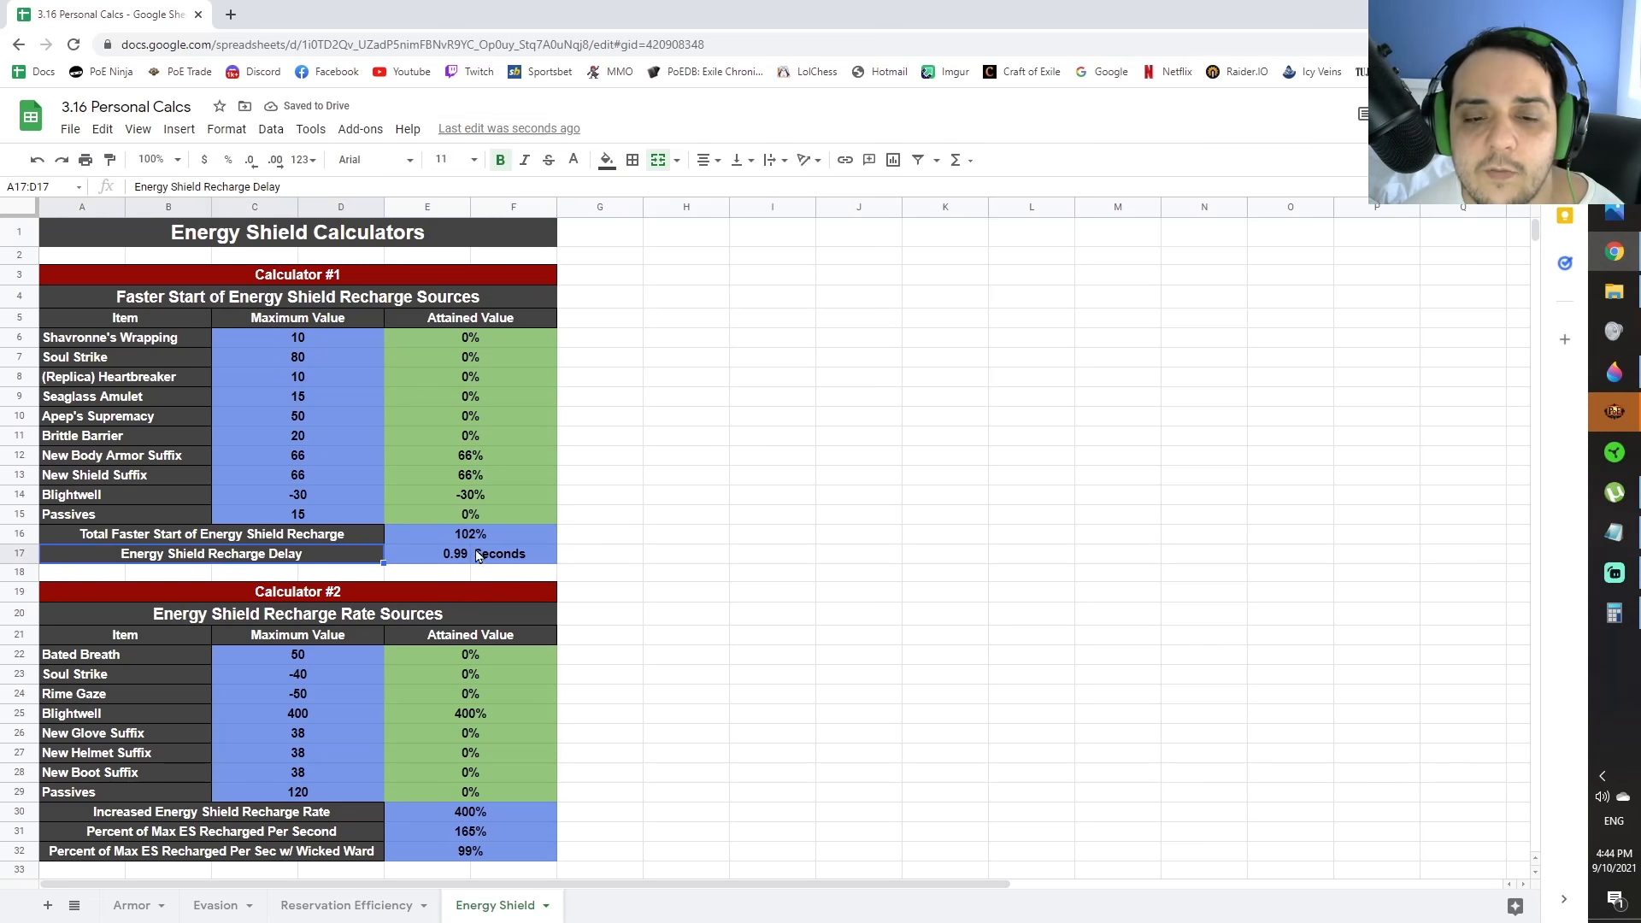
left_click(454, 553)
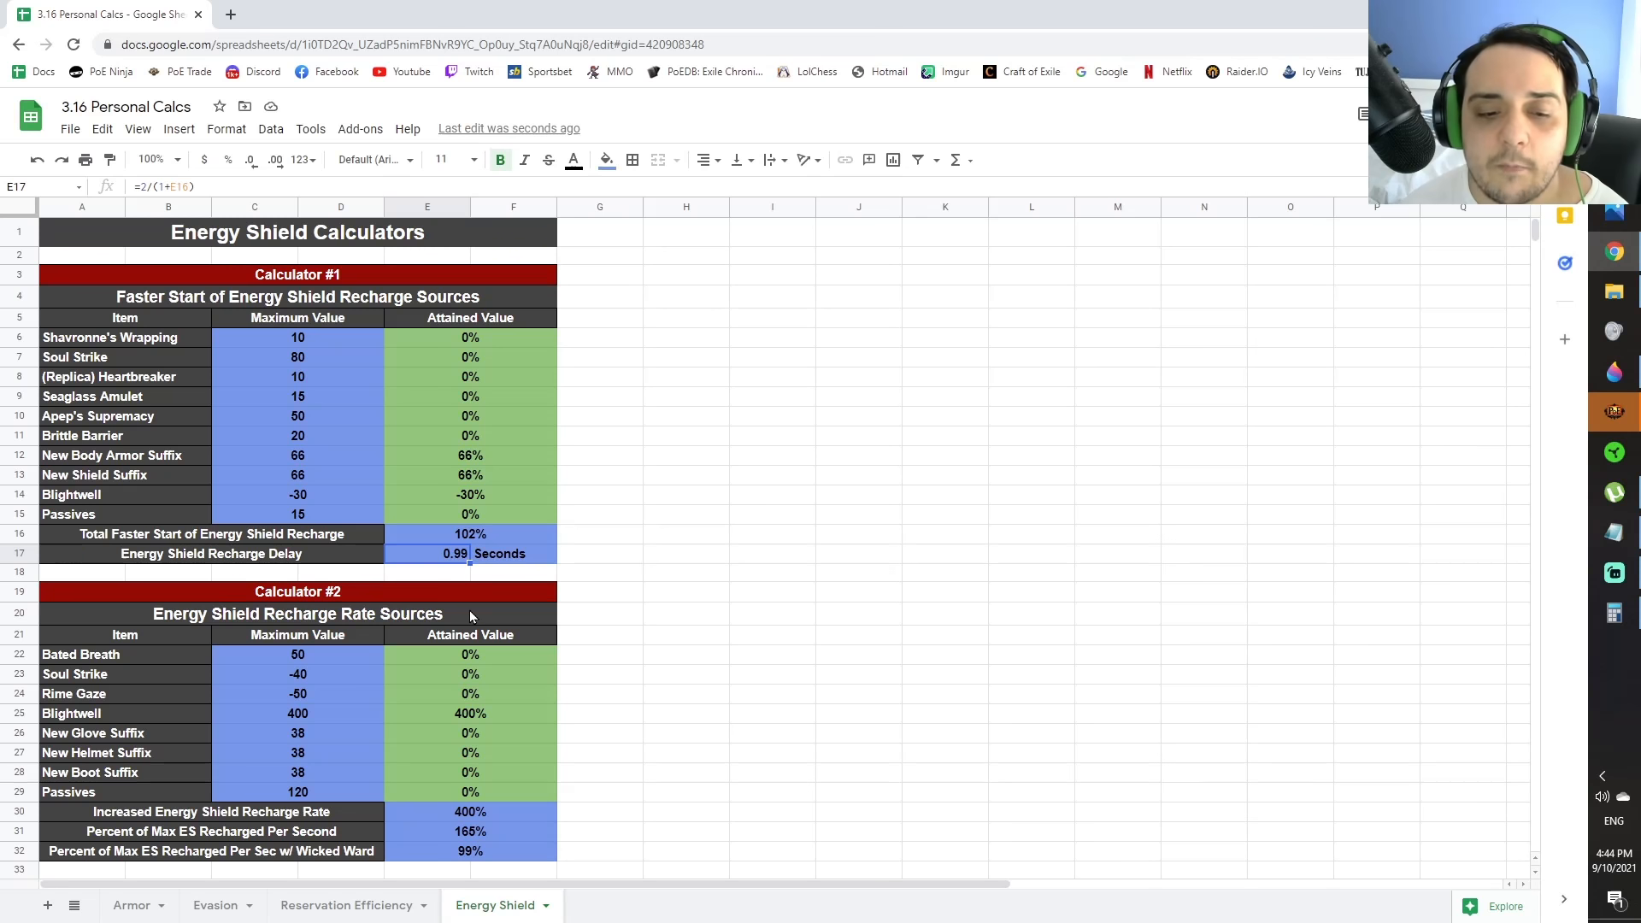
left_click(298, 655)
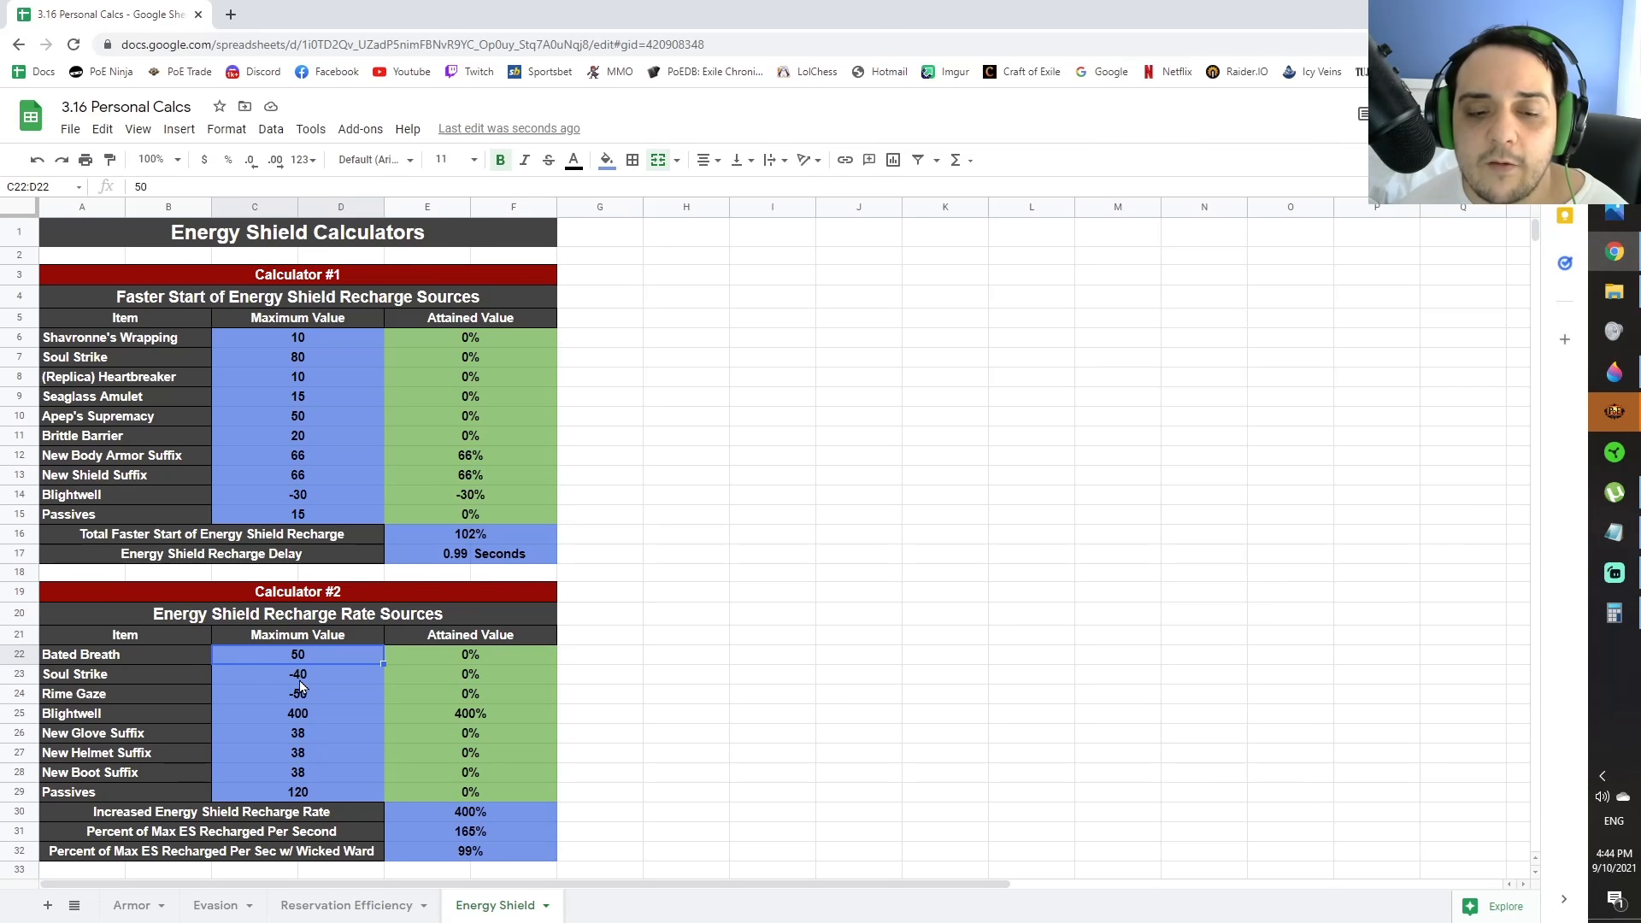
mouse_move(286, 756)
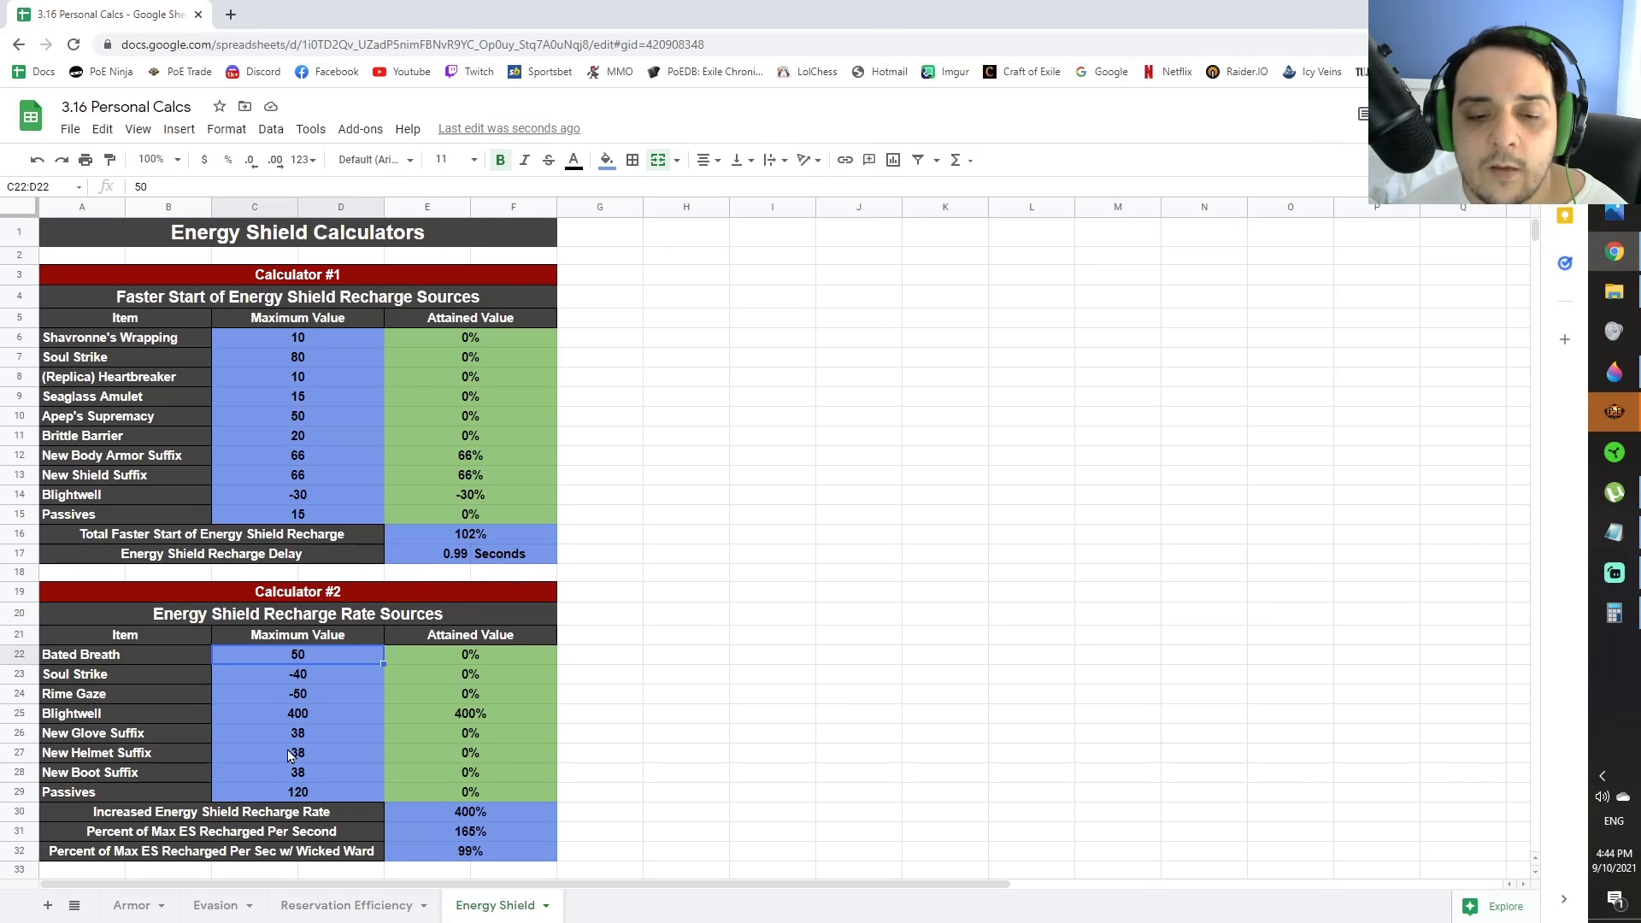
mouse_move(312, 698)
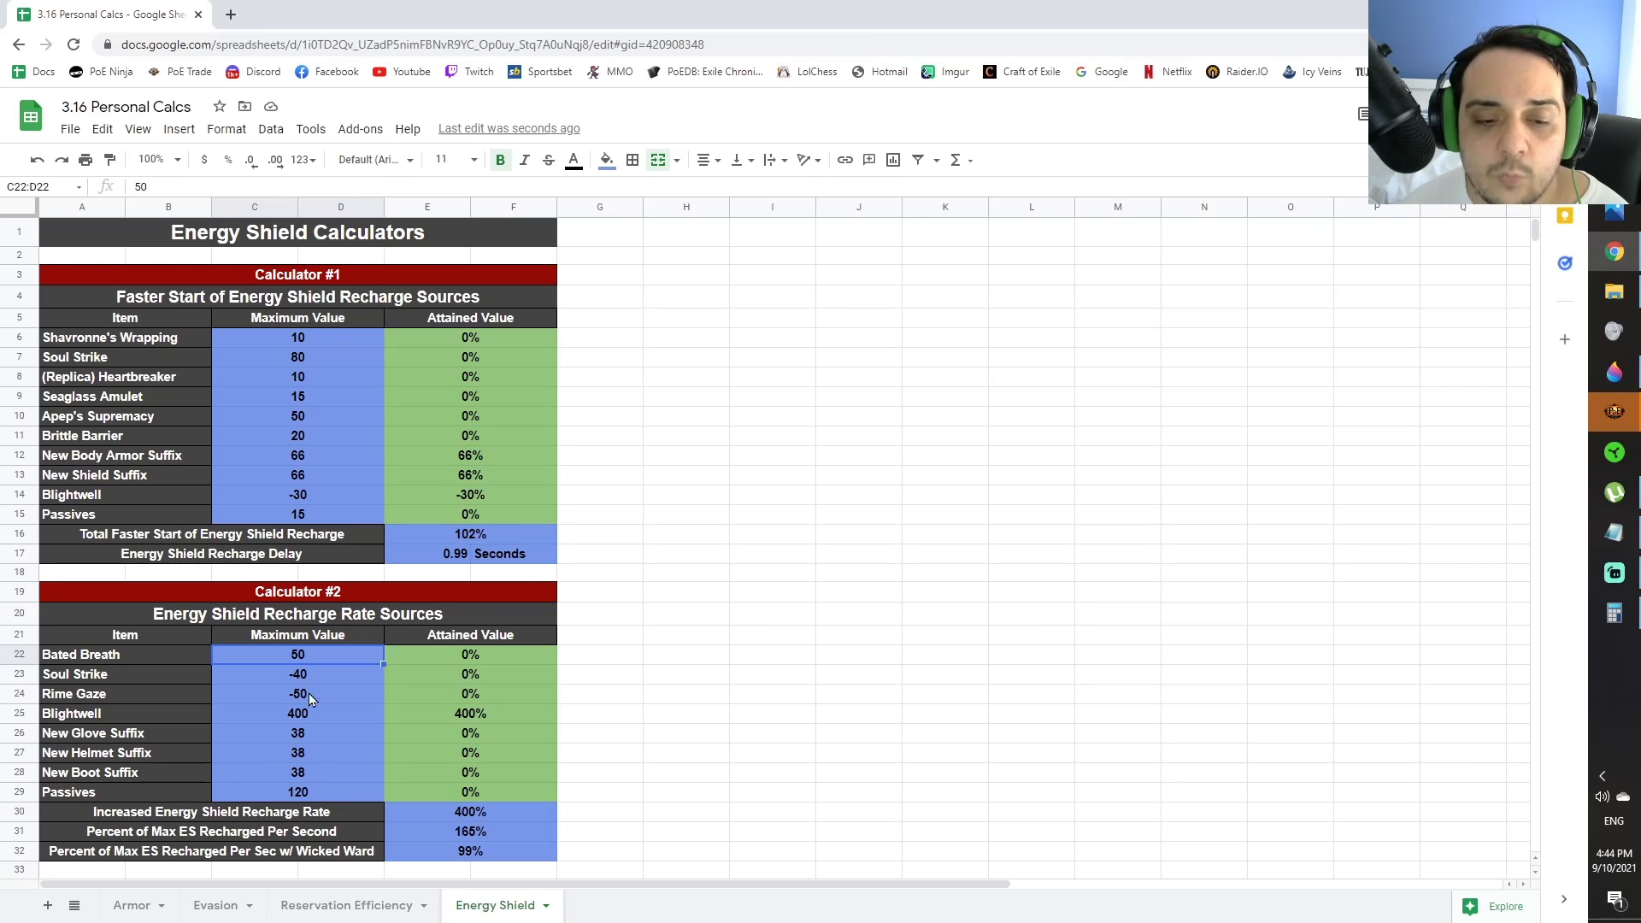
mouse_move(331, 729)
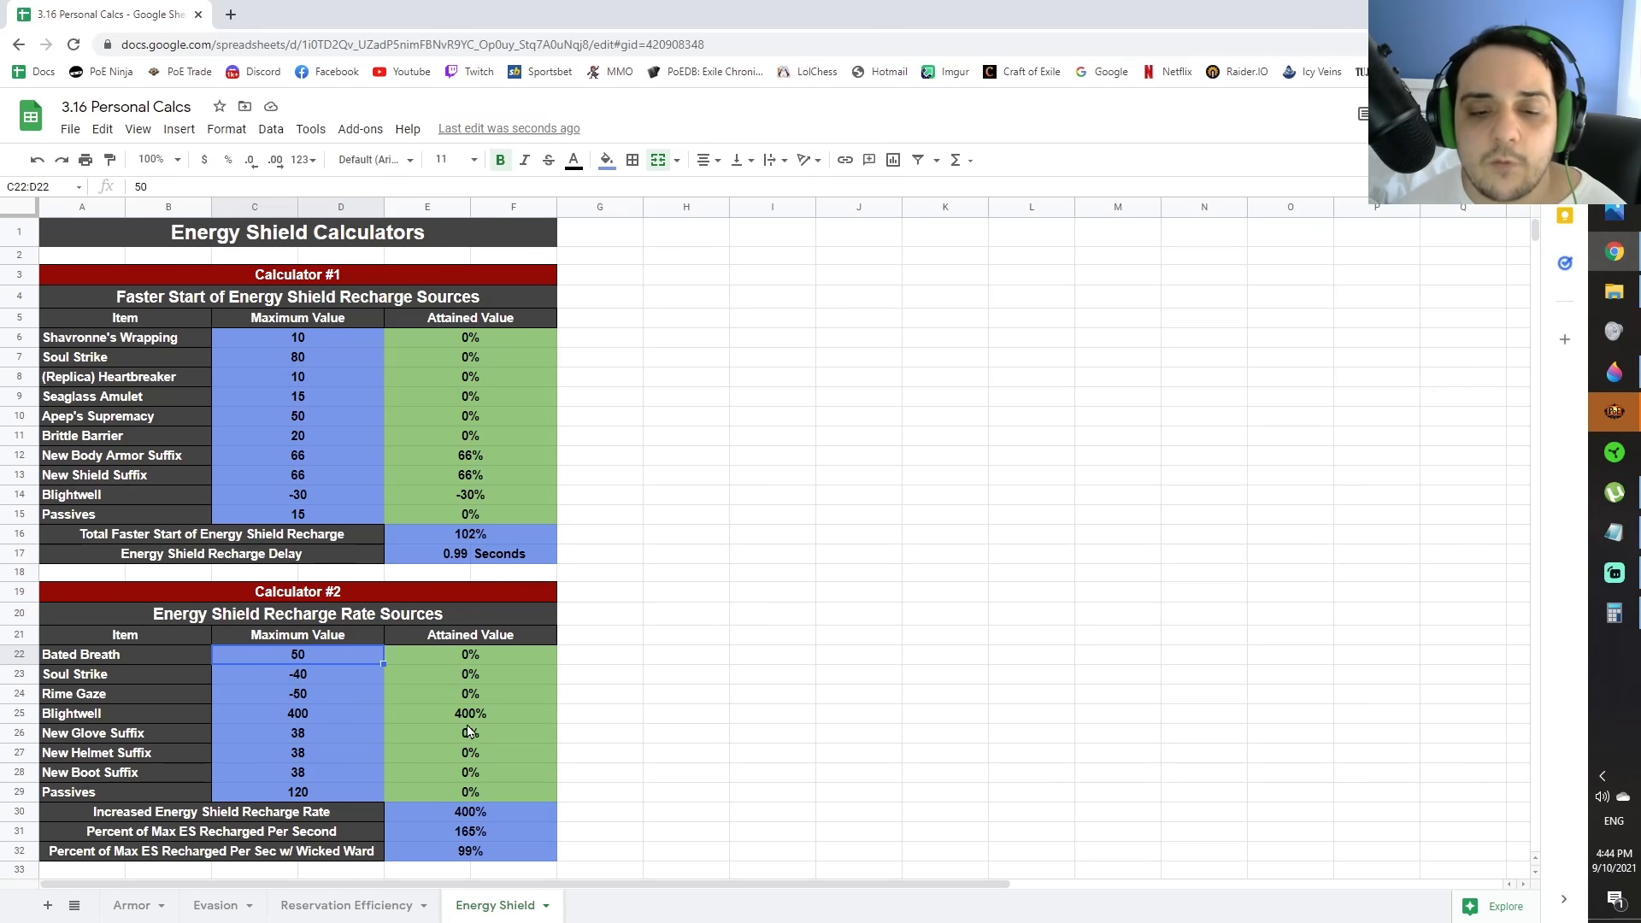
left_click(471, 714)
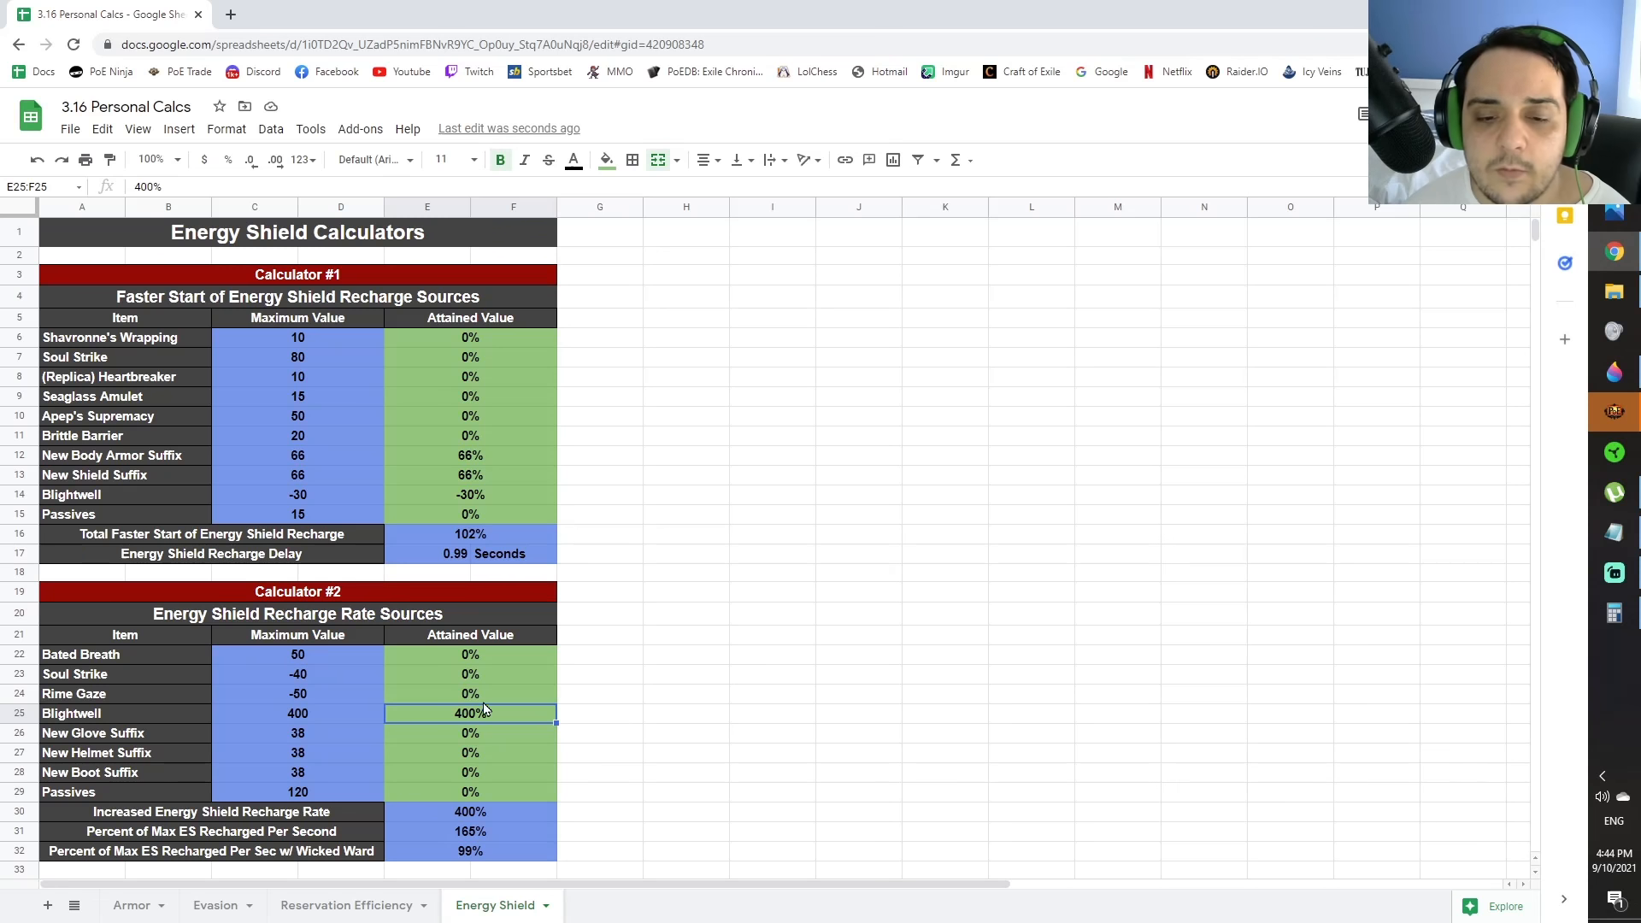
left_click(469, 812)
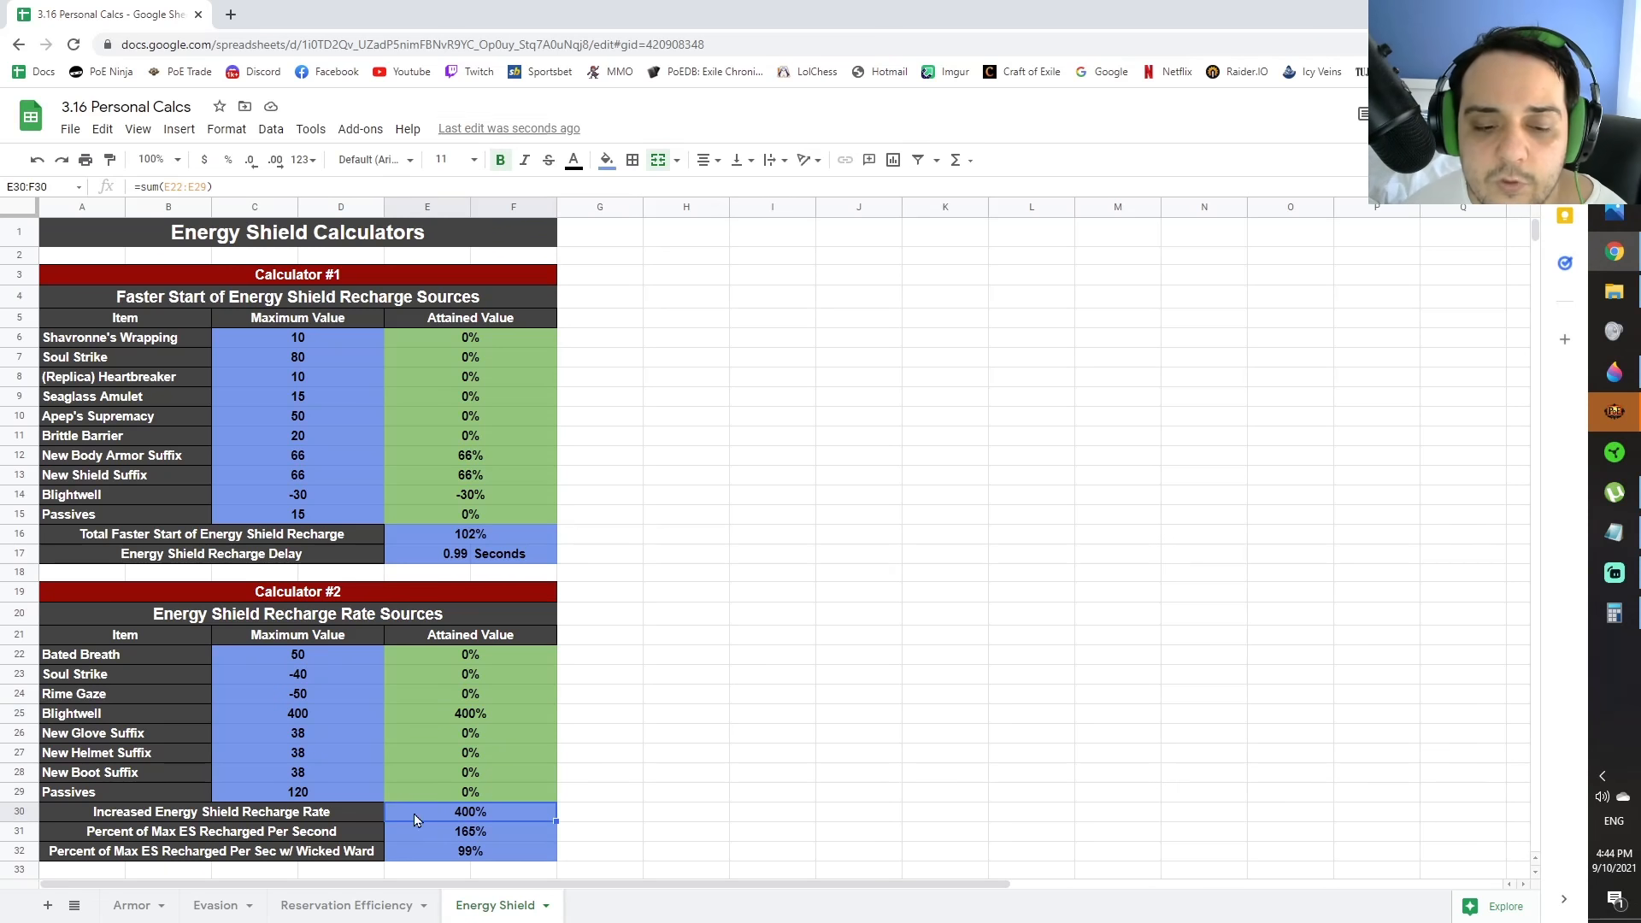
left_click(471, 832)
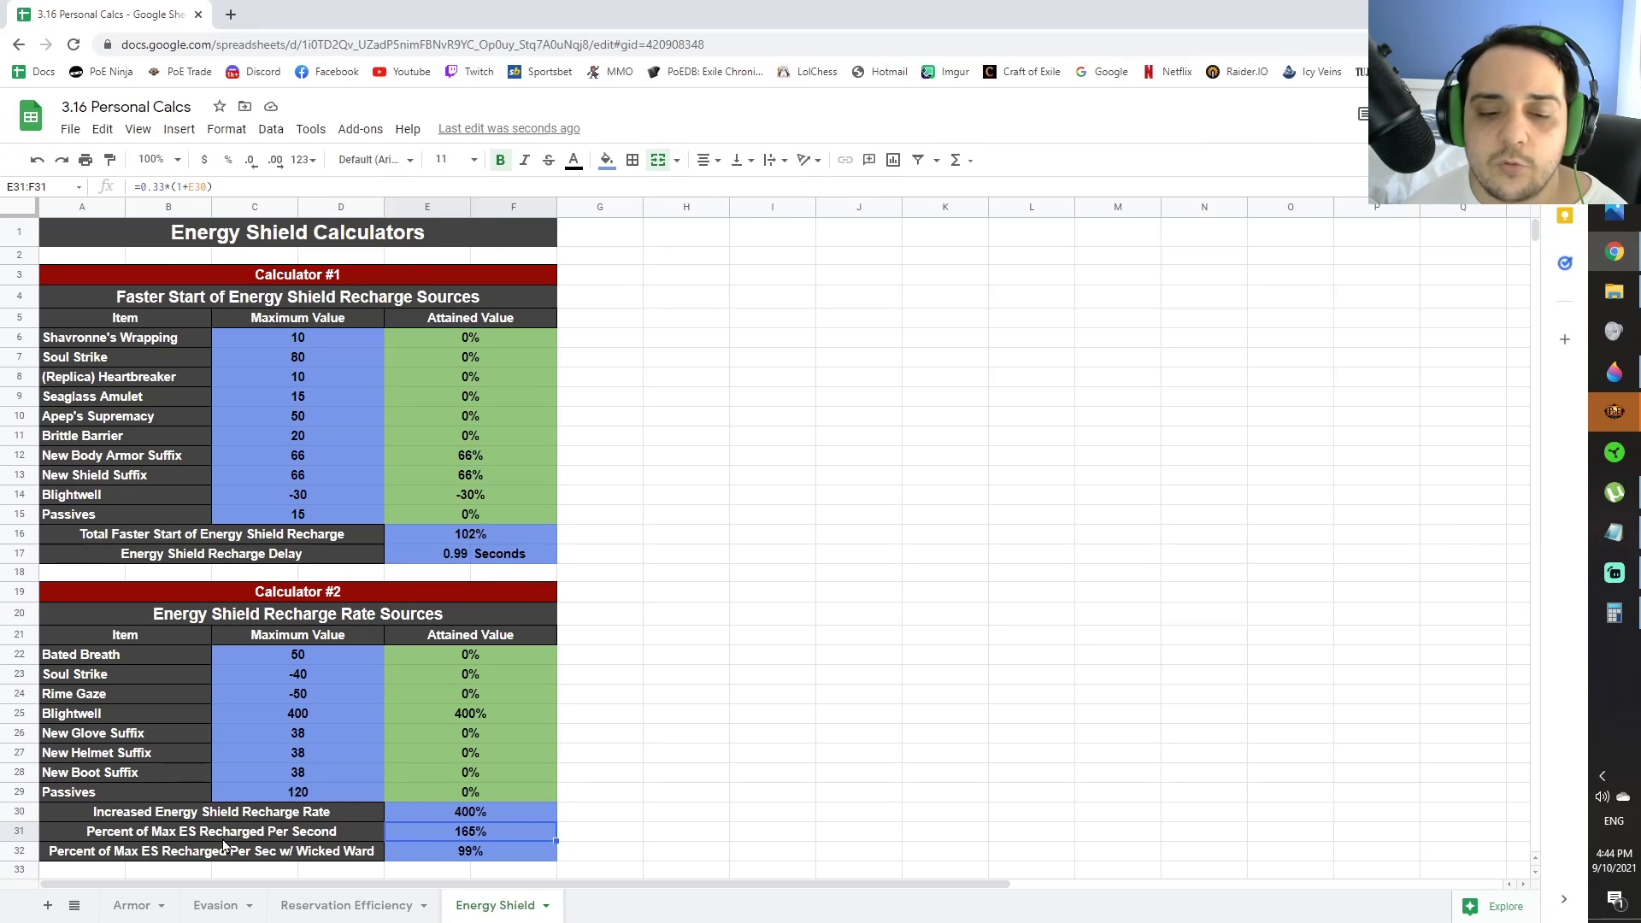
mouse_move(478, 836)
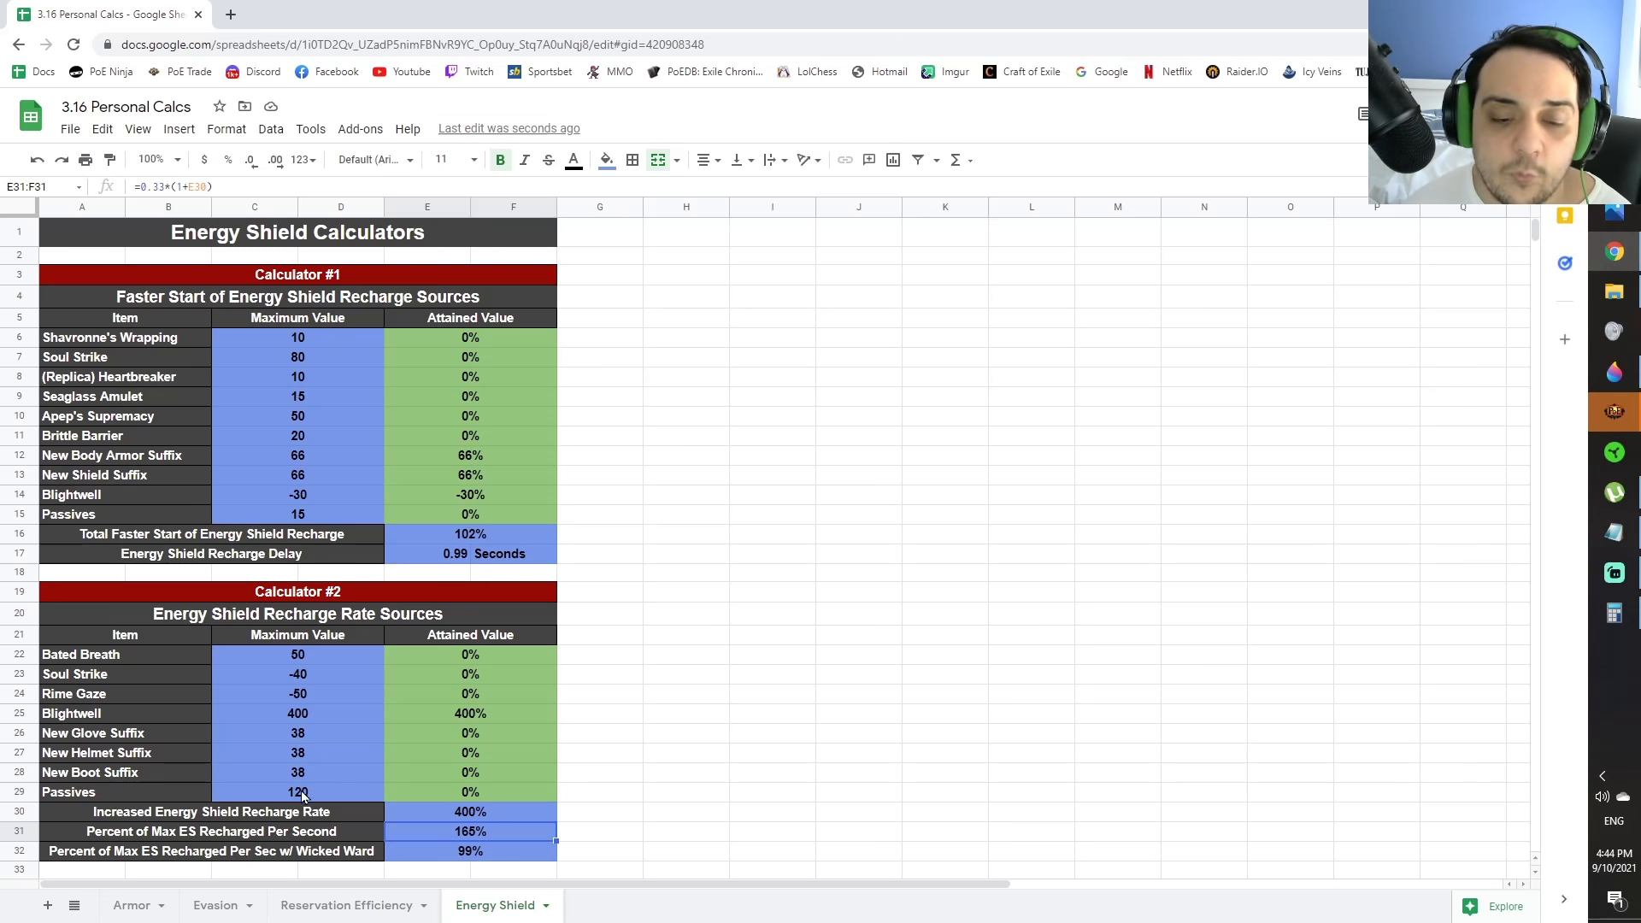
mouse_move(248, 666)
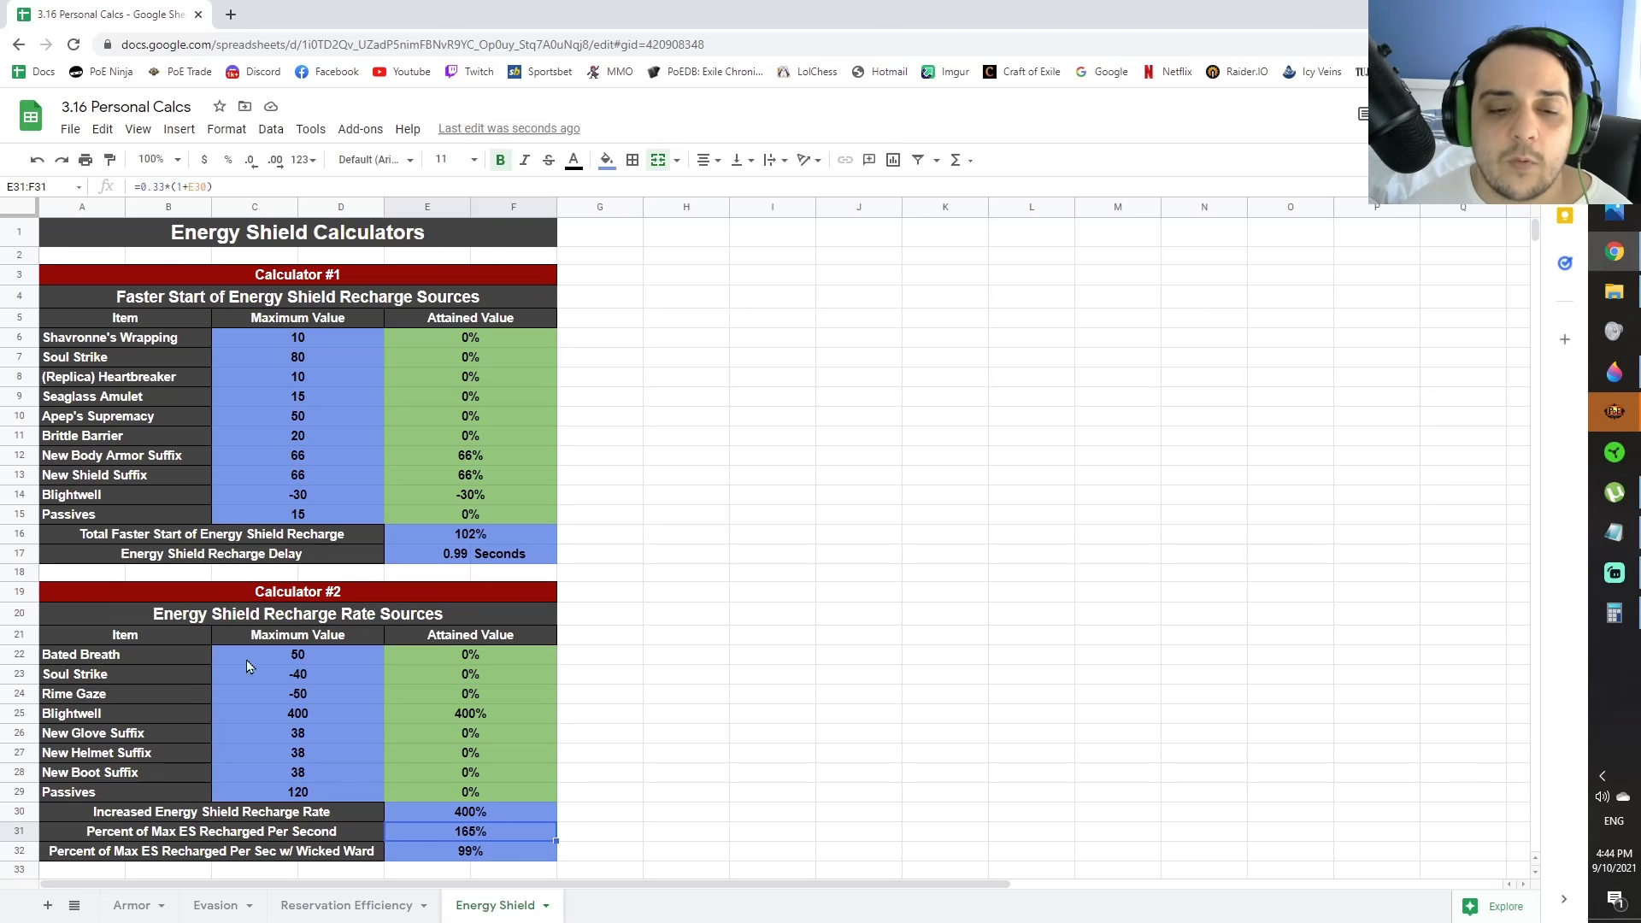
left_click(470, 714)
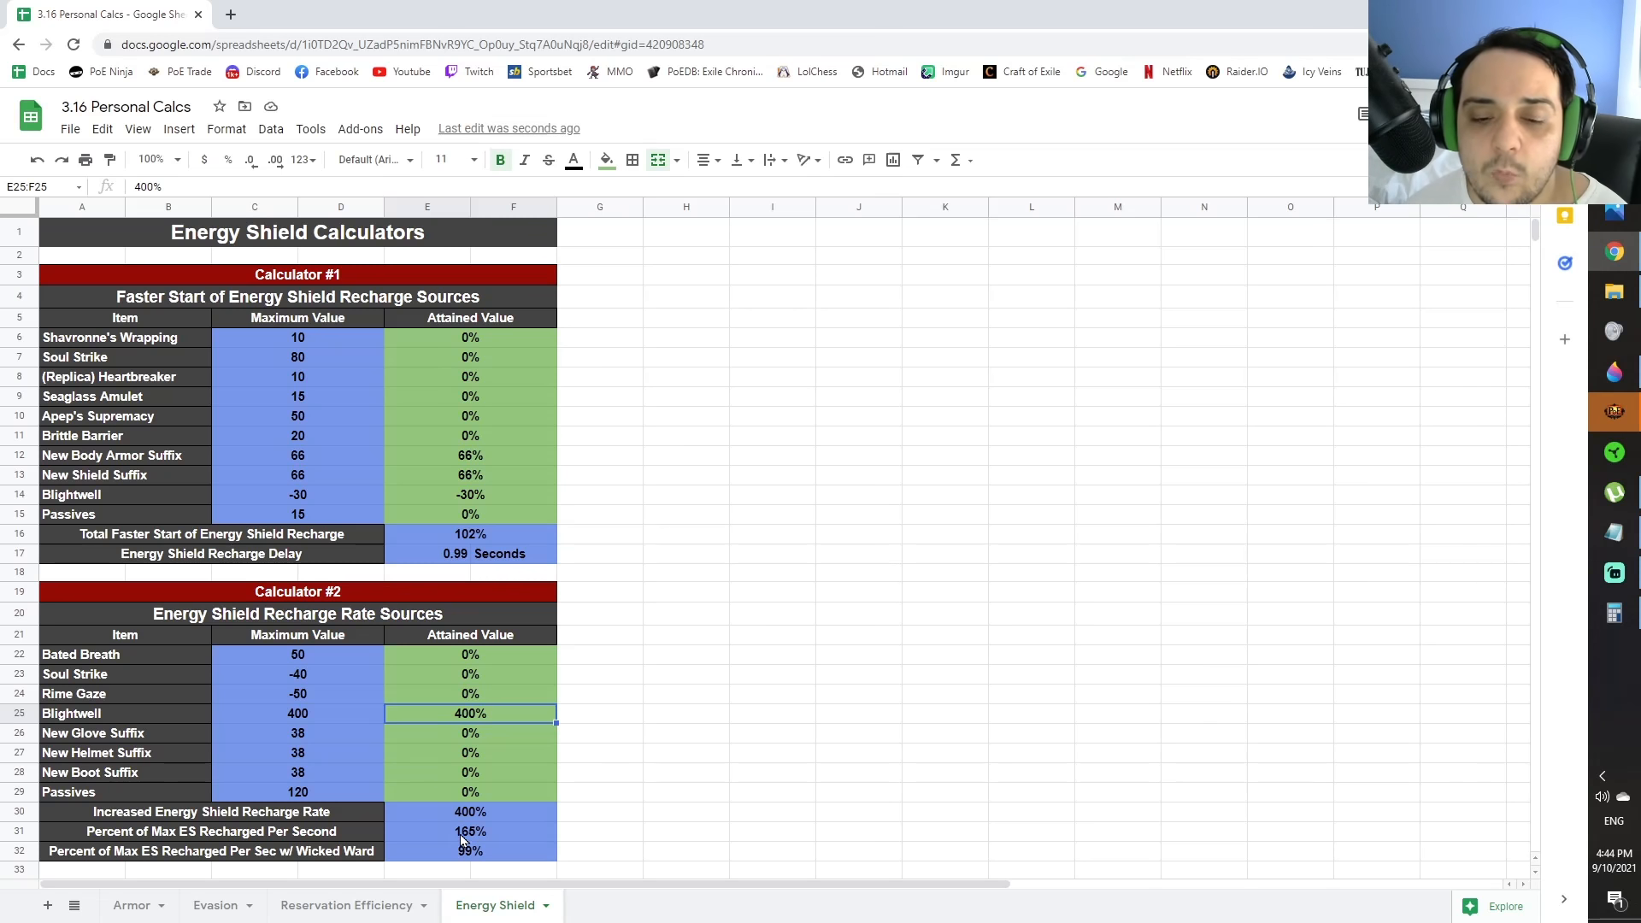
left_click(468, 832)
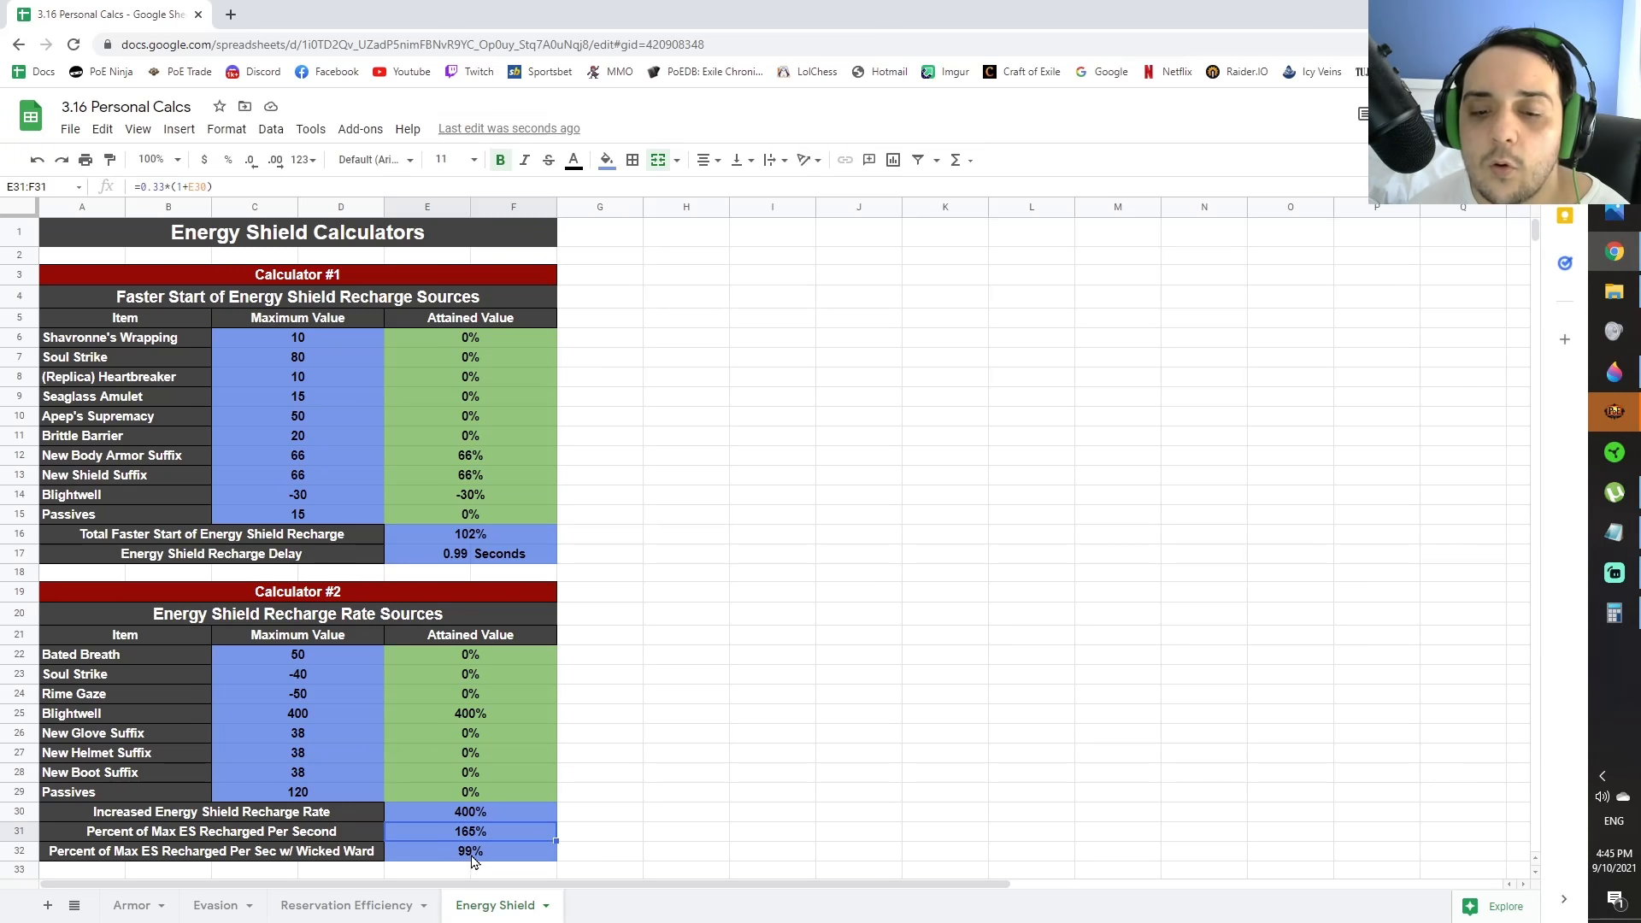
left_click(469, 851)
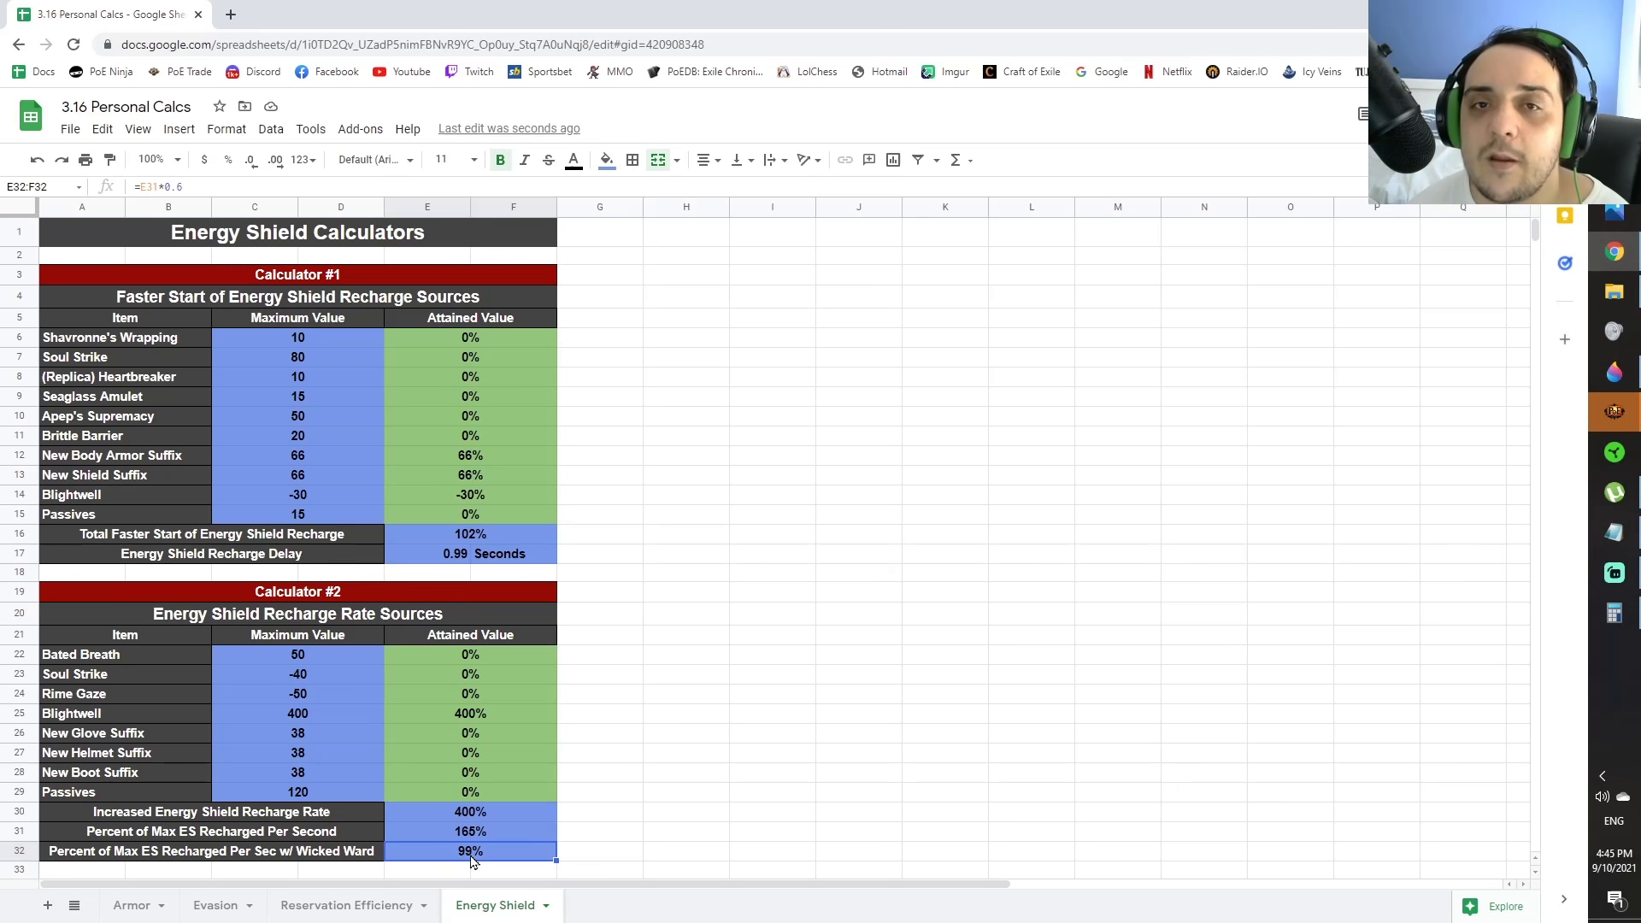
mouse_move(312, 622)
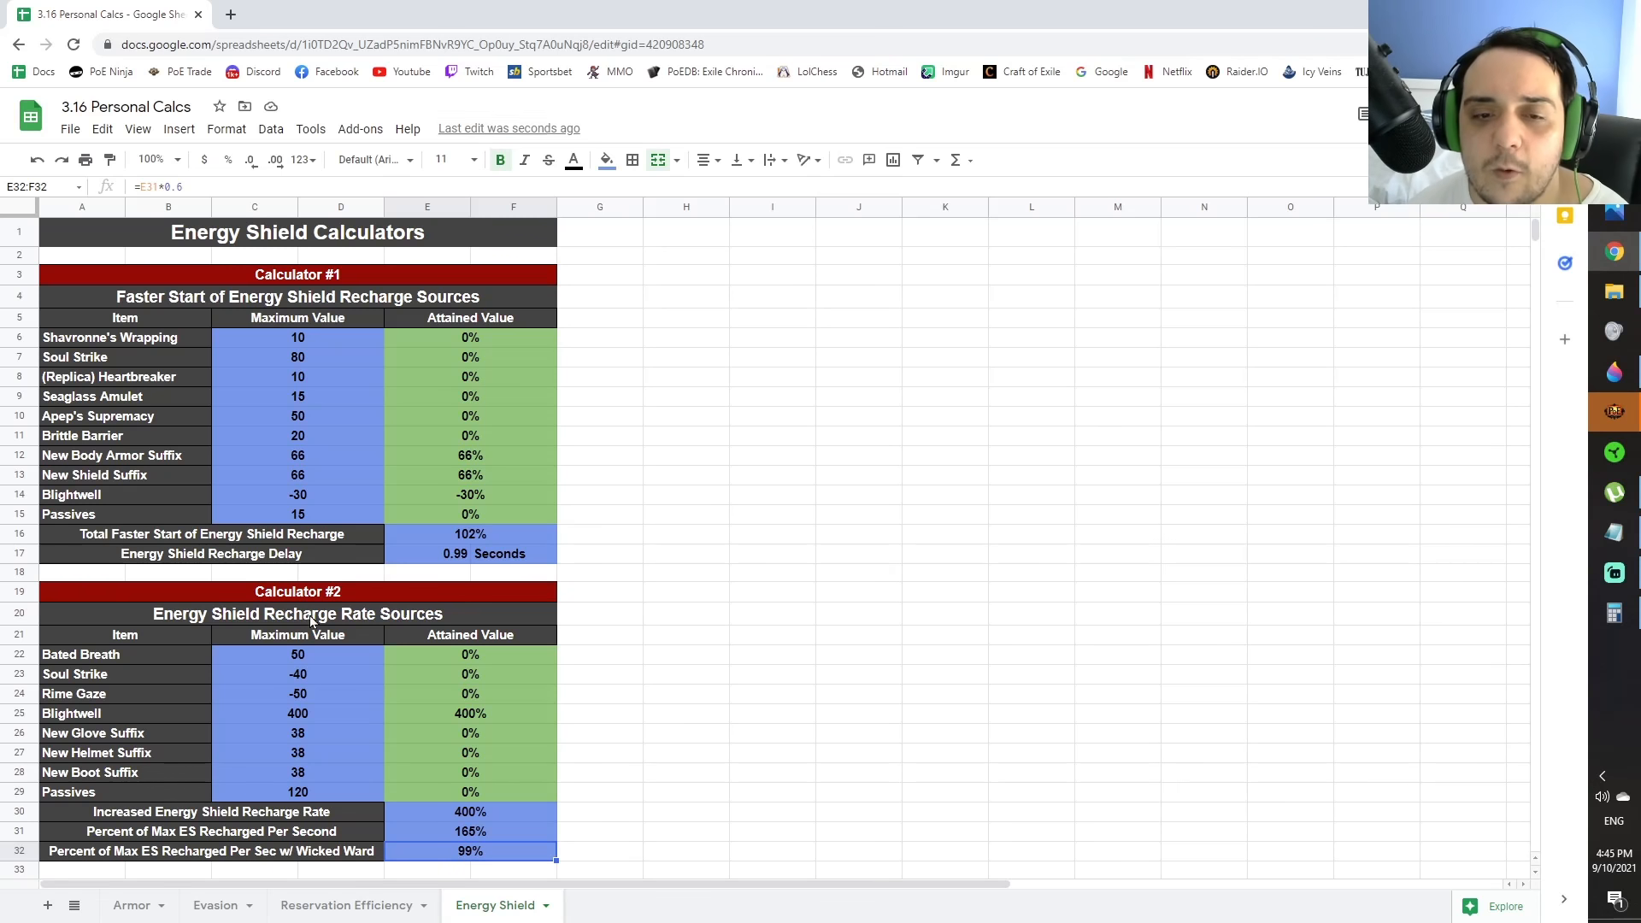
left_click(297, 713)
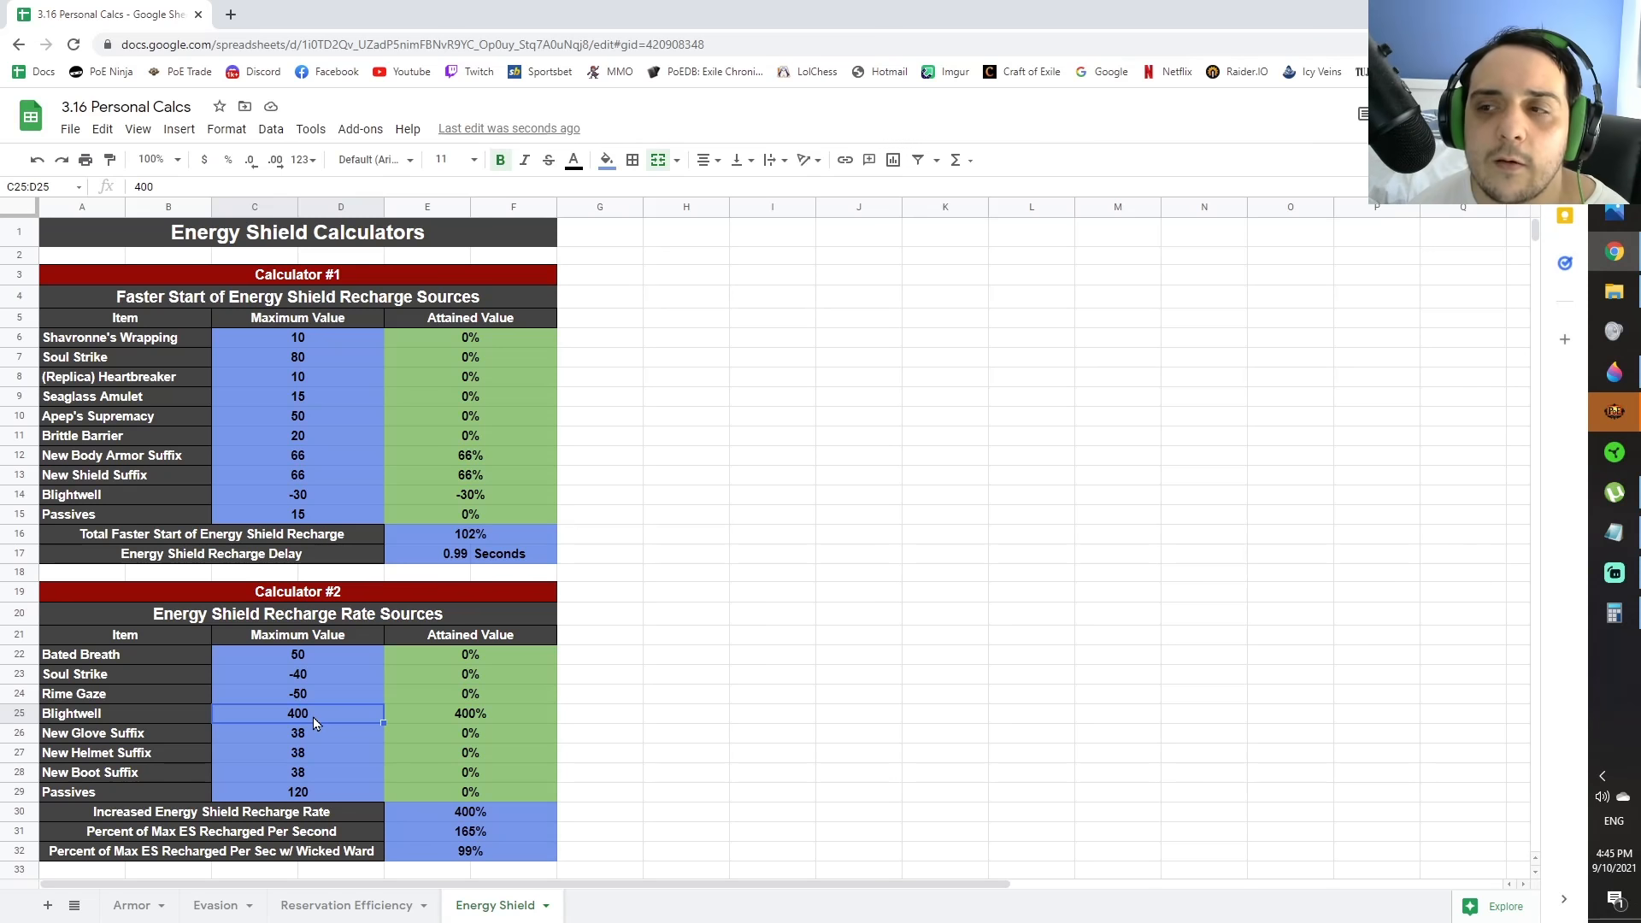
left_click(471, 713)
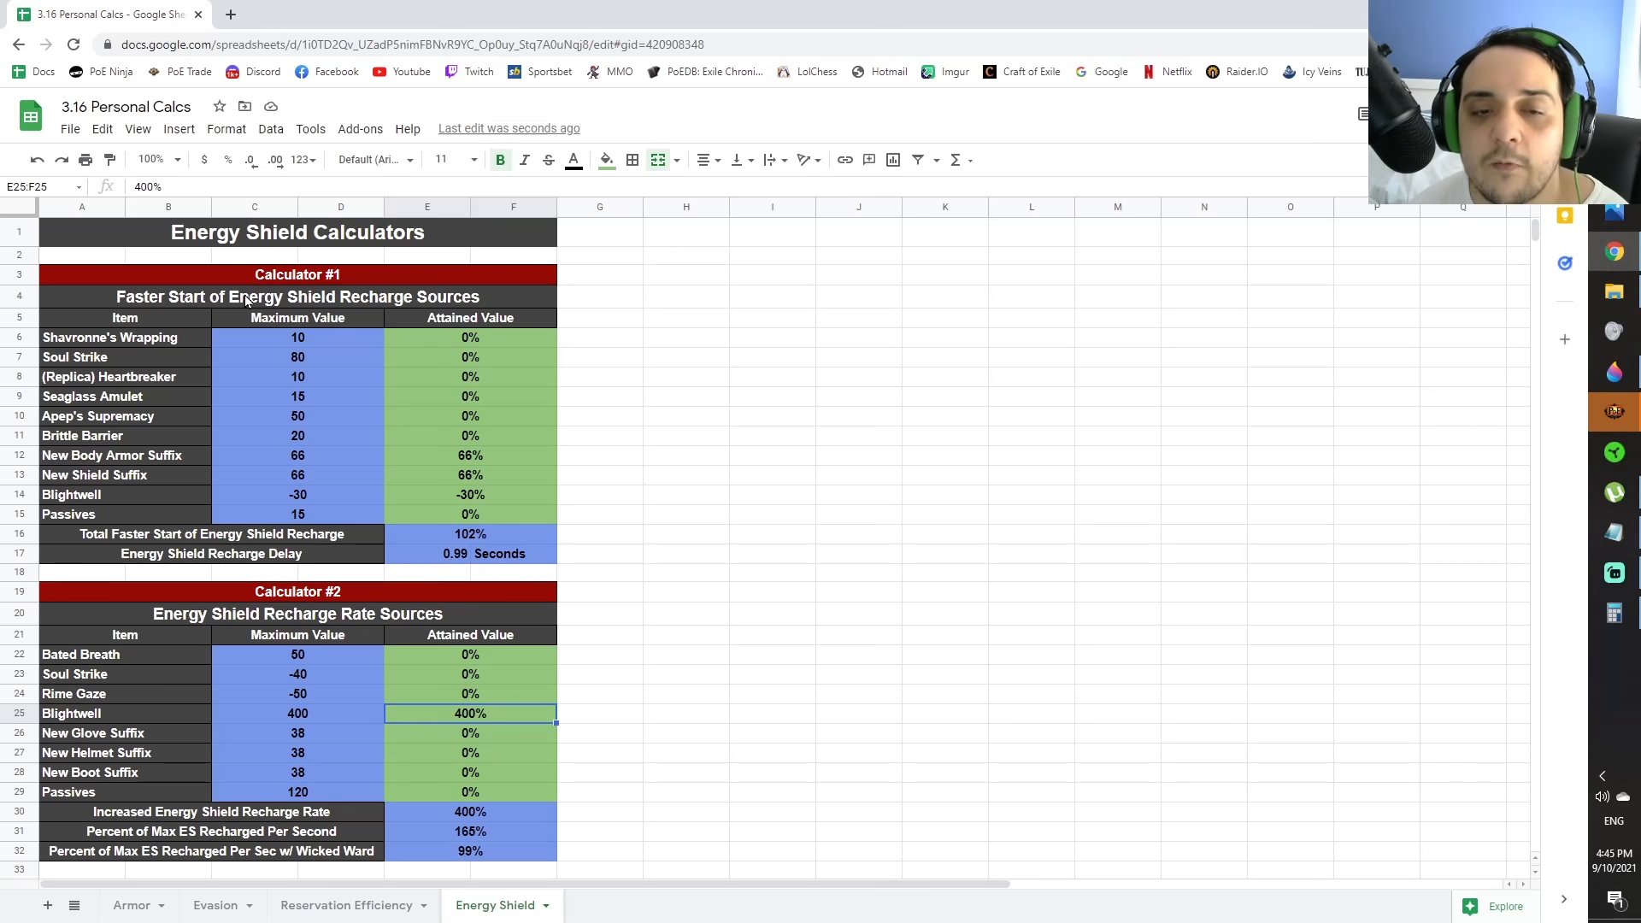
mouse_move(430, 682)
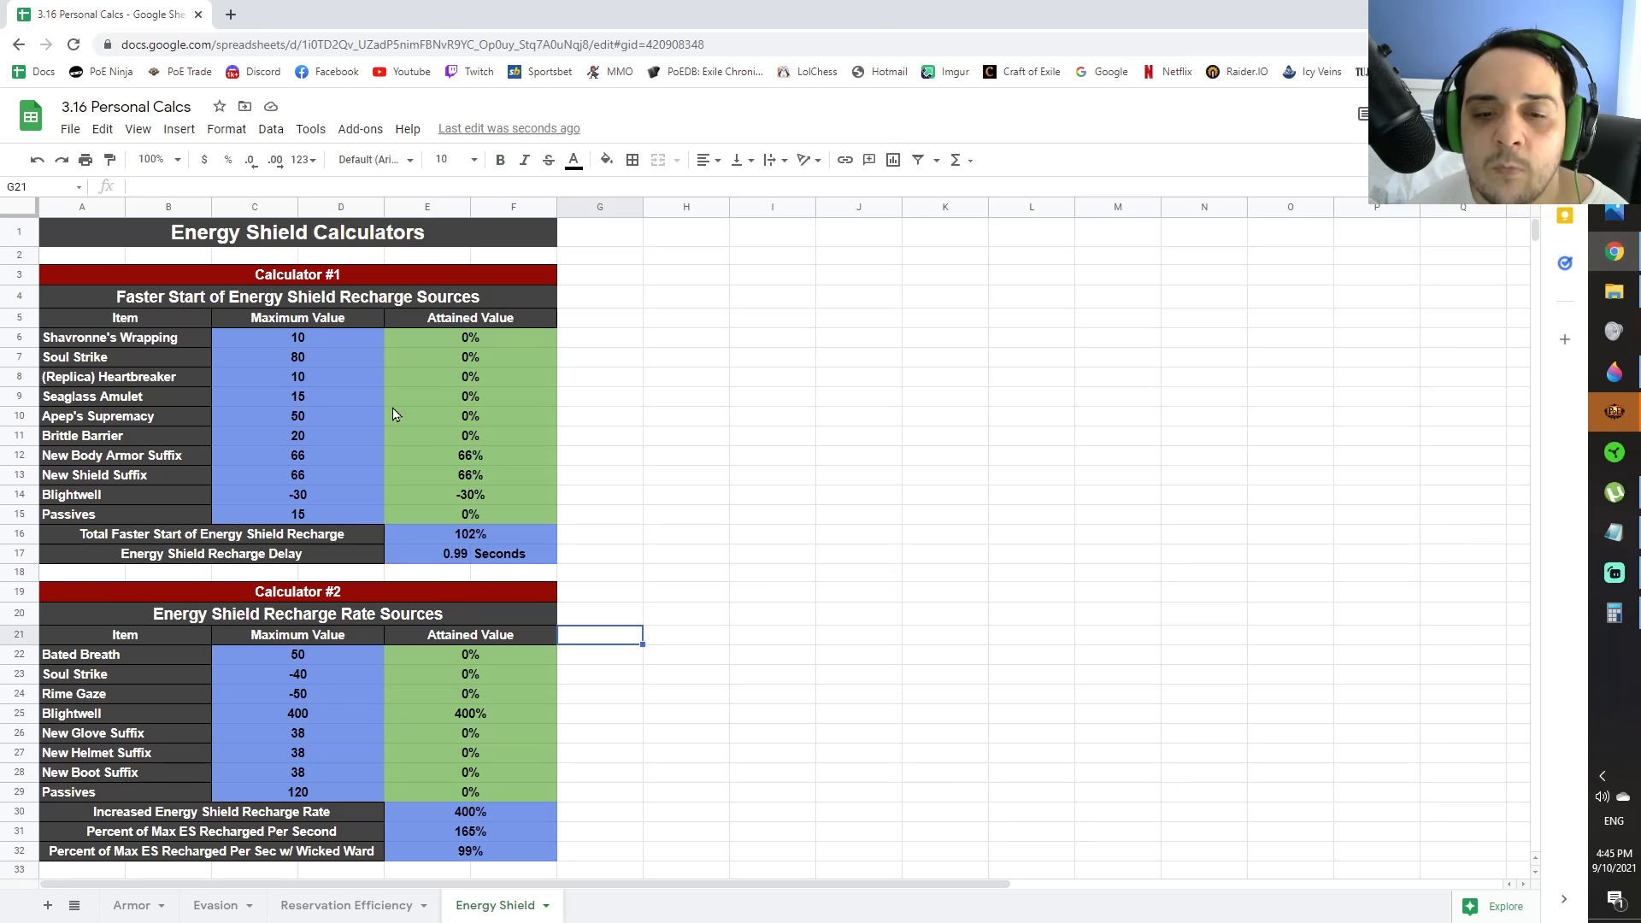
mouse_move(203, 475)
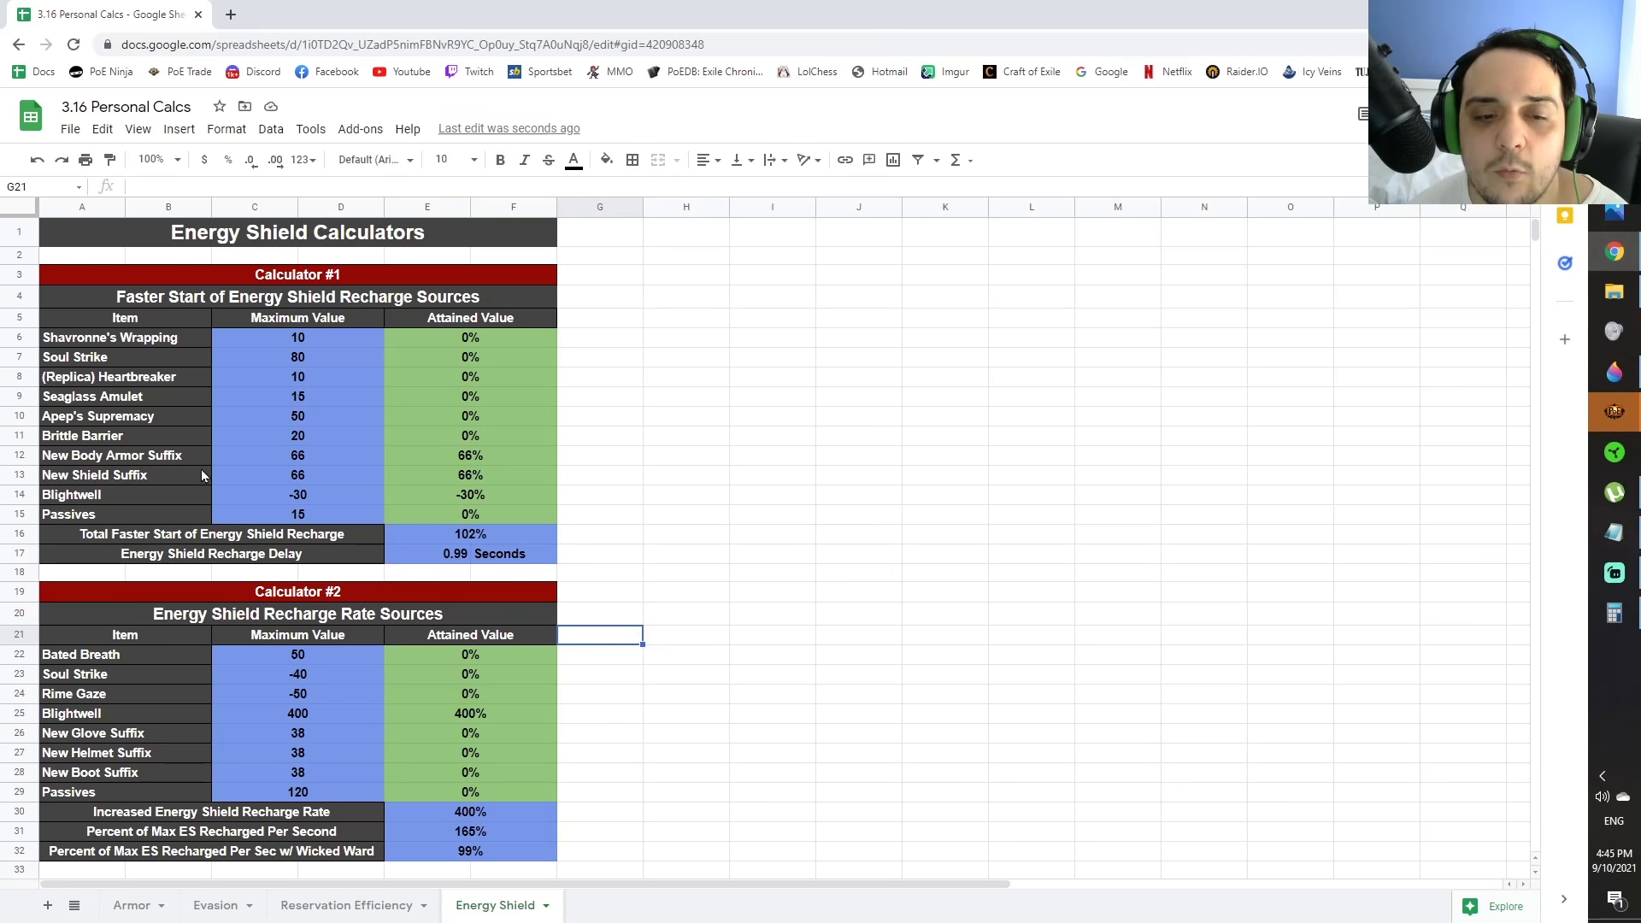
mouse_move(299, 465)
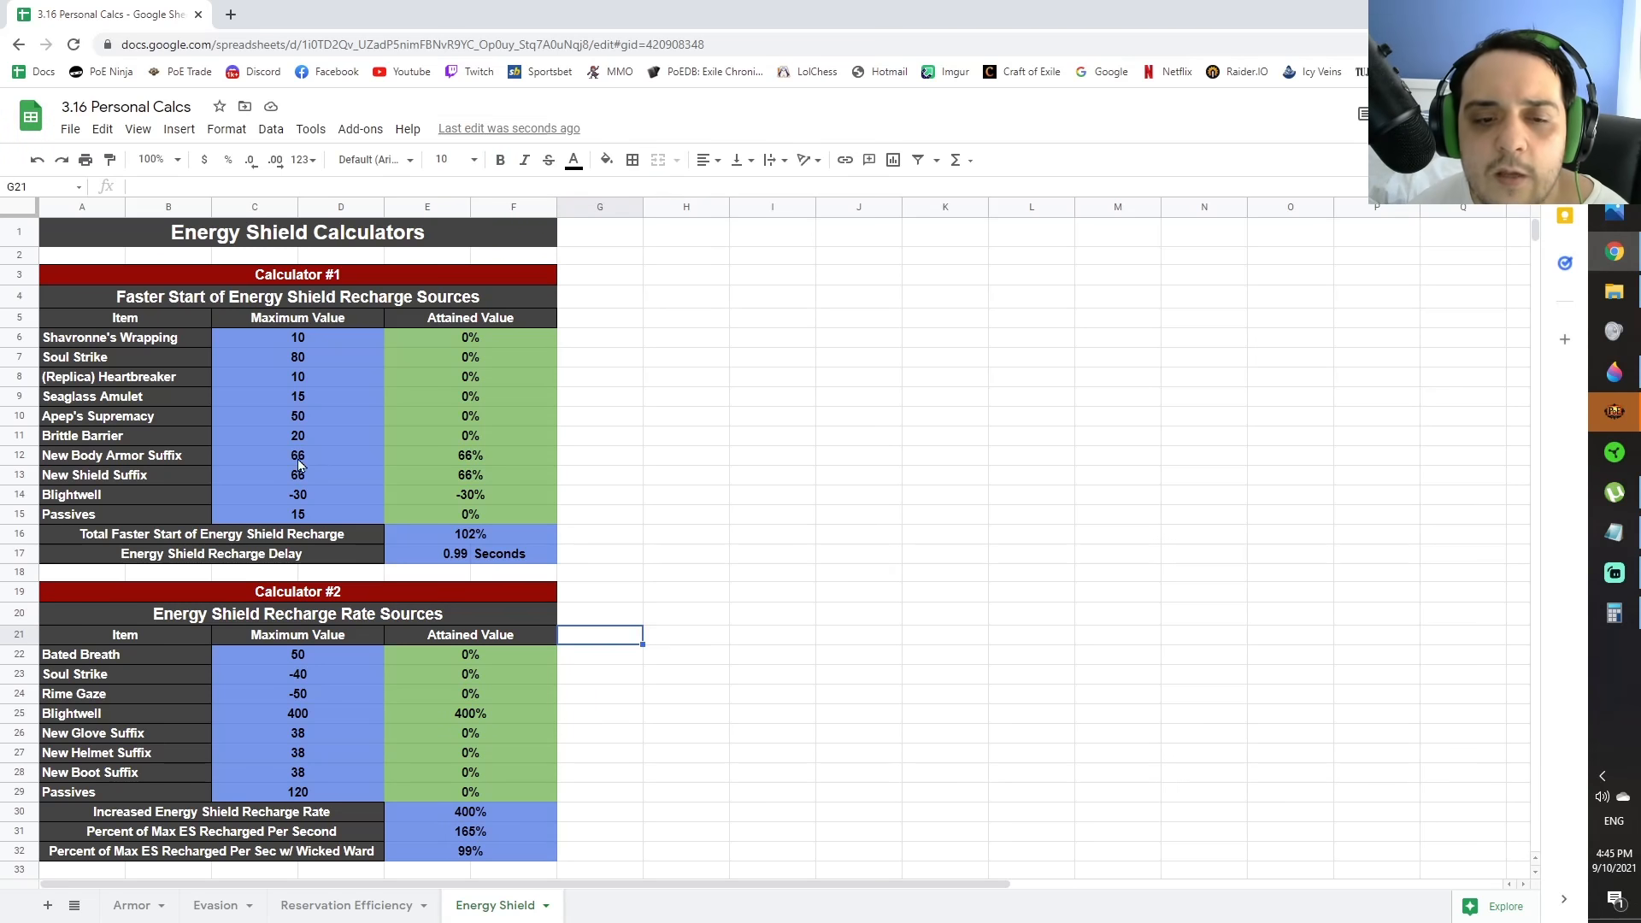
mouse_move(111, 725)
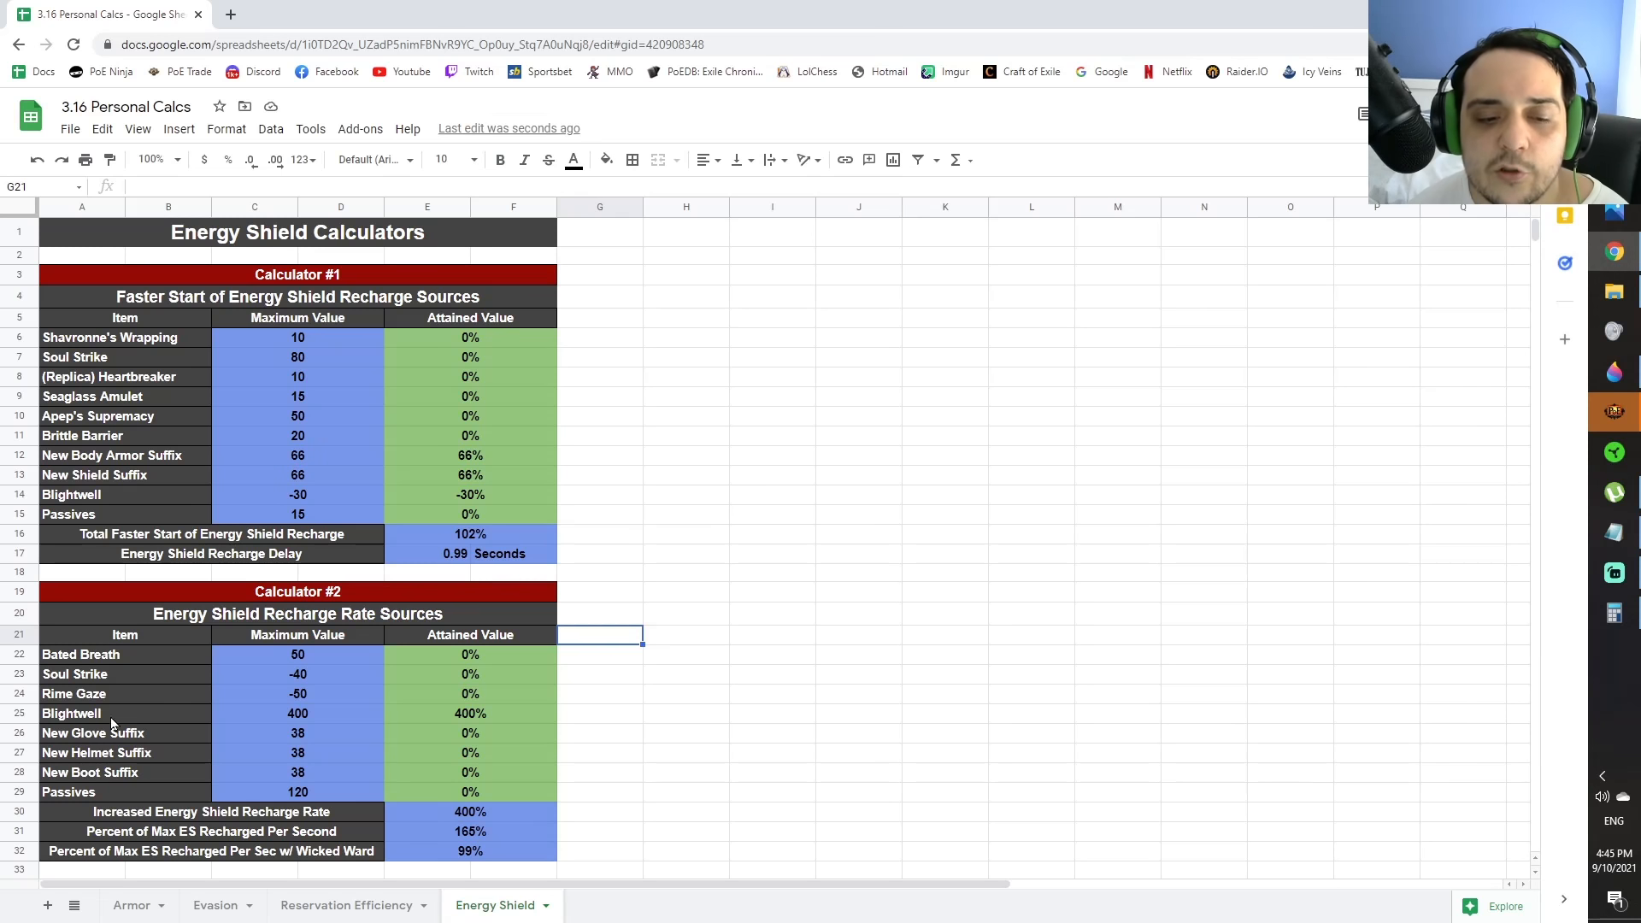
left_click(663, 555)
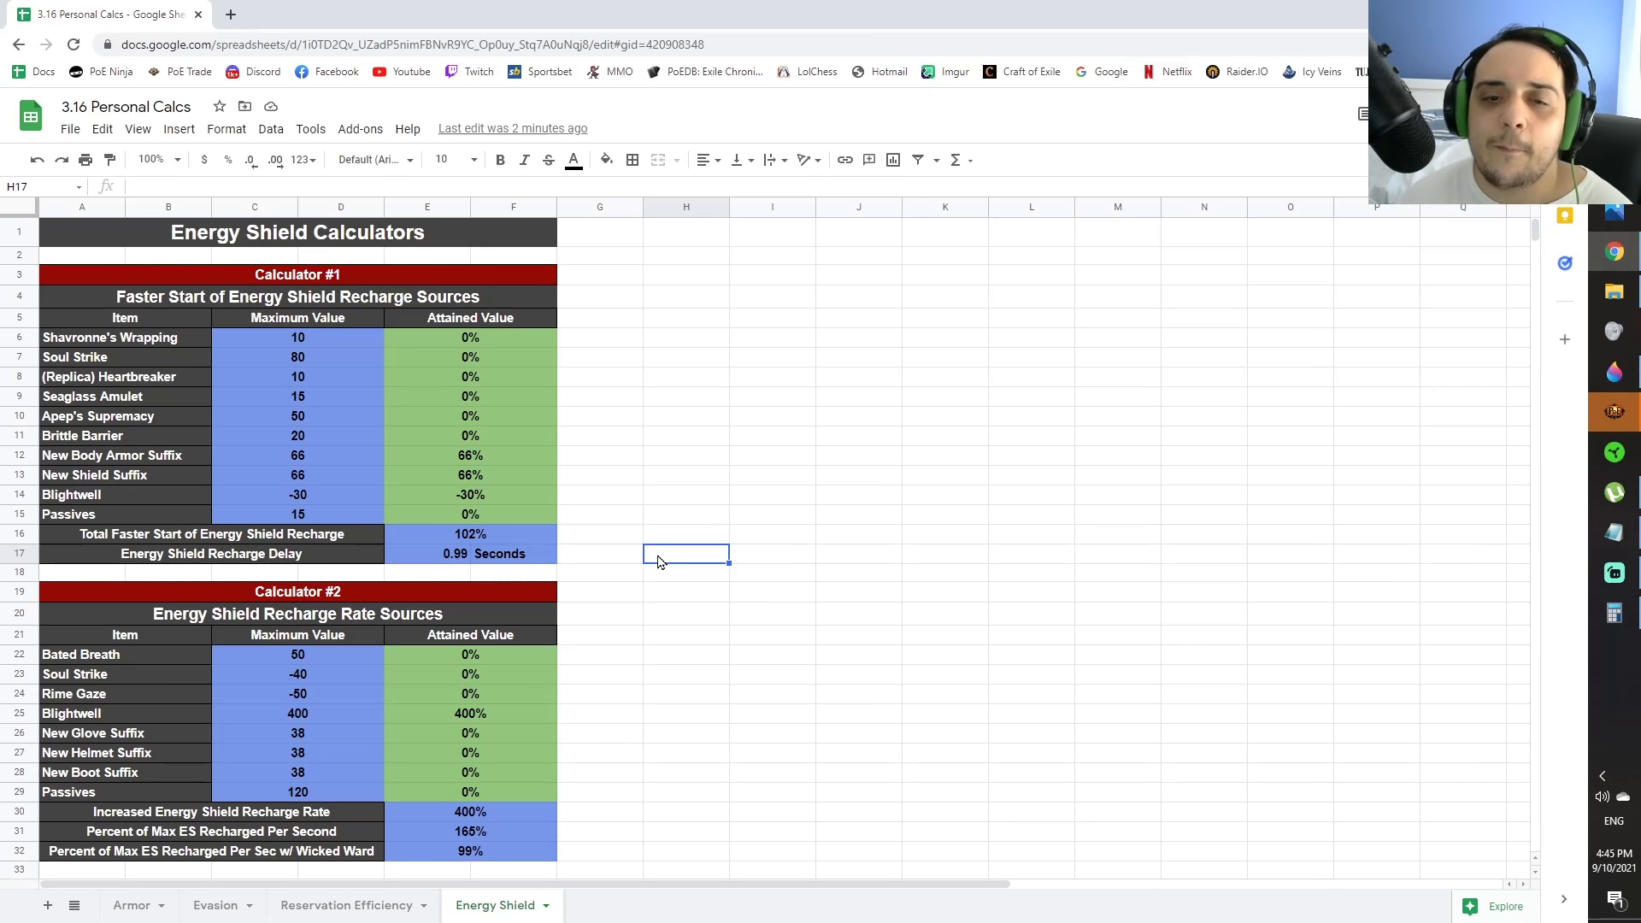
left_click(470, 713)
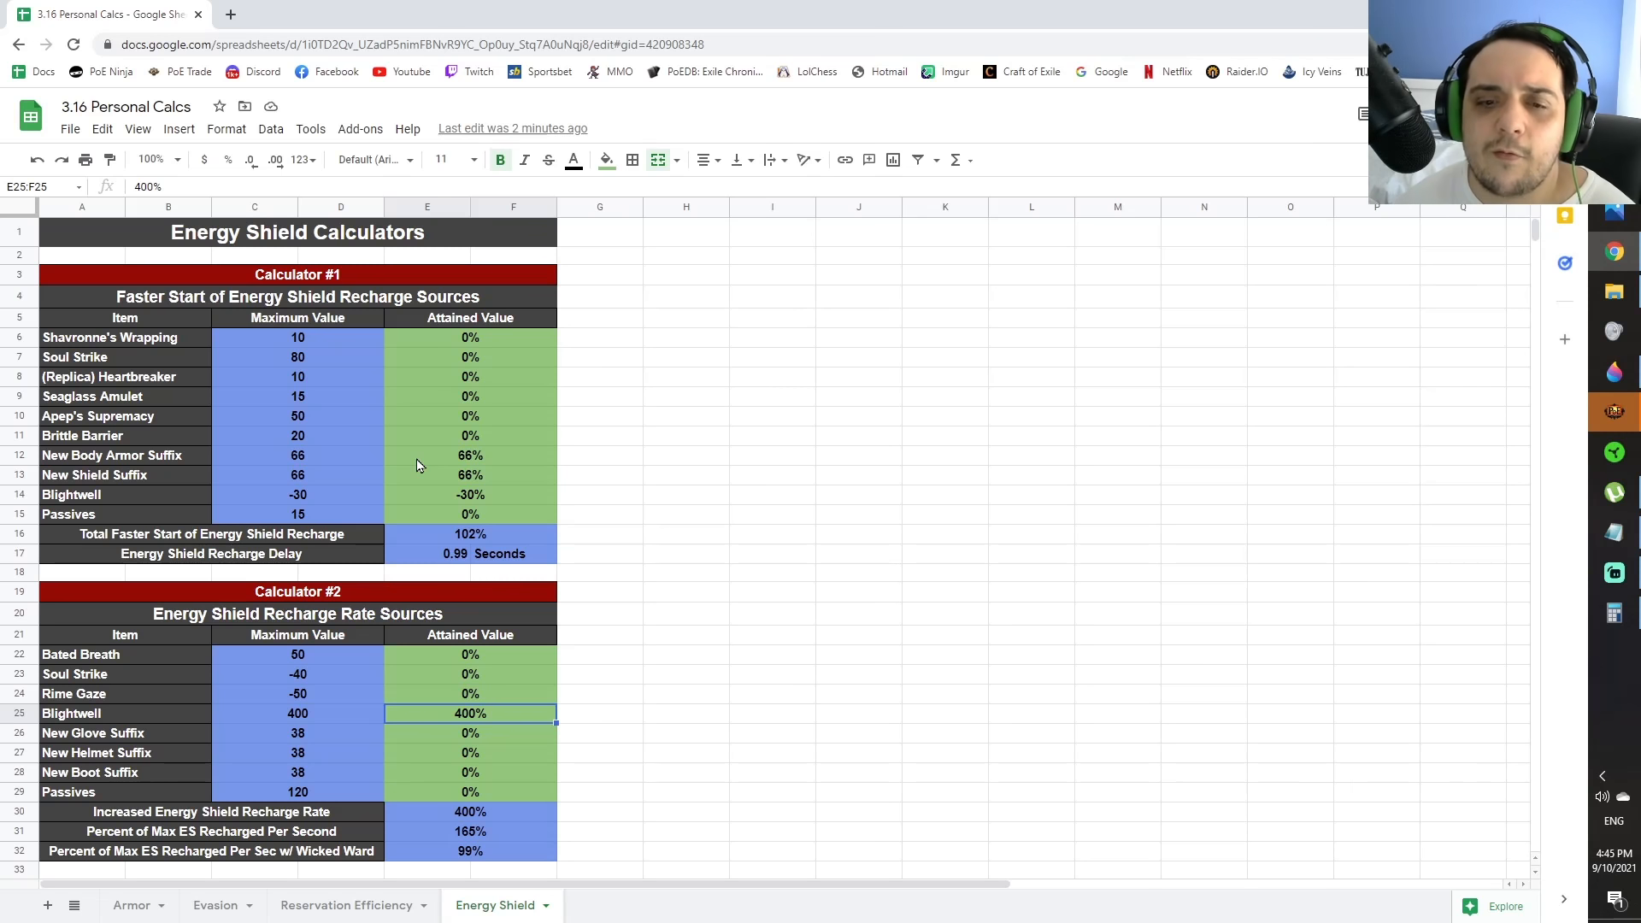
mouse_move(678, 599)
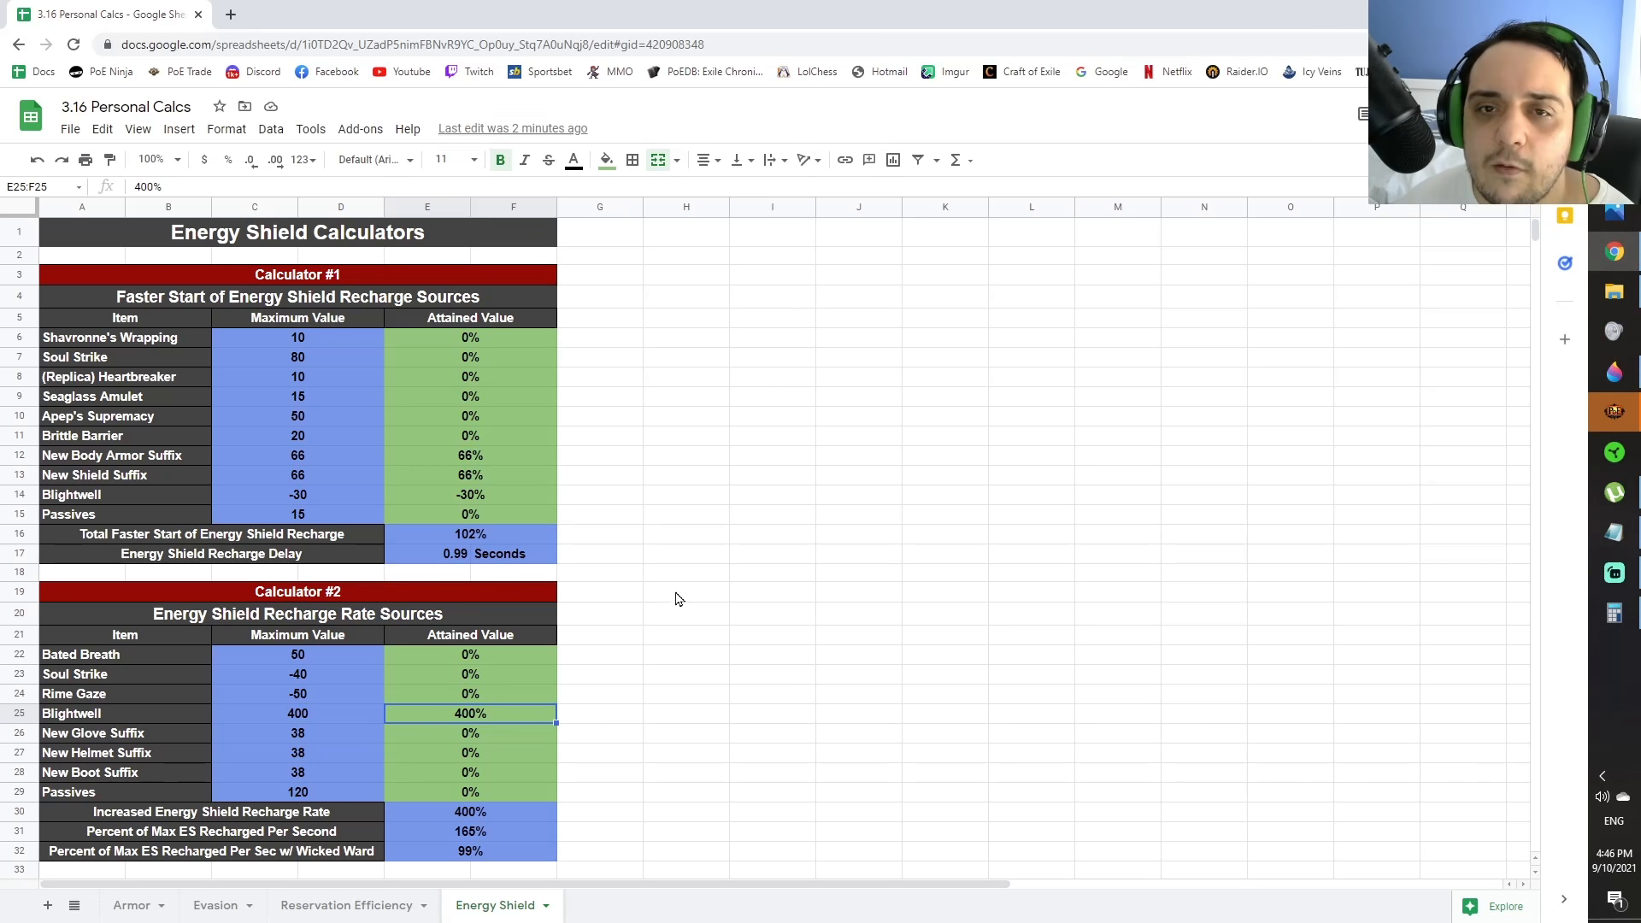
mouse_move(690, 589)
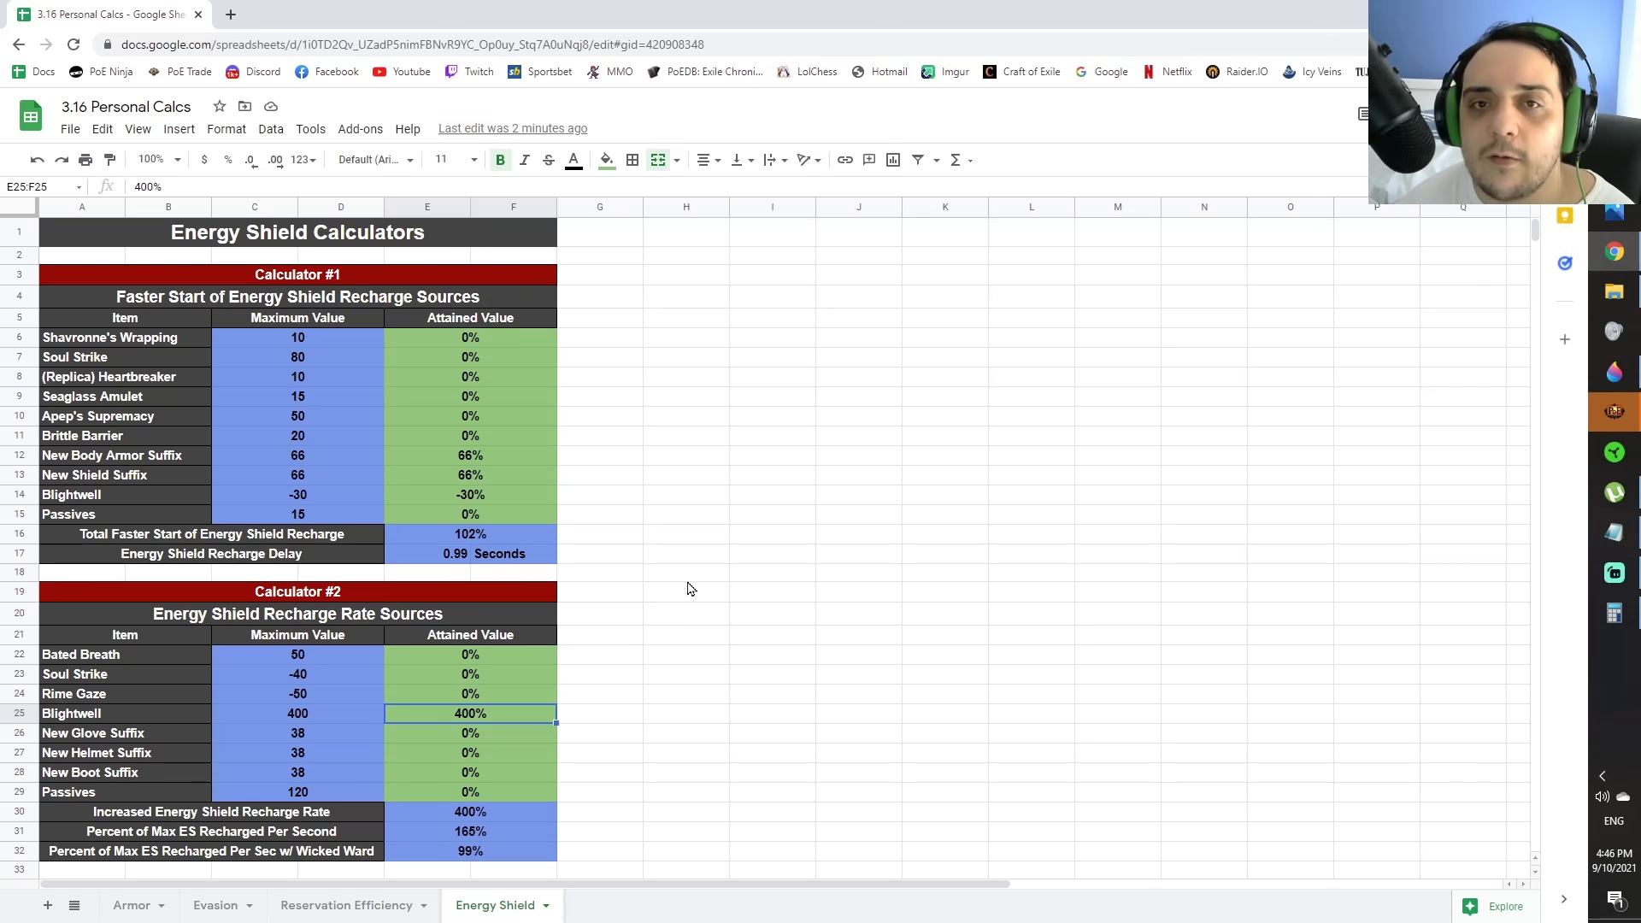